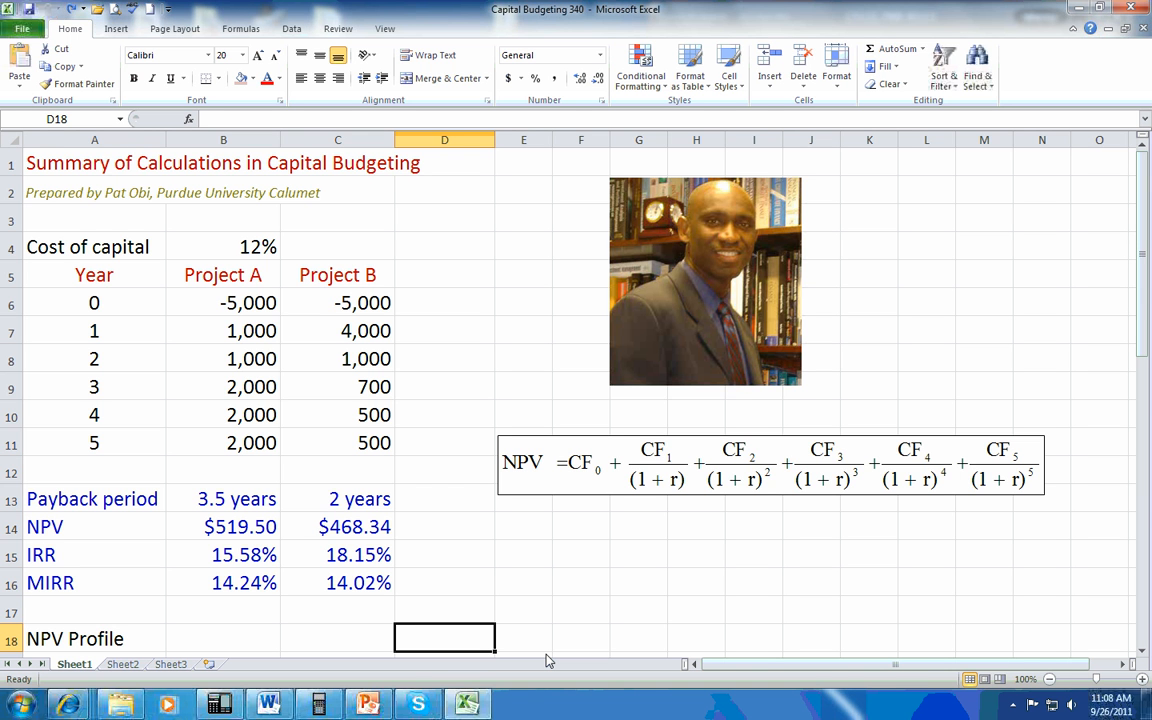
pyautogui.moveTo(656, 360)
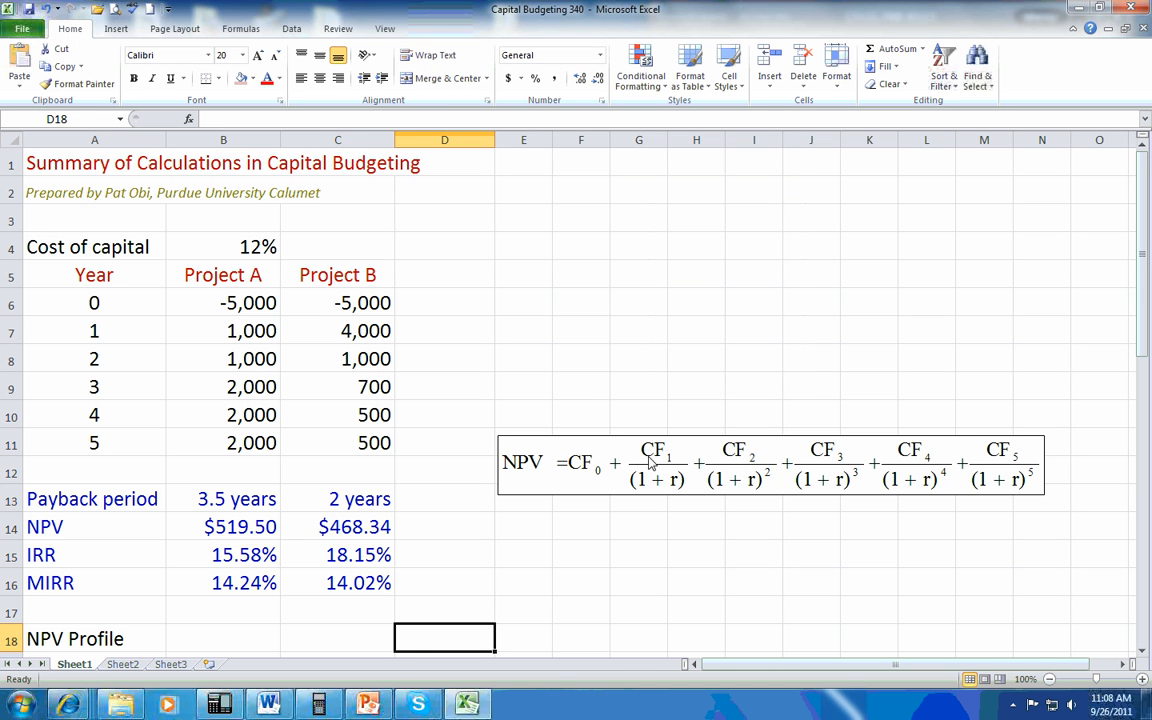
pyautogui.moveTo(600, 499)
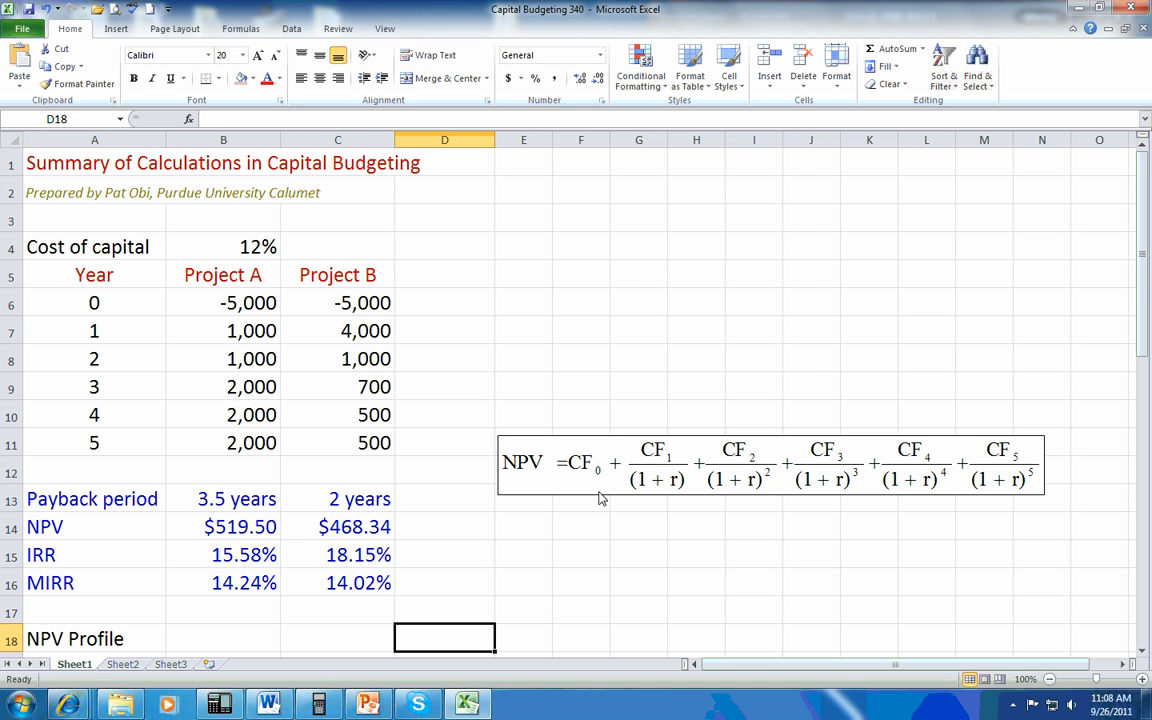
pyautogui.moveTo(568, 476)
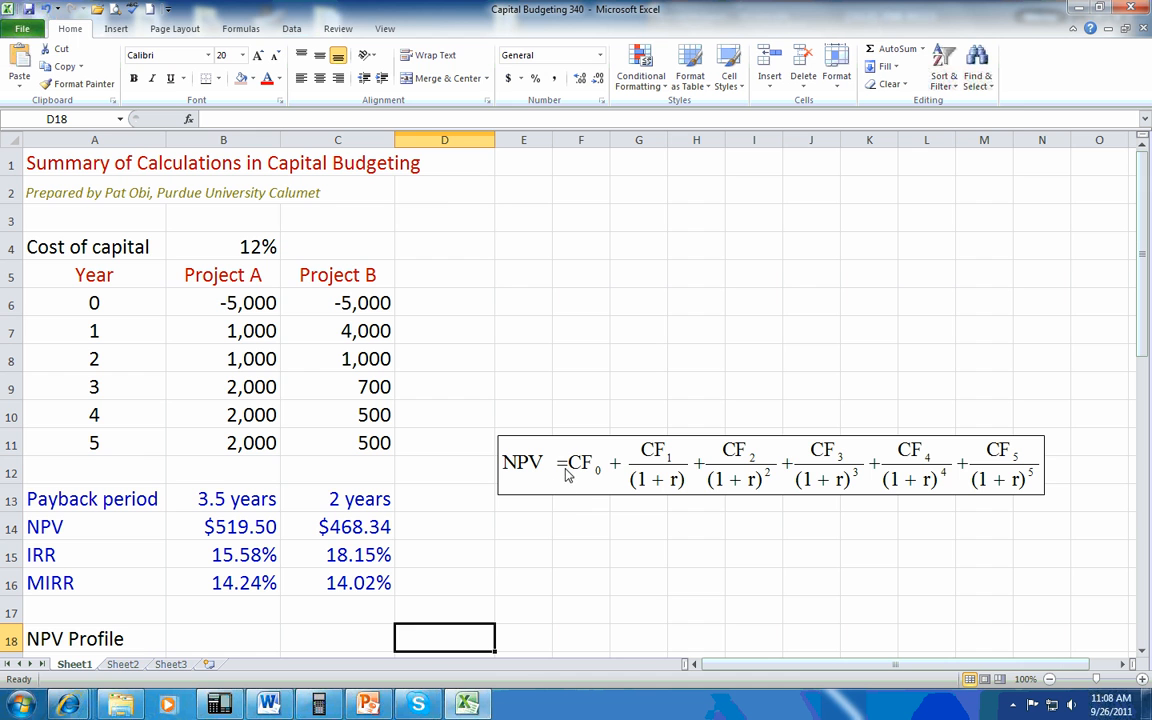
pyautogui.moveTo(549, 465)
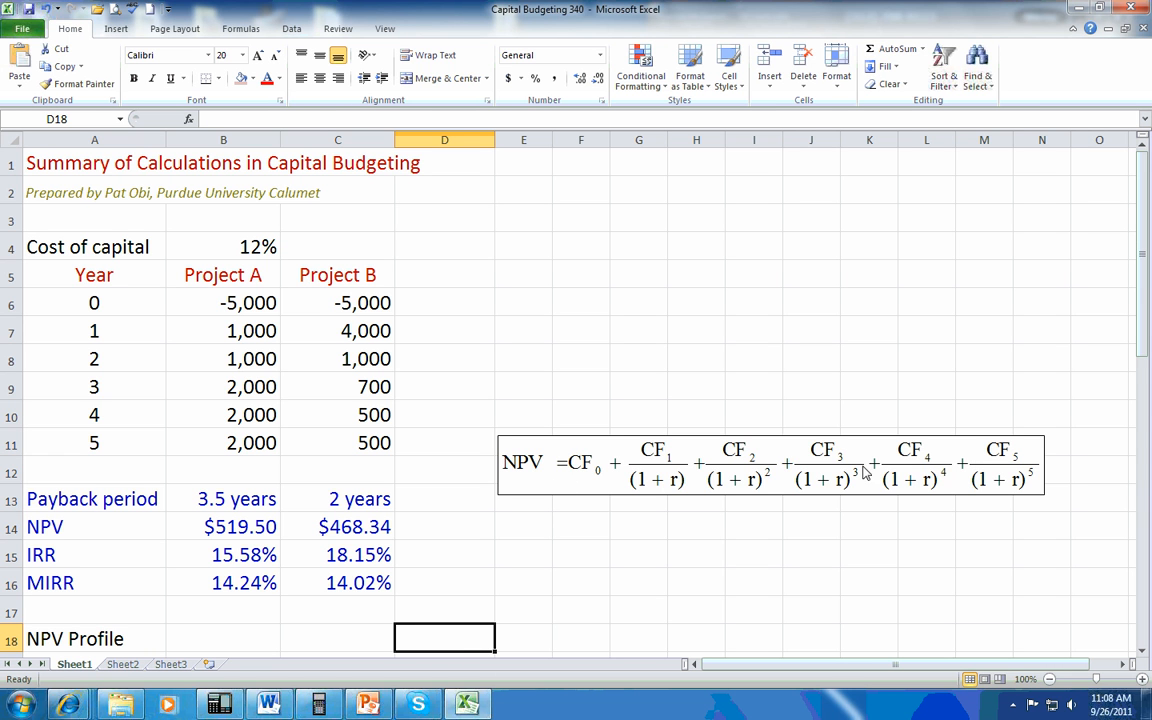
pyautogui.moveTo(573, 480)
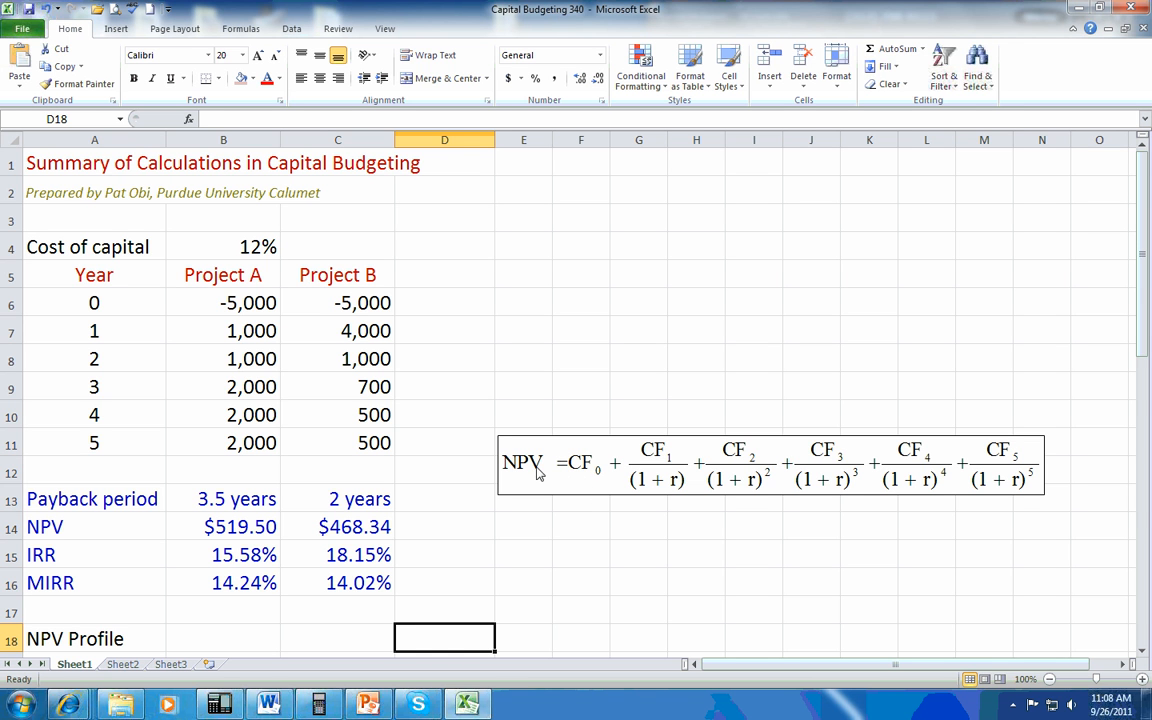
pyautogui.moveTo(978, 470)
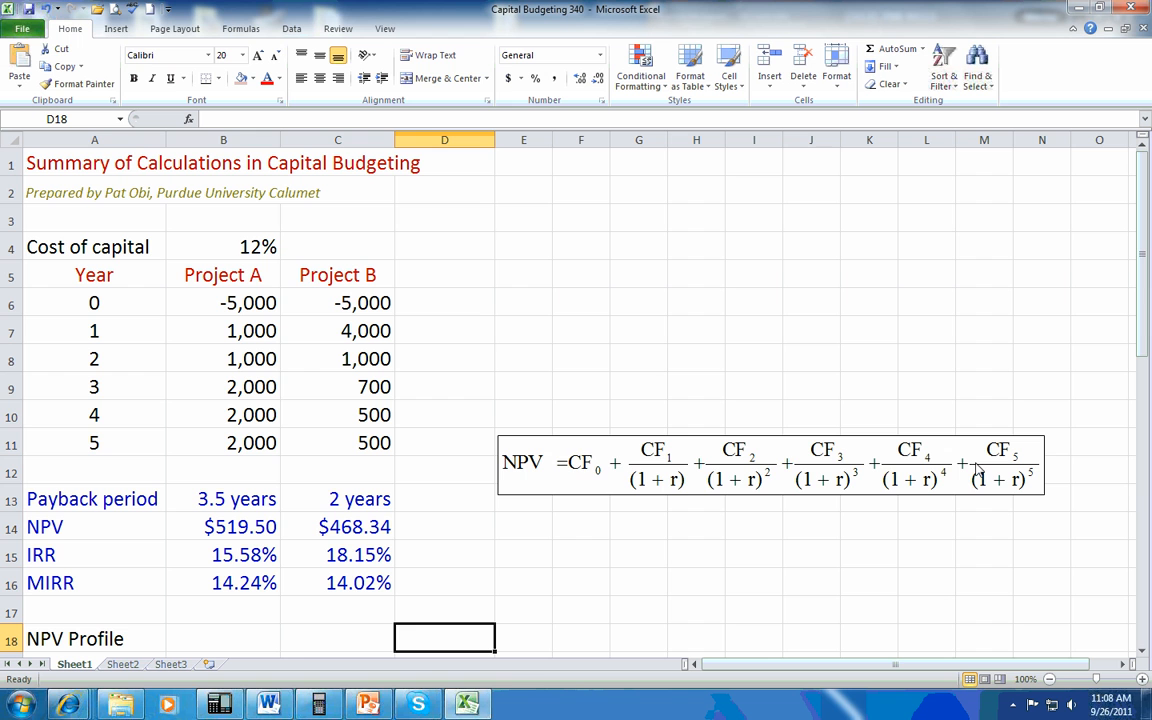
pyautogui.moveTo(590, 472)
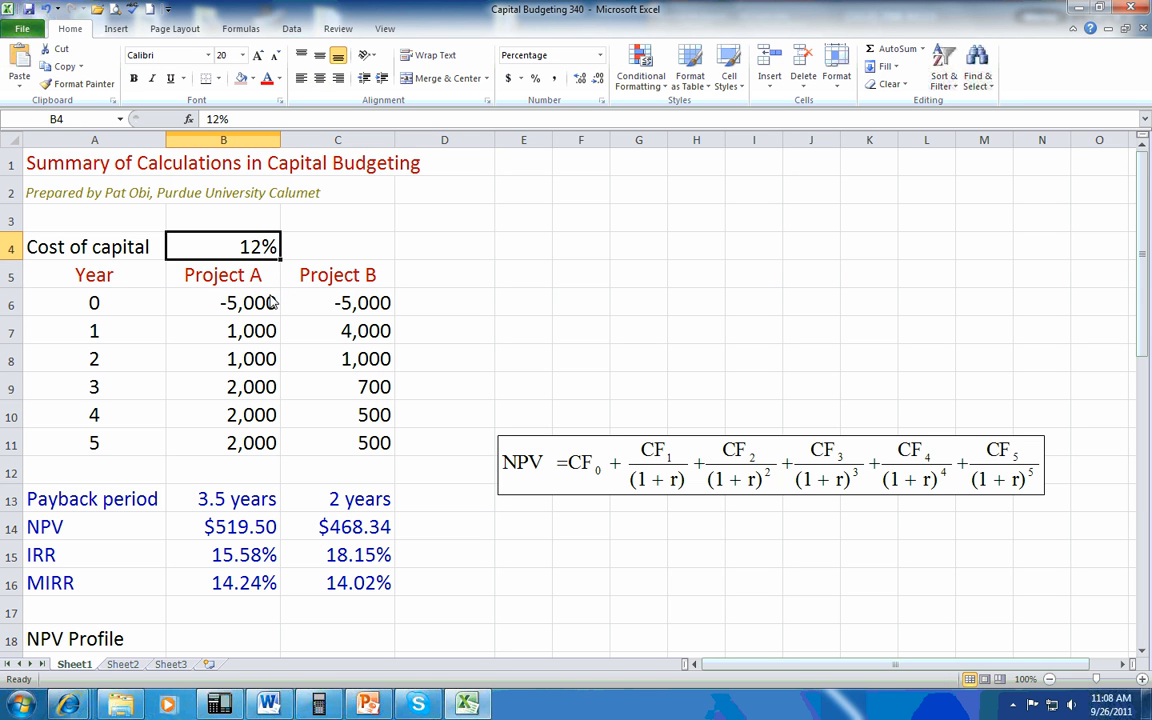
# Review both projects' outlays, cash flows and payback results, then select Project A's results B14:B16
pyautogui.moveTo(223, 303); pyautogui.dragTo(337, 303)
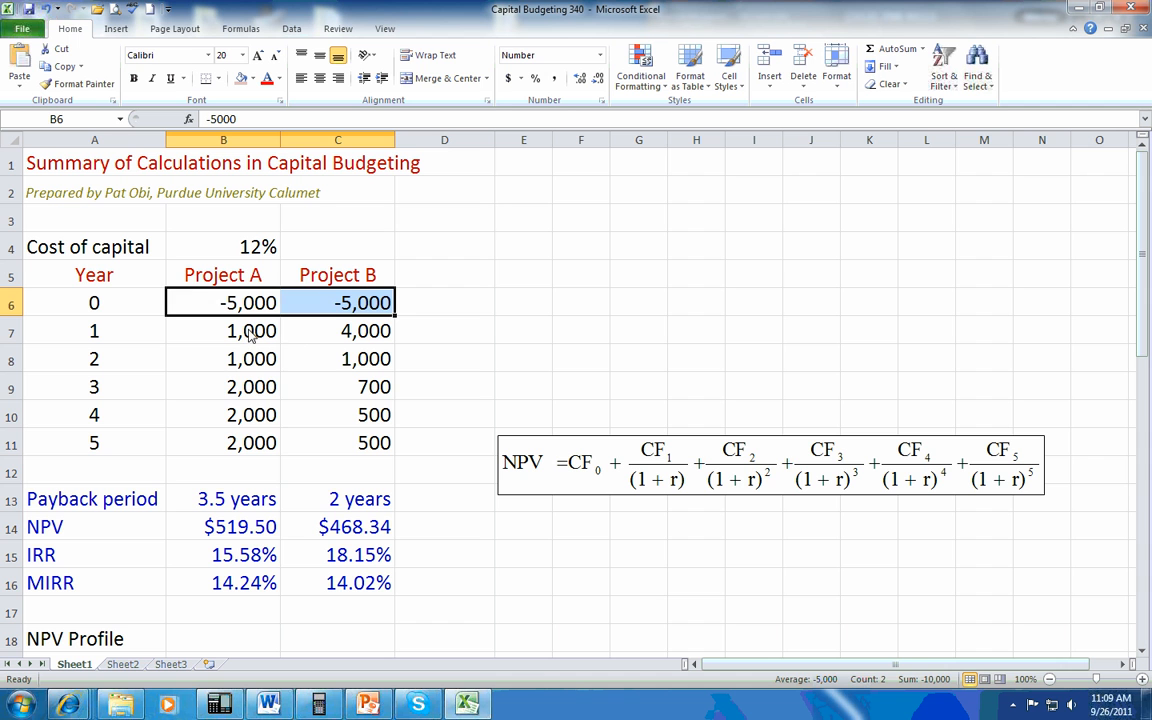
pyautogui.moveTo(251, 331); pyautogui.dragTo(251, 443)
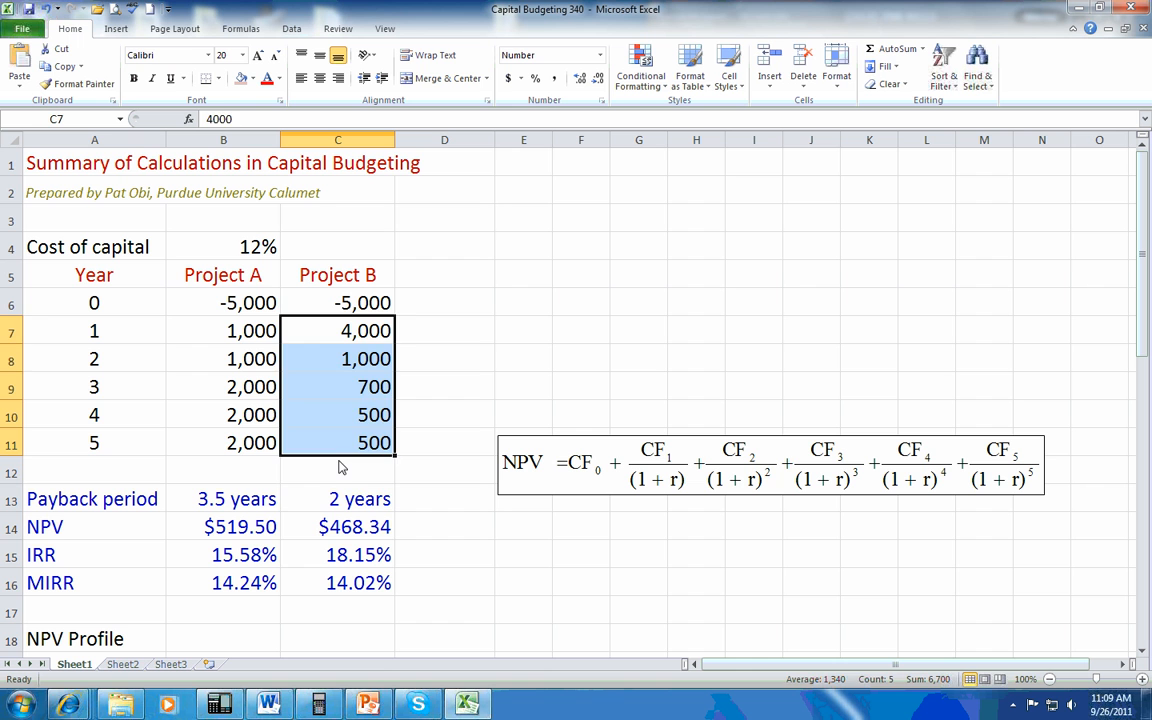
pyautogui.click(337, 471)
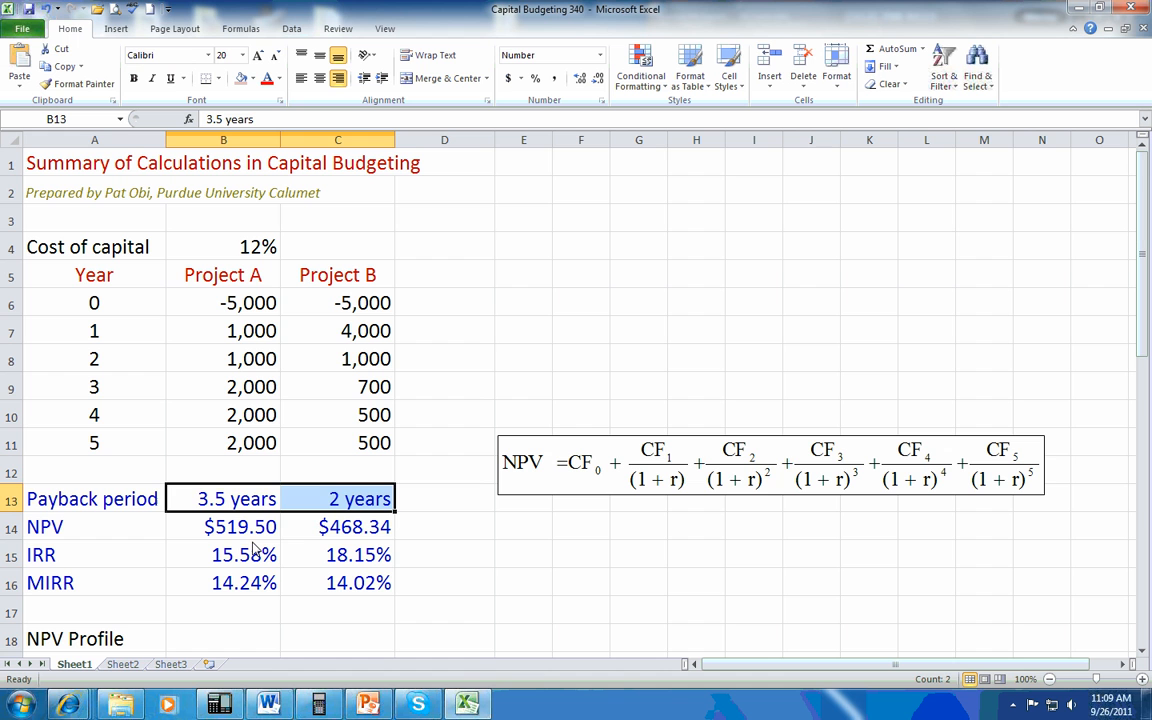
pyautogui.click(240, 527)
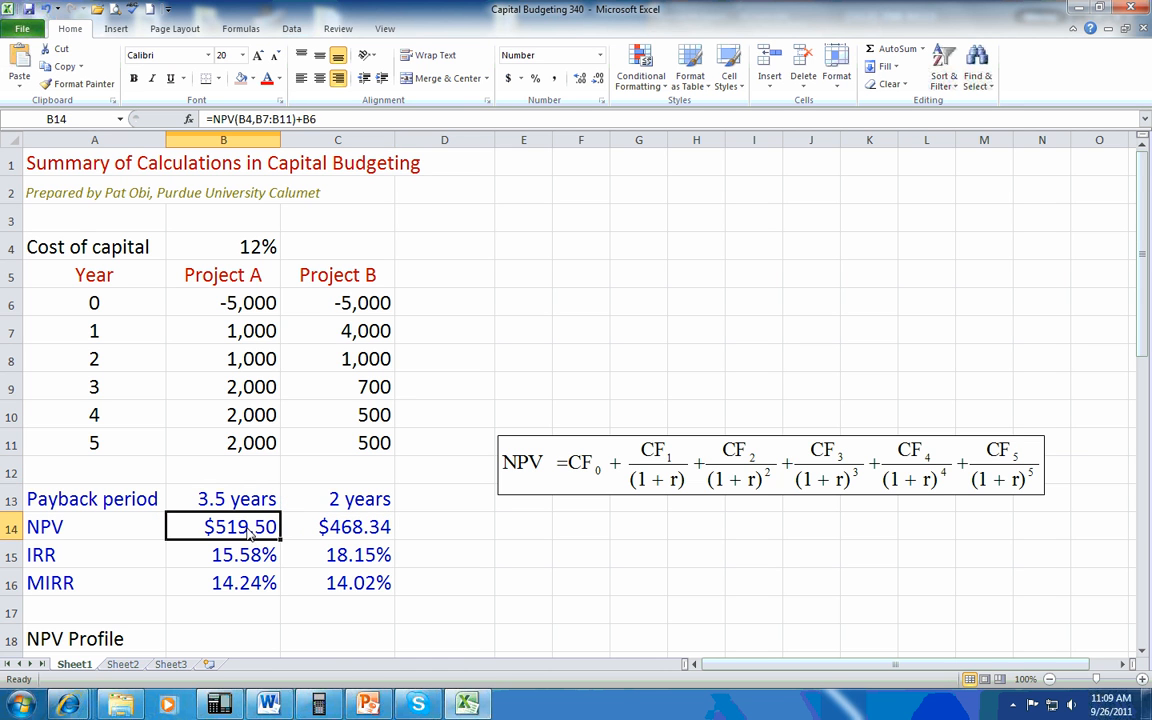
pyautogui.moveTo(240, 527); pyautogui.dragTo(240, 583)
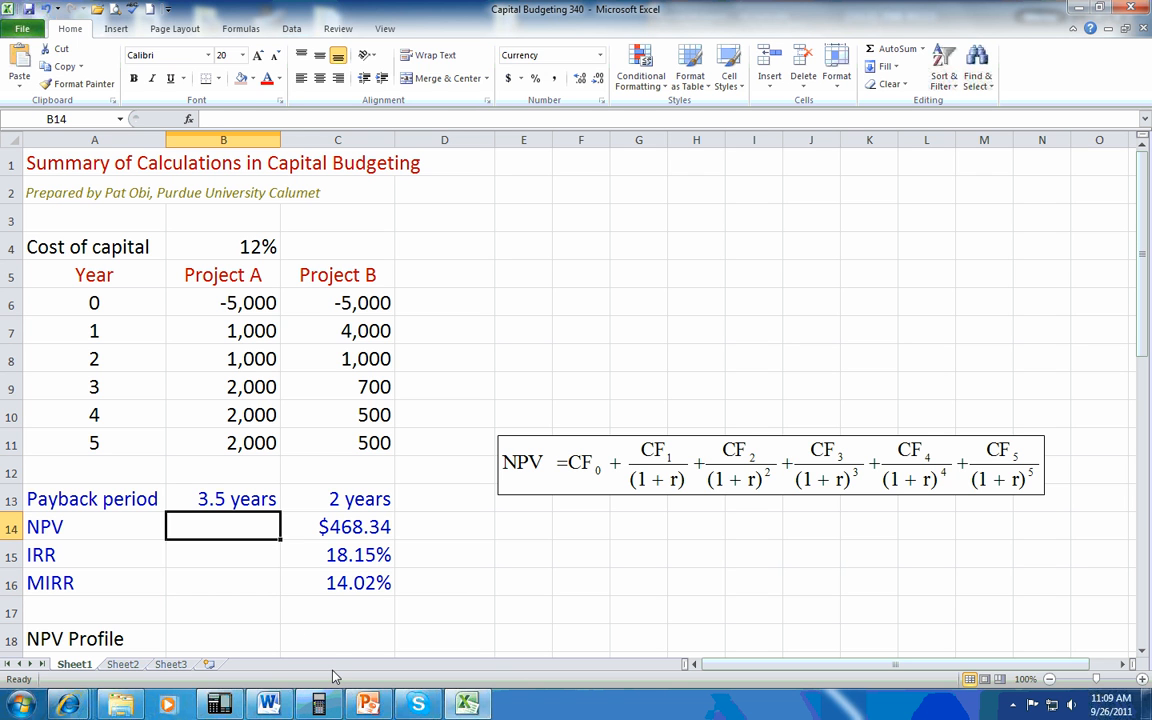
# Enter Project A's NPV from the 12% rate, year 1–5 flows and year 0 outlay: $519.50
pyautogui.write('=NPV')
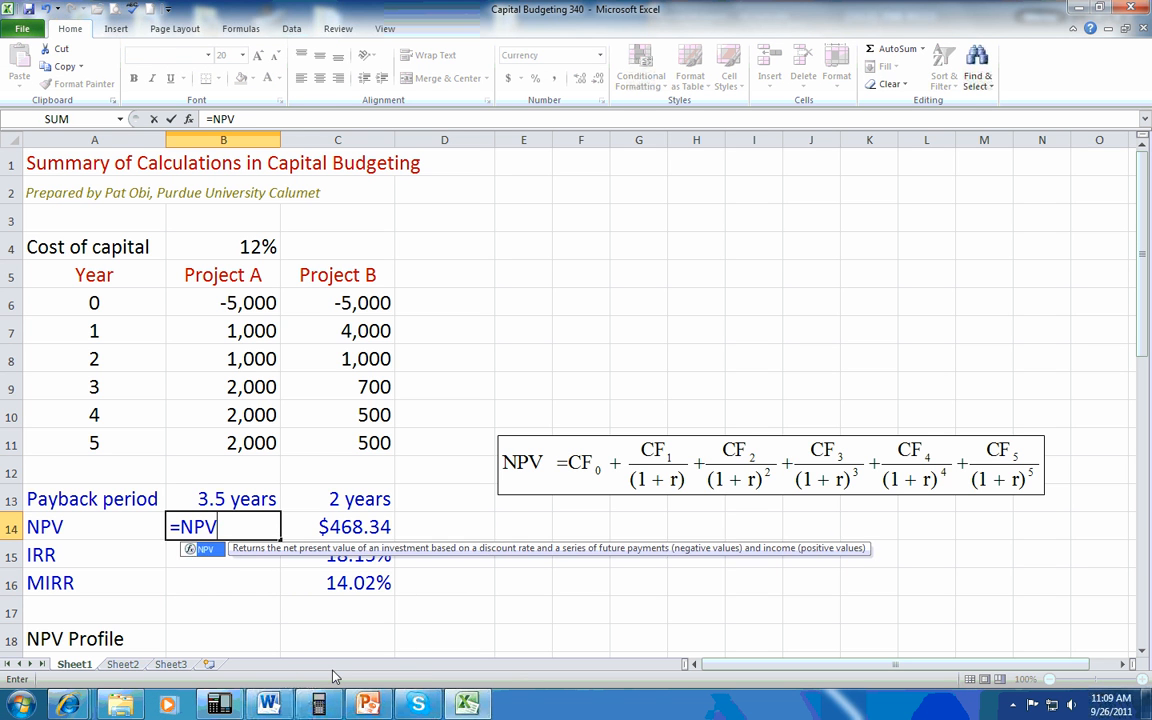
pyautogui.write('(')
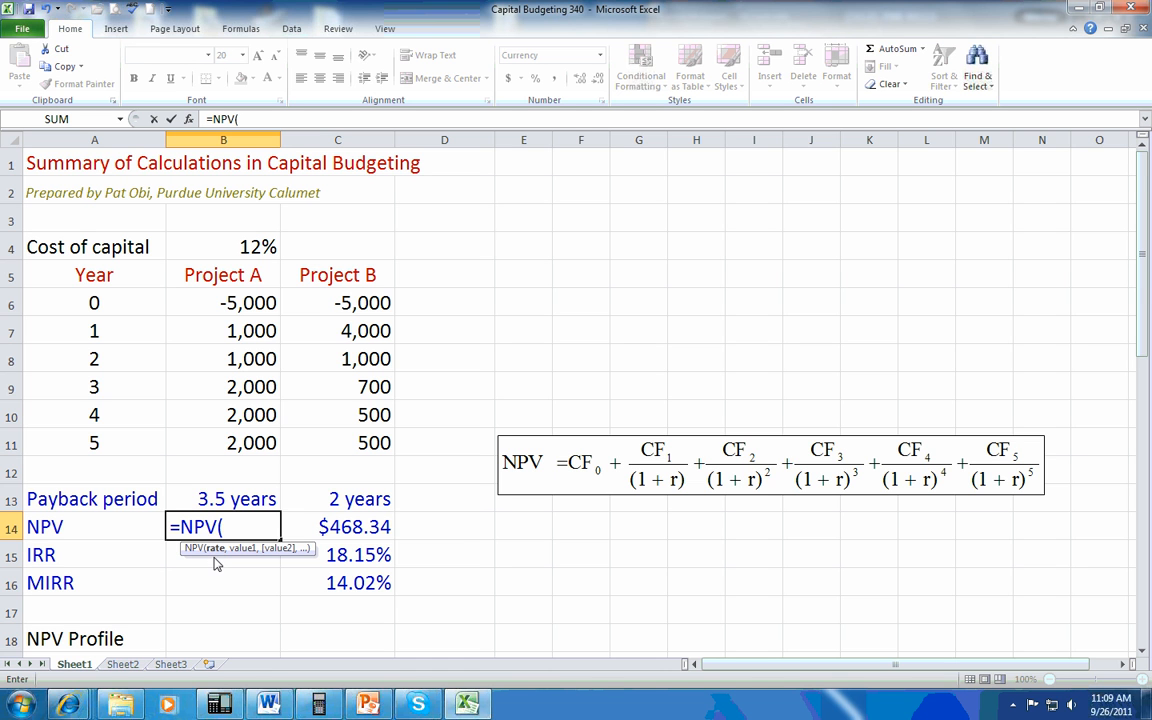
pyautogui.click(223, 247)
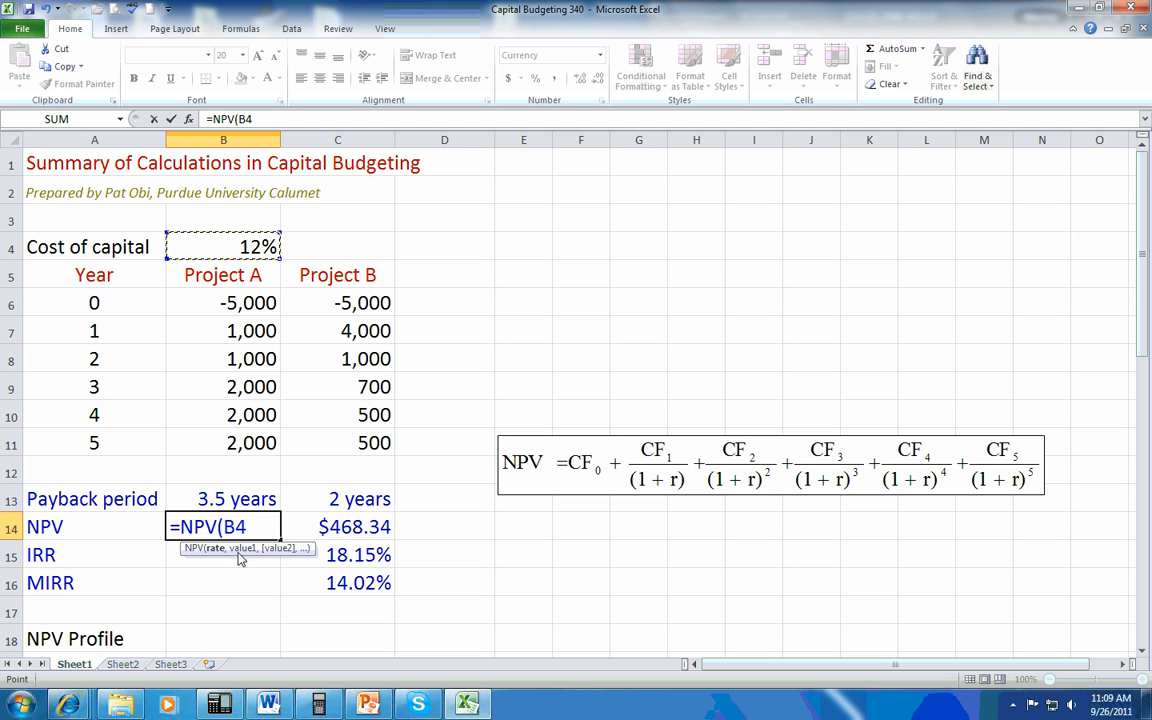
pyautogui.write(',B7:B8')
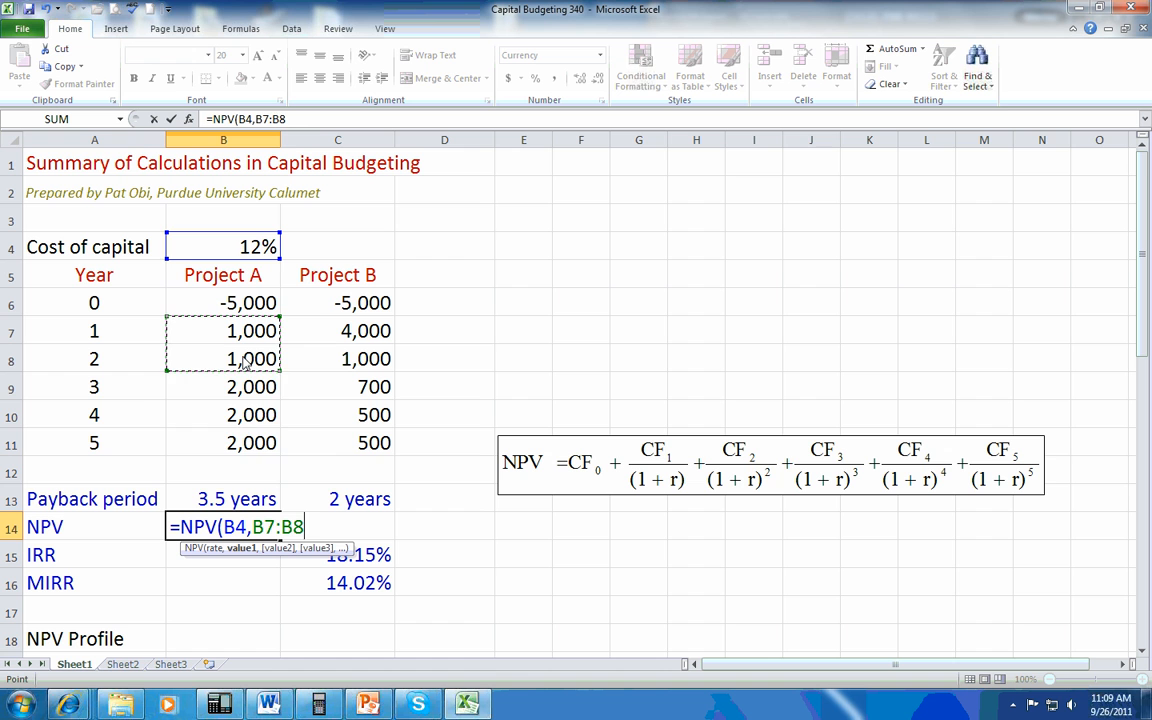
pyautogui.moveTo(251, 358); pyautogui.dragTo(251, 443)
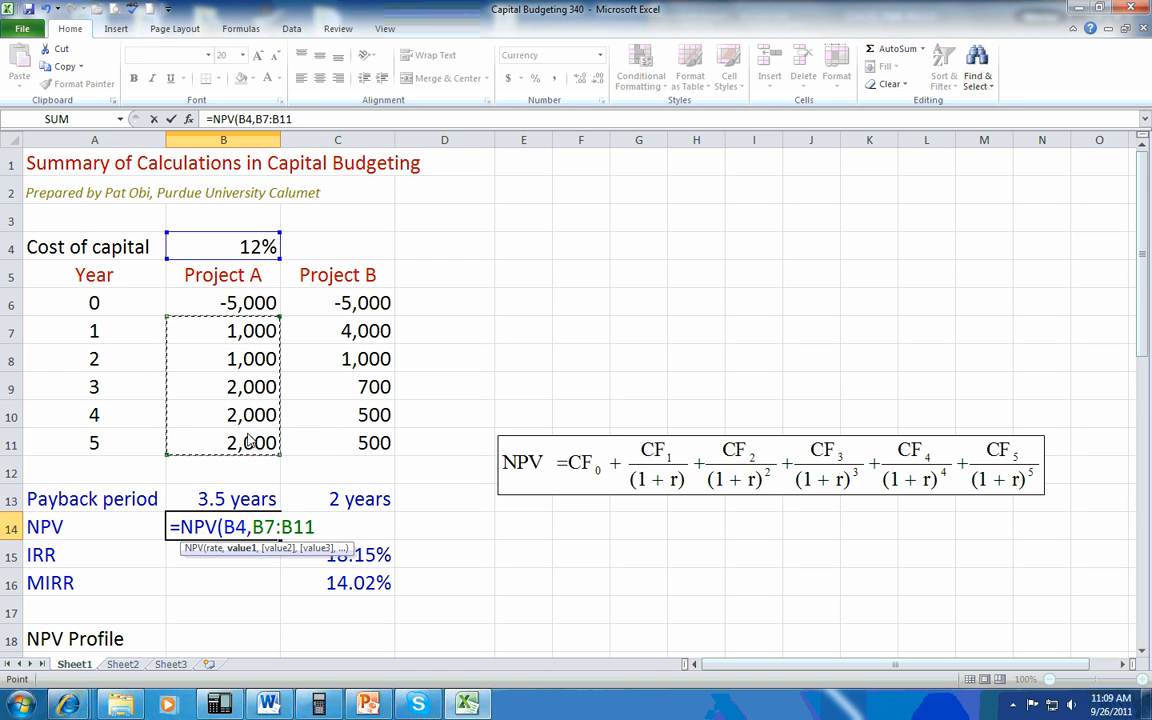
pyautogui.write(')')
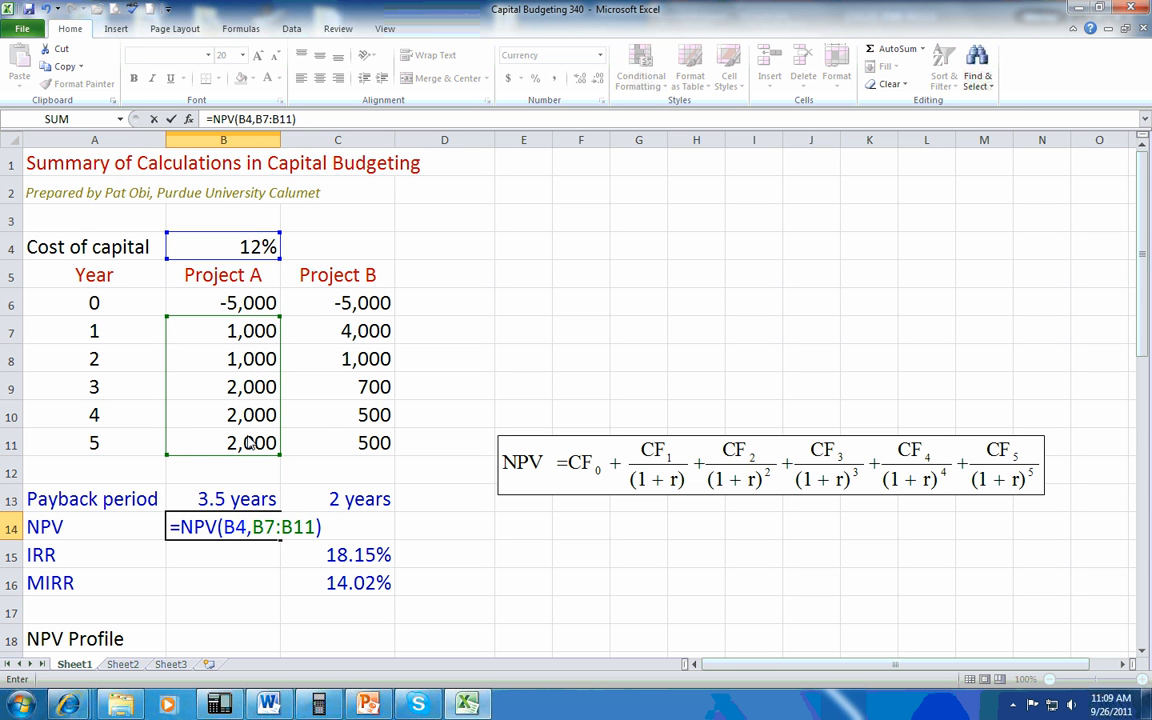
pyautogui.write('-')
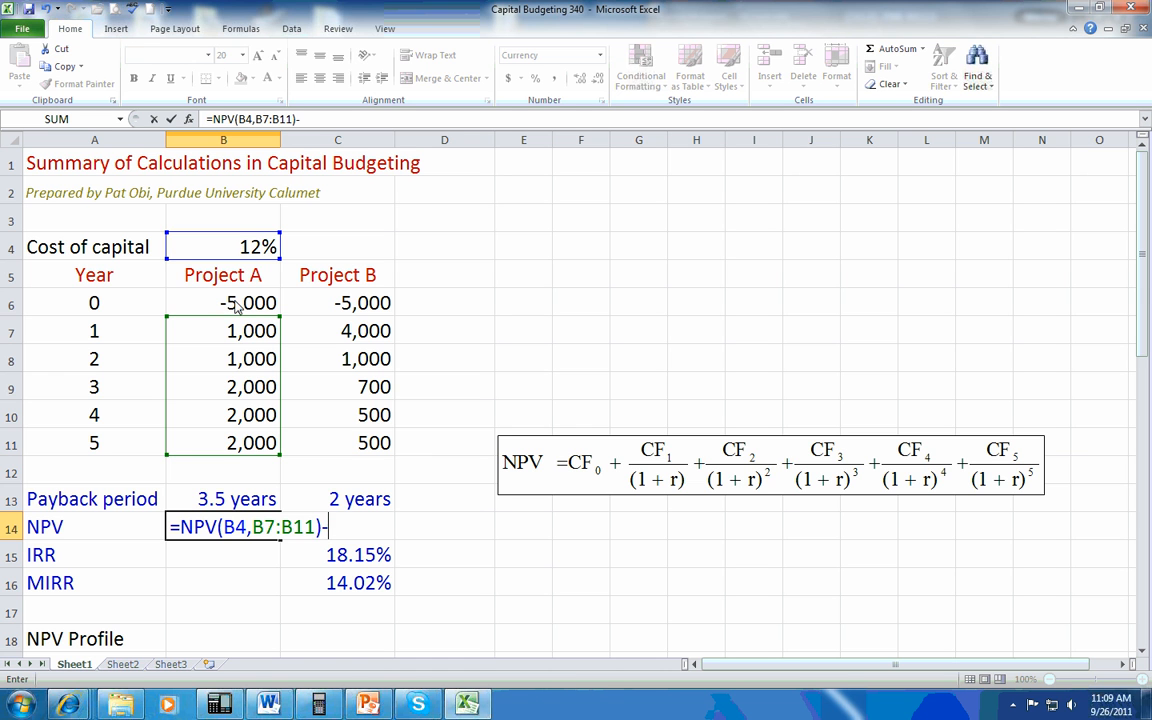
pyautogui.click(247, 303)
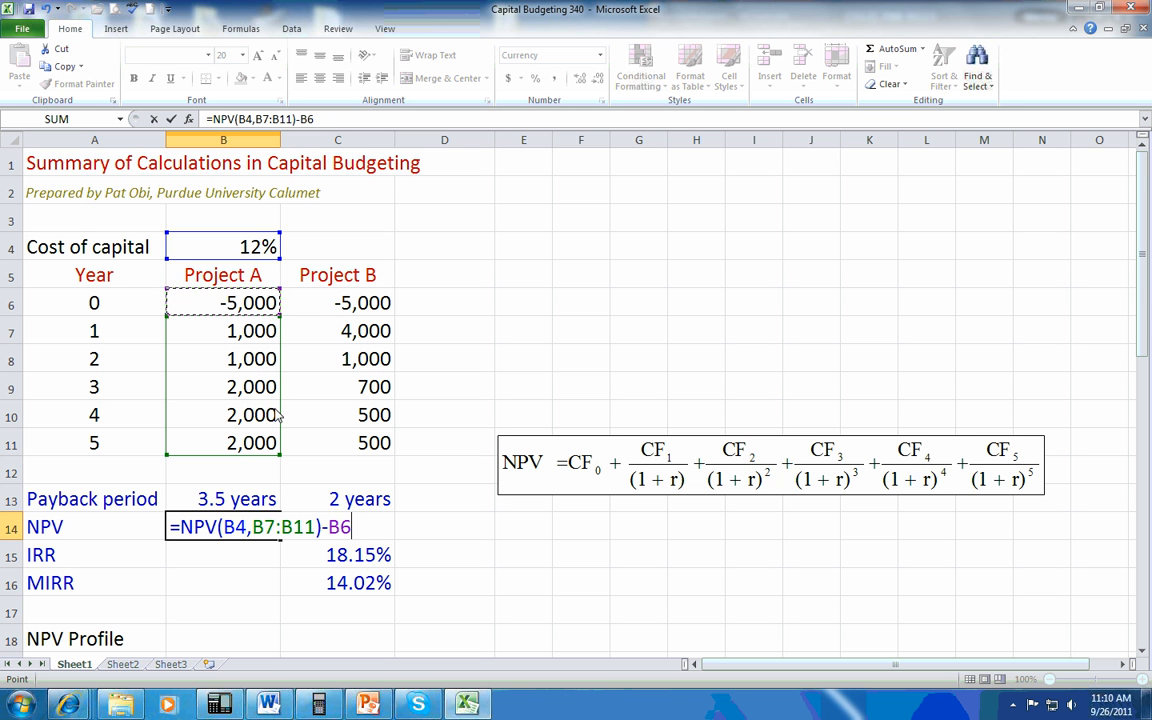
pyautogui.moveTo(137, 320)
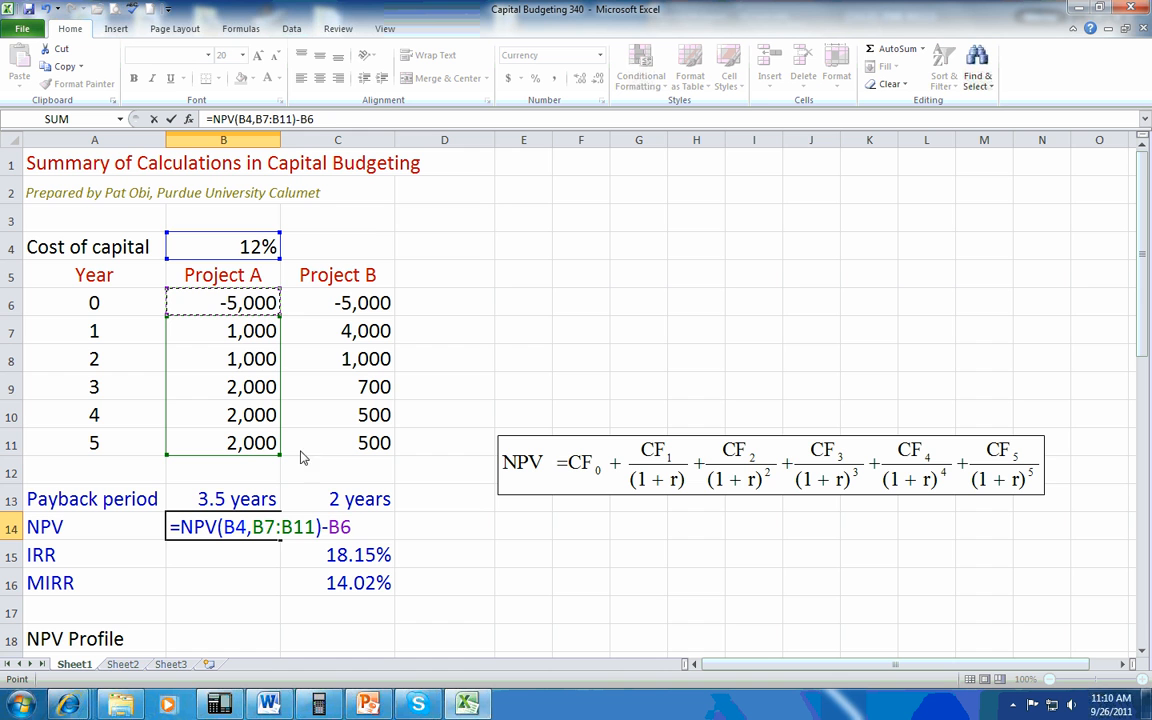
pyautogui.moveTo(332, 537)
pyautogui.write('+')
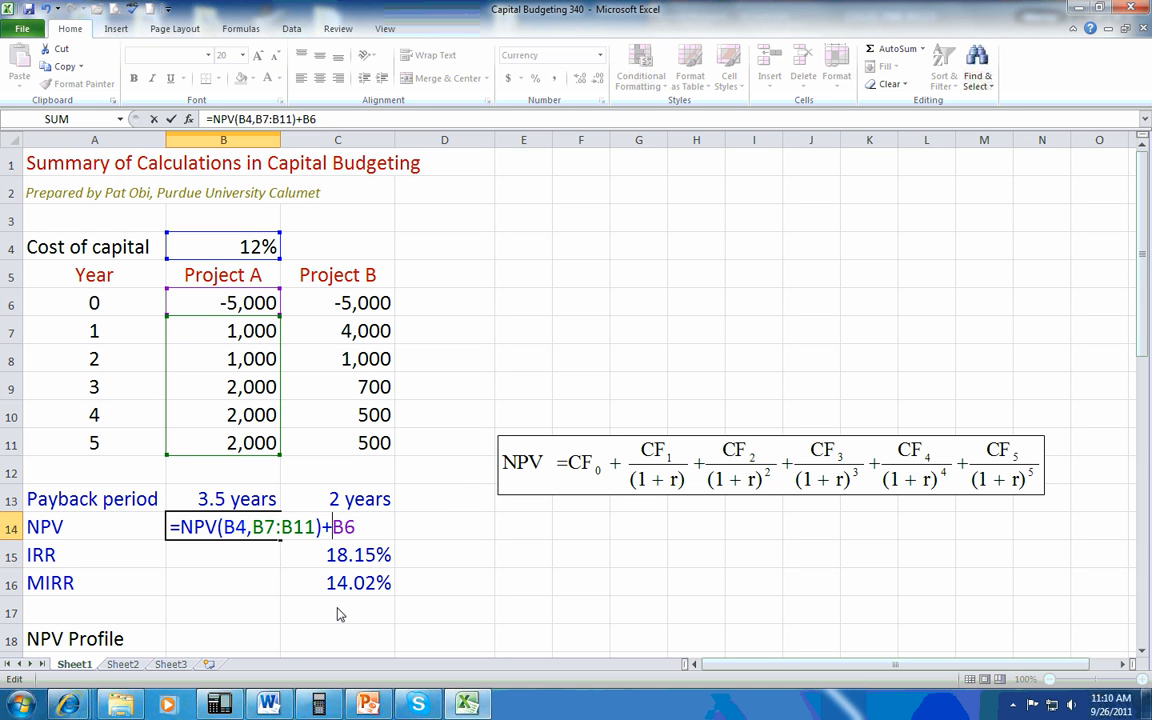
pyautogui.moveTo(345, 540)
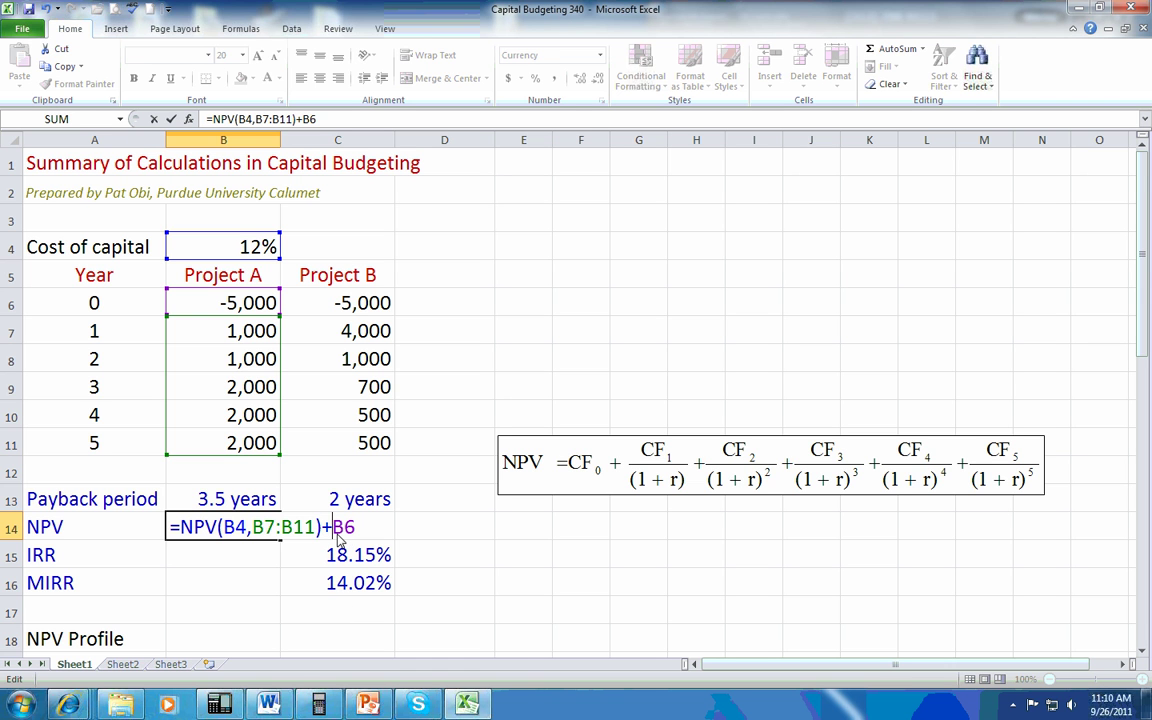
pyautogui.press('Return')
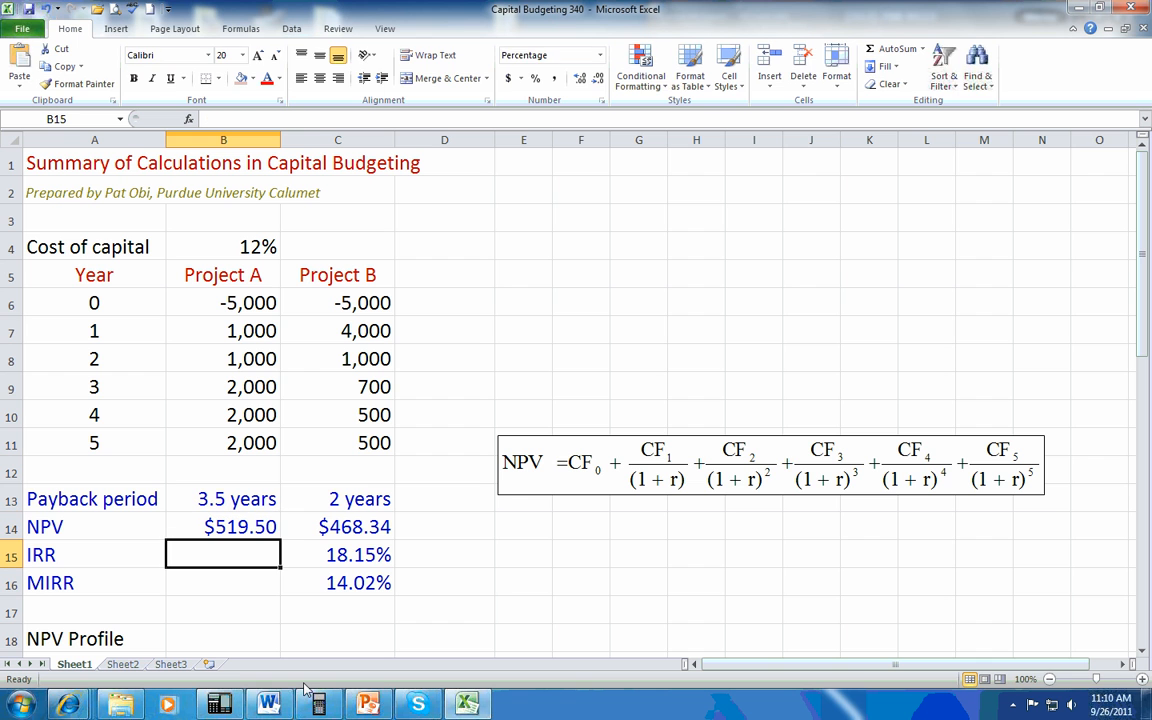
# Enter =IRR over Project A's year 0–5 cash flows, giving 15.58%
pyautogui.write('=IRR')
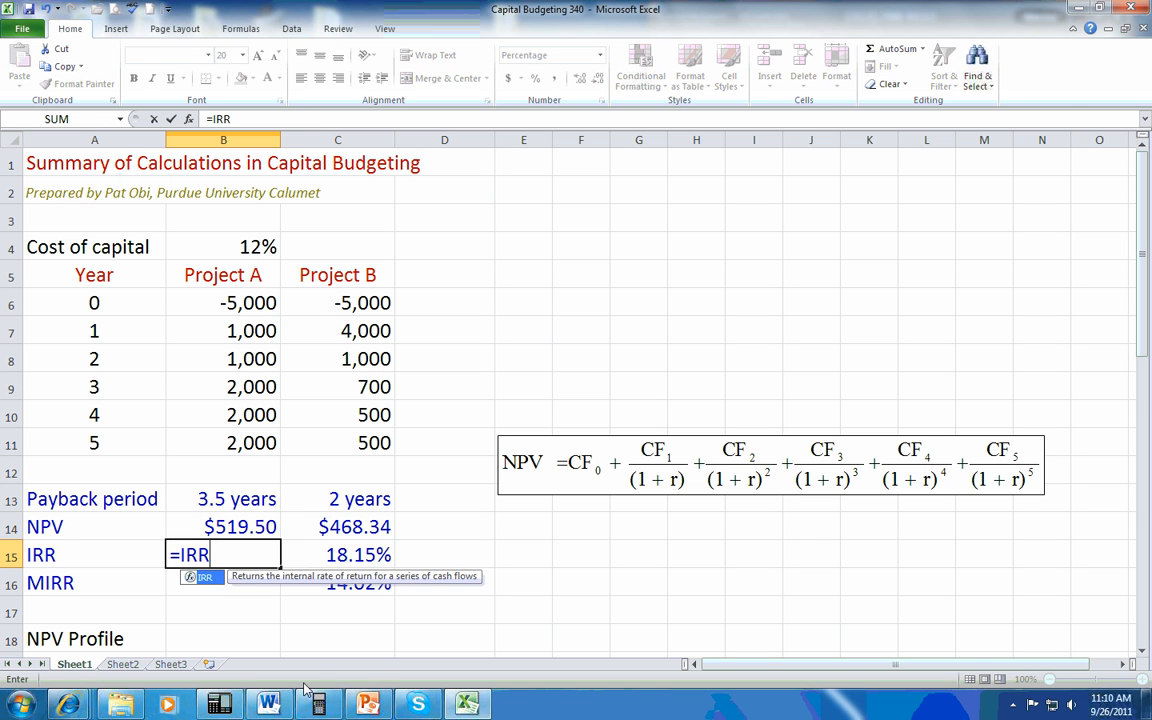
pyautogui.write('(')
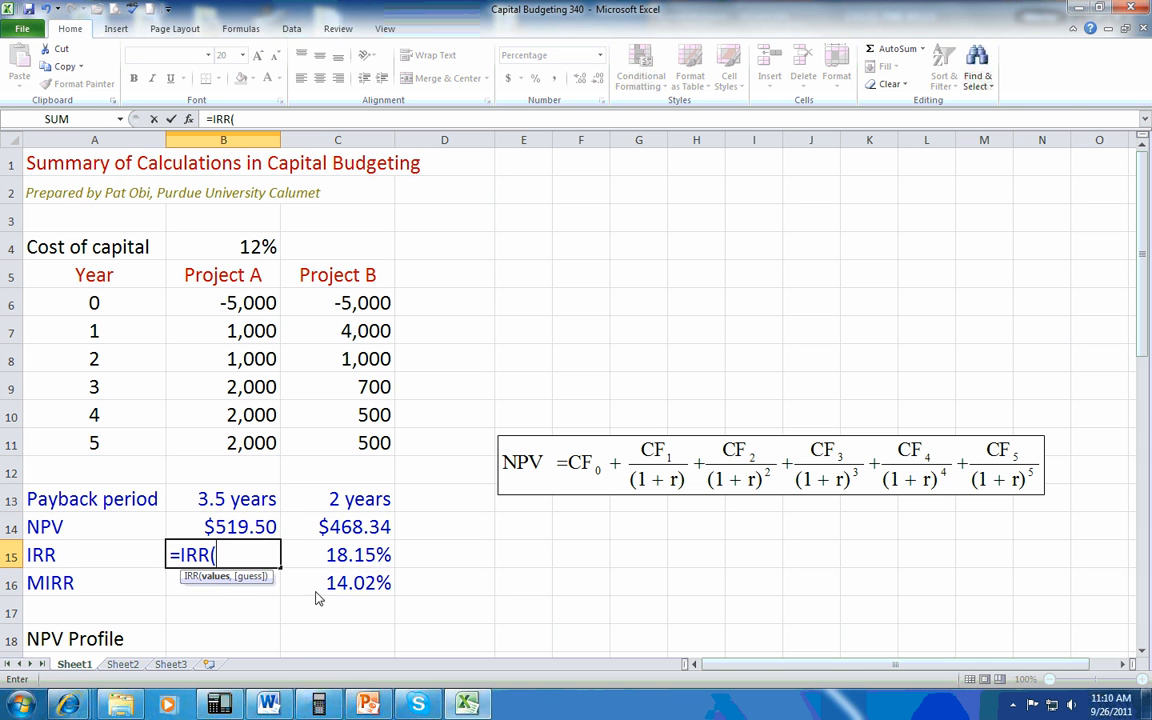
pyautogui.moveTo(210, 590)
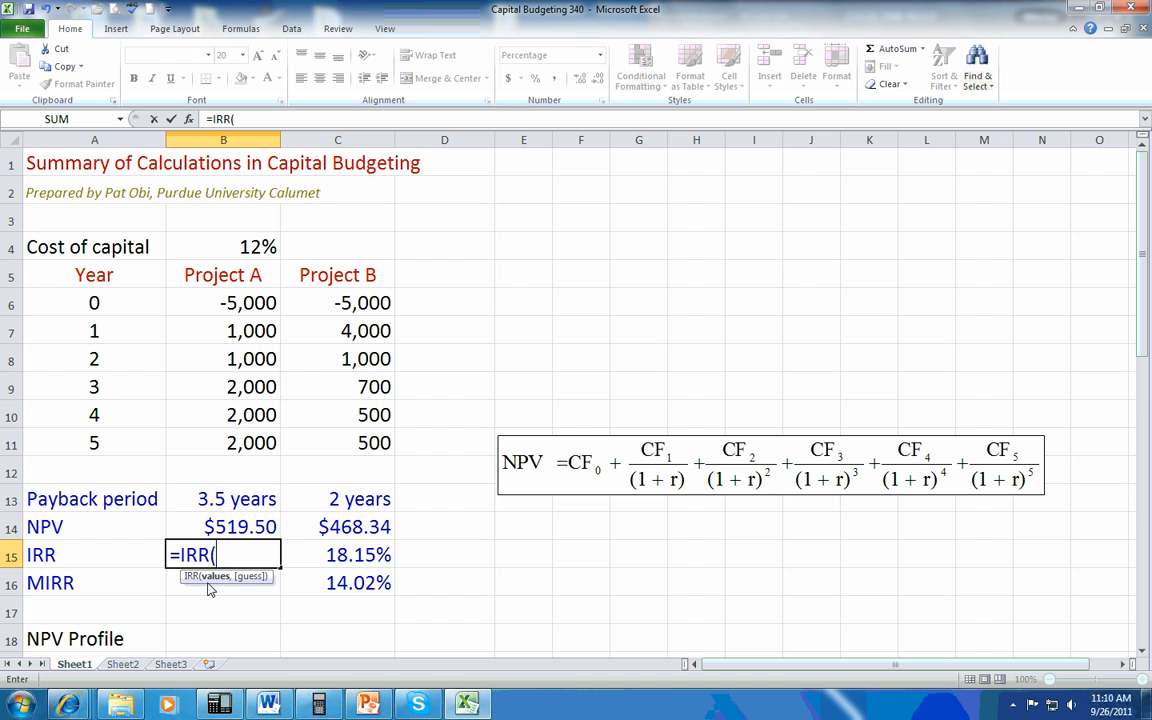
pyautogui.moveTo(248, 310)
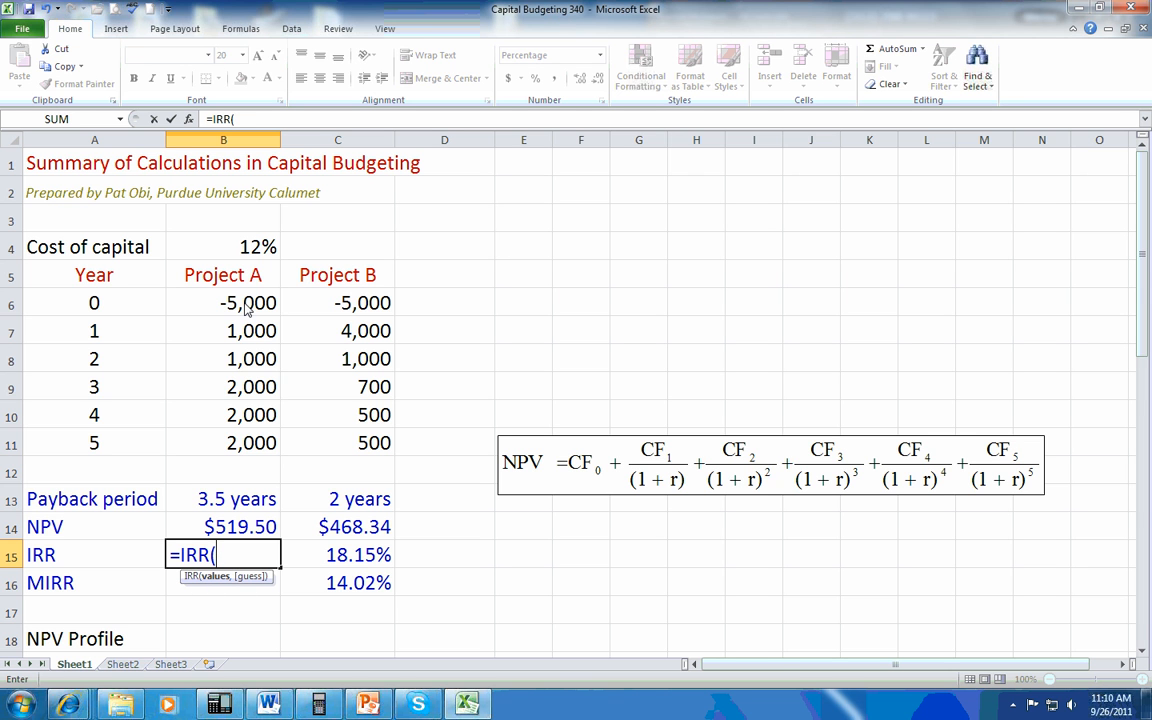
pyautogui.moveTo(248, 303); pyautogui.dragTo(248, 443)
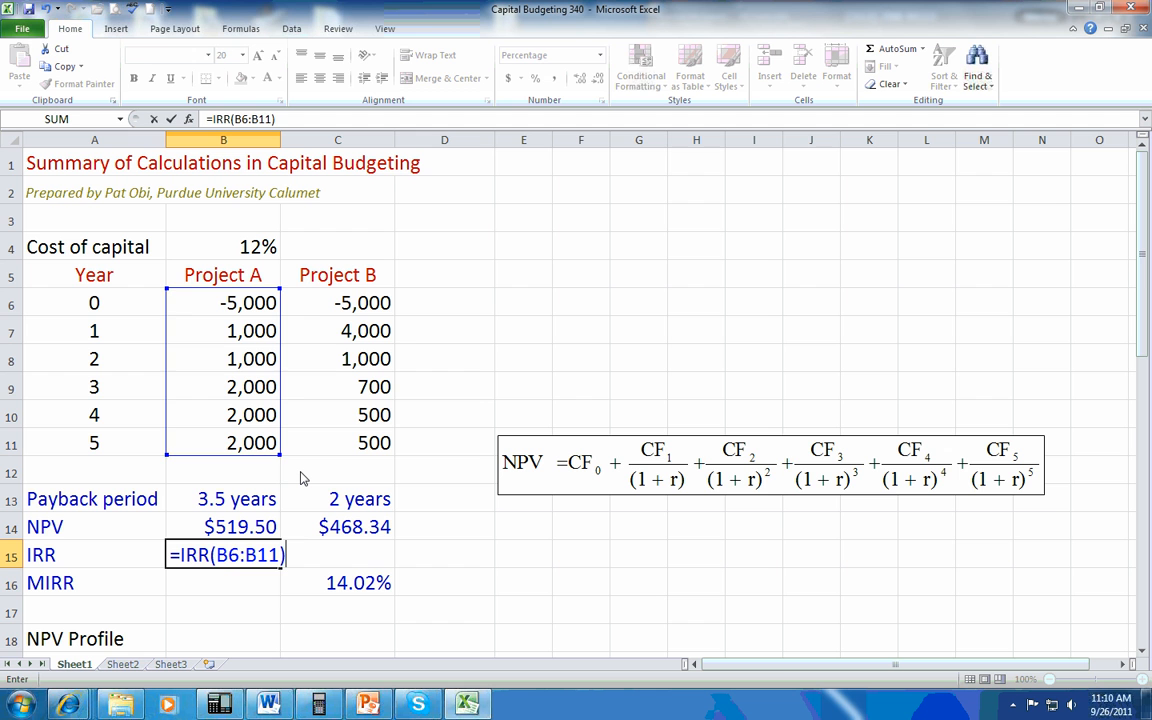
pyautogui.press('Return')
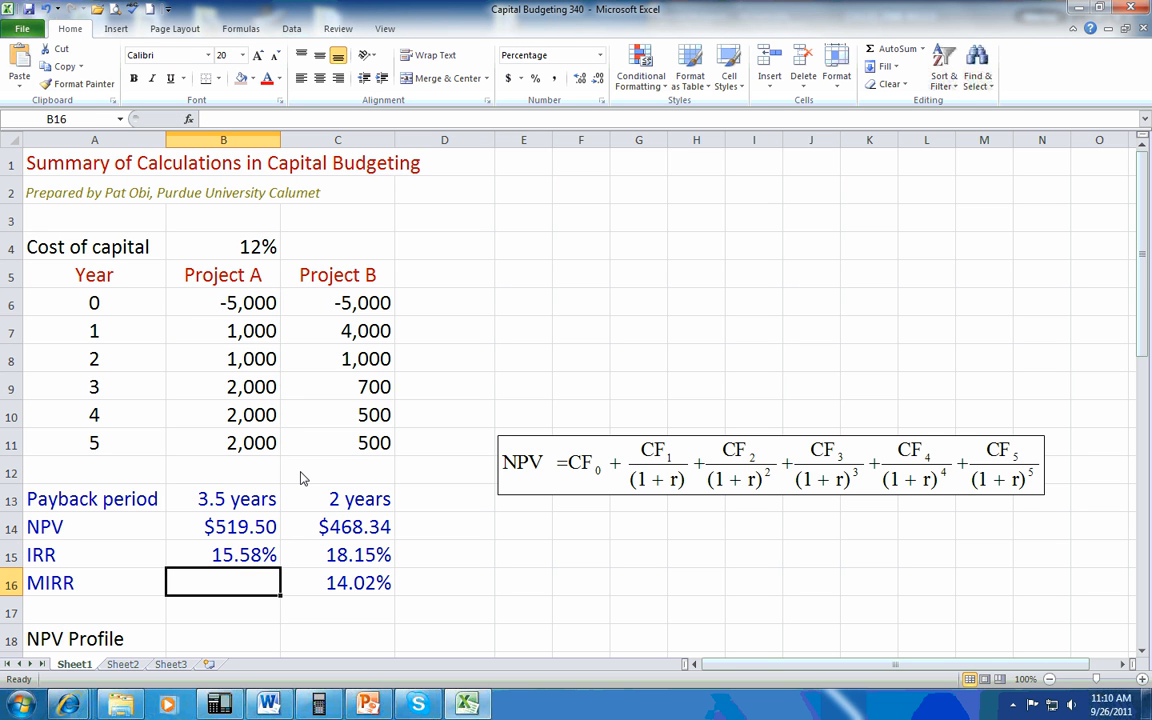
# Enter =MIRR on B6:B11 with the cost of capital and 12 as rates, showing 473.89%
pyautogui.write('=')
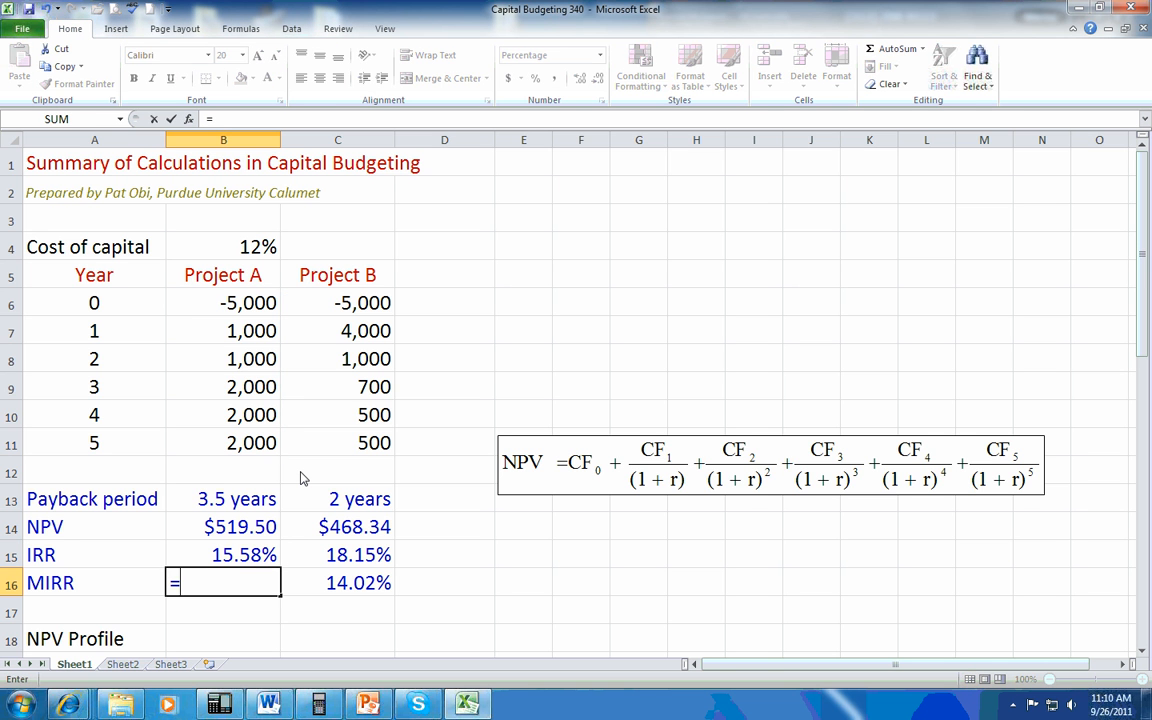
pyautogui.write('MIRR')
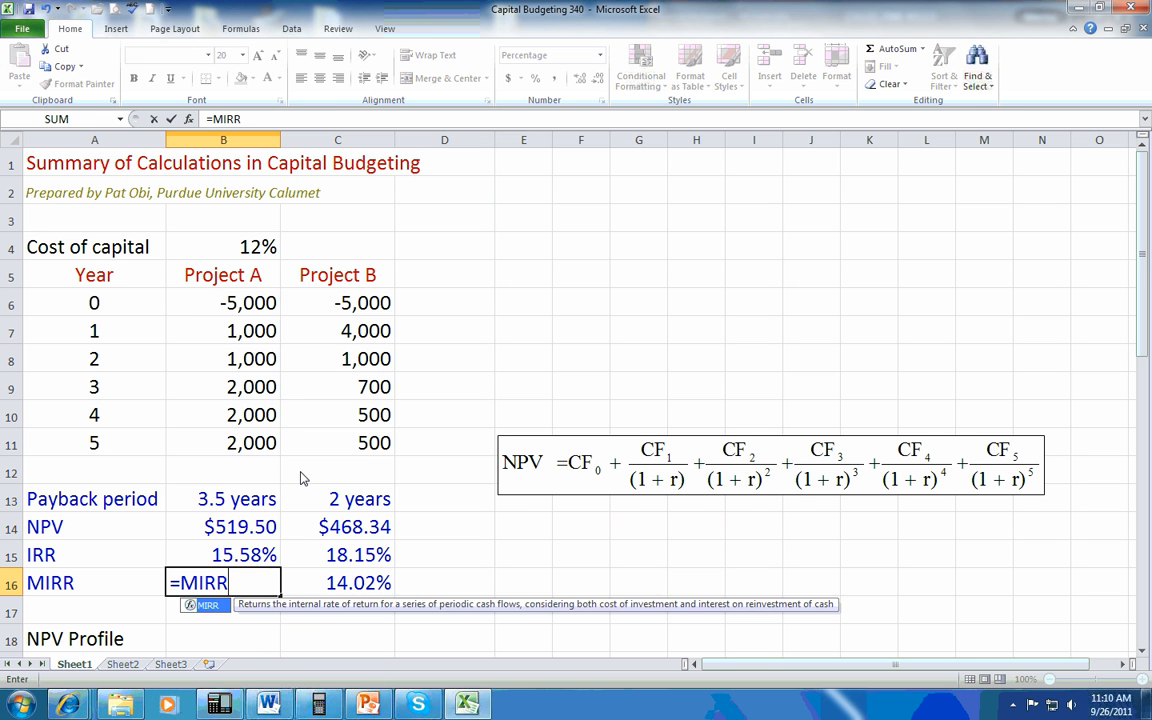
pyautogui.write('(')
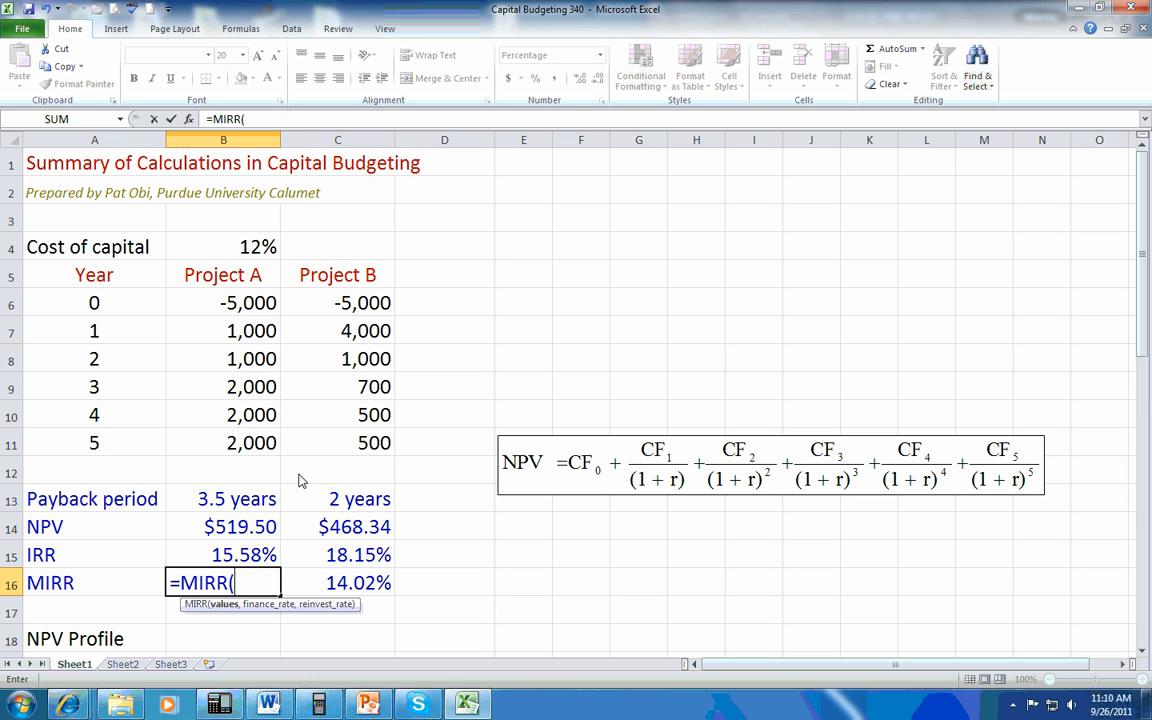
pyautogui.click(223, 302)
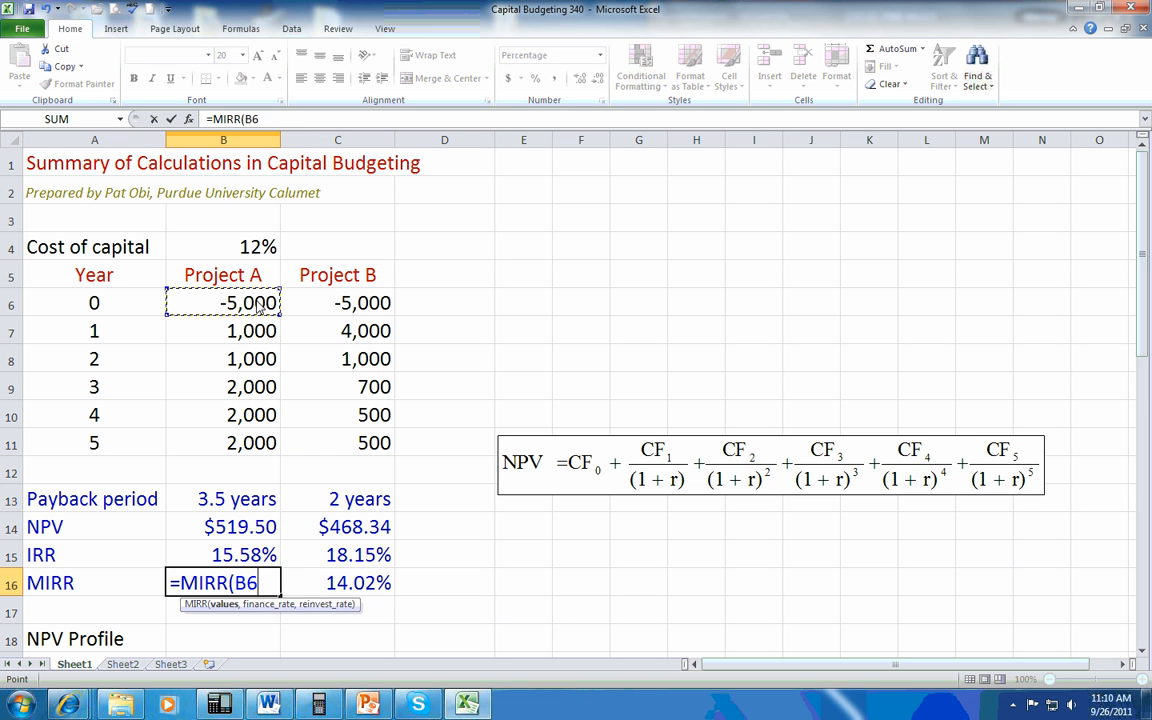
pyautogui.moveTo(223, 302); pyautogui.dragTo(223, 443)
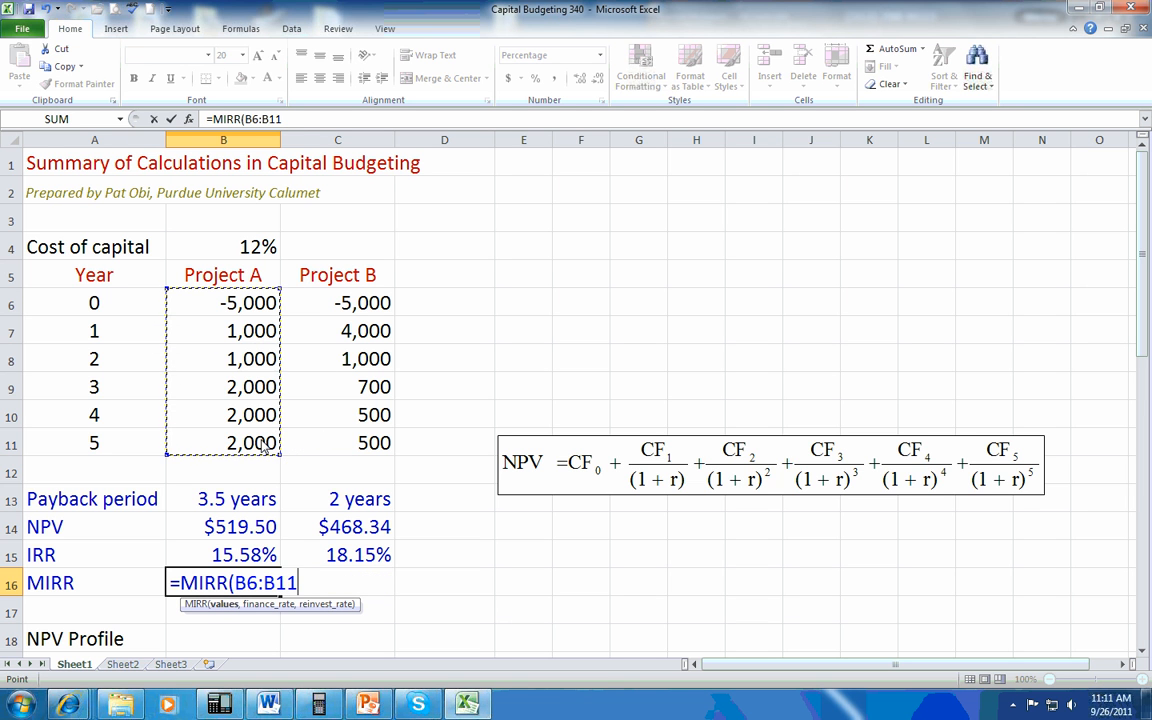
pyautogui.write(',')
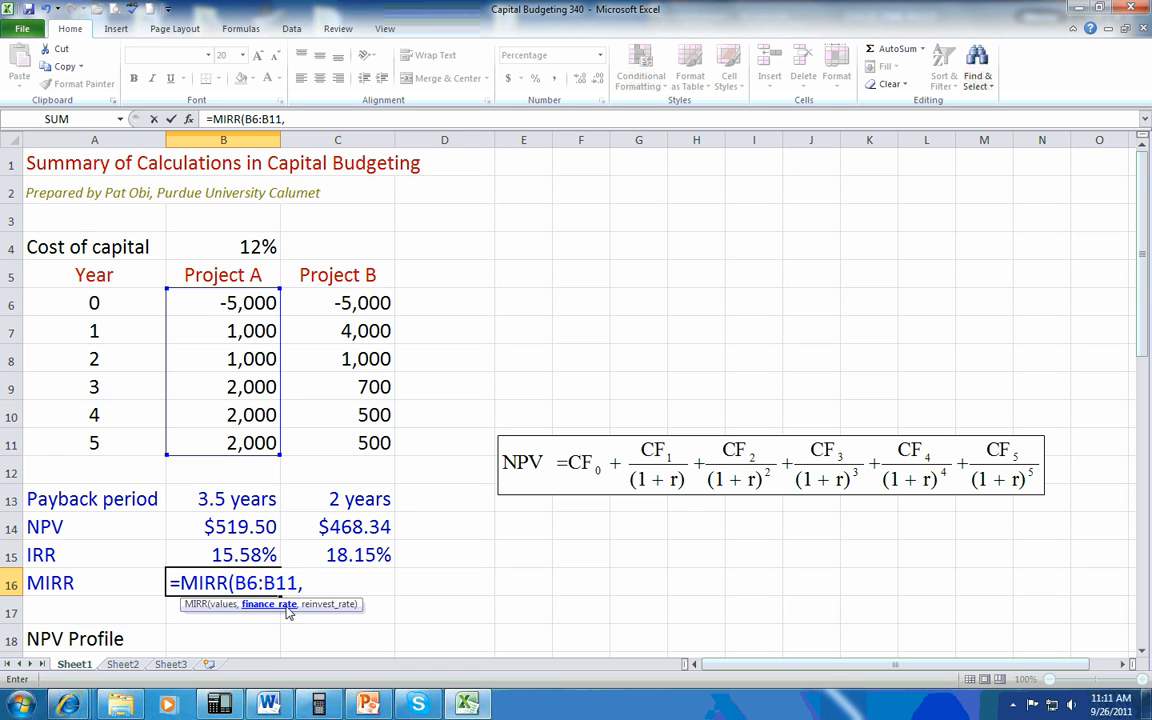
pyautogui.moveTo(252, 251)
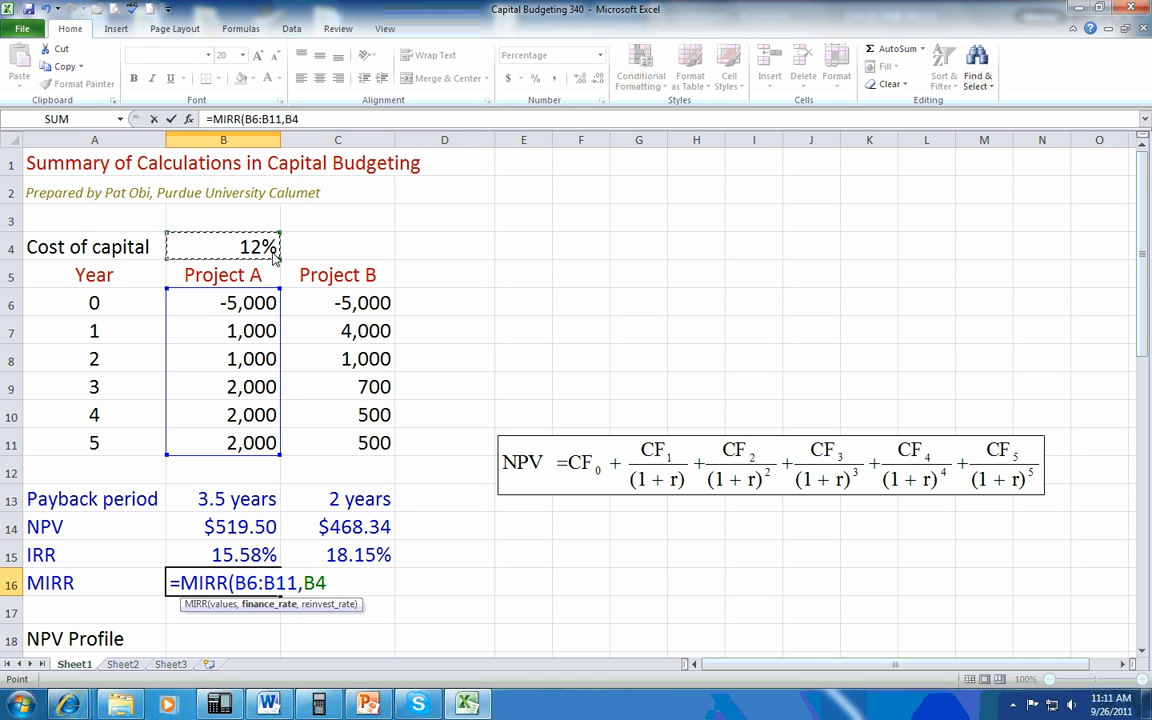
pyautogui.write(',')
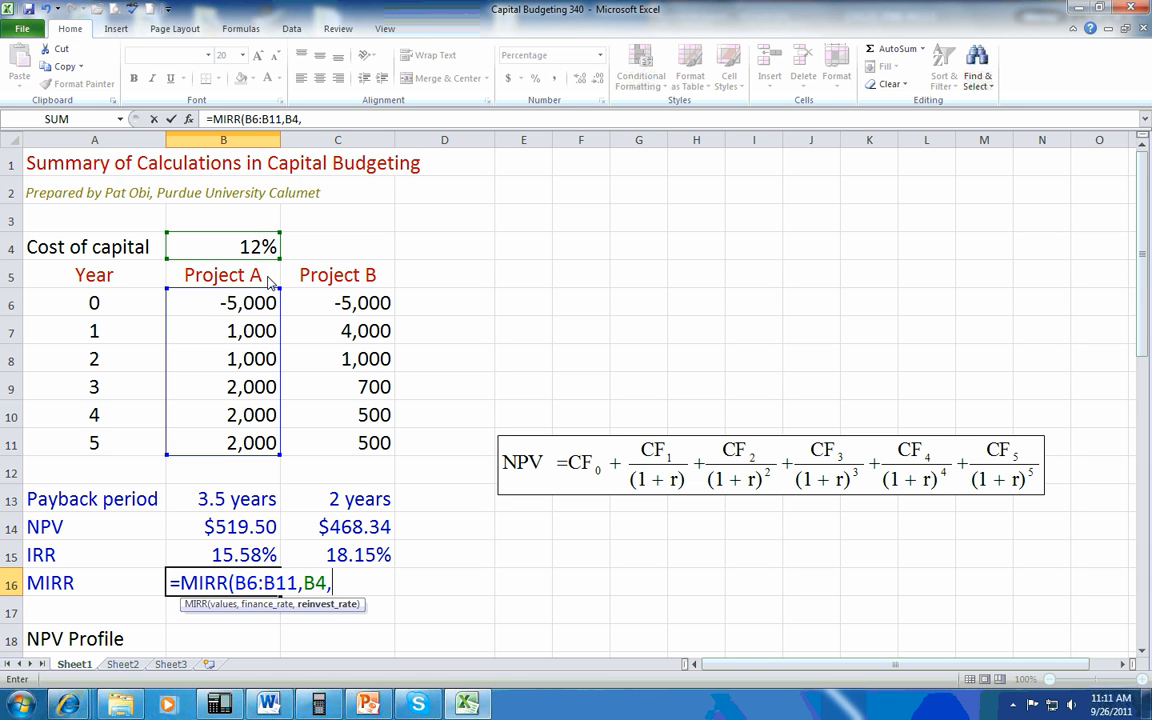
pyautogui.write('1')
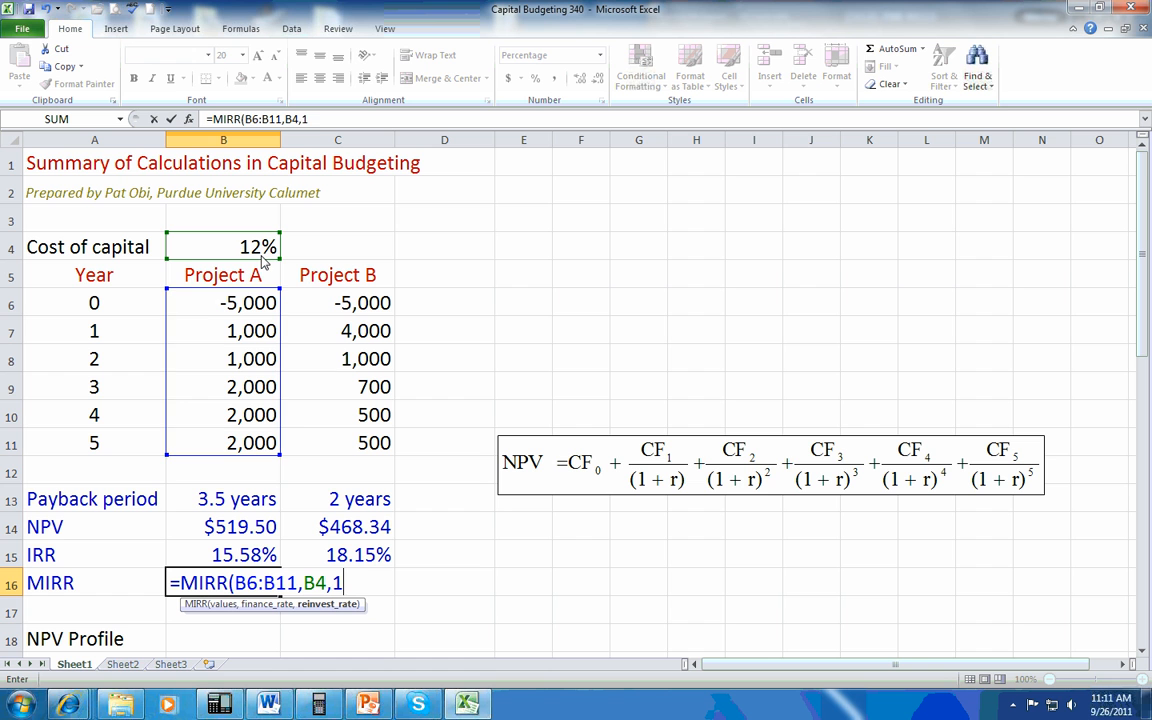
pyautogui.write('2')
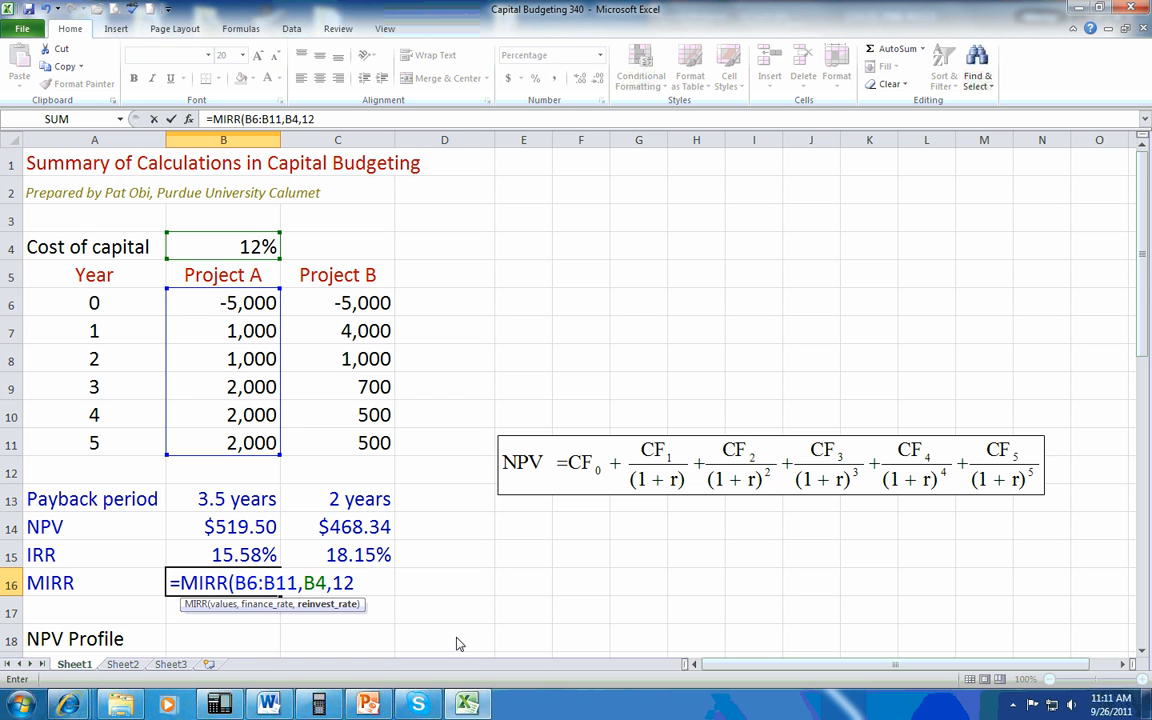
pyautogui.write(')')
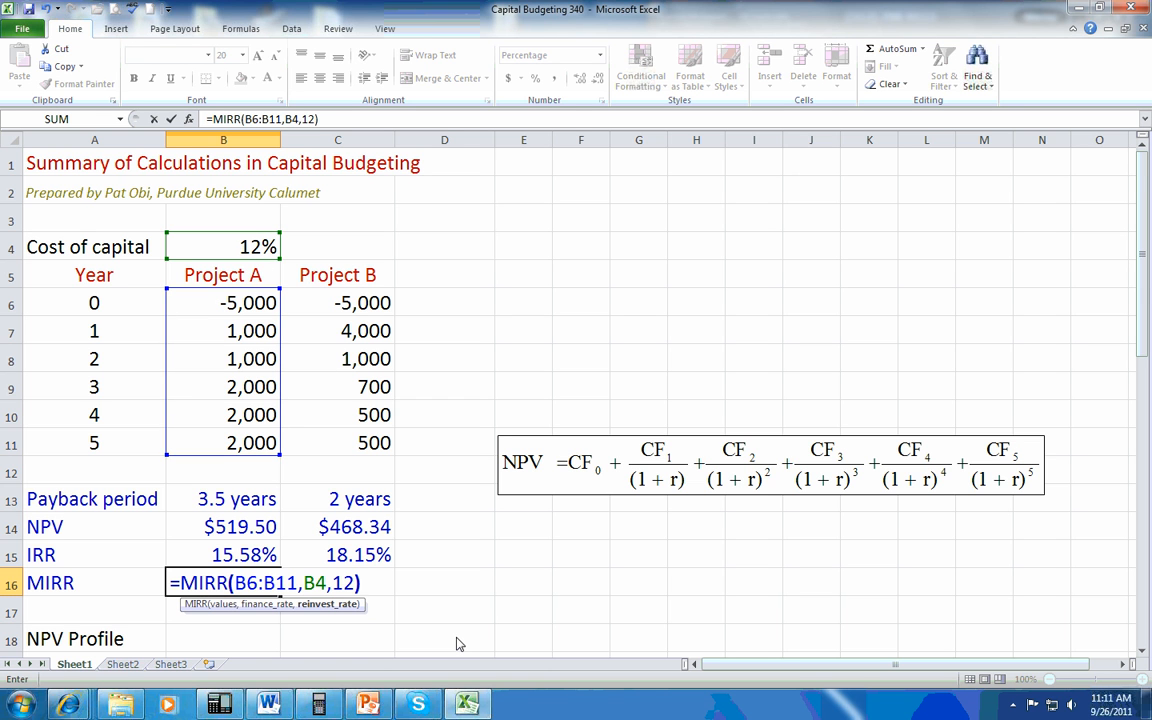
pyautogui.press('Return')
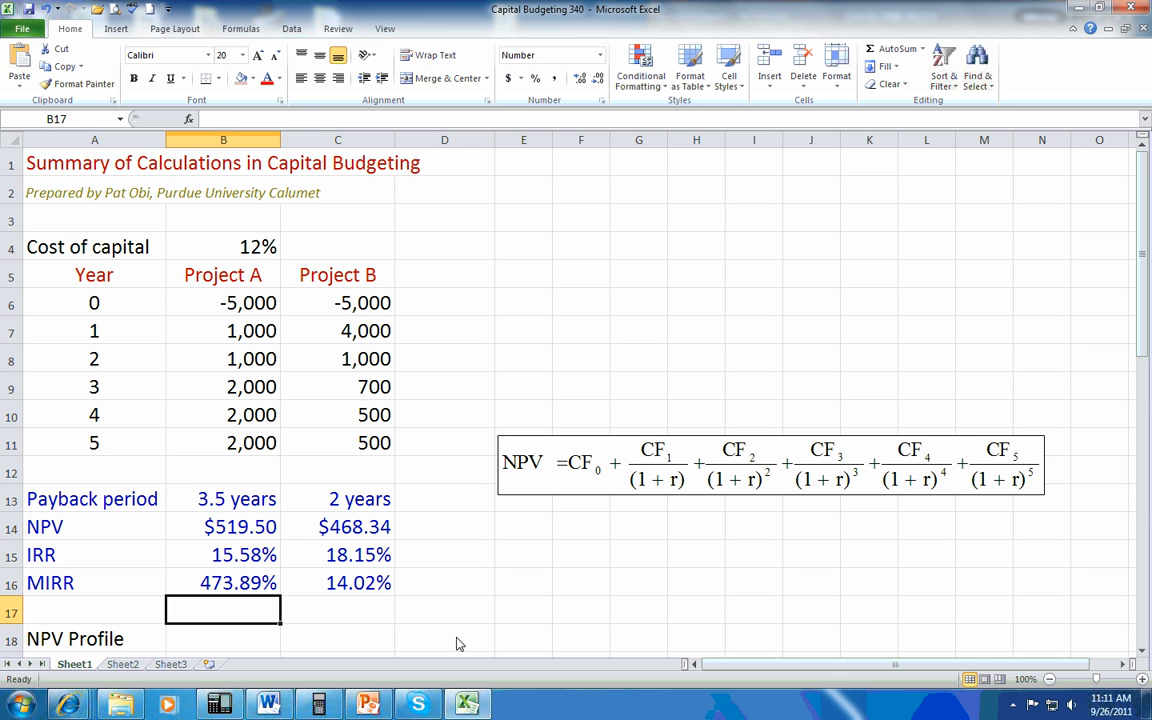
# Re-enter =IRR(B6:B11) in B15, again showing 15.58% for Project A
pyautogui.click(223, 555)
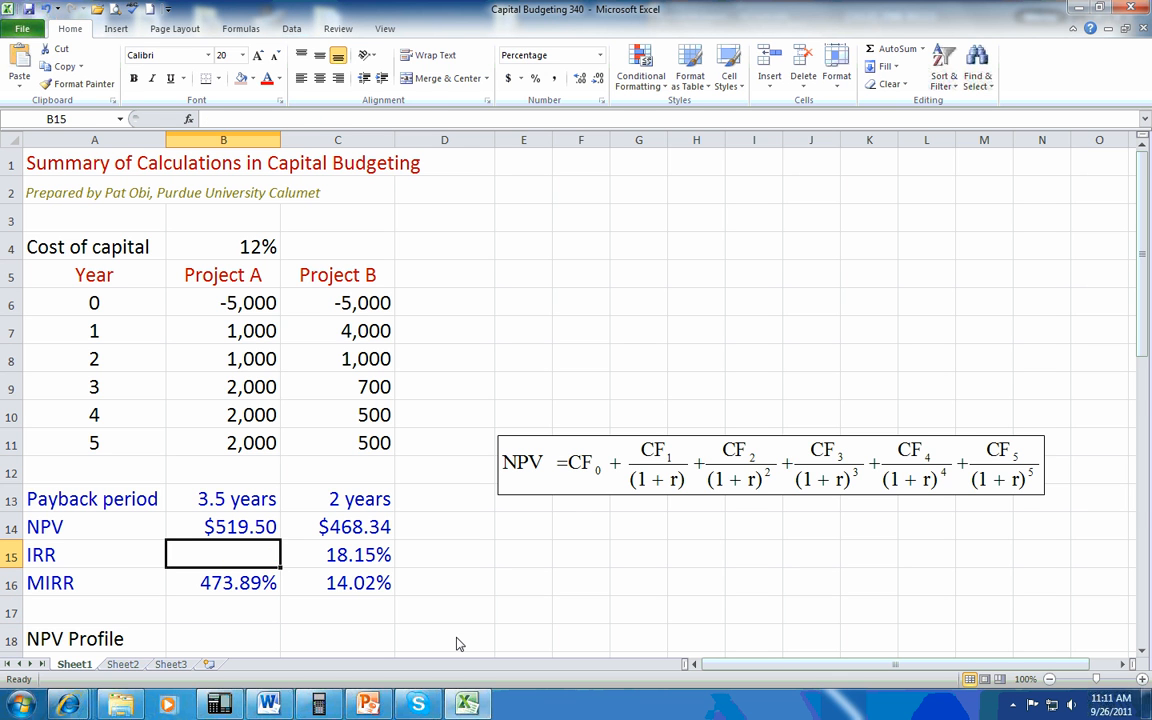
pyautogui.write('=IRR')
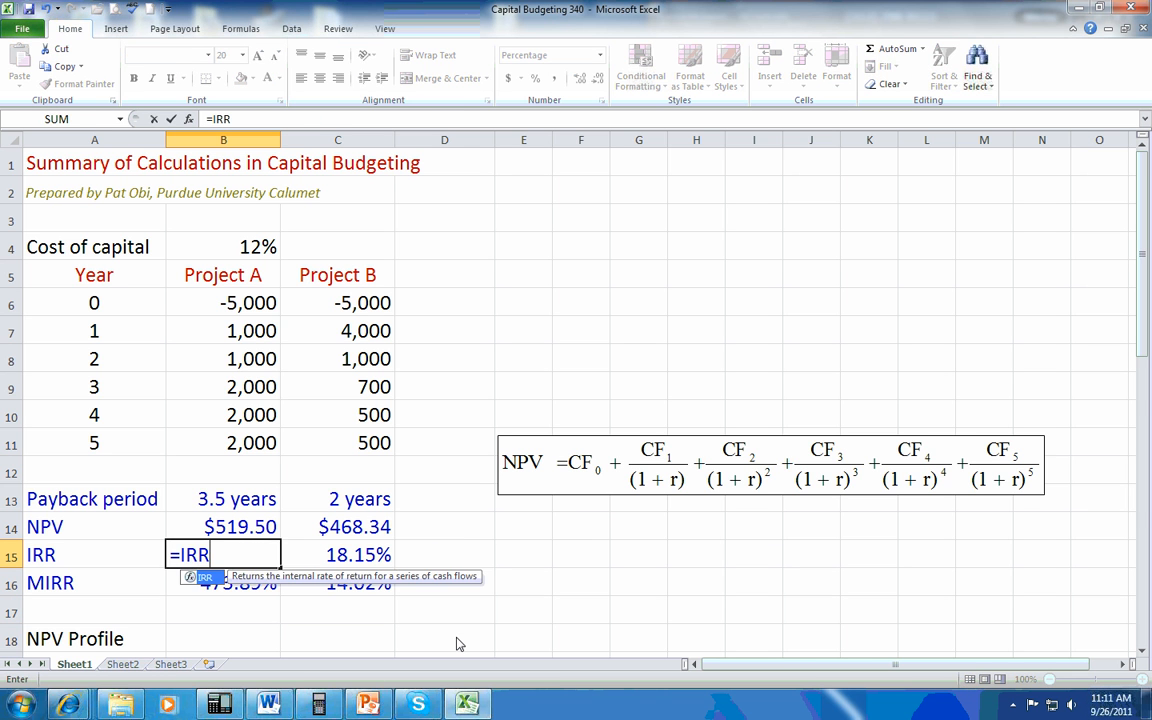
pyautogui.write('(')
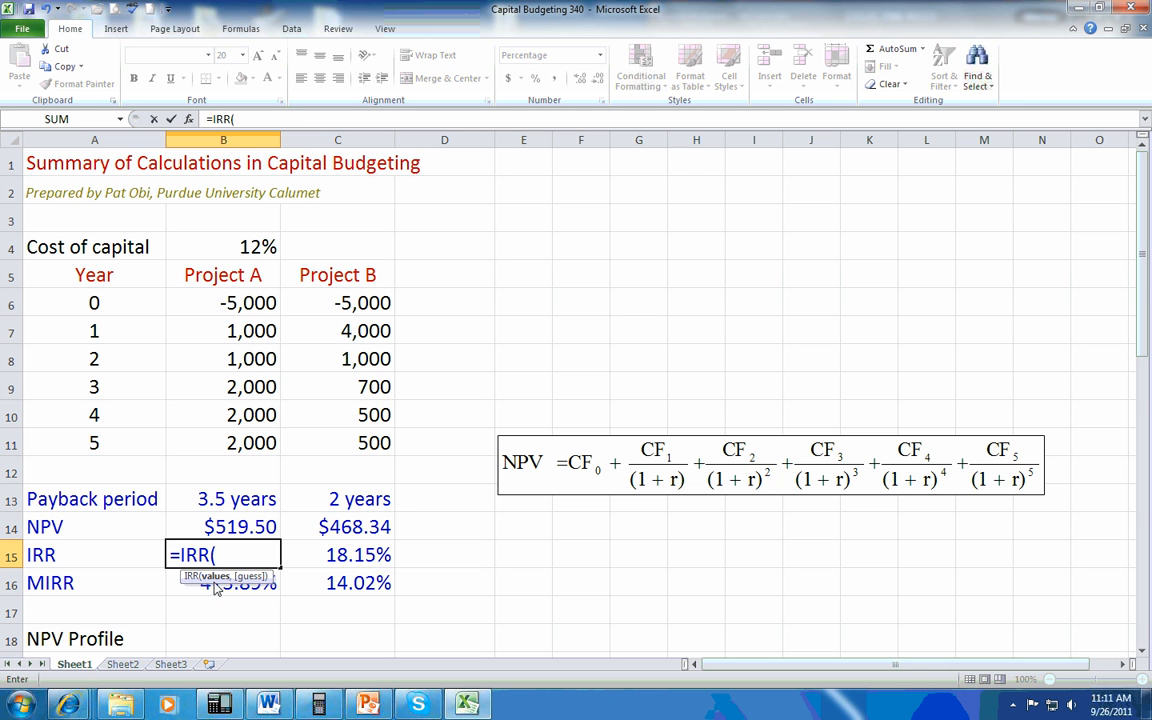
pyautogui.moveTo(223, 302); pyautogui.dragTo(223, 443)
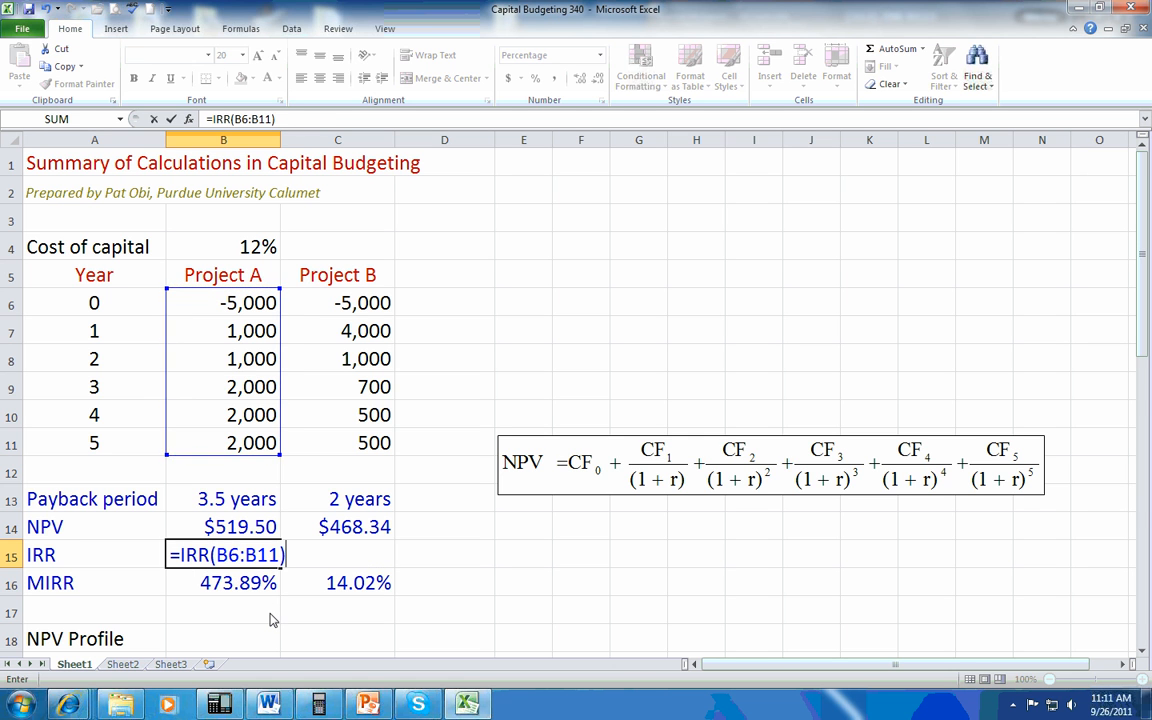
pyautogui.press('Return')
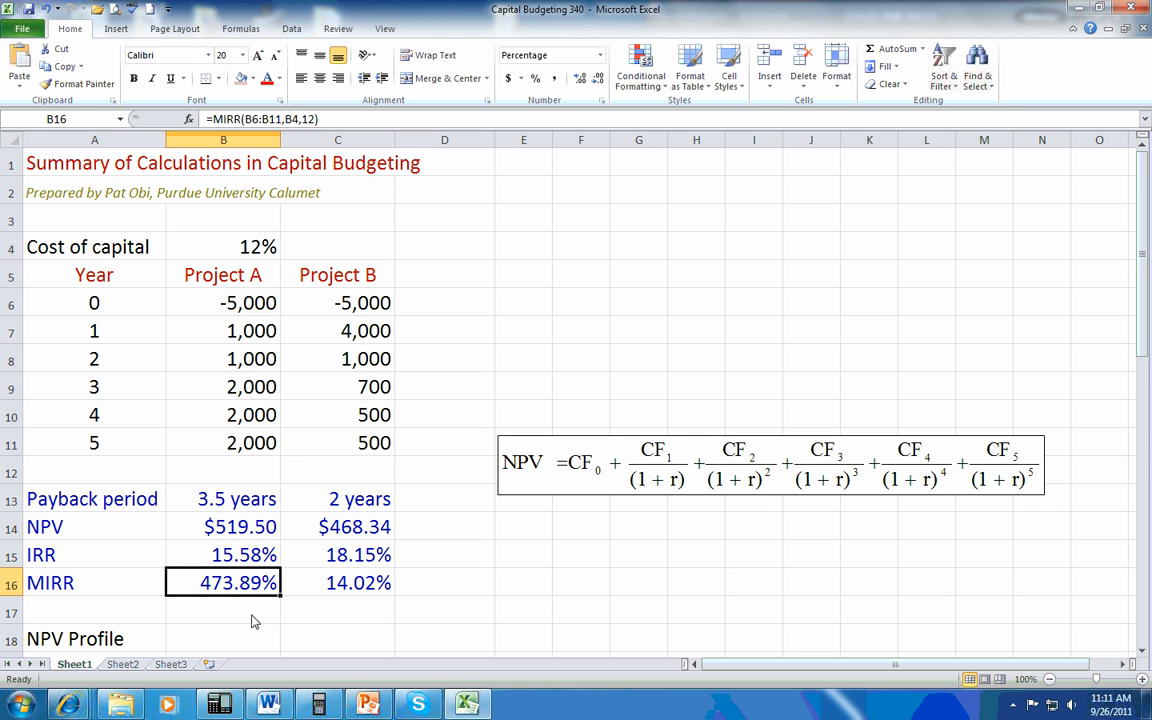
pyautogui.click(223, 610)
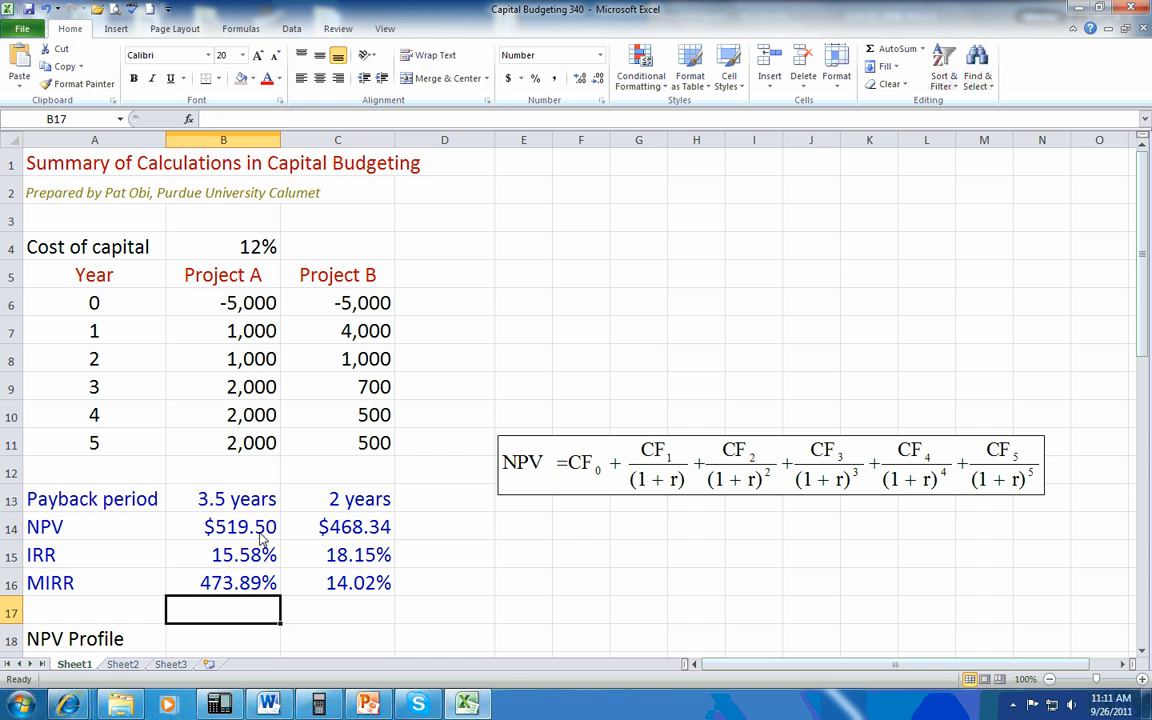
pyautogui.moveTo(240, 527); pyautogui.dragTo(354, 527)
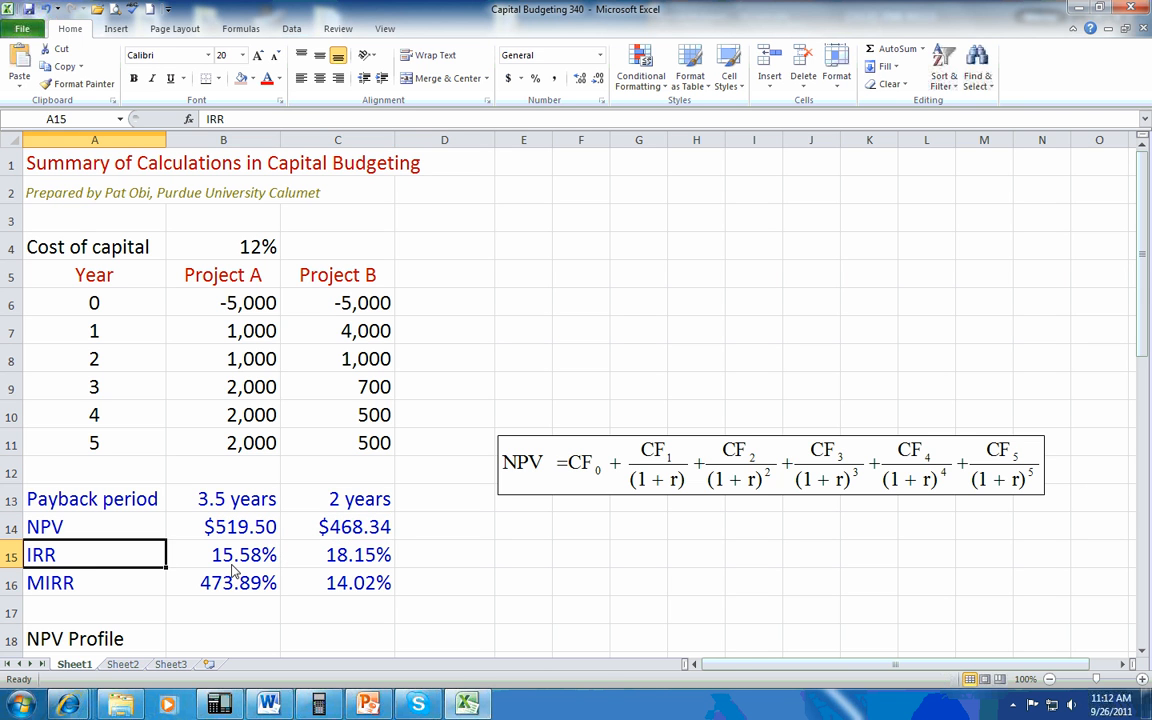
pyautogui.moveTo(223, 555); pyautogui.dragTo(337, 555)
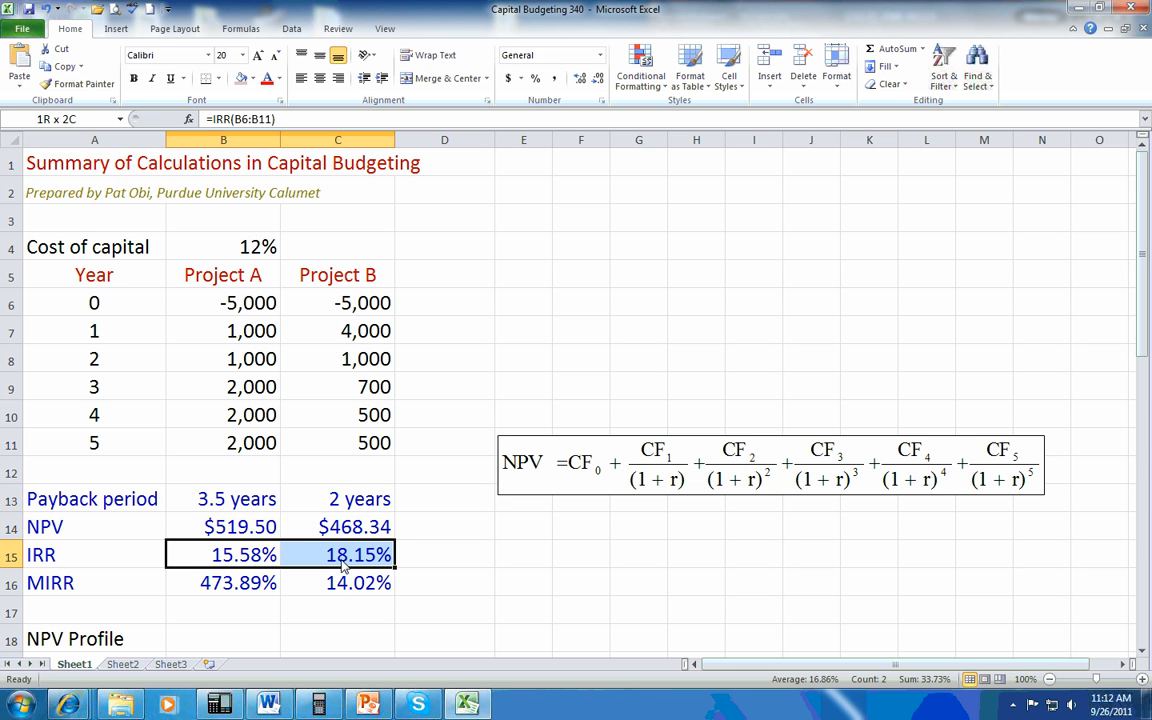
pyautogui.click(223, 555)
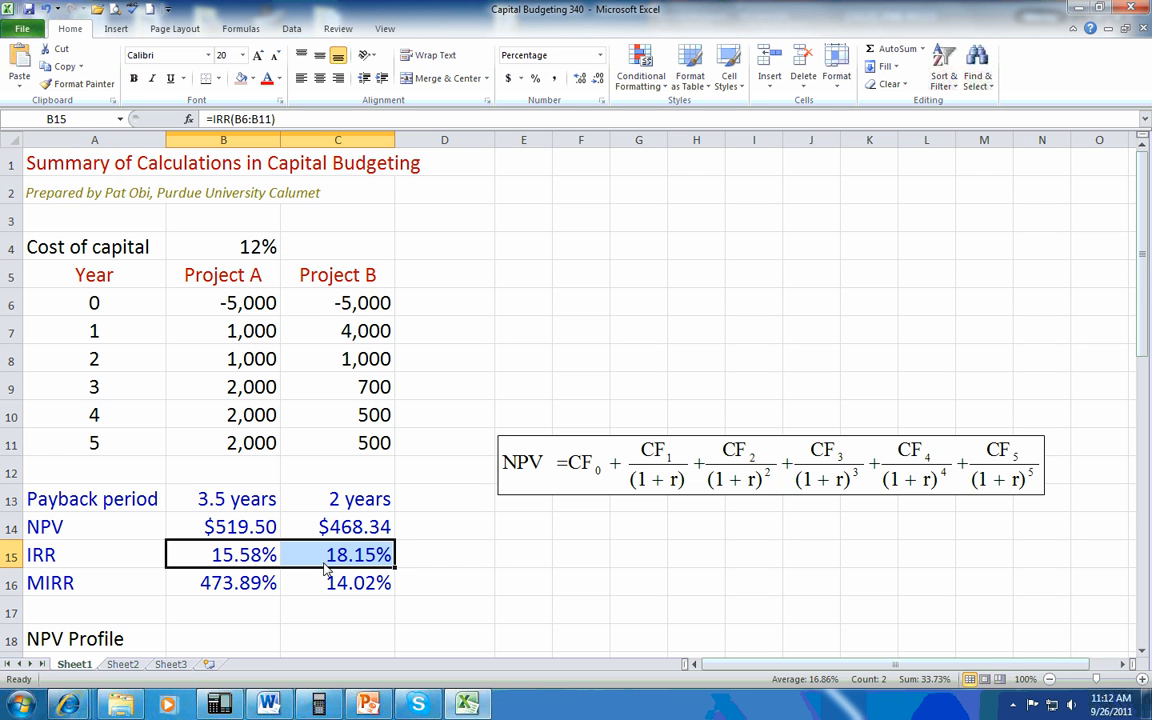
pyautogui.click(223, 247)
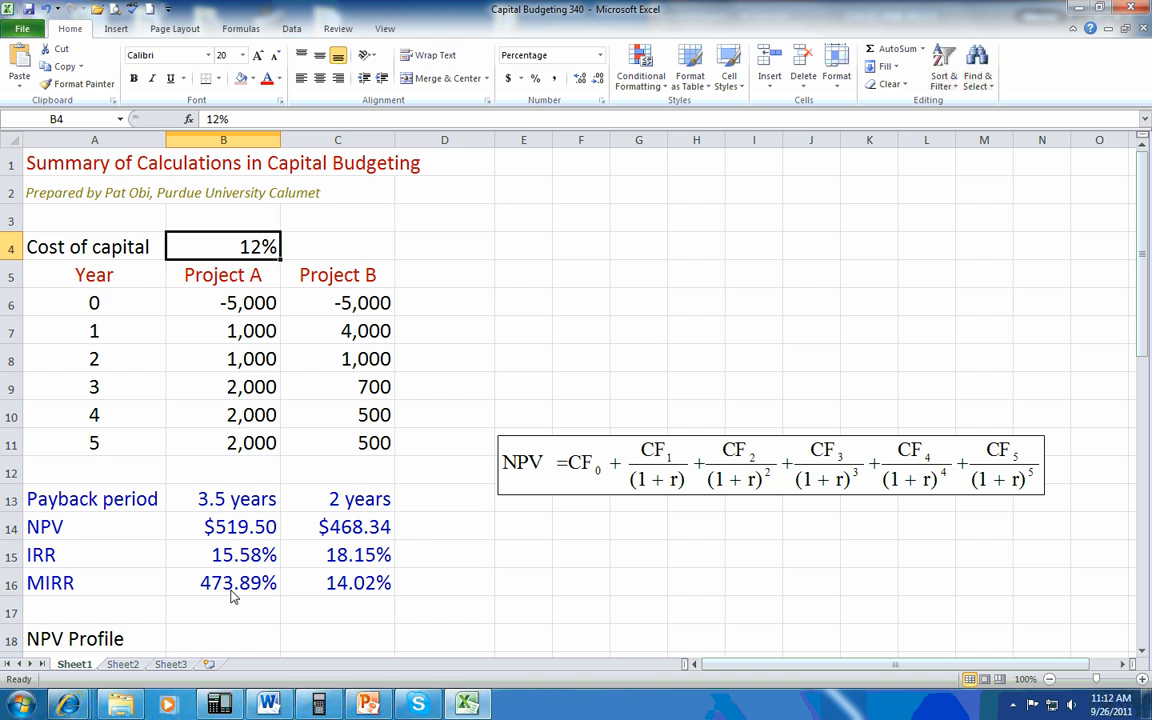
pyautogui.click(223, 582)
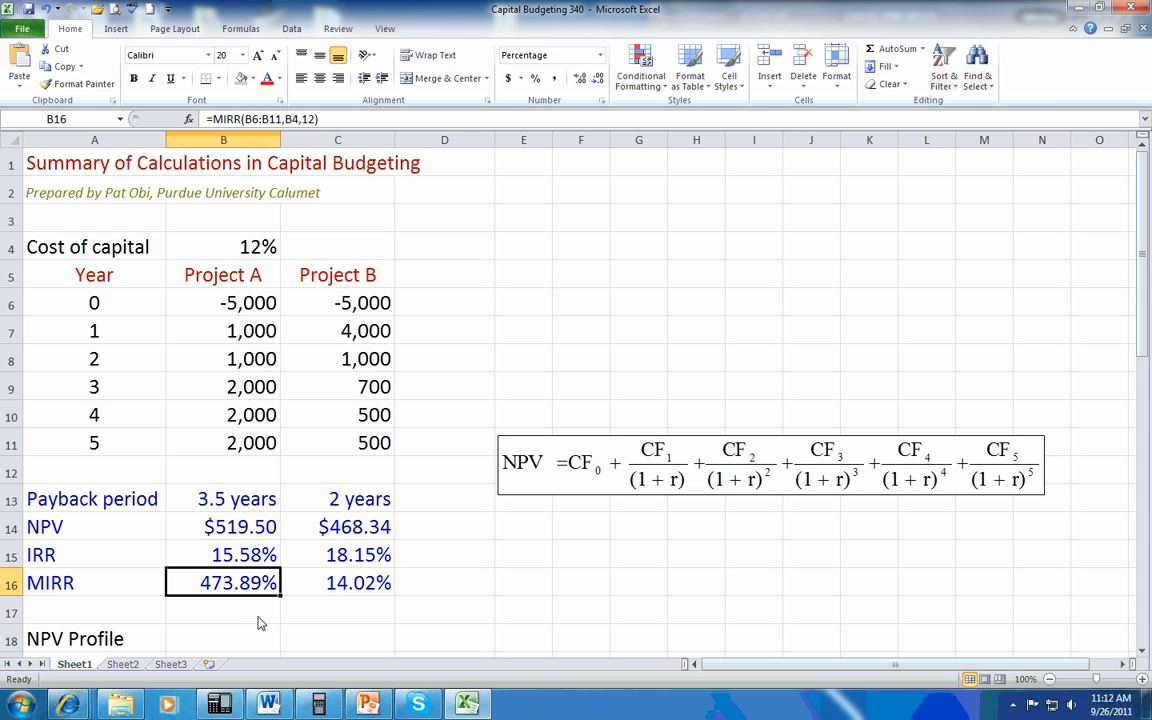
pyautogui.moveTo(267, 603)
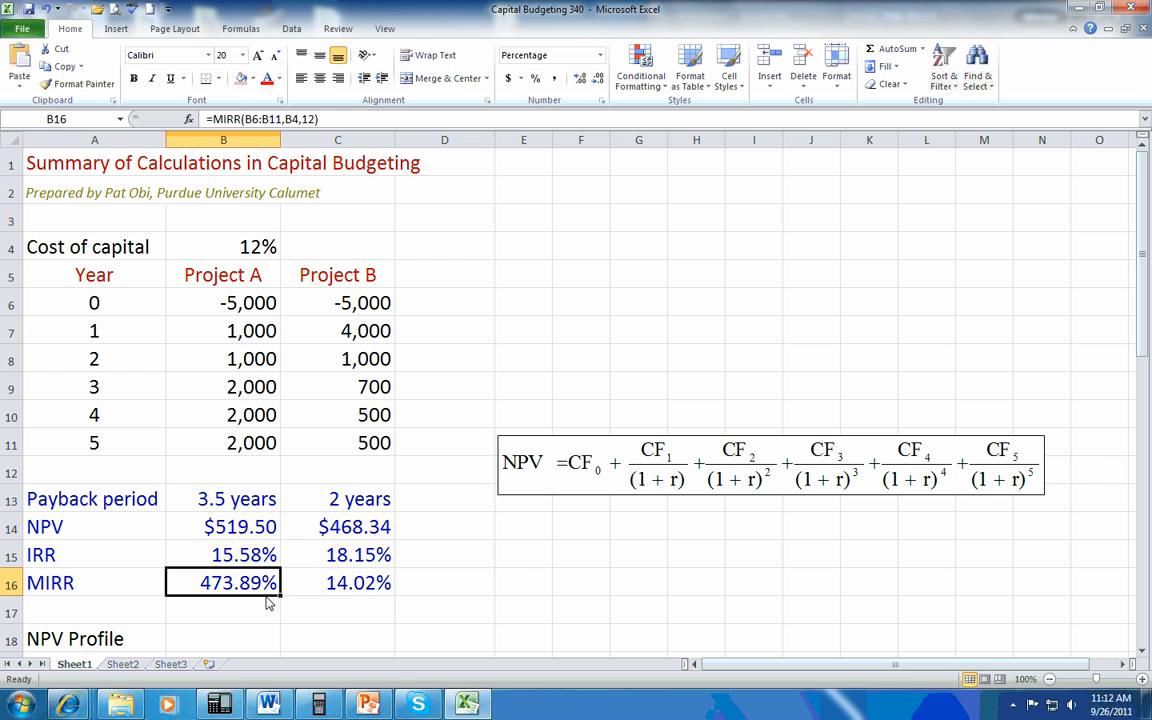
# Enter =MIRR(B6:B11,B4,B4) in B16, giving Project A a MIRR of 14.24%
pyautogui.write('=')
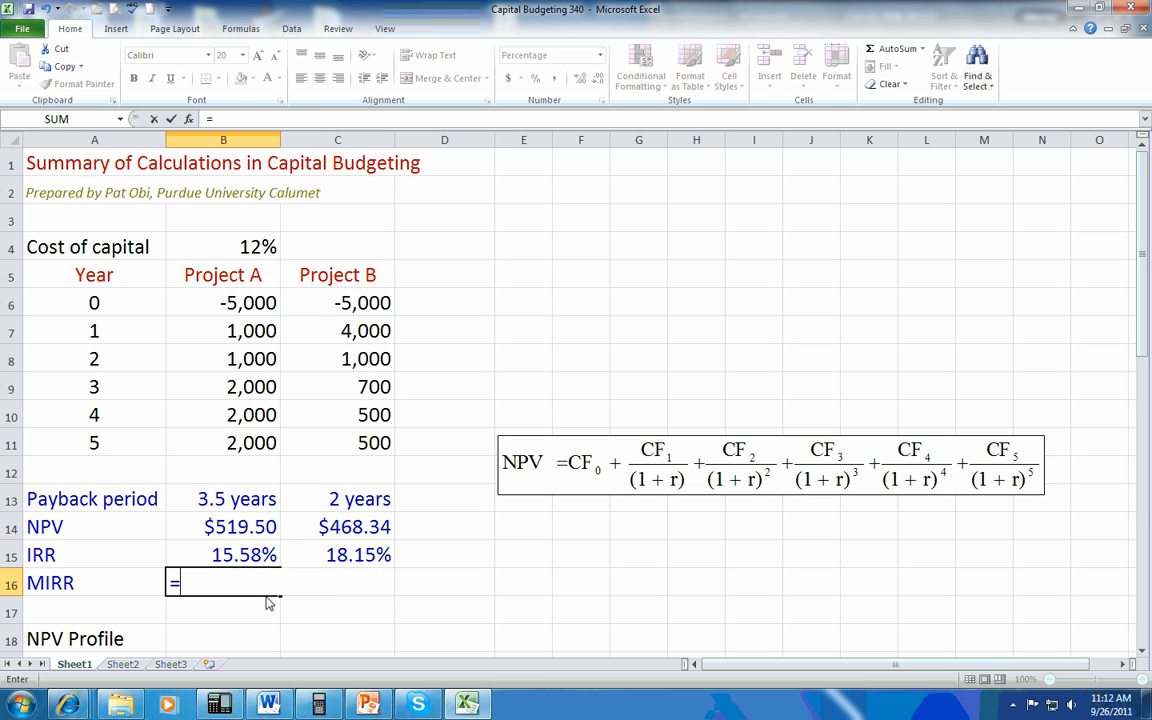
pyautogui.write('MIRRR')
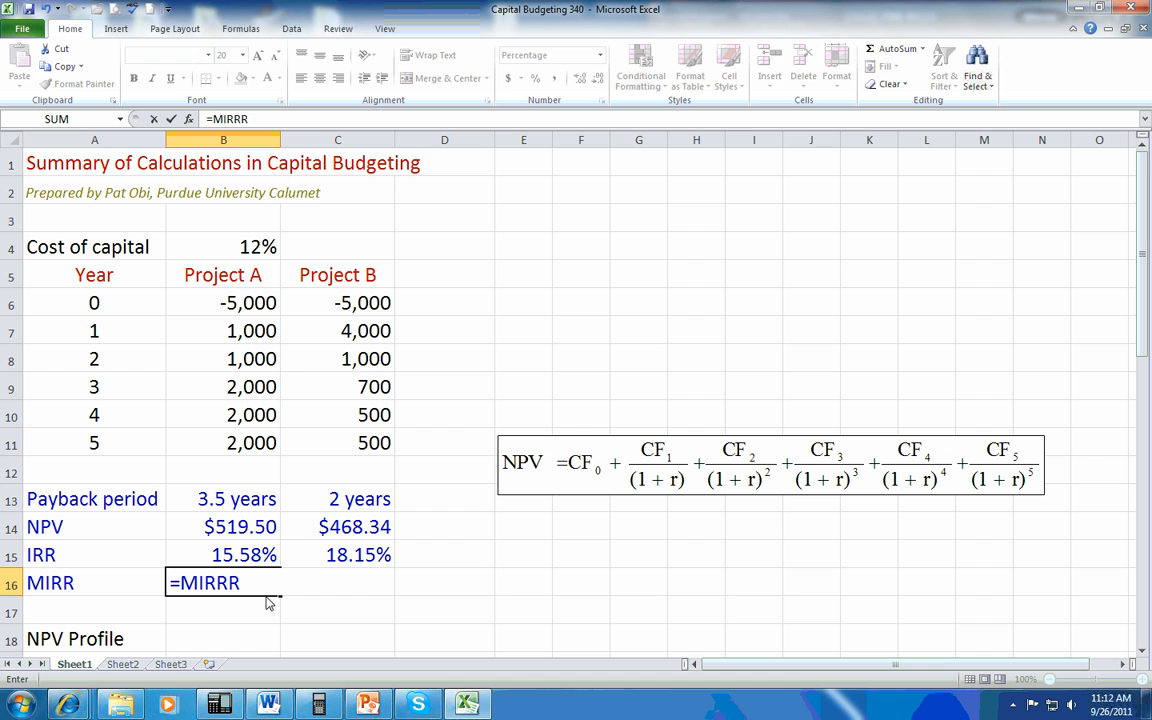
pyautogui.write('(')
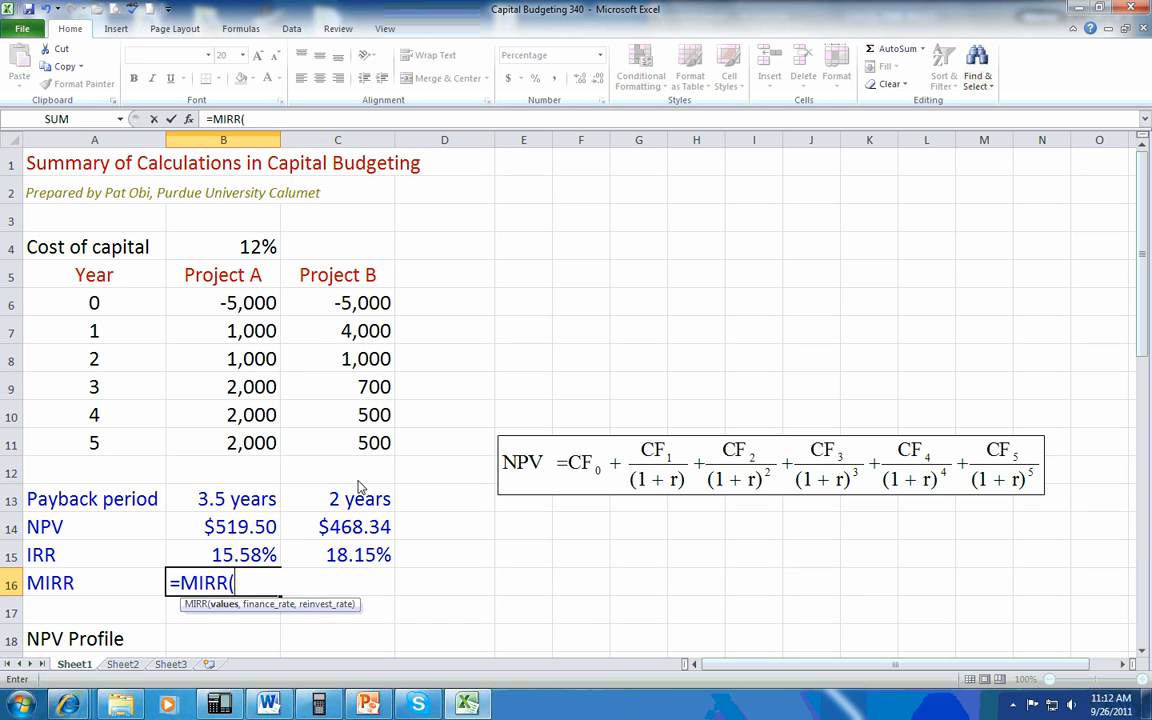
pyautogui.moveTo(223, 303); pyautogui.dragTo(223, 443)
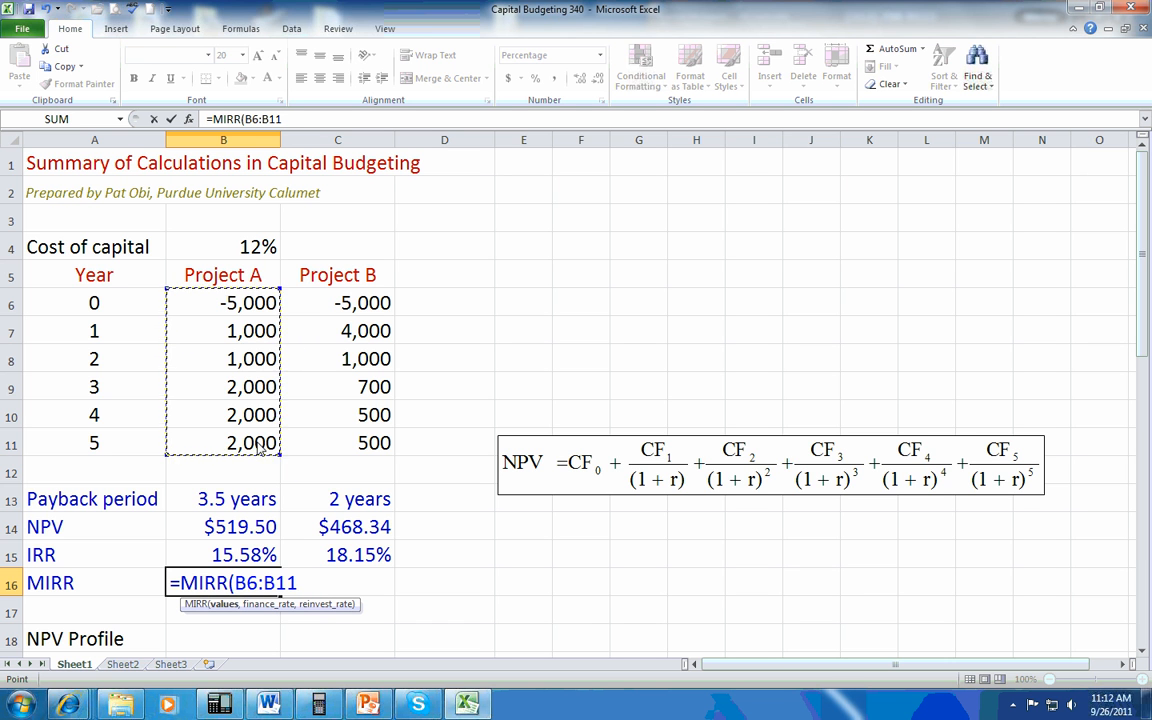
pyautogui.click(223, 247)
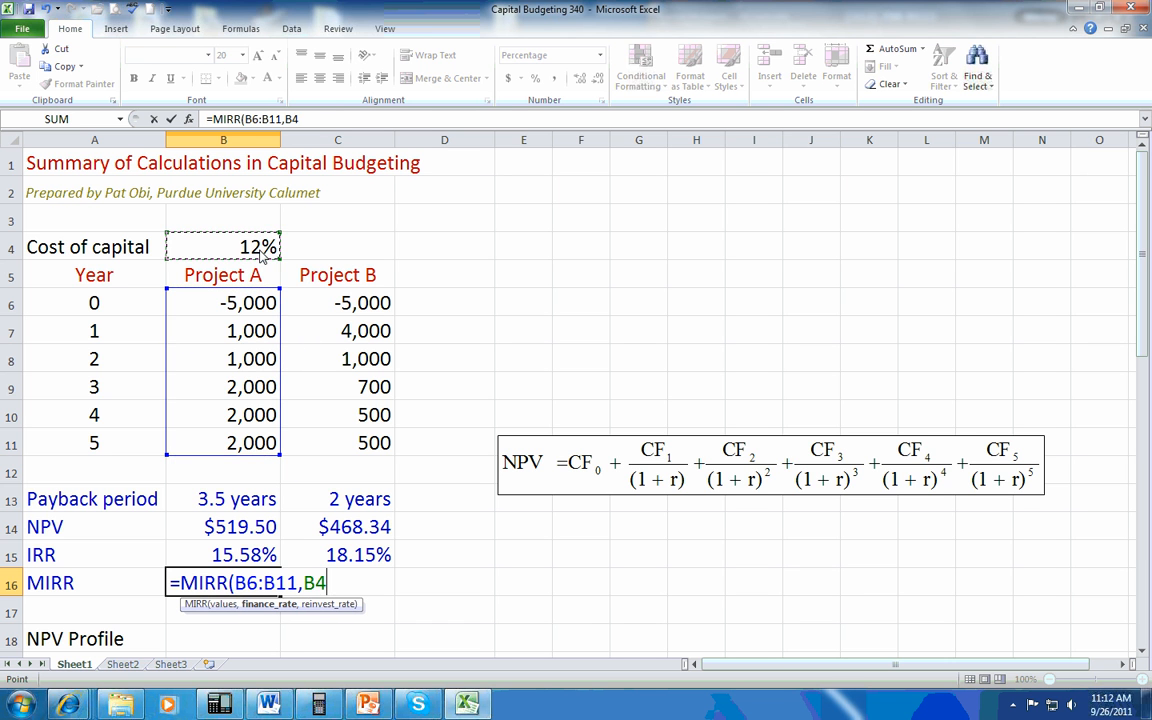
pyautogui.write(',B4')
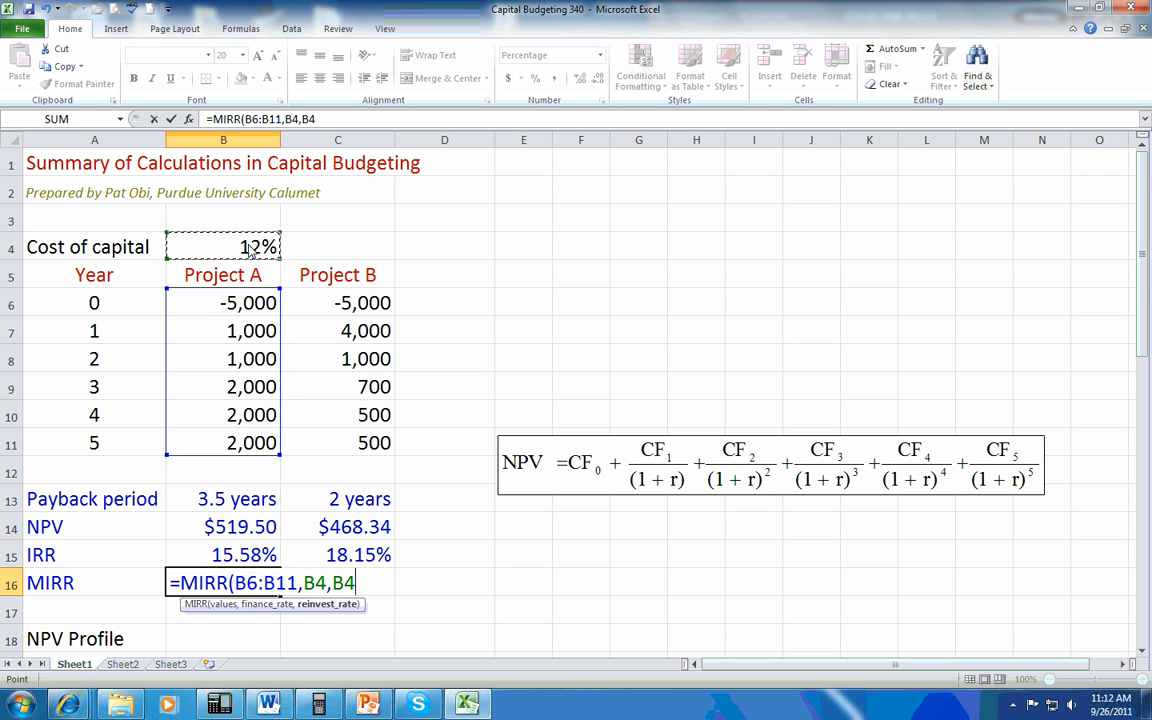
pyautogui.press('Return')
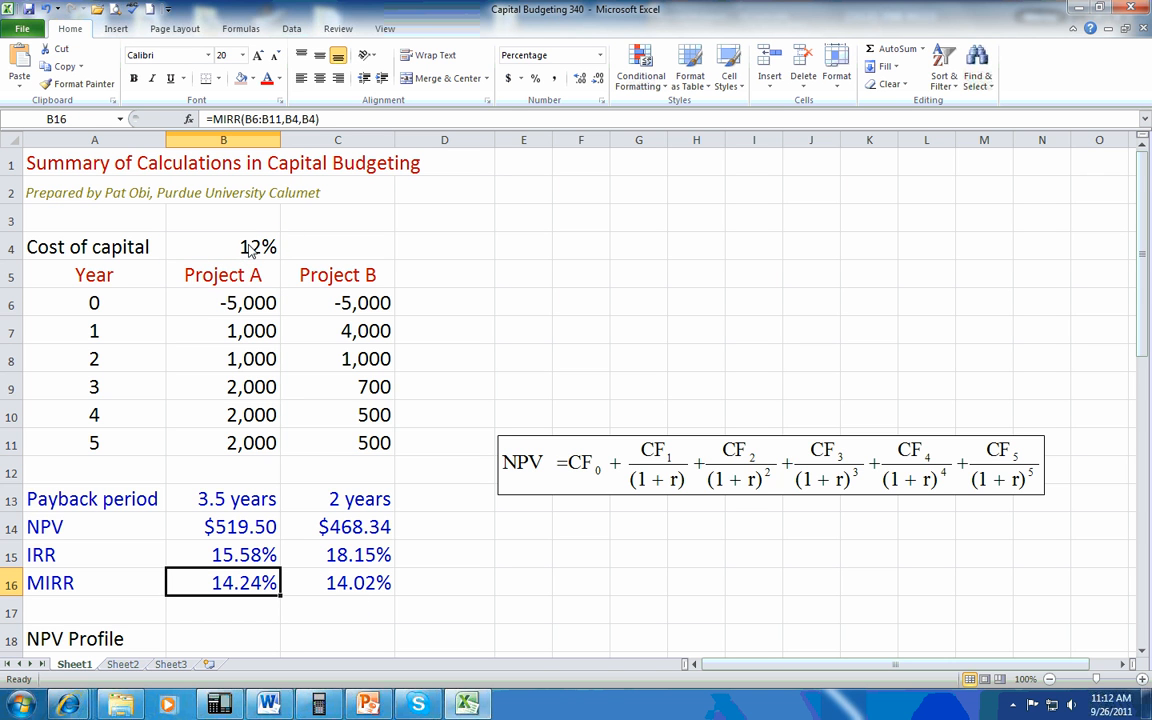
pyautogui.moveTo(301, 533)
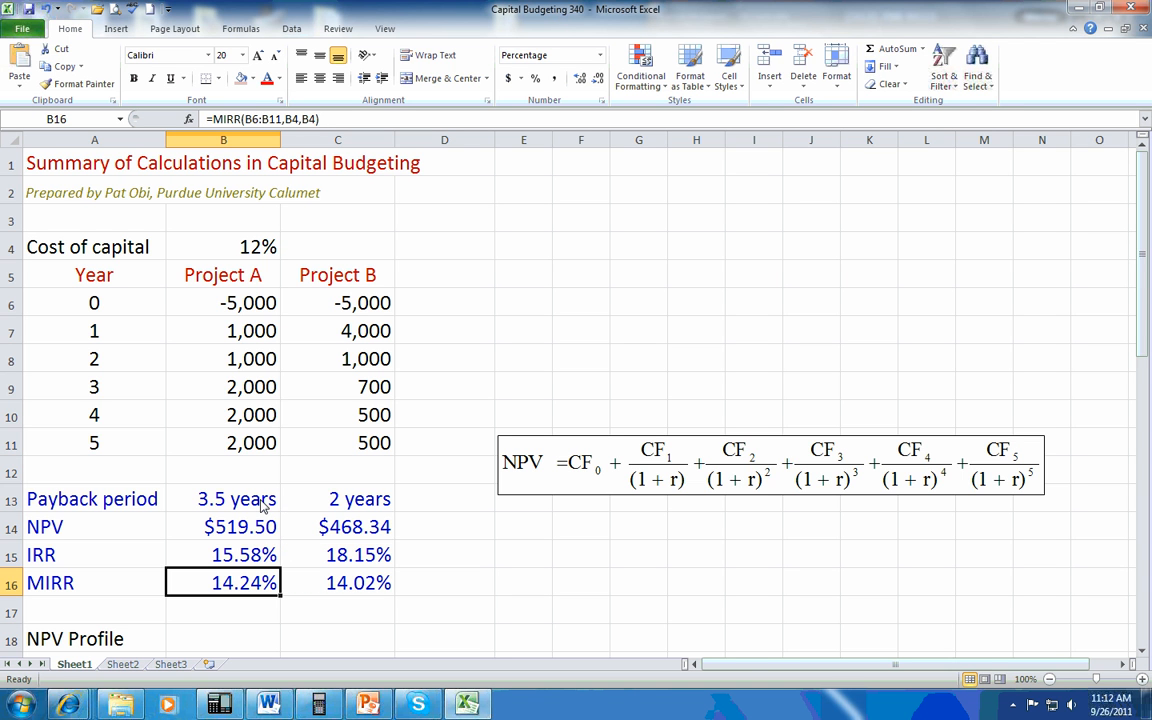
pyautogui.click(92, 499)
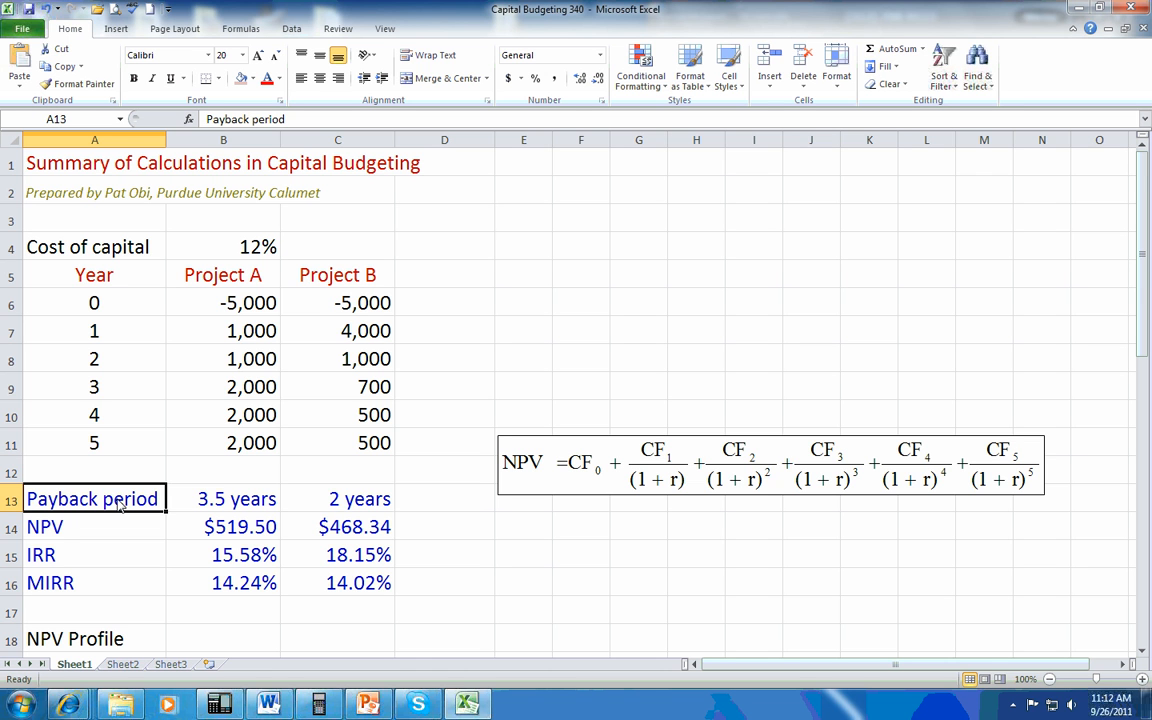
pyautogui.moveTo(237, 499); pyautogui.dragTo(360, 499)
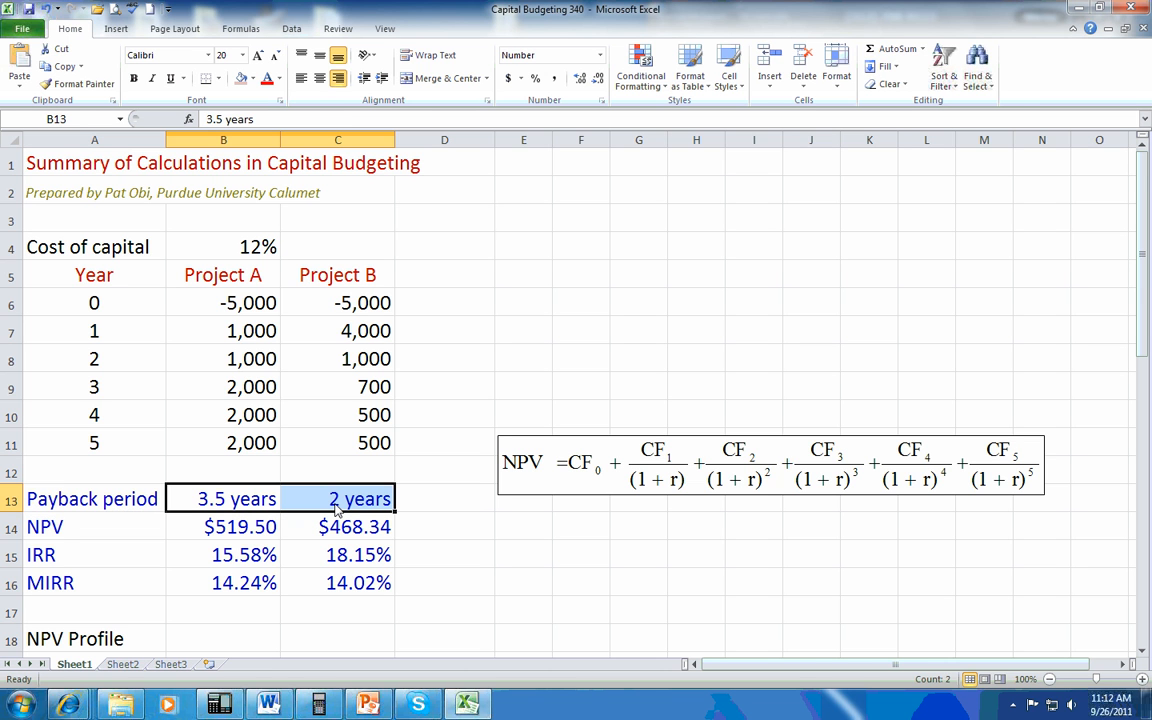
pyautogui.moveTo(301, 537)
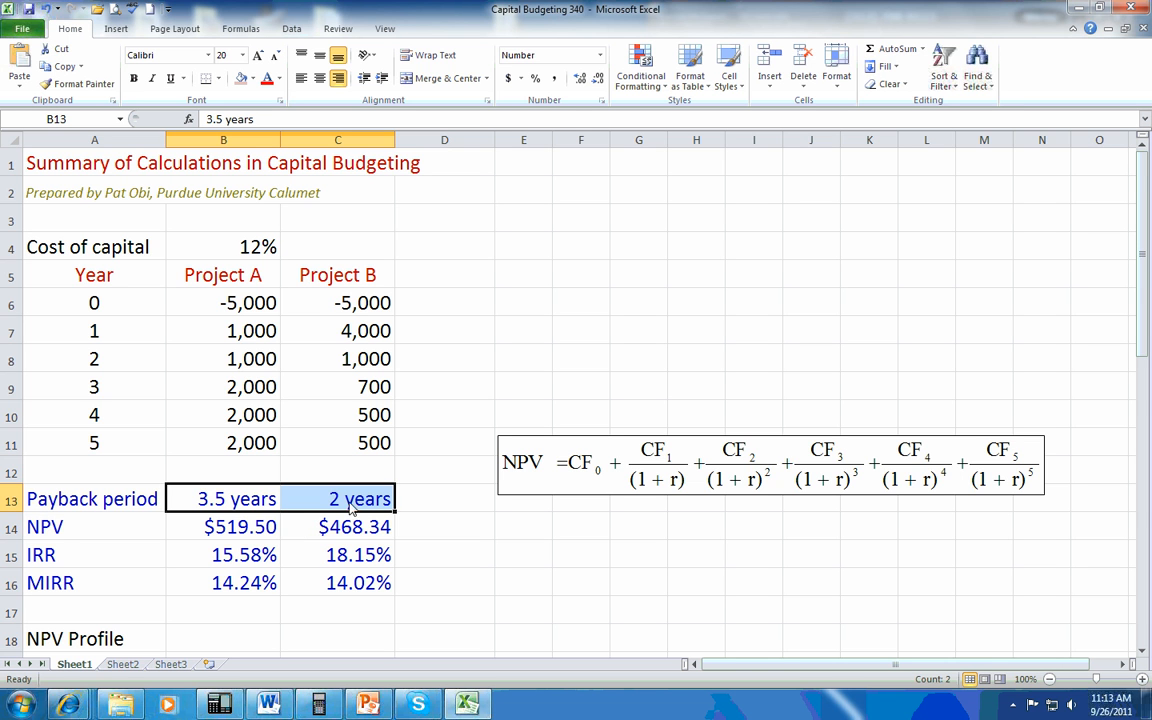
pyautogui.click(337, 498)
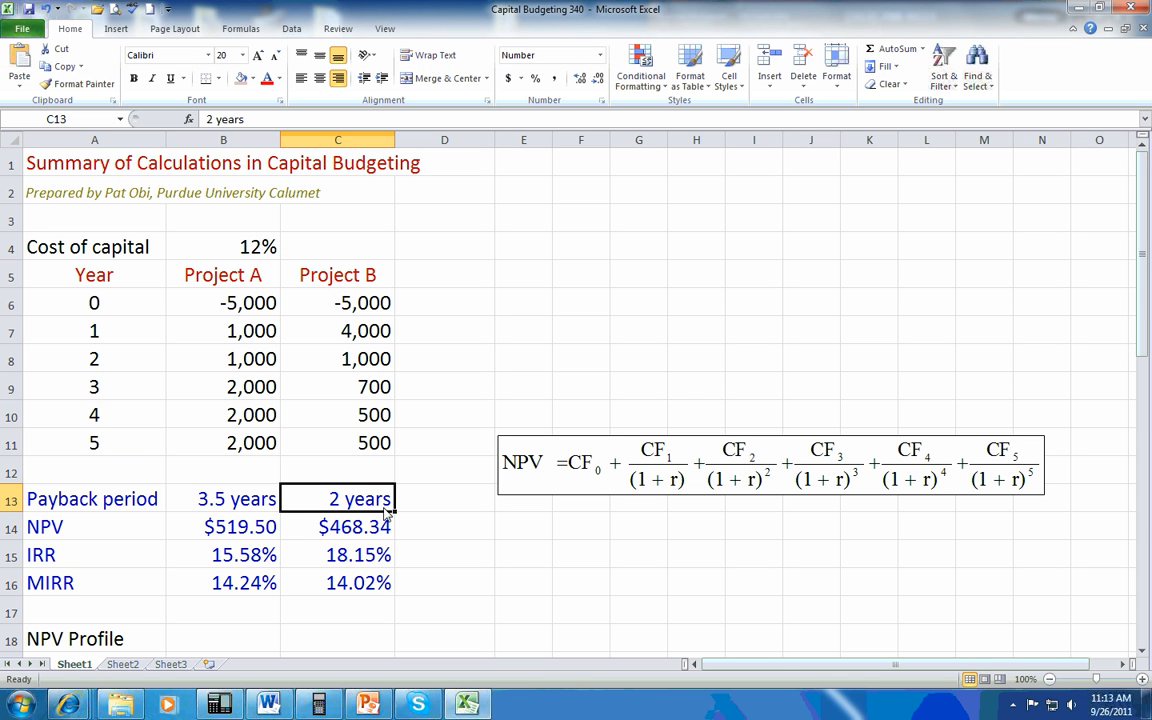
pyautogui.moveTo(109, 535)
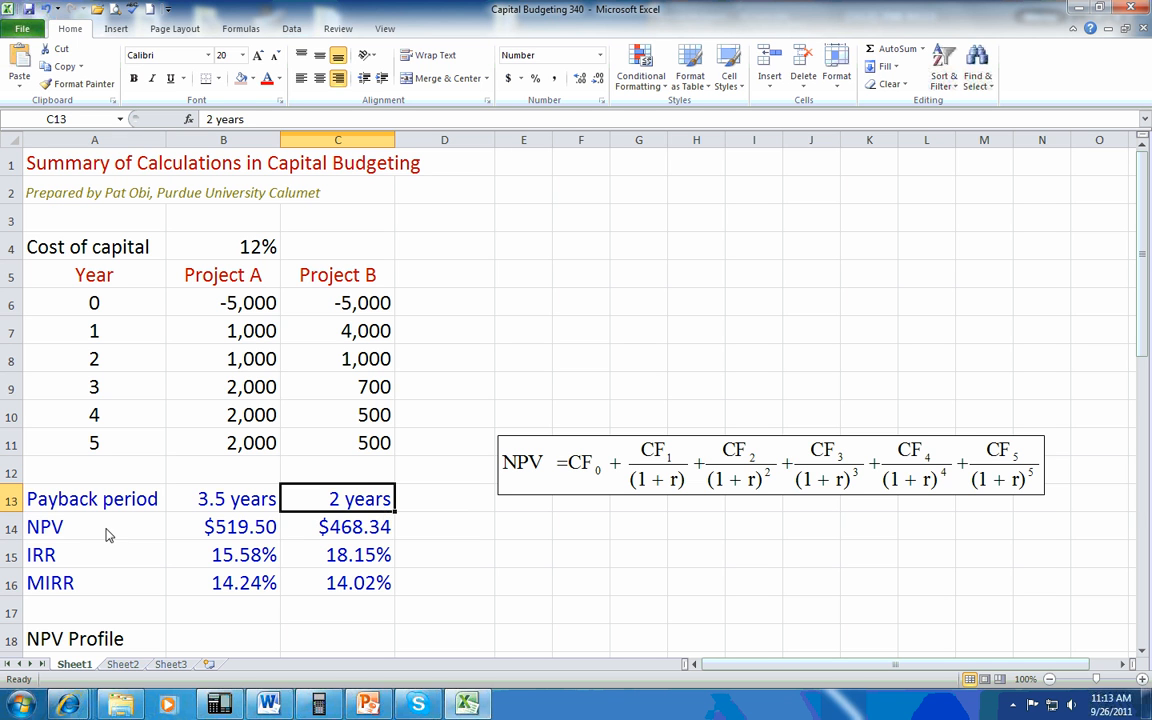
# Fill B14 (NPV $519.50) and C15 (IRR 18.15%) with yellow
pyautogui.click(223, 526)
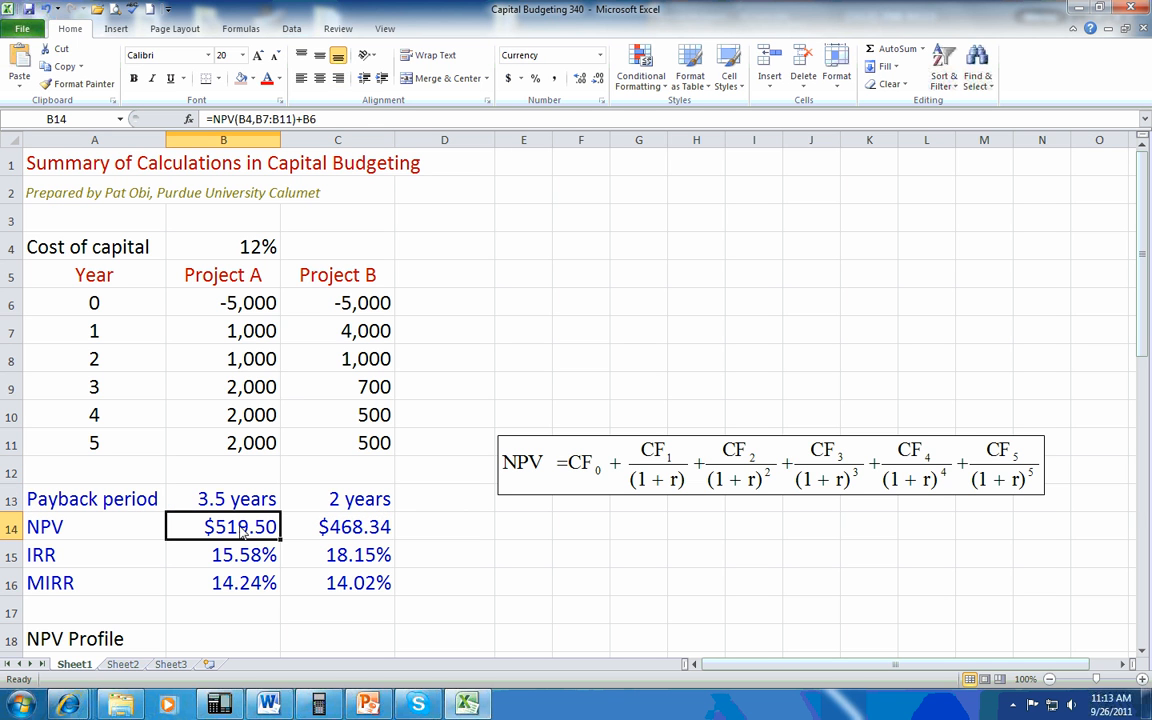
pyautogui.click(243, 78)
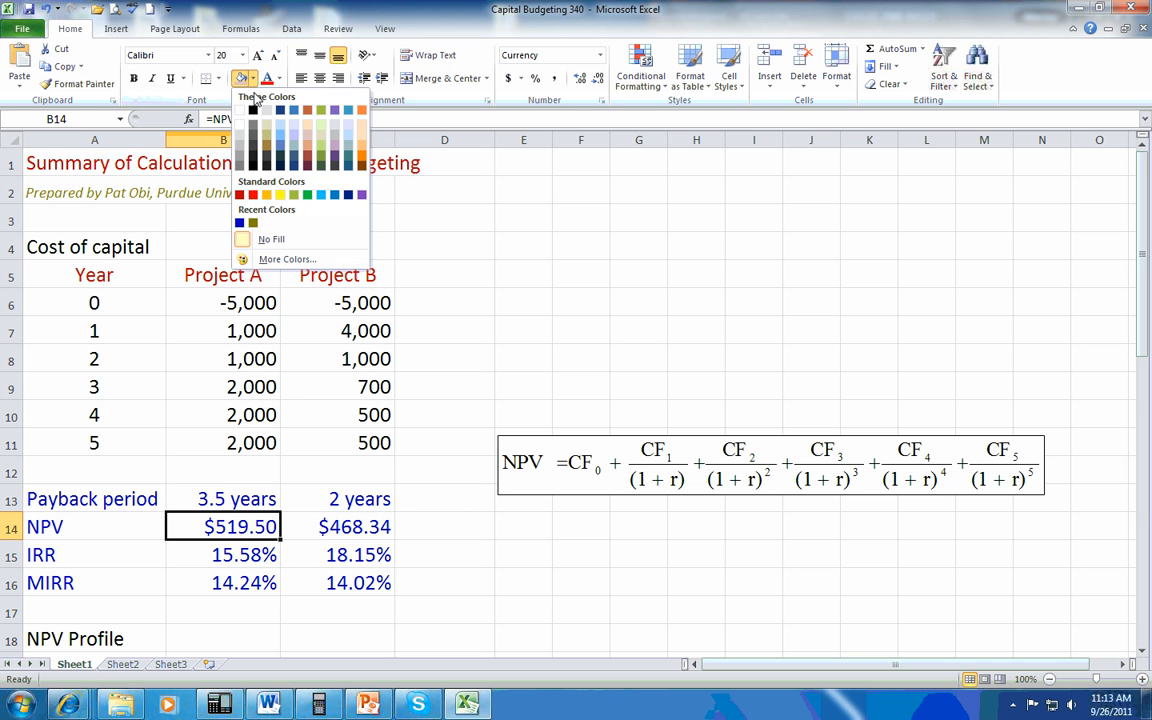
pyautogui.click(252, 223)
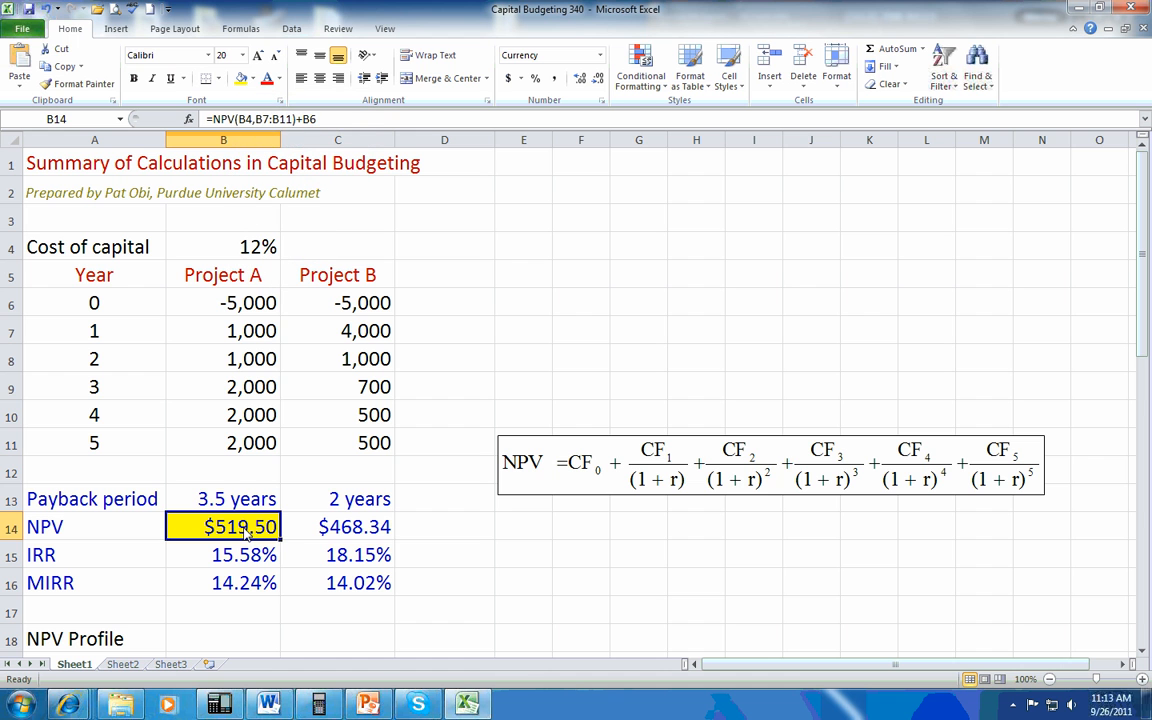
pyautogui.click(337, 527)
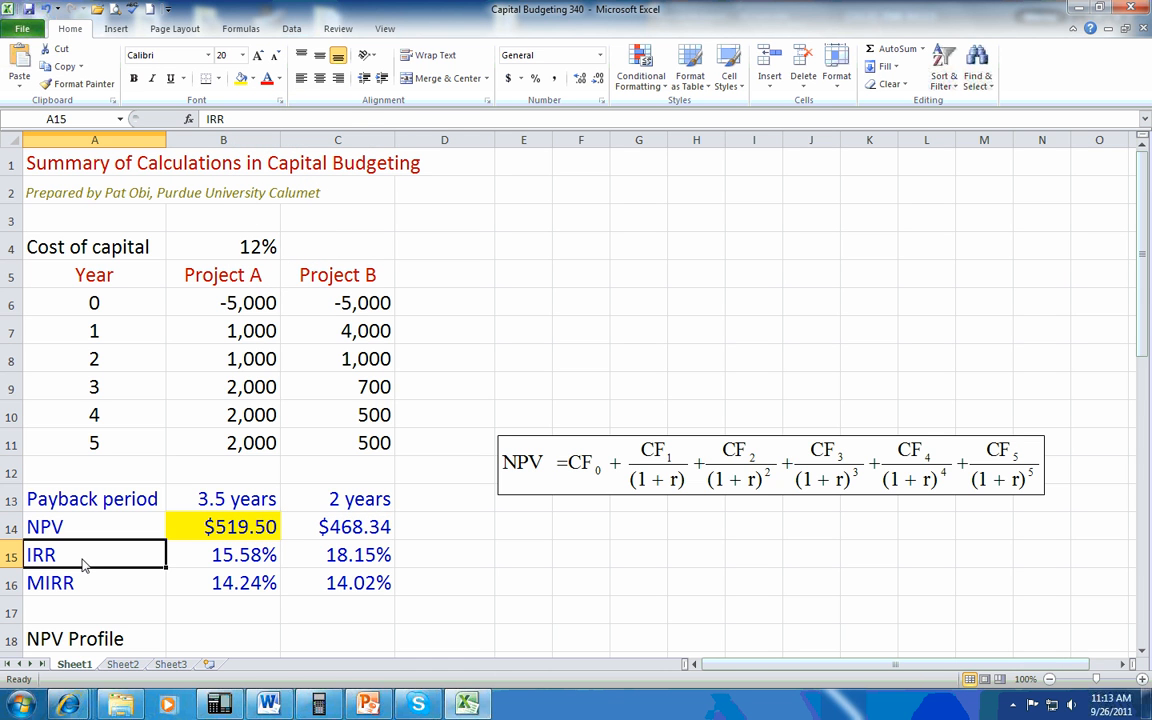
pyautogui.moveTo(347, 564)
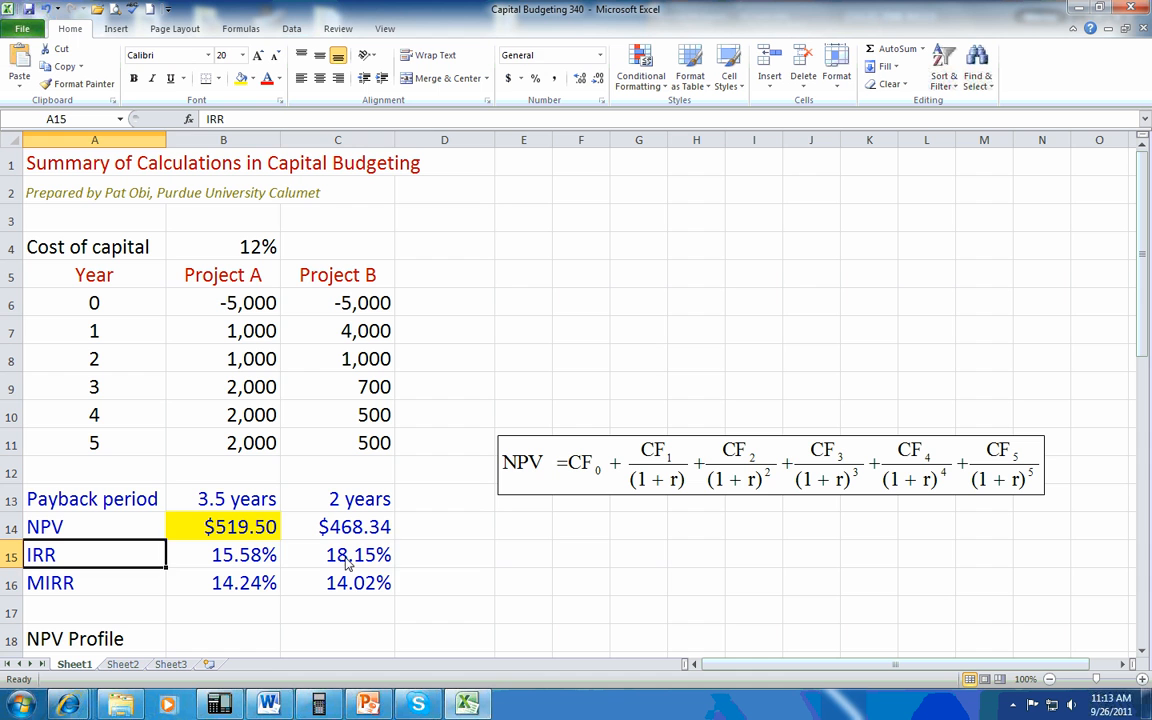
pyautogui.click(337, 555)
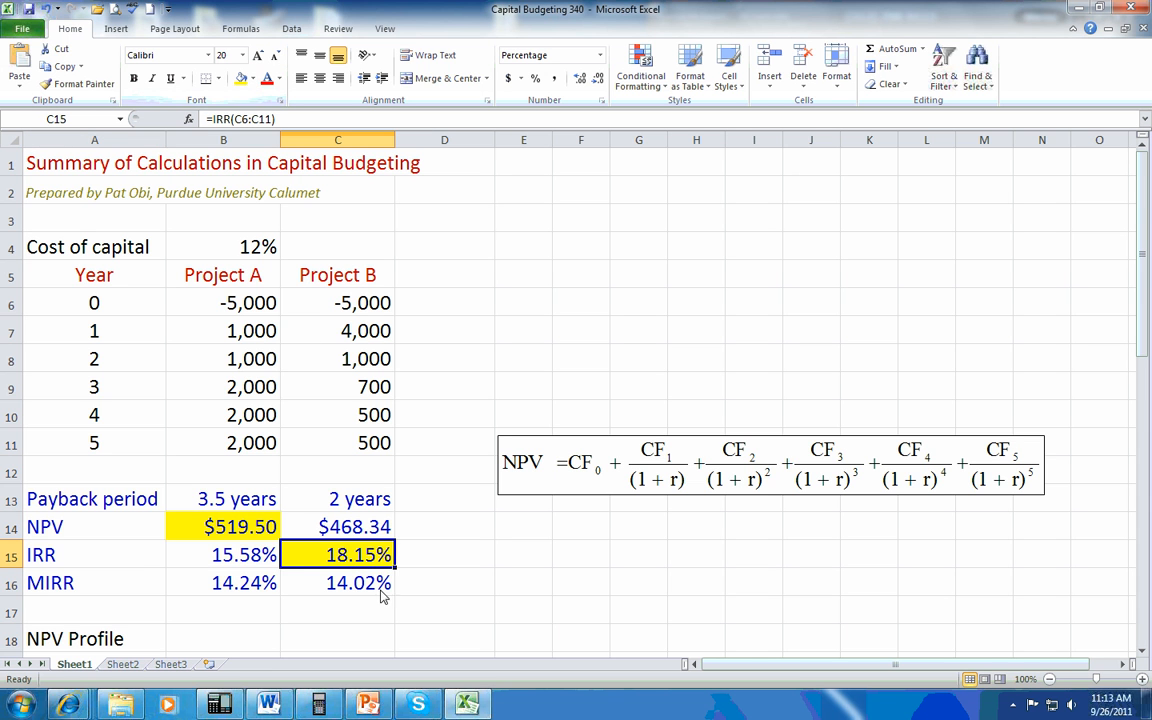
pyautogui.click(223, 554)
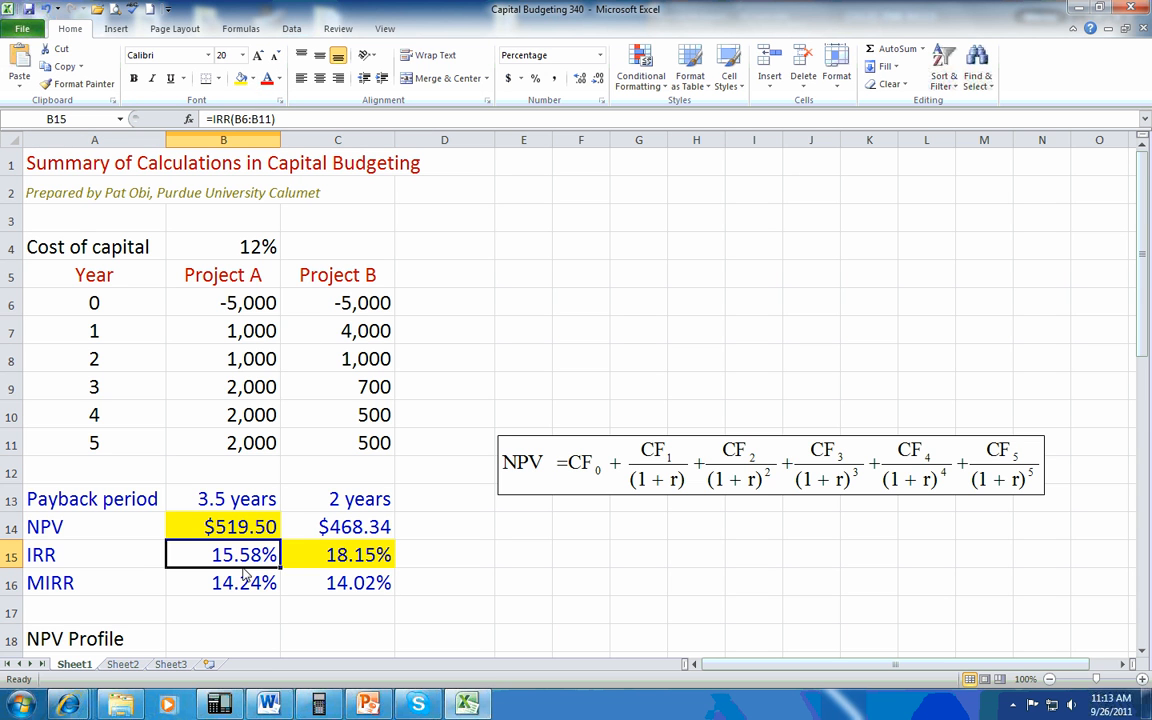
pyautogui.click(223, 611)
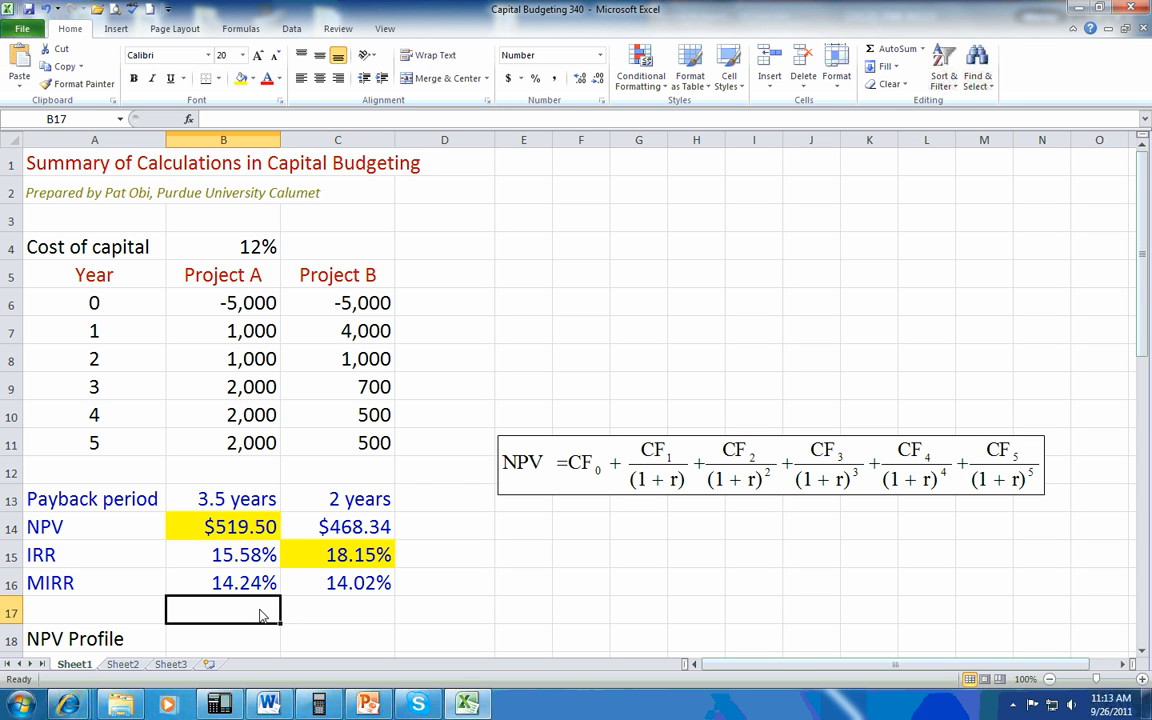
pyautogui.moveTo(406, 613)
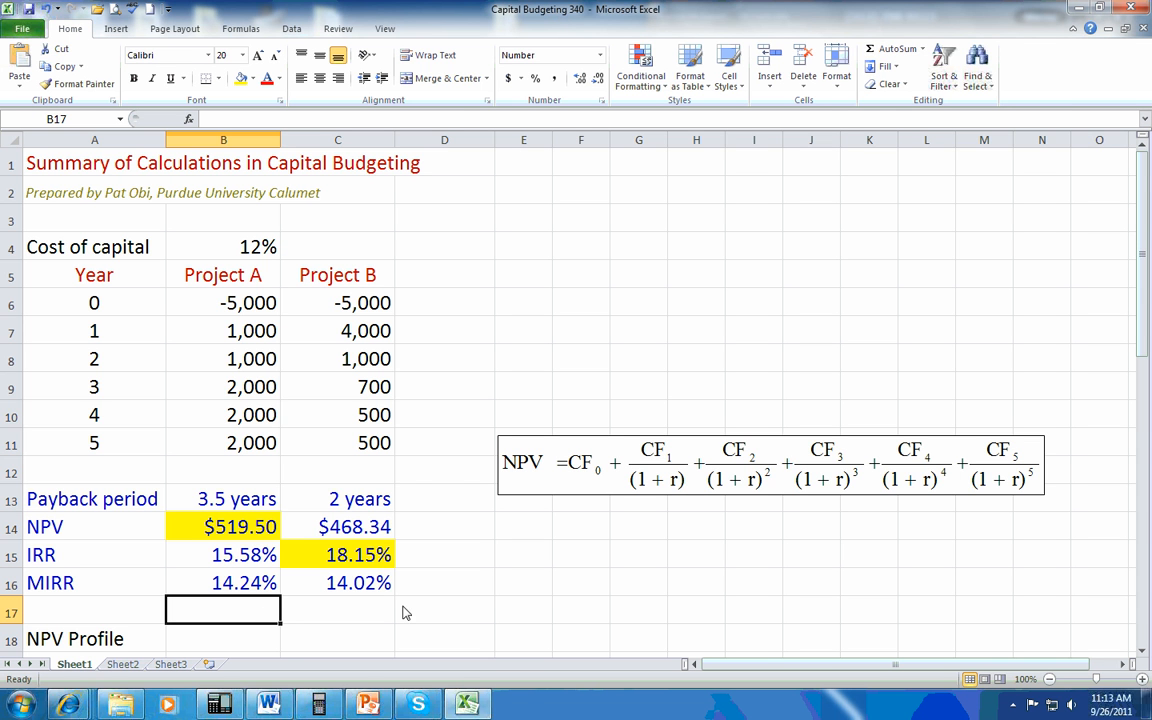
pyautogui.scroll(-3)
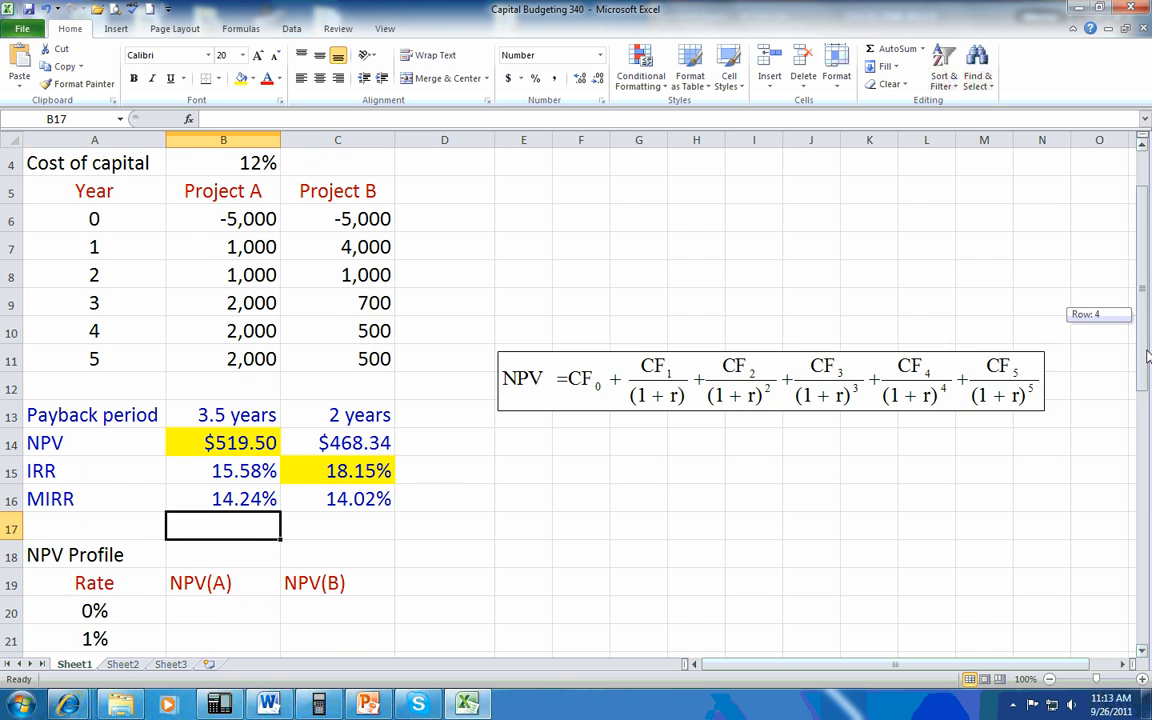
pyautogui.scroll(-3)
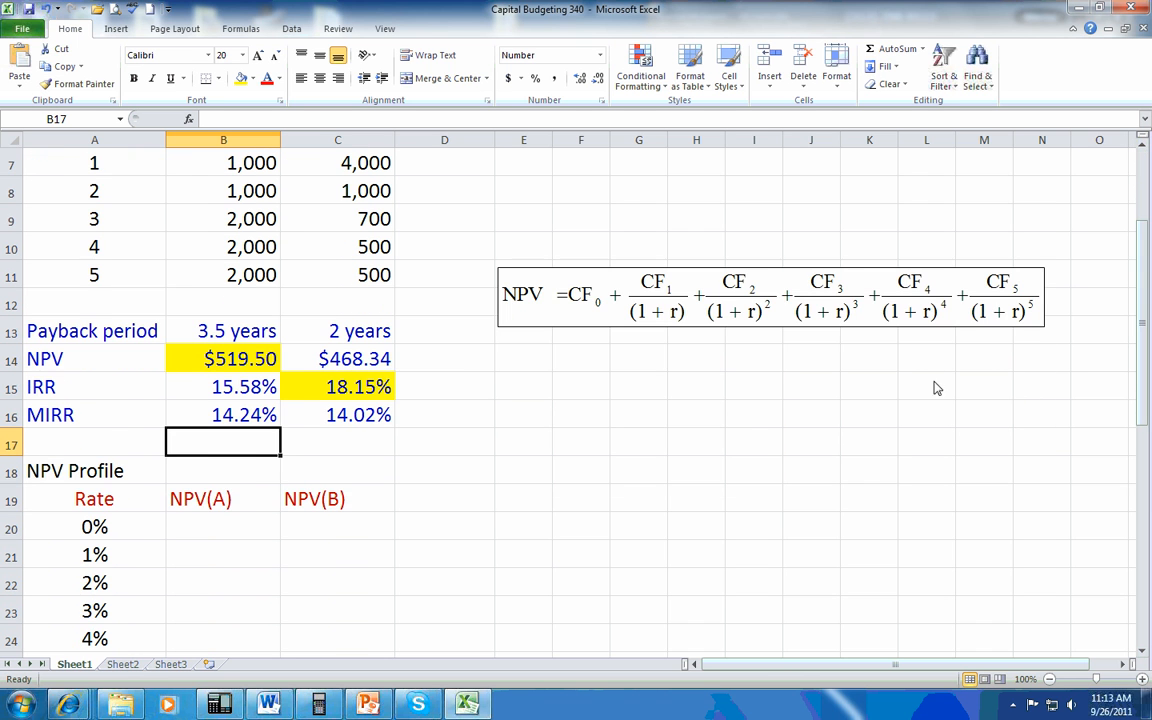
pyautogui.moveTo(202, 511)
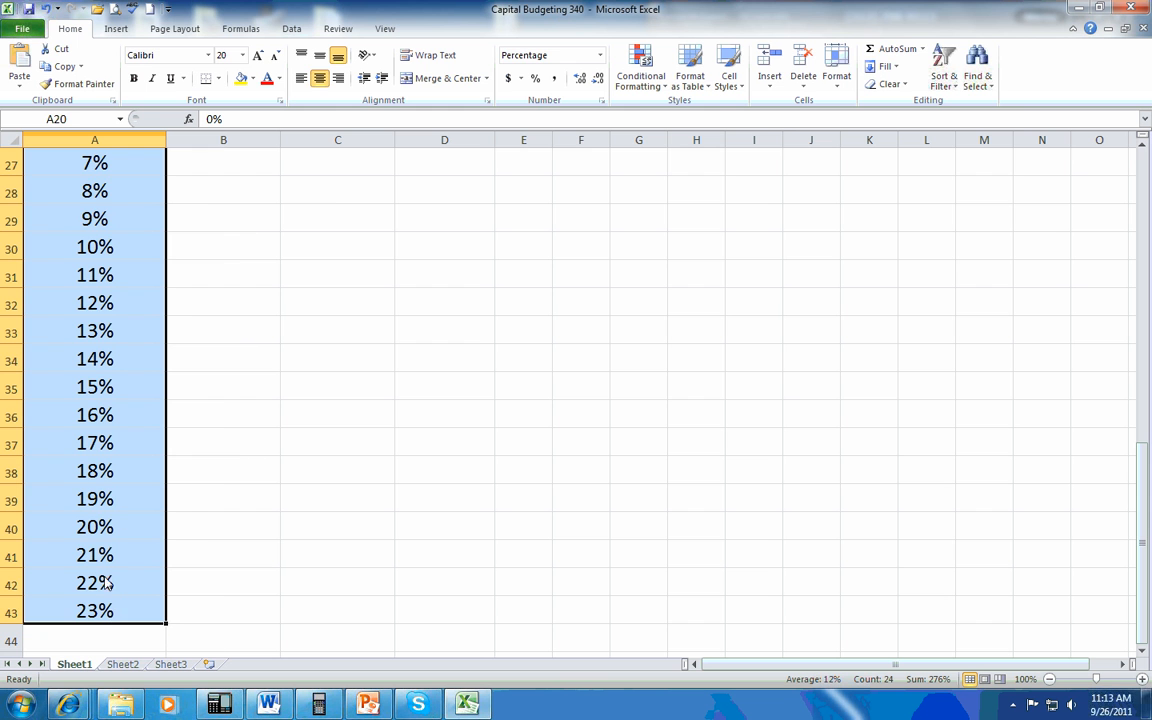
pyautogui.scroll(3)
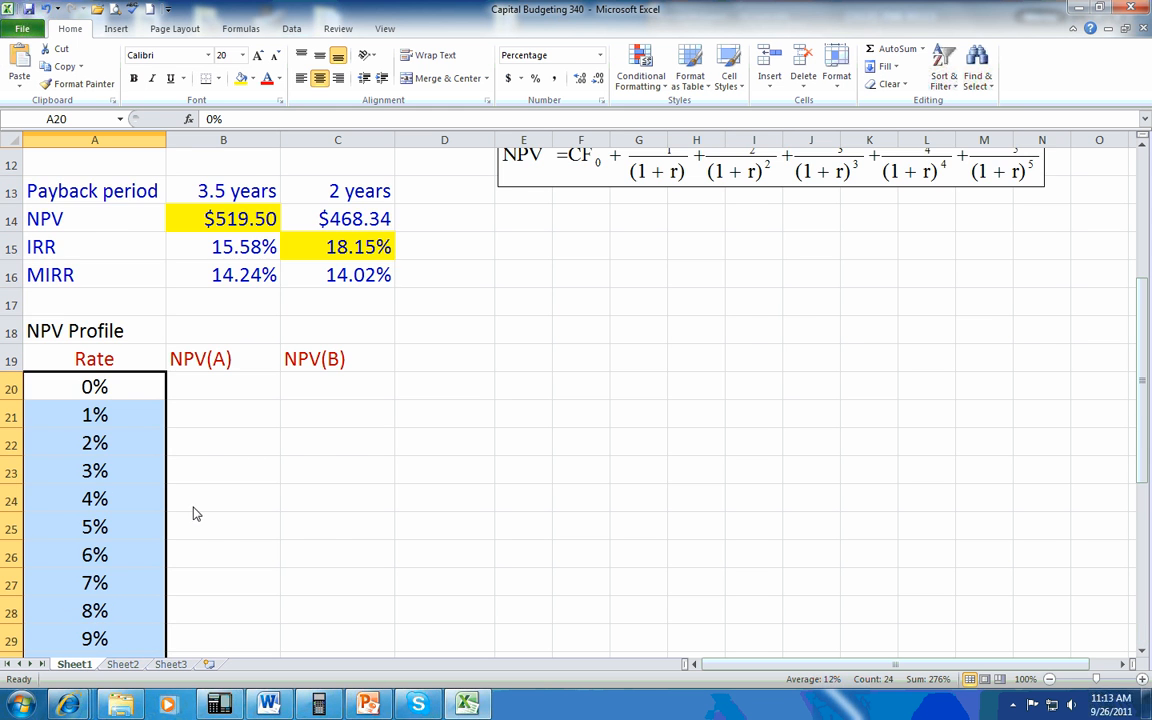
pyautogui.click(223, 554)
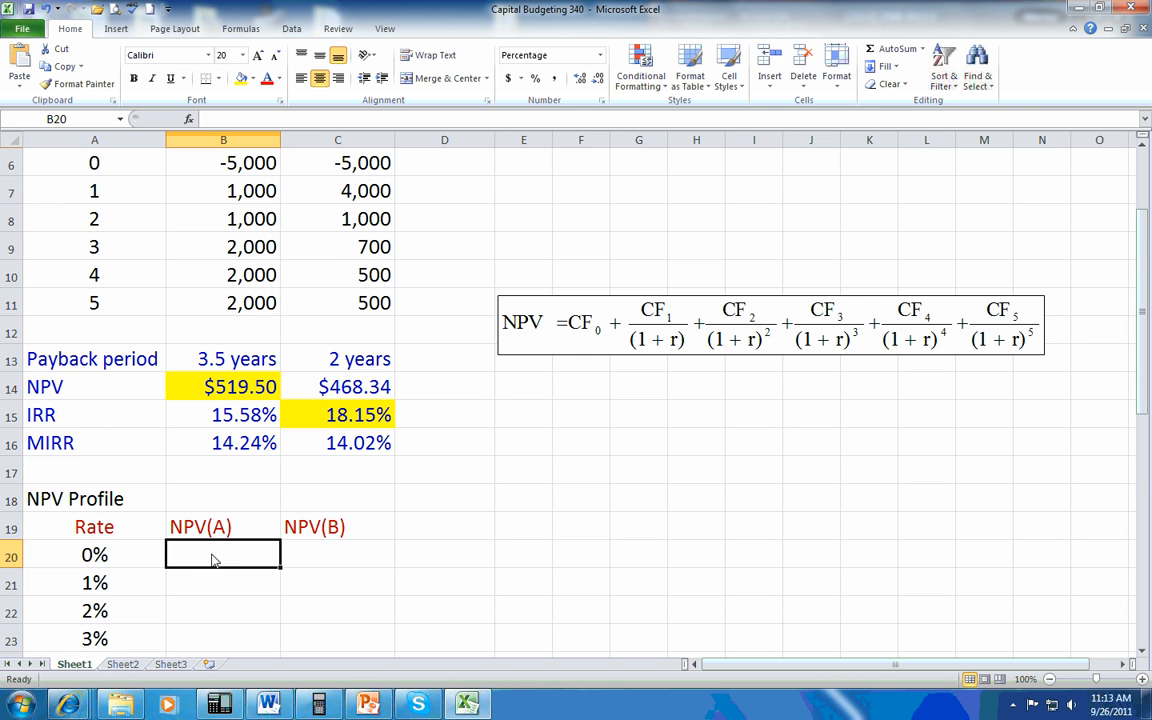
pyautogui.moveTo(603, 576)
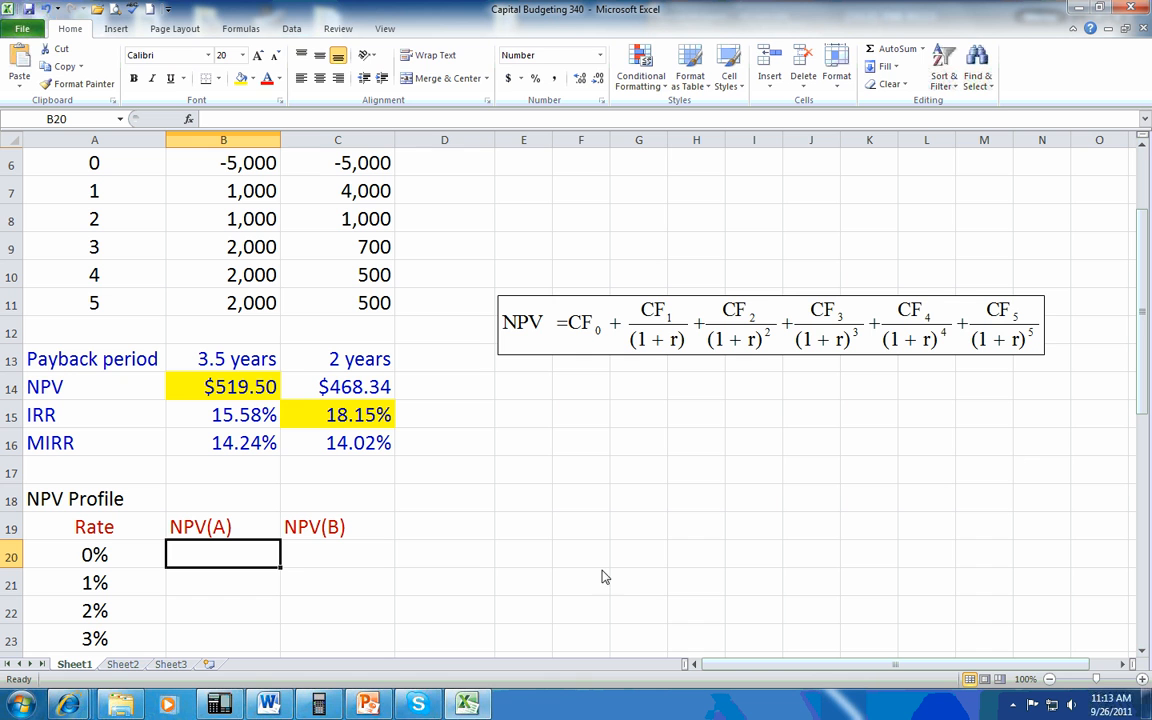
# Enter Project A's NPV at 0% from its year 1–5 flows plus the -5,000 outlay
pyautogui.write('=')
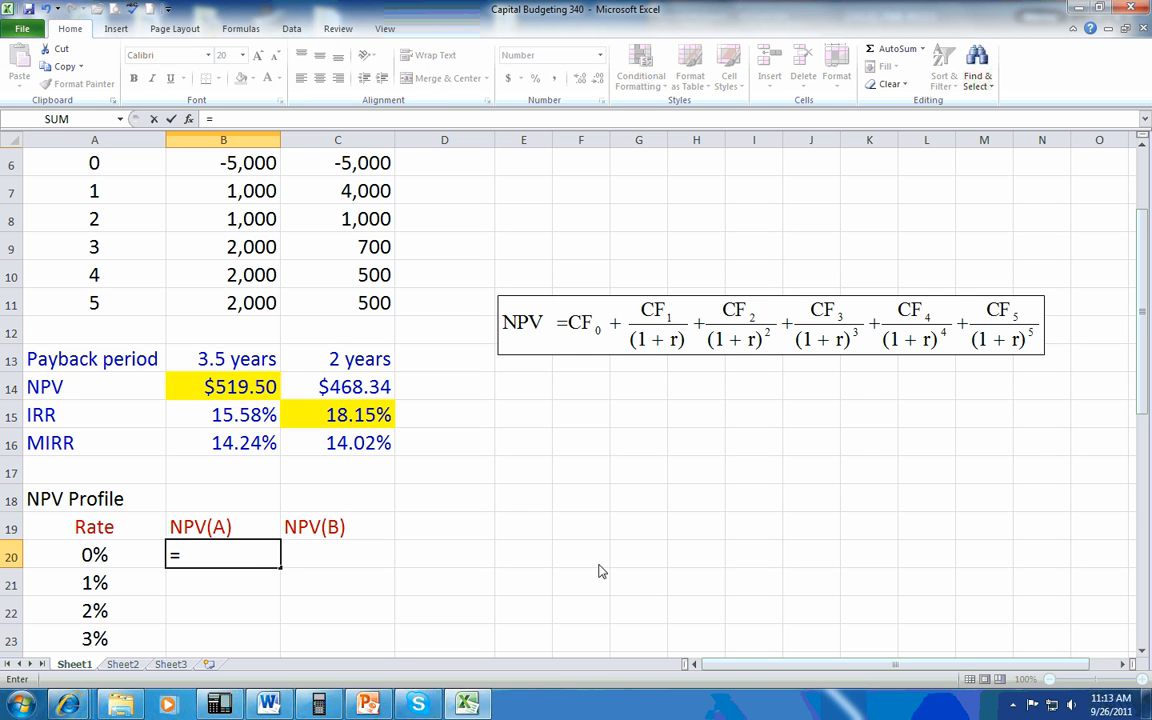
pyautogui.write('NPV(A20')
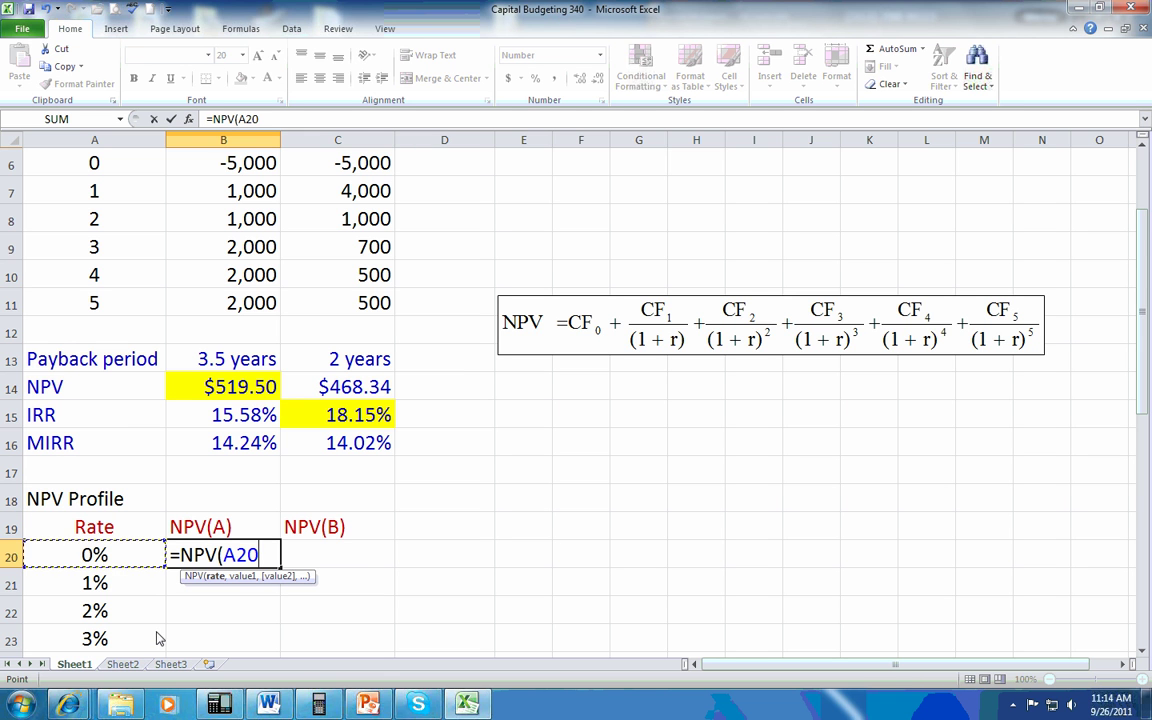
pyautogui.write(',')
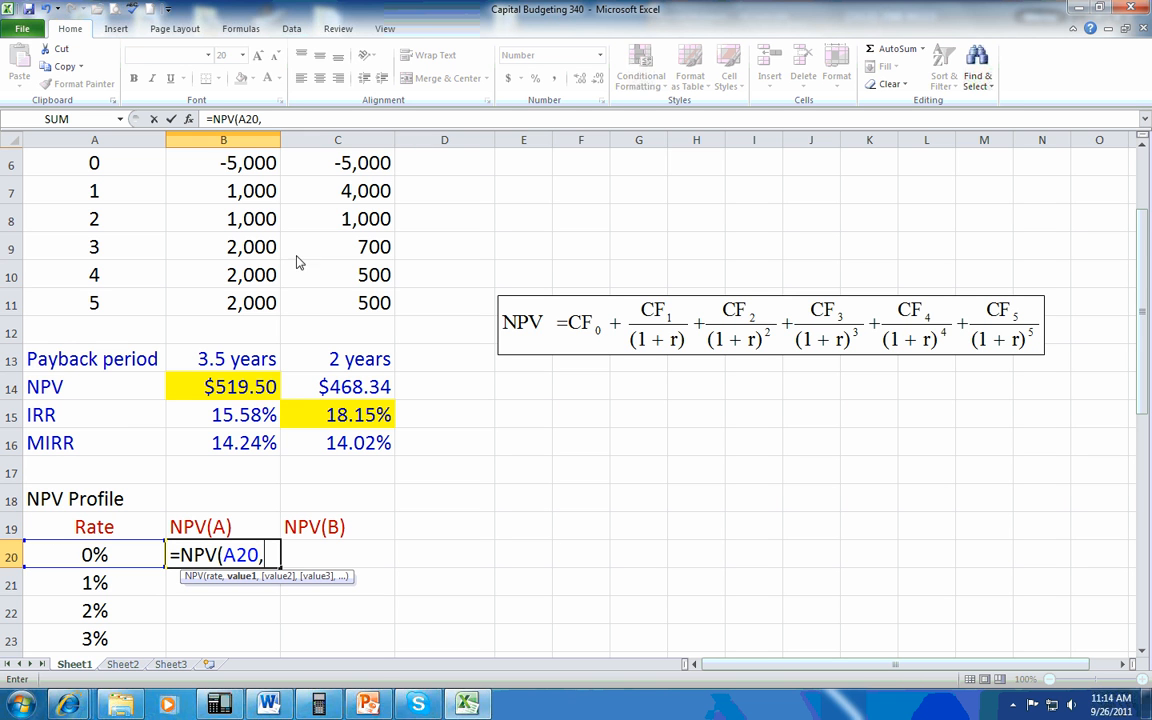
pyautogui.moveTo(223, 191); pyautogui.dragTo(223, 303)
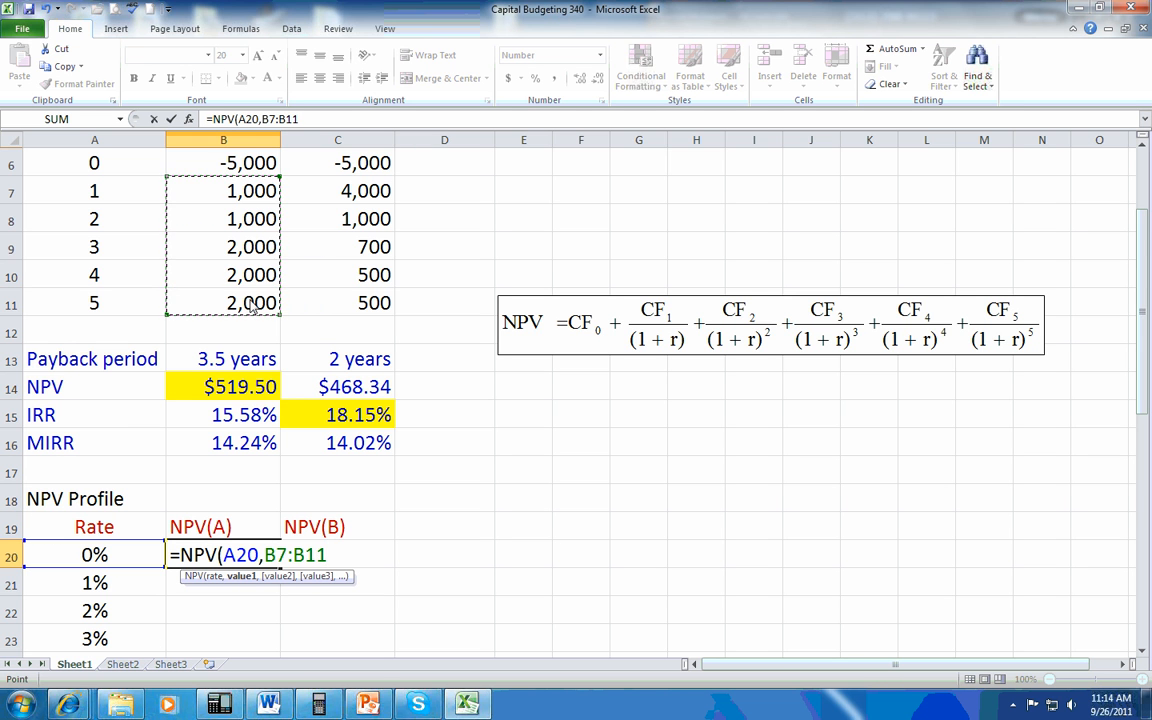
pyautogui.write('+')
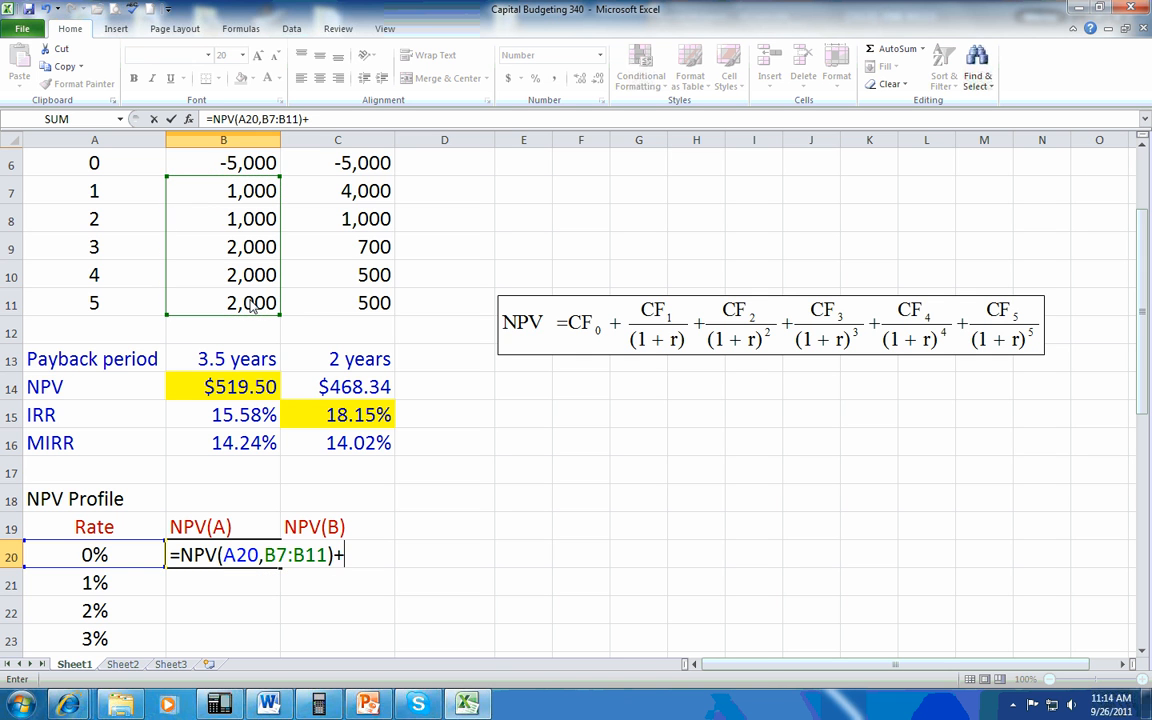
pyautogui.click(222, 162)
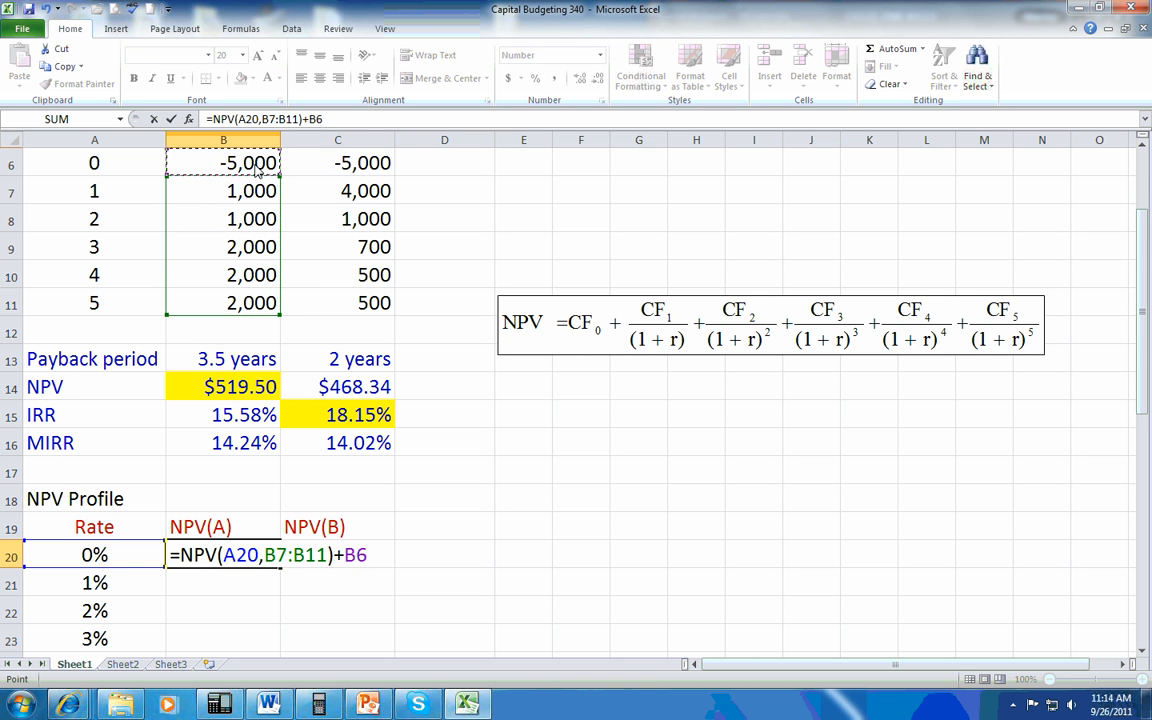
pyautogui.press('Return')
pyautogui.write('=')
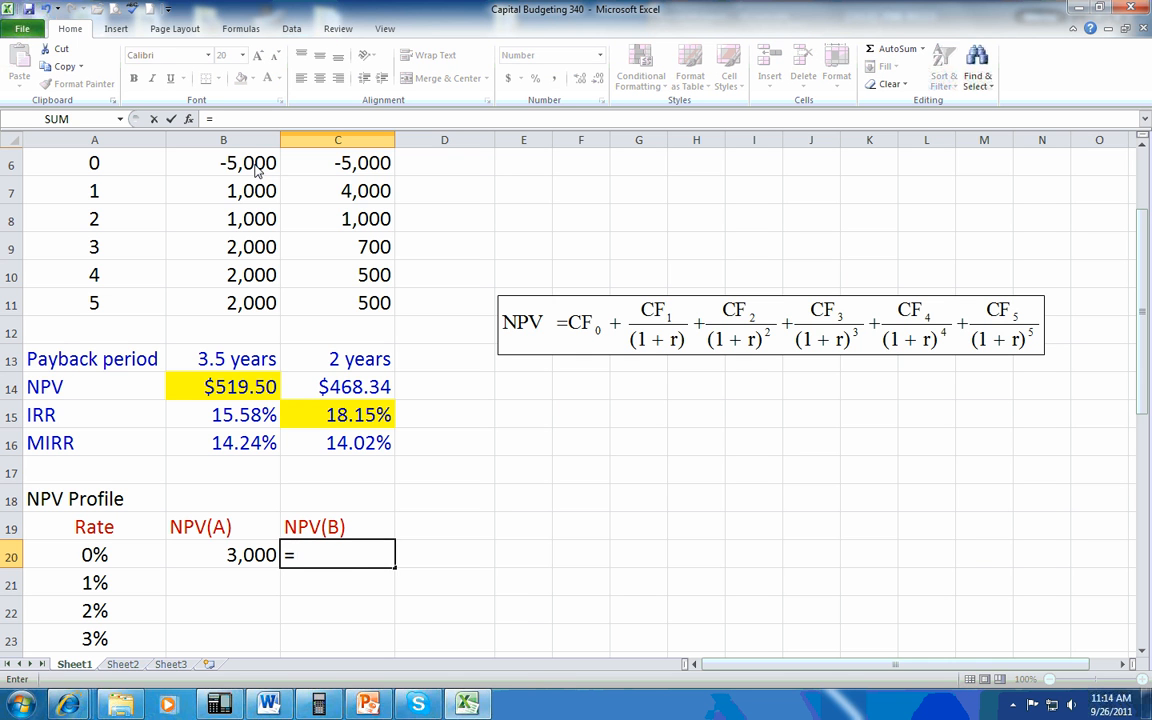
# Enter Project B's NPV at 0% from its year 1–5 cash flows, giving 1,700
pyautogui.write('NPV(A20')
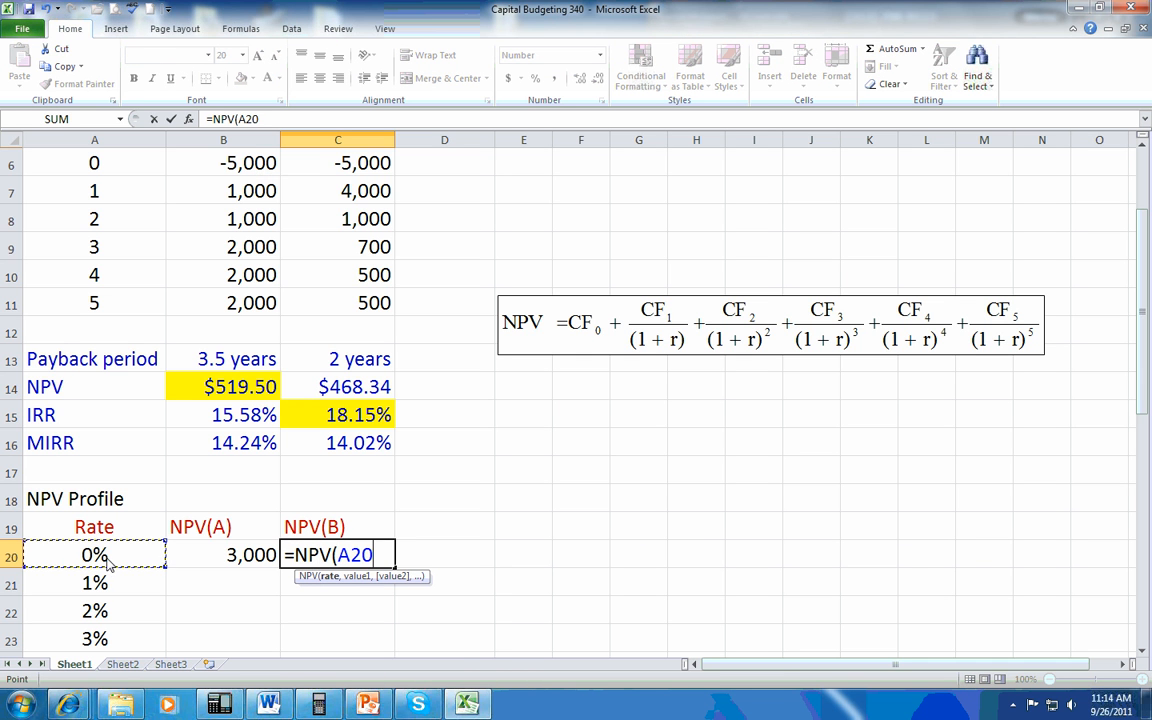
pyautogui.write(',')
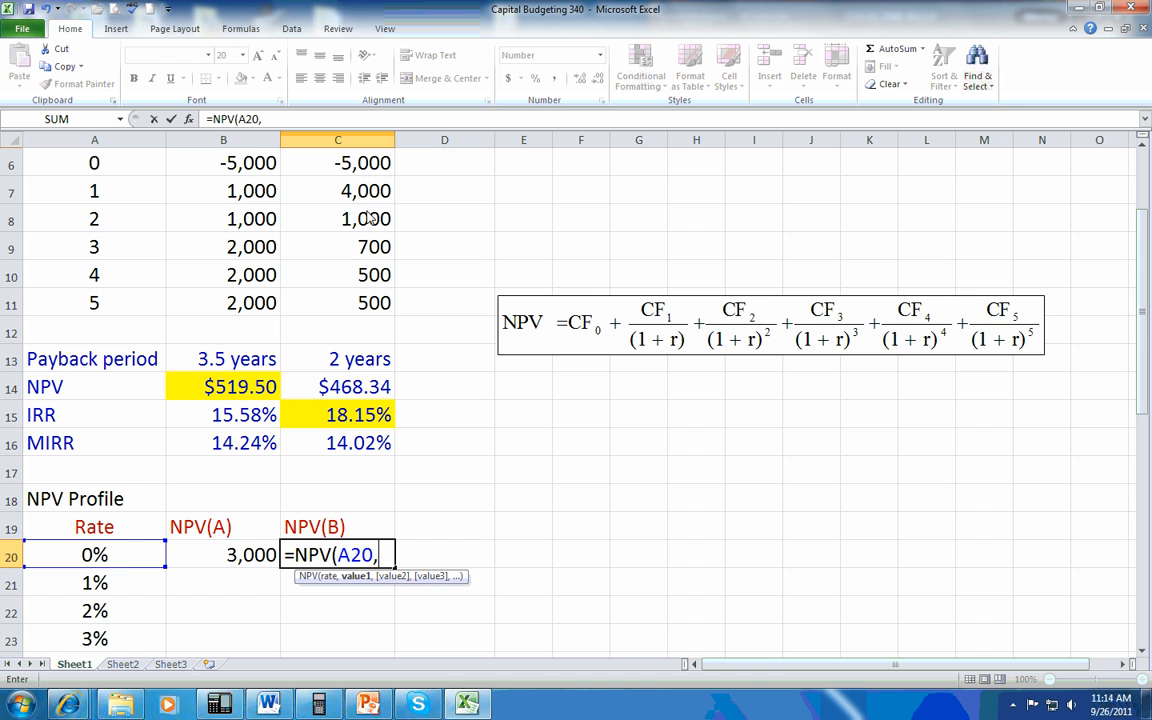
pyautogui.moveTo(337, 190); pyautogui.dragTo(337, 303)
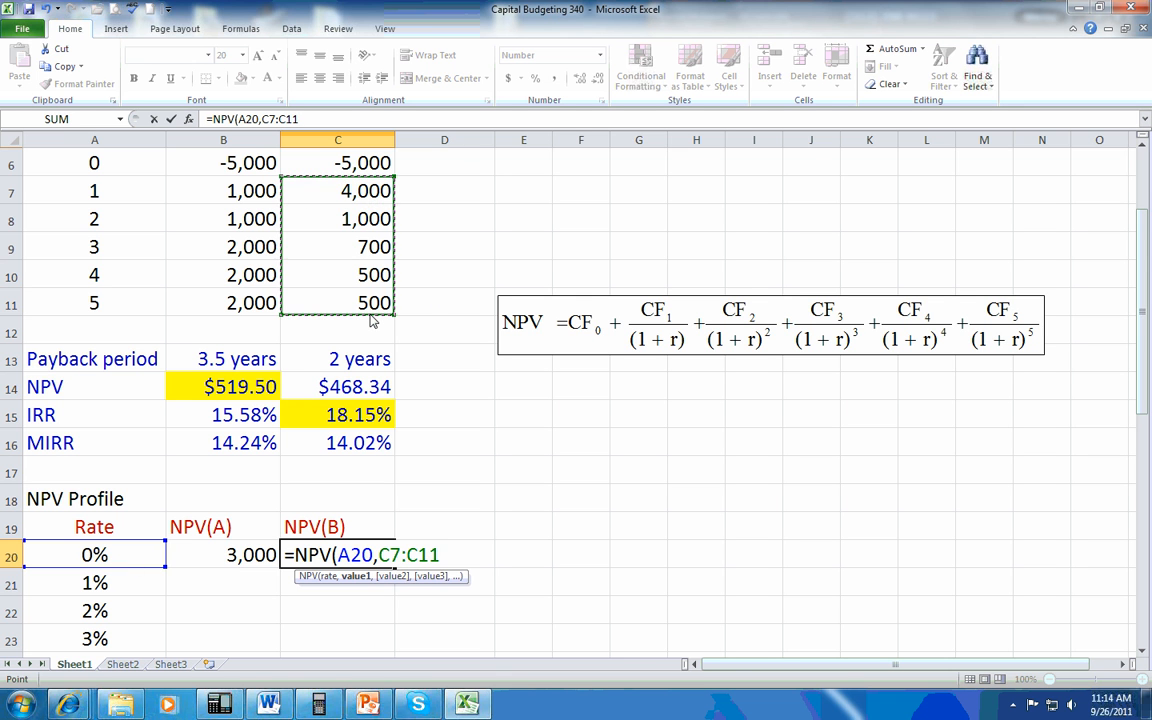
pyautogui.write(')+C6')
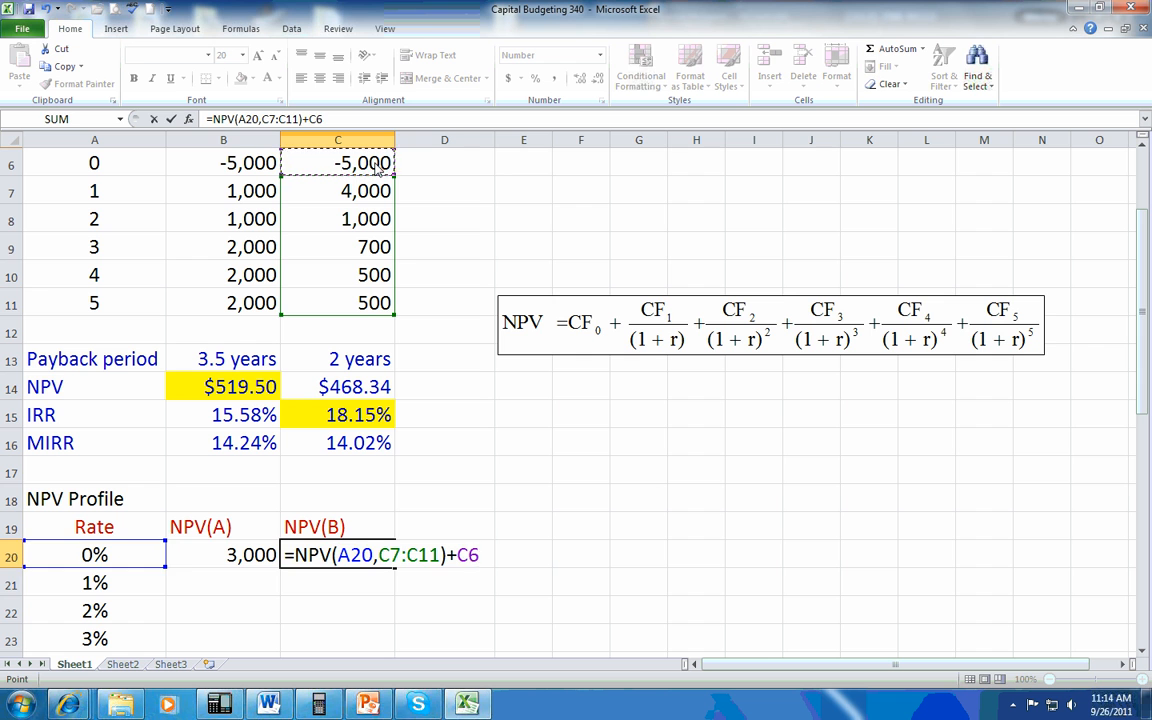
pyautogui.press('Return')
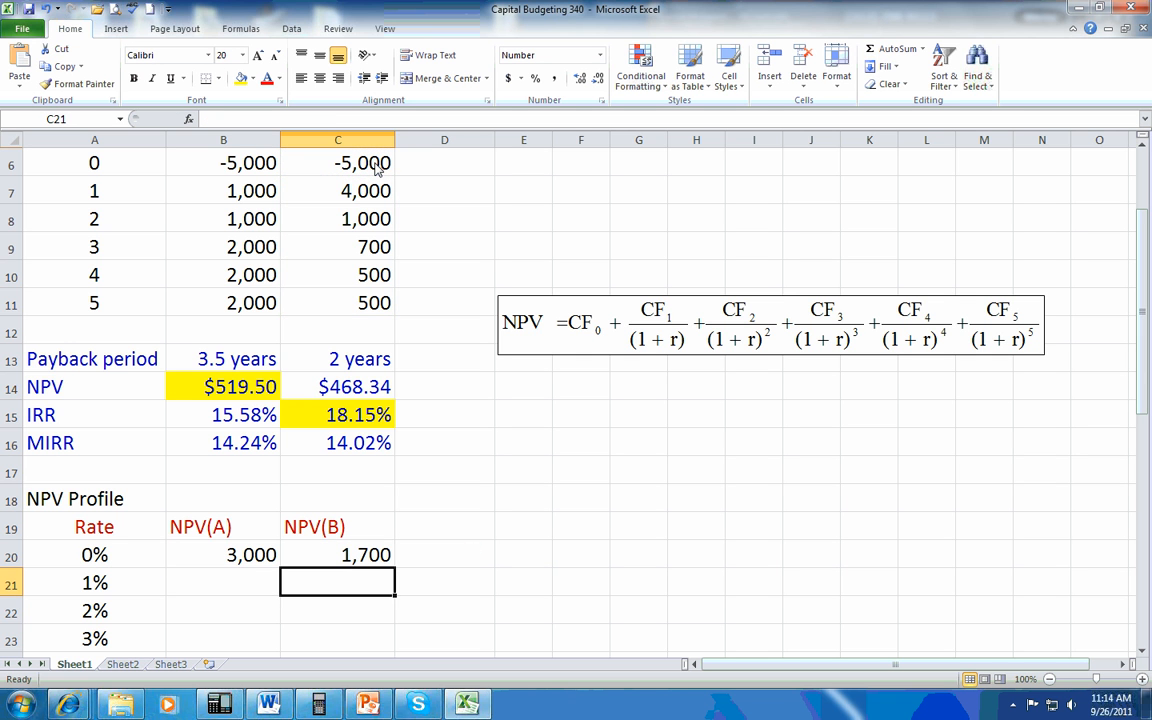
# Make the cash-flow references absolute with F4 in both projects' 0% NPV formulas
pyautogui.click(223, 555)
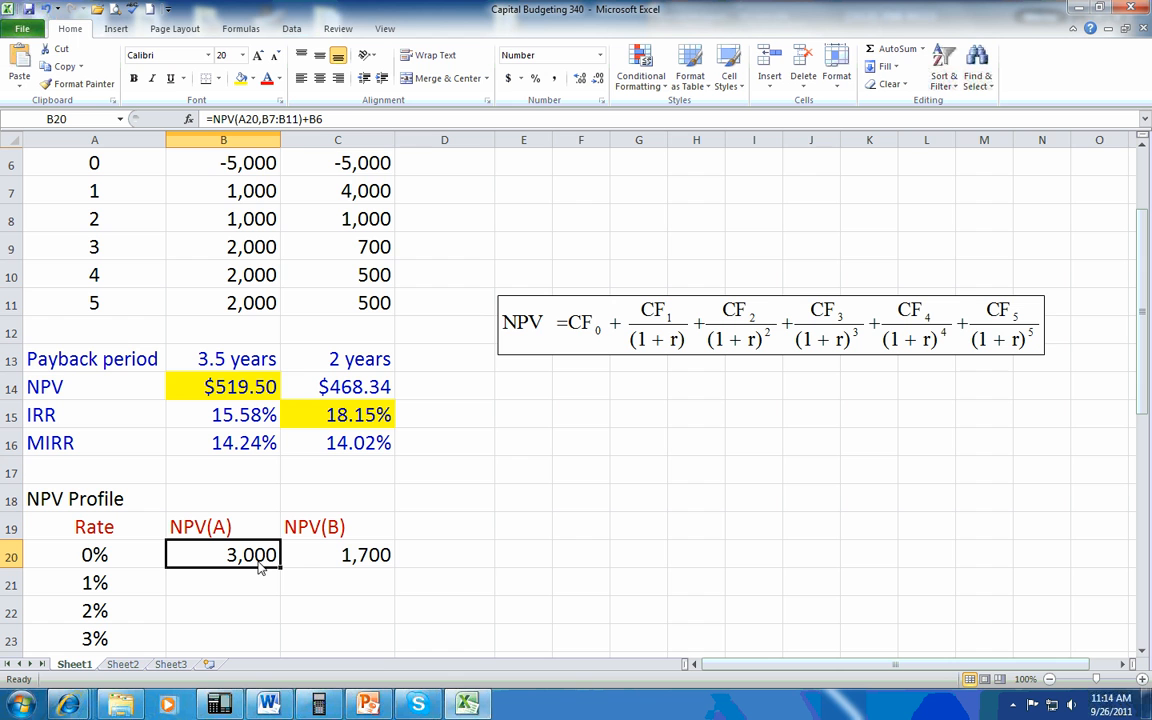
pyautogui.moveTo(259, 271)
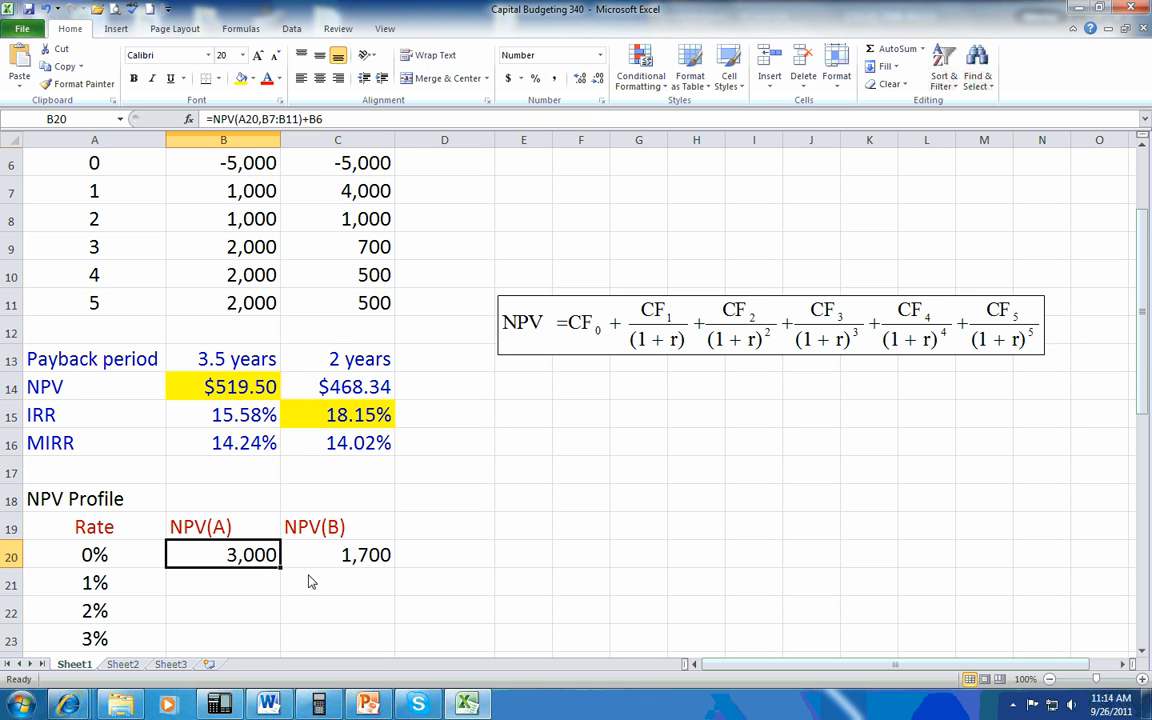
pyautogui.moveTo(319, 574)
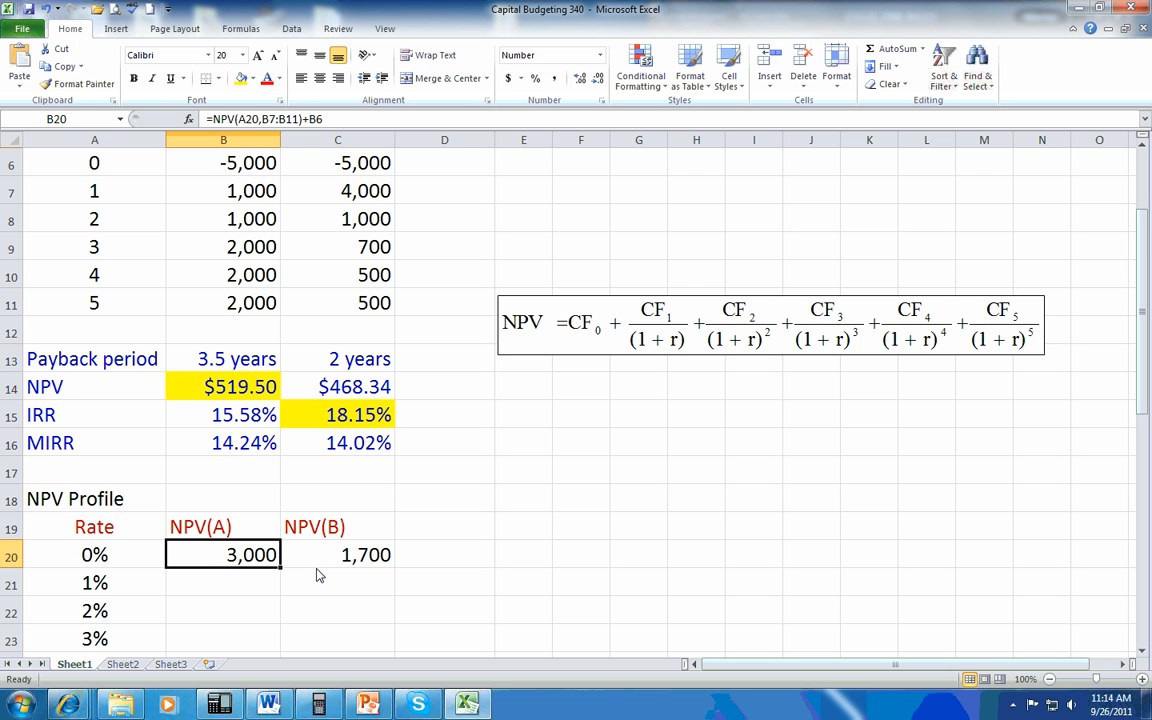
pyautogui.doubleClick(223, 555)
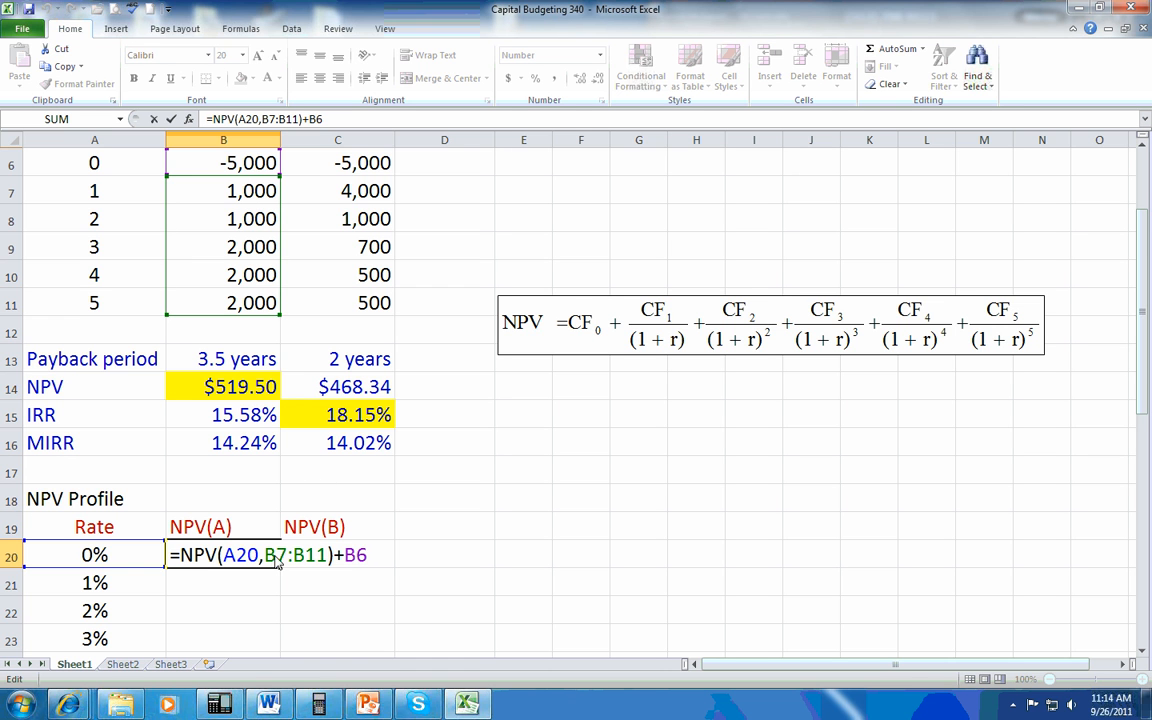
pyautogui.press('f4')
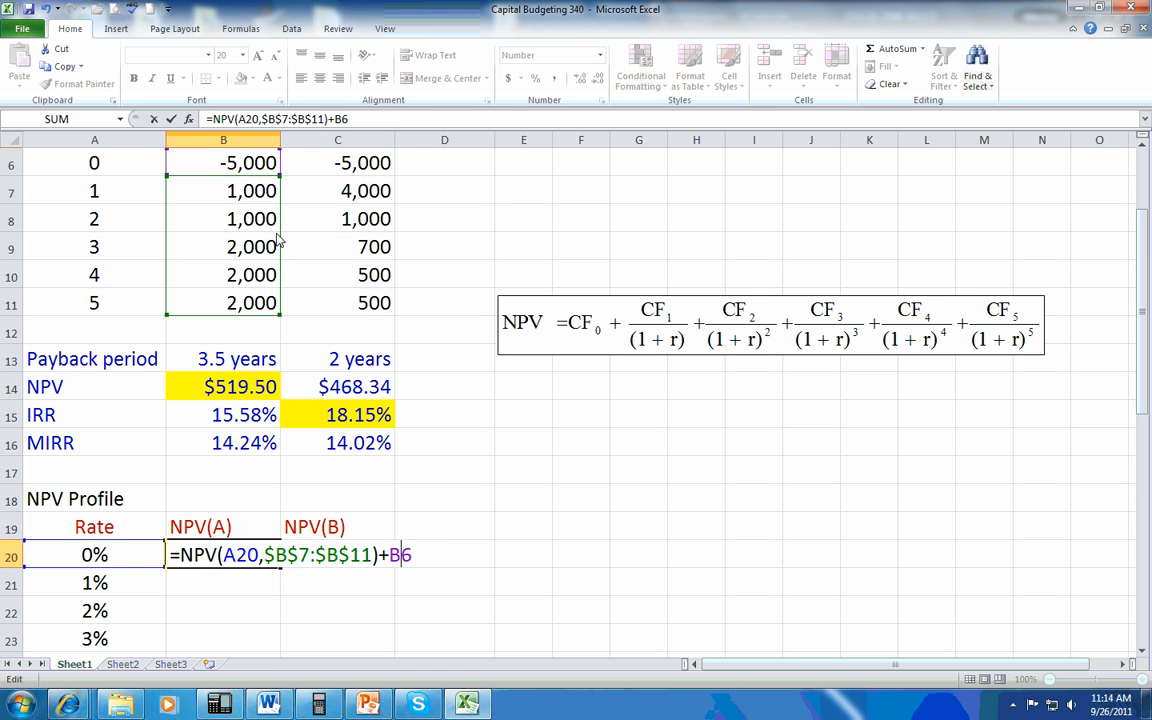
pyautogui.press('f4')
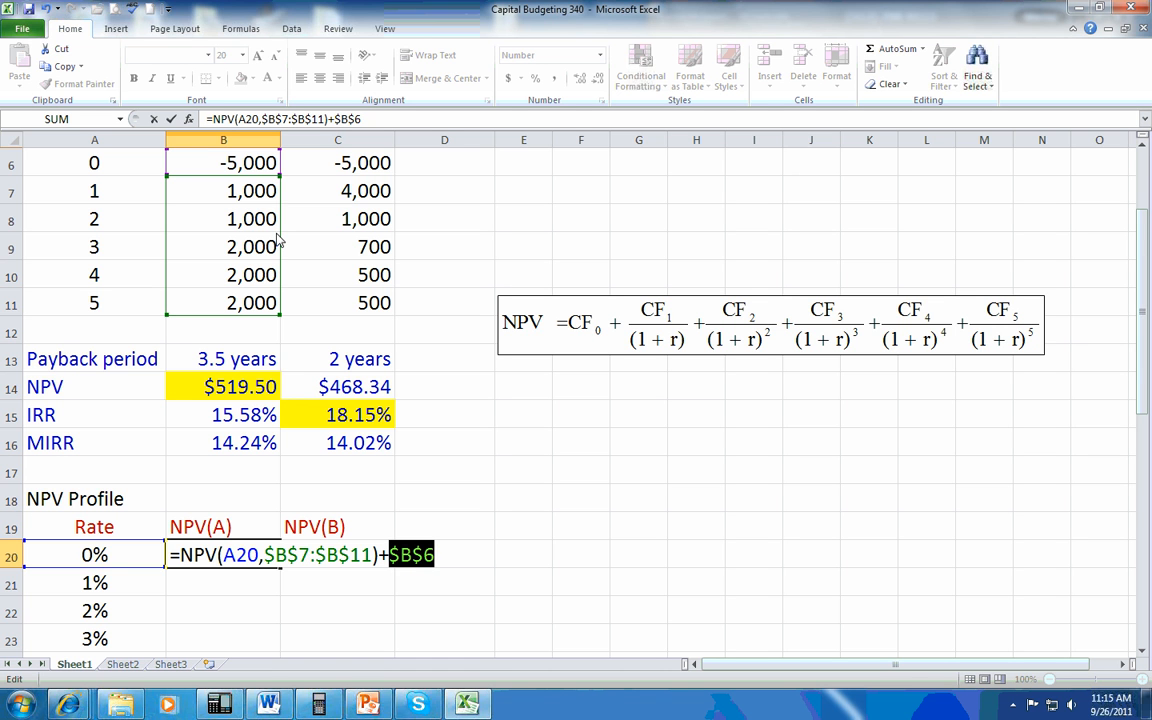
pyautogui.press('Return')
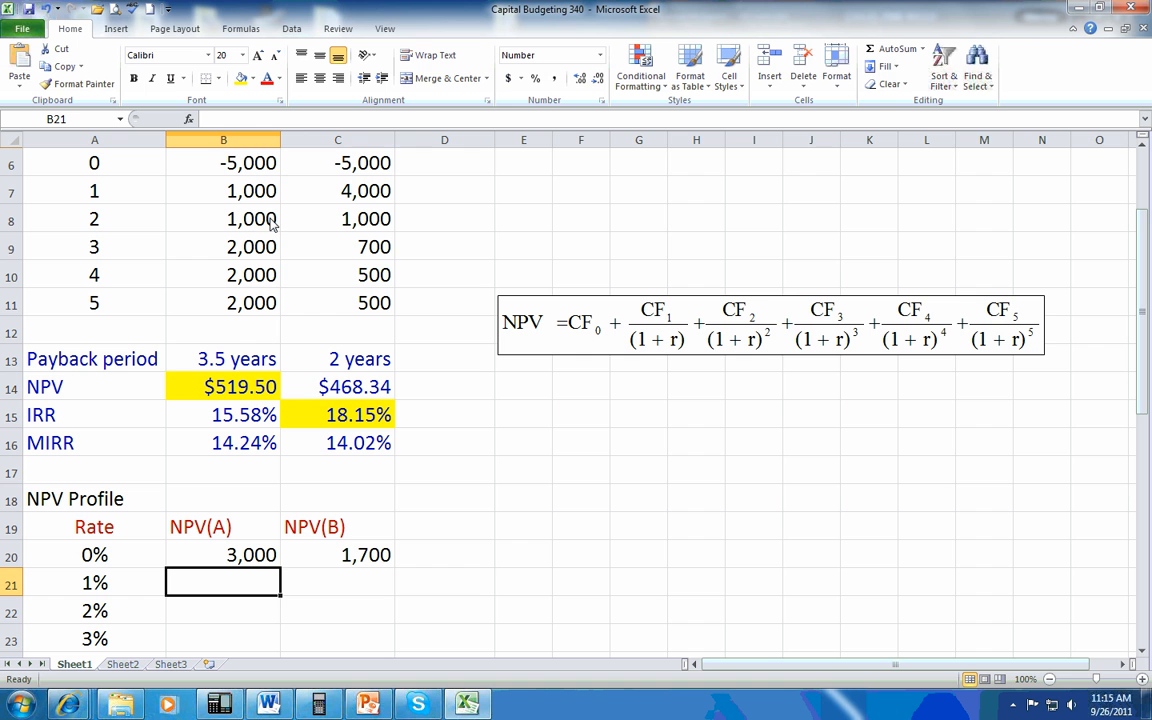
pyautogui.click(337, 555)
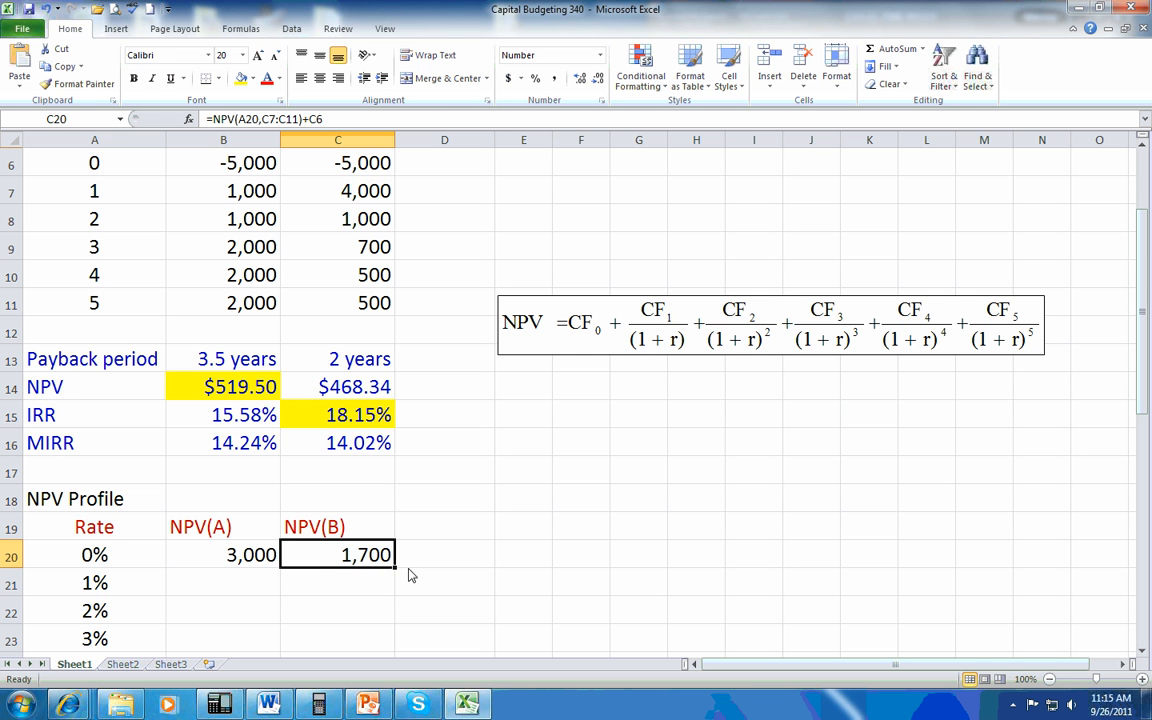
pyautogui.doubleClick(337, 555)
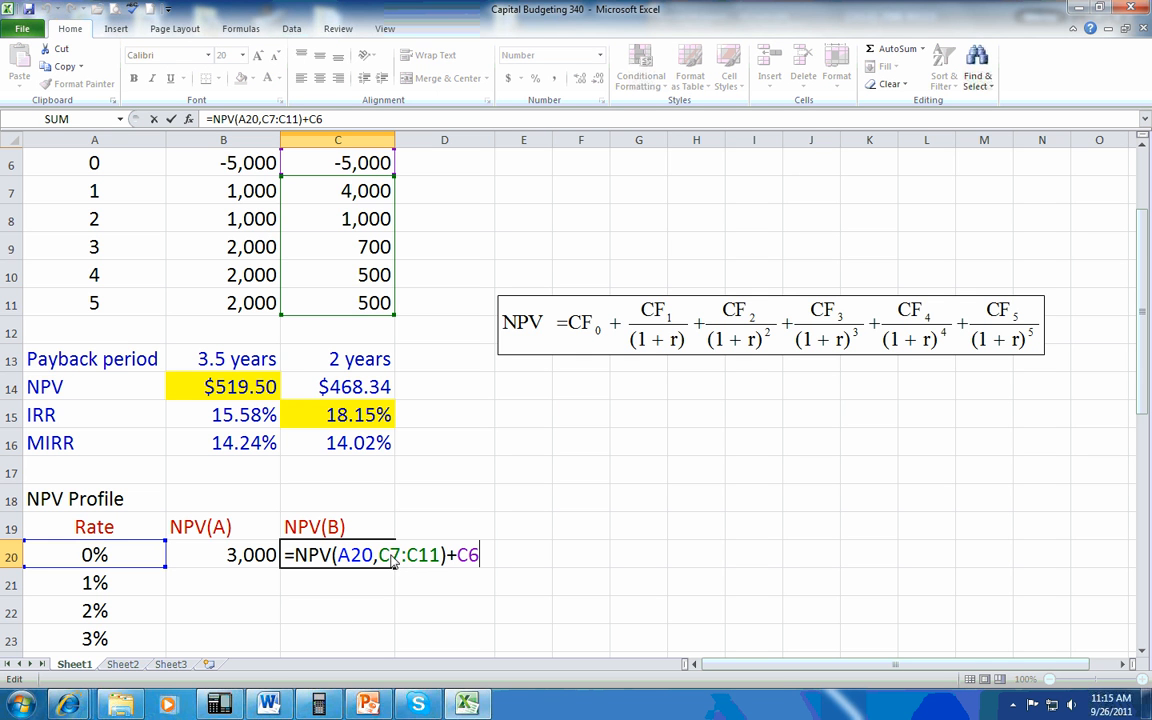
pyautogui.press('F4')
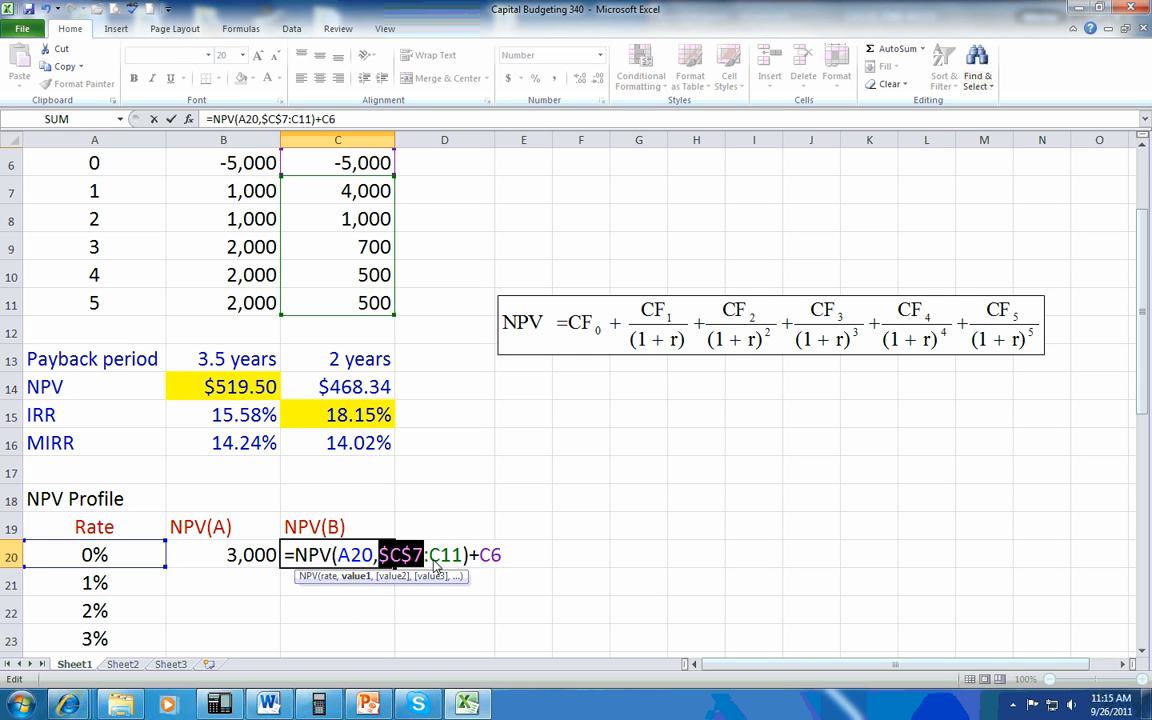
pyautogui.press('f4')
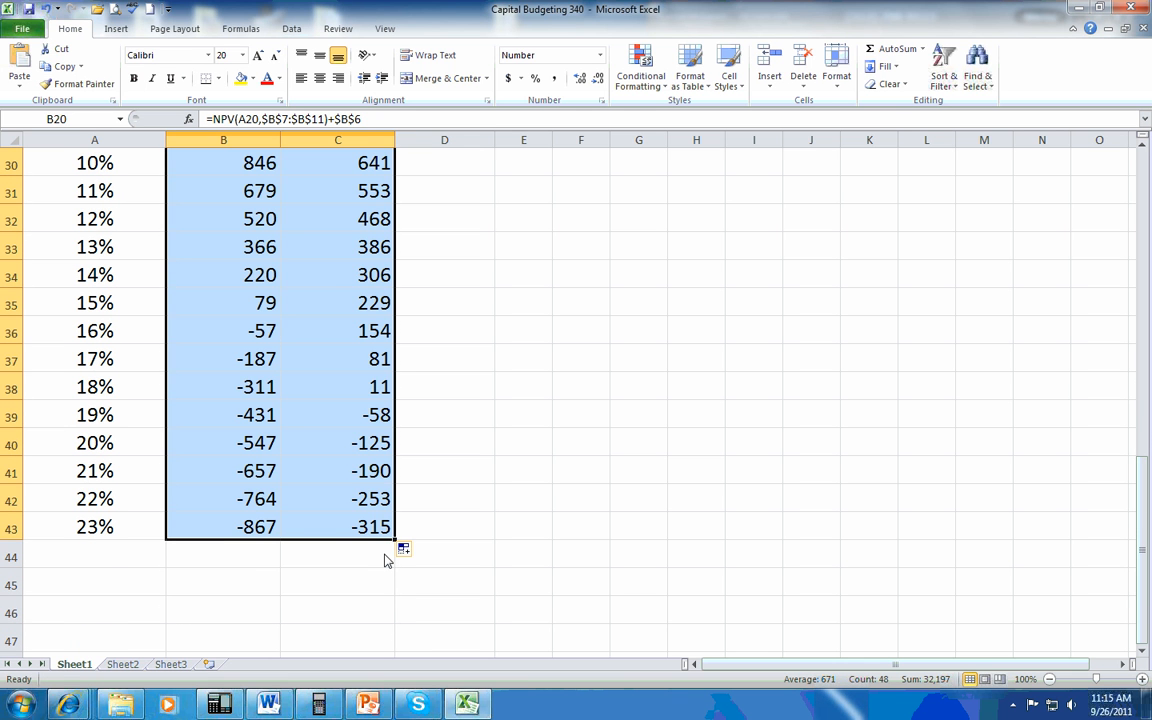
# Scroll the filled profile and check the 23% row: Project A -867, Project B -315
pyautogui.scroll(3)
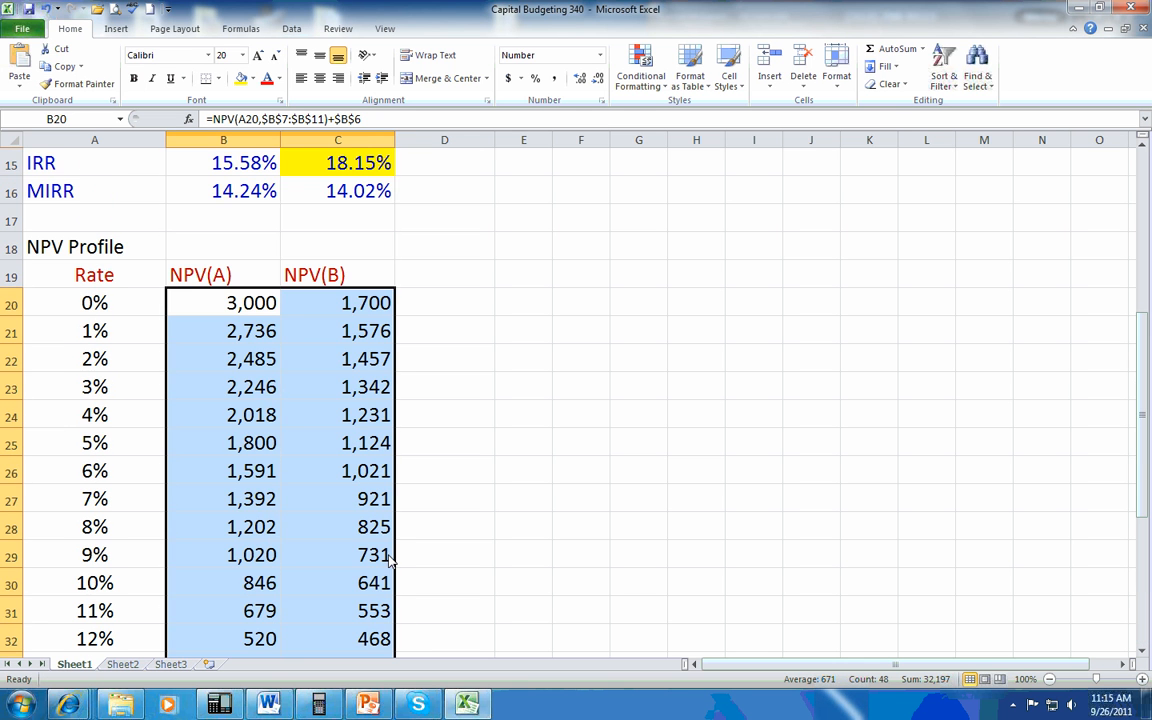
pyautogui.moveTo(335, 430)
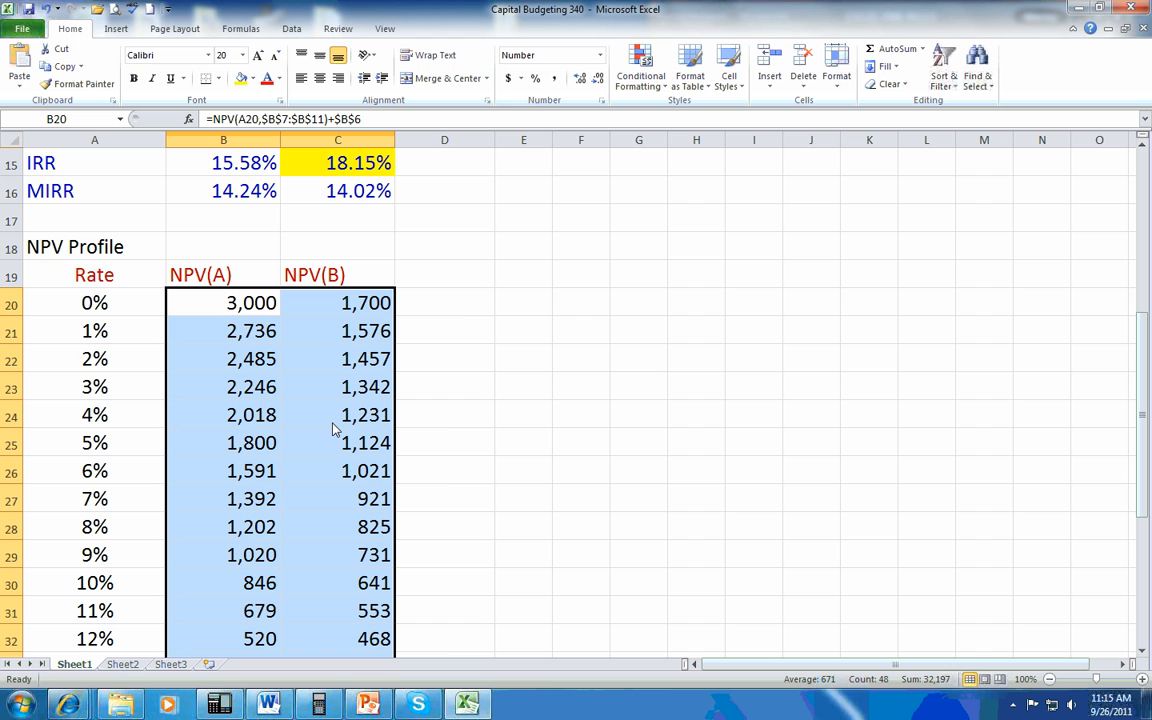
pyautogui.moveTo(223, 402)
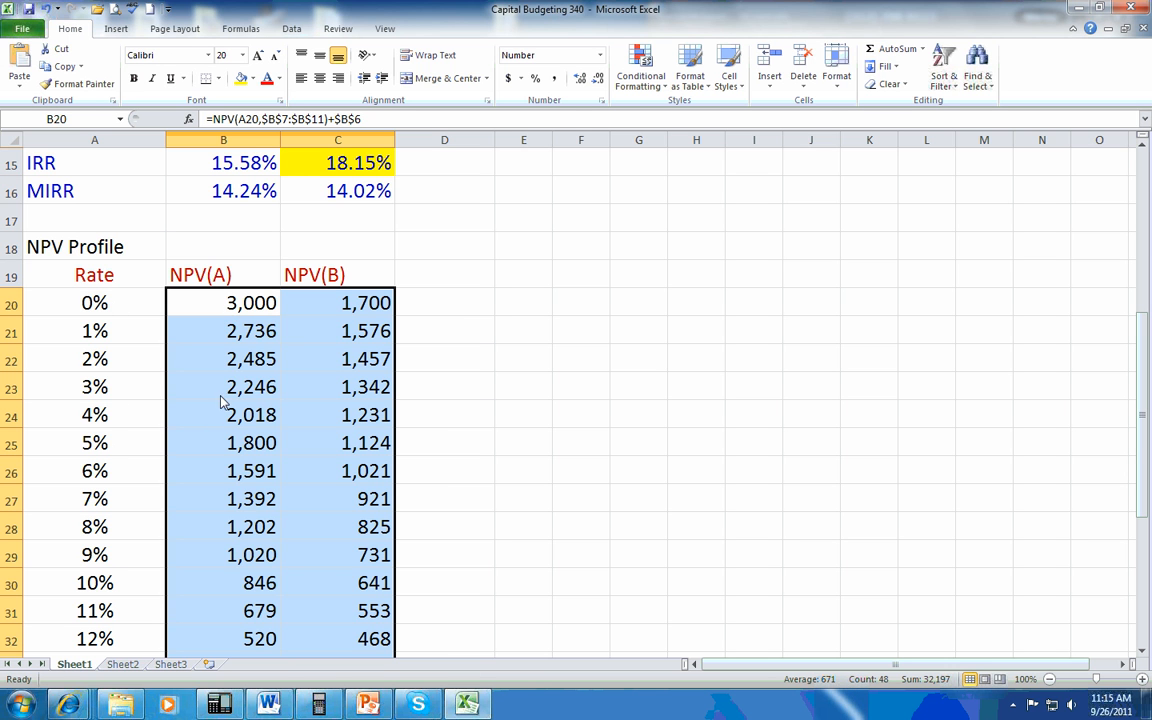
pyautogui.moveTo(251, 394)
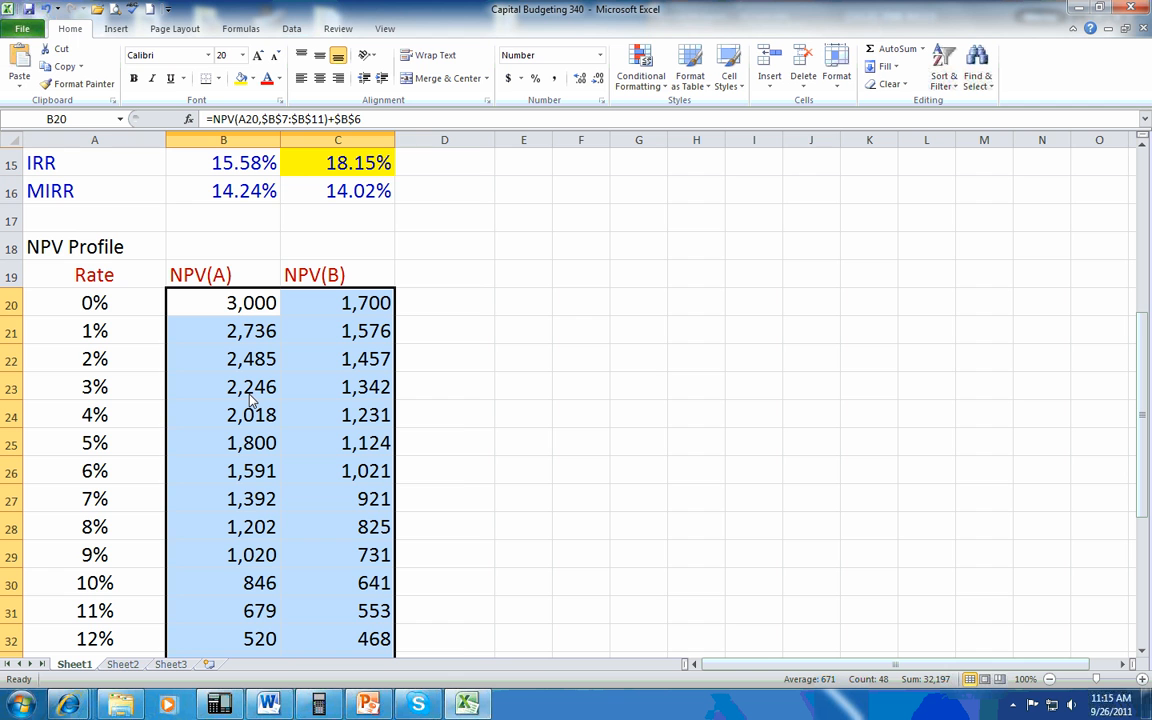
pyautogui.moveTo(232, 438)
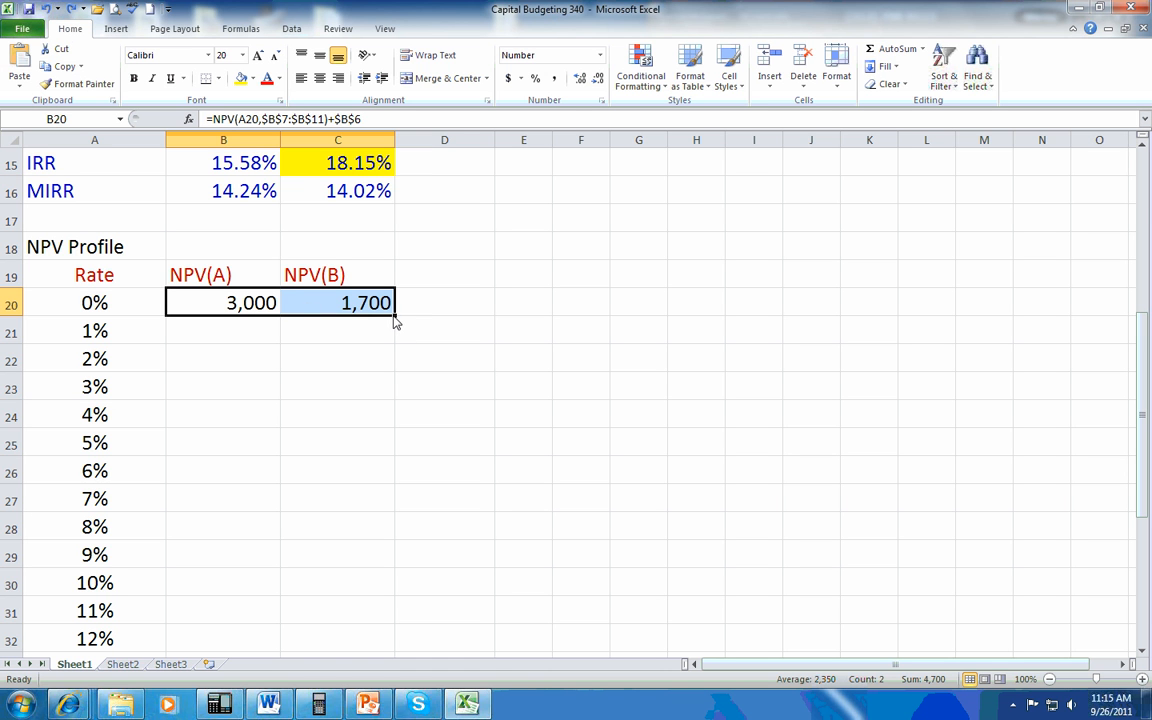
pyautogui.moveTo(388, 328)
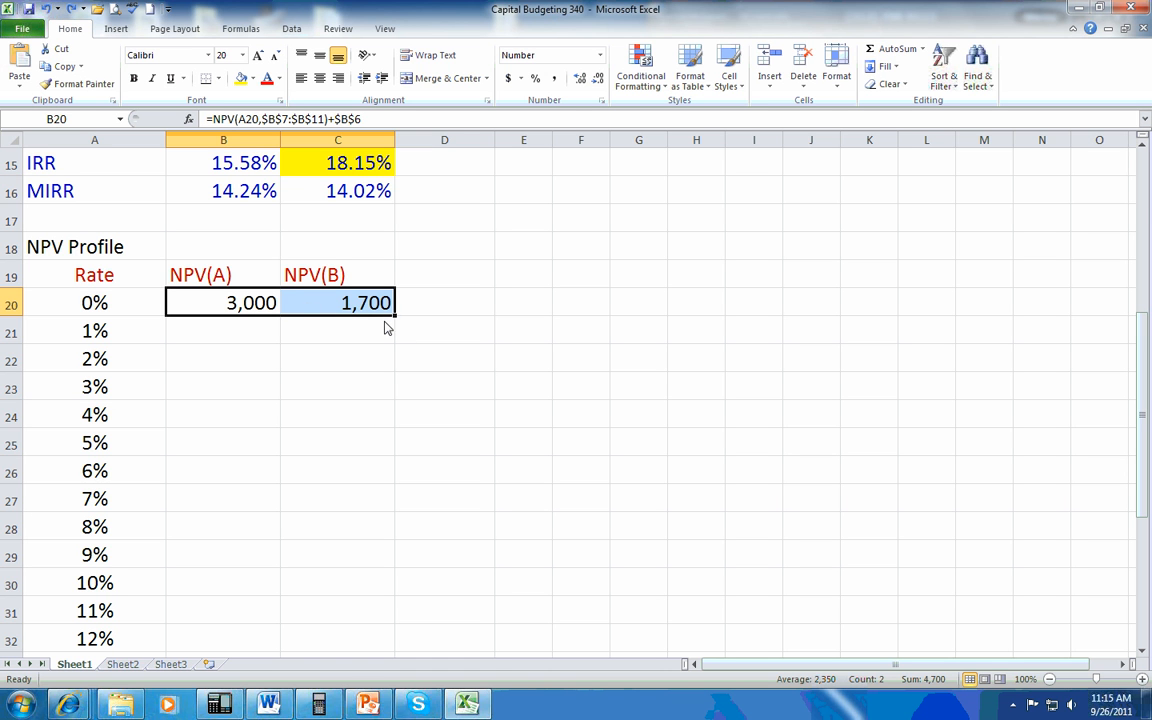
pyautogui.moveTo(393, 321)
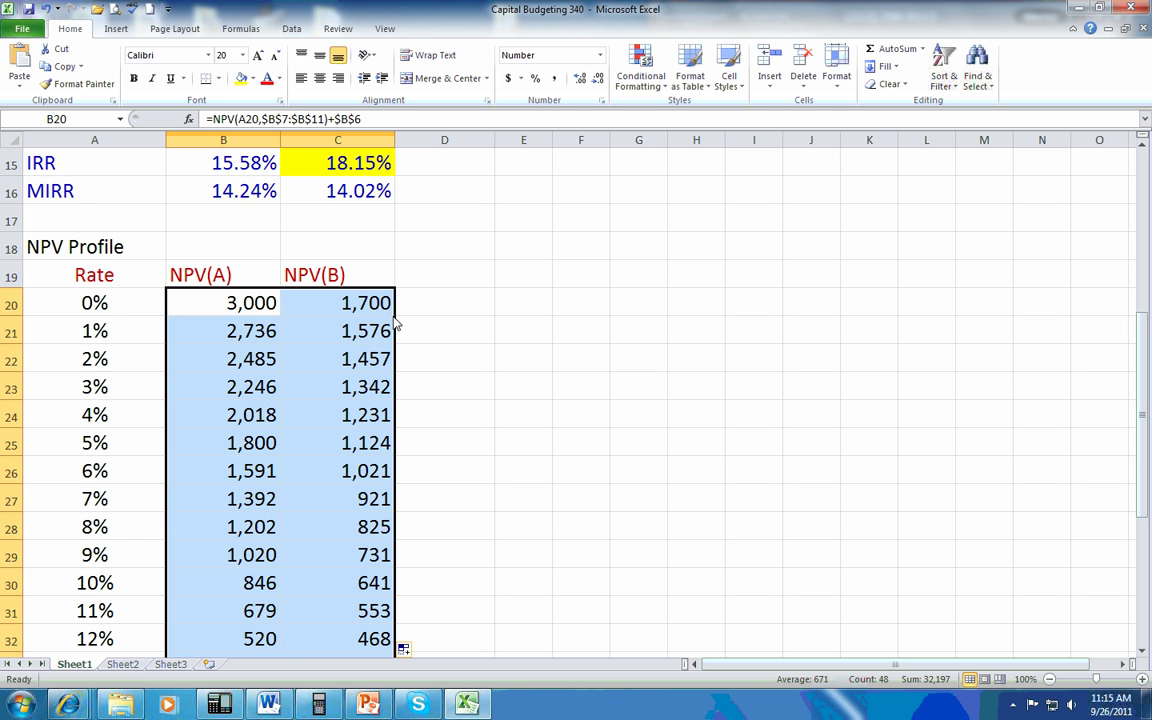
pyautogui.scroll(-3)
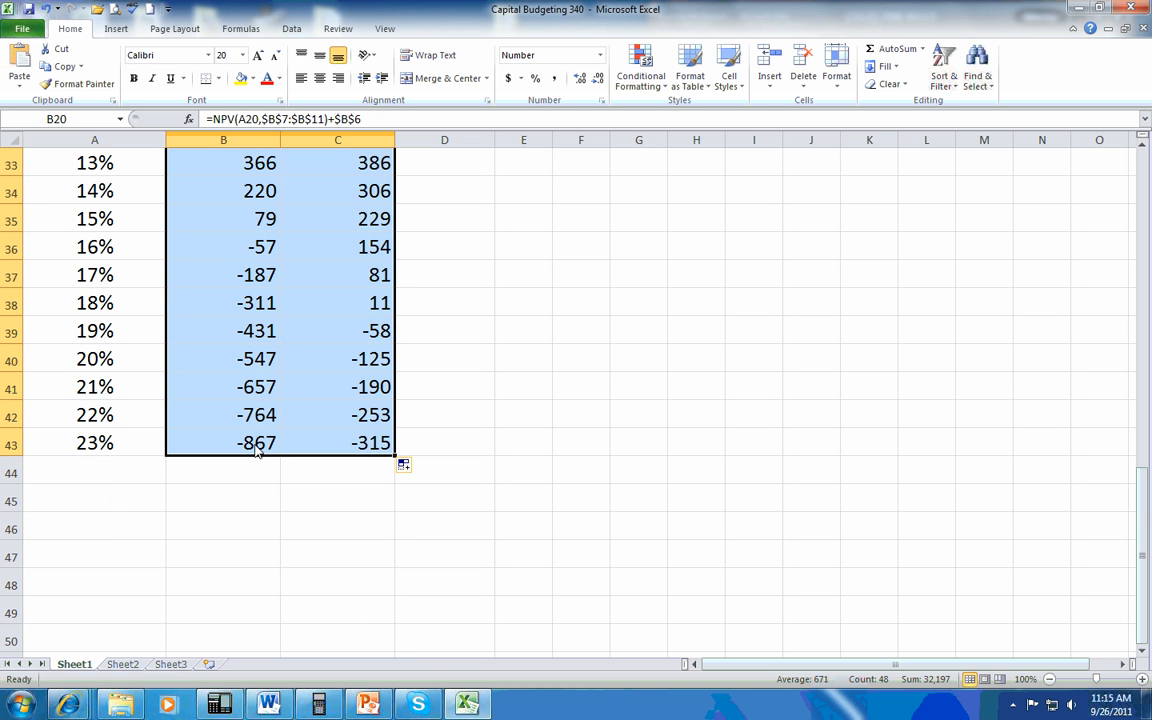
pyautogui.click(223, 443)
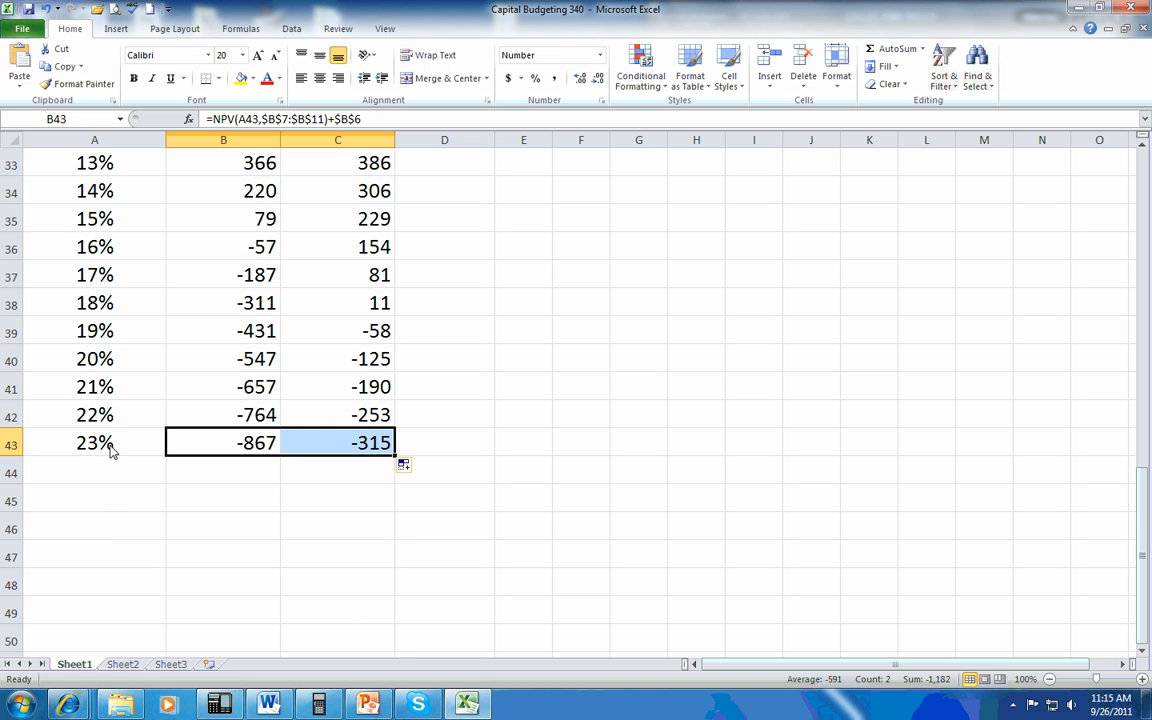
pyautogui.click(95, 442)
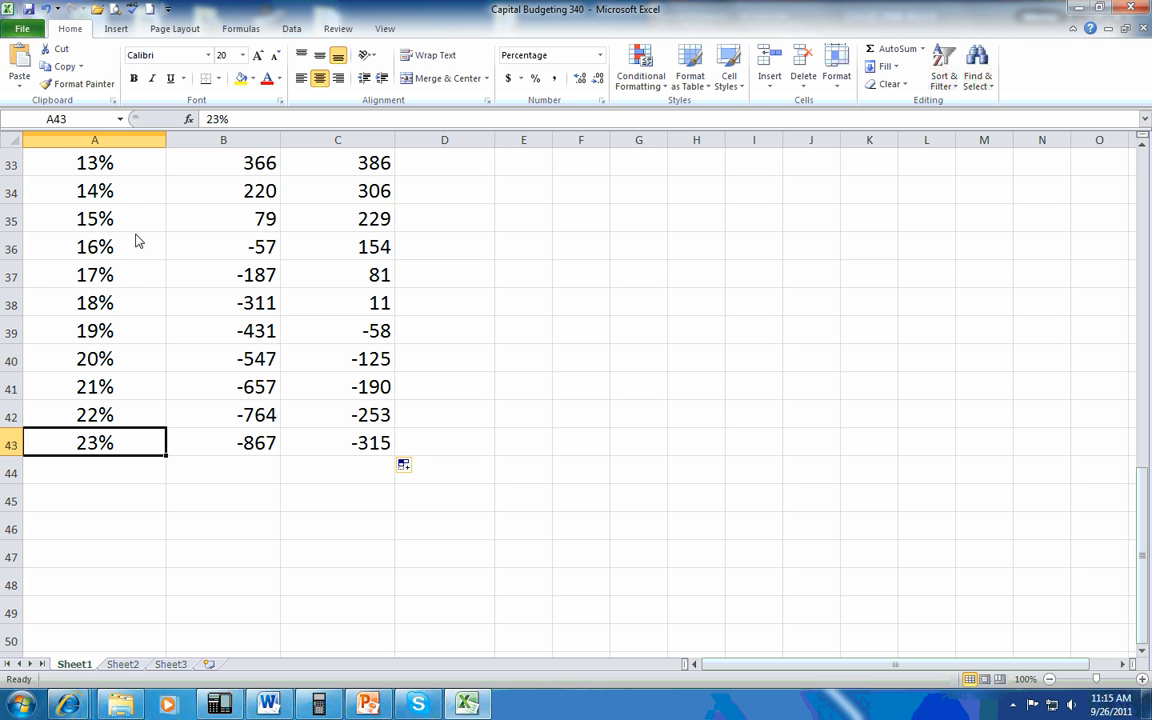
pyautogui.moveTo(138, 417)
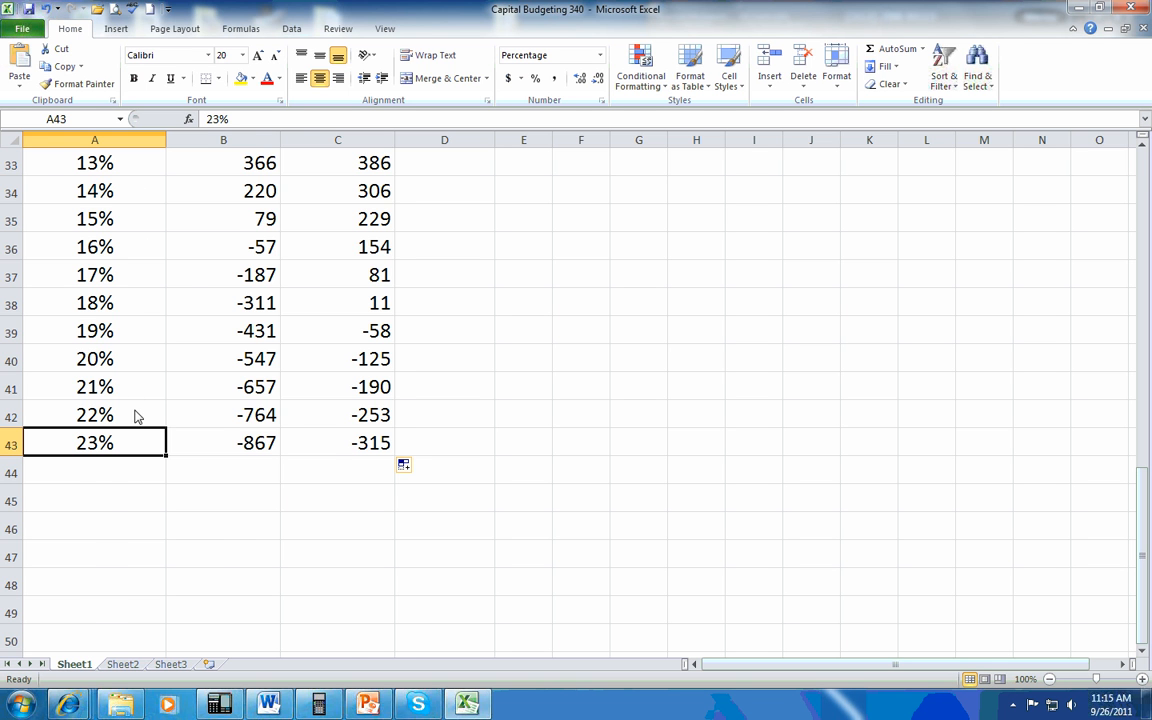
pyautogui.scroll(3)
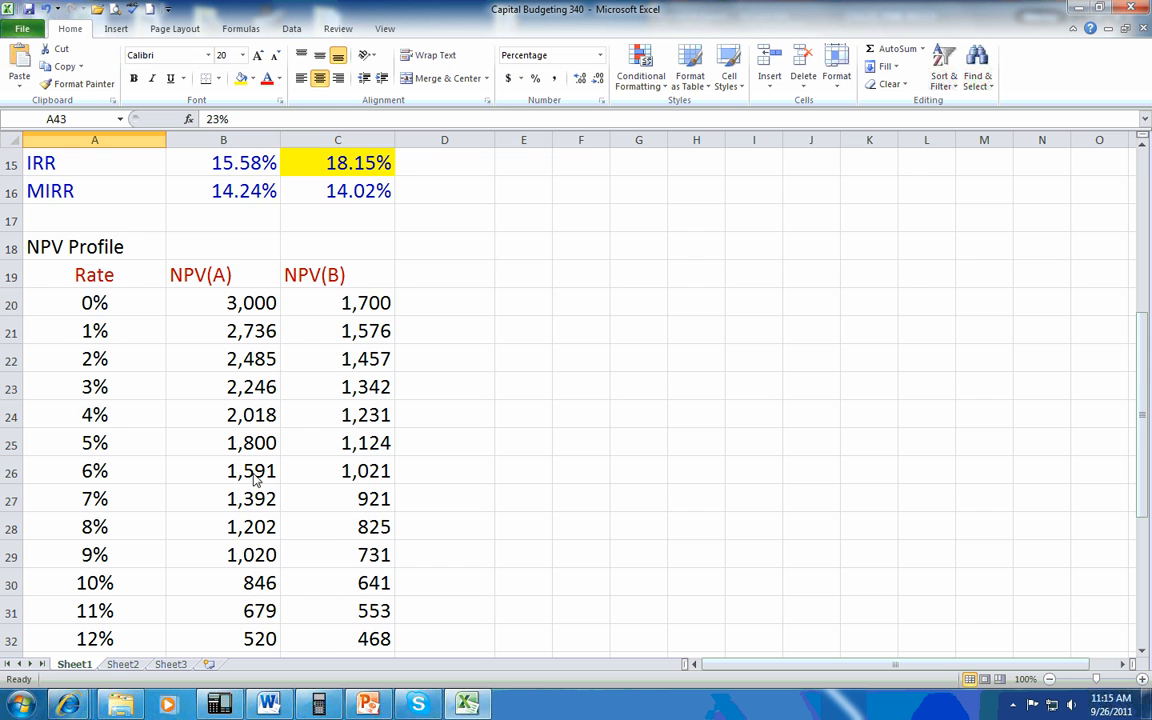
pyautogui.scroll(3)
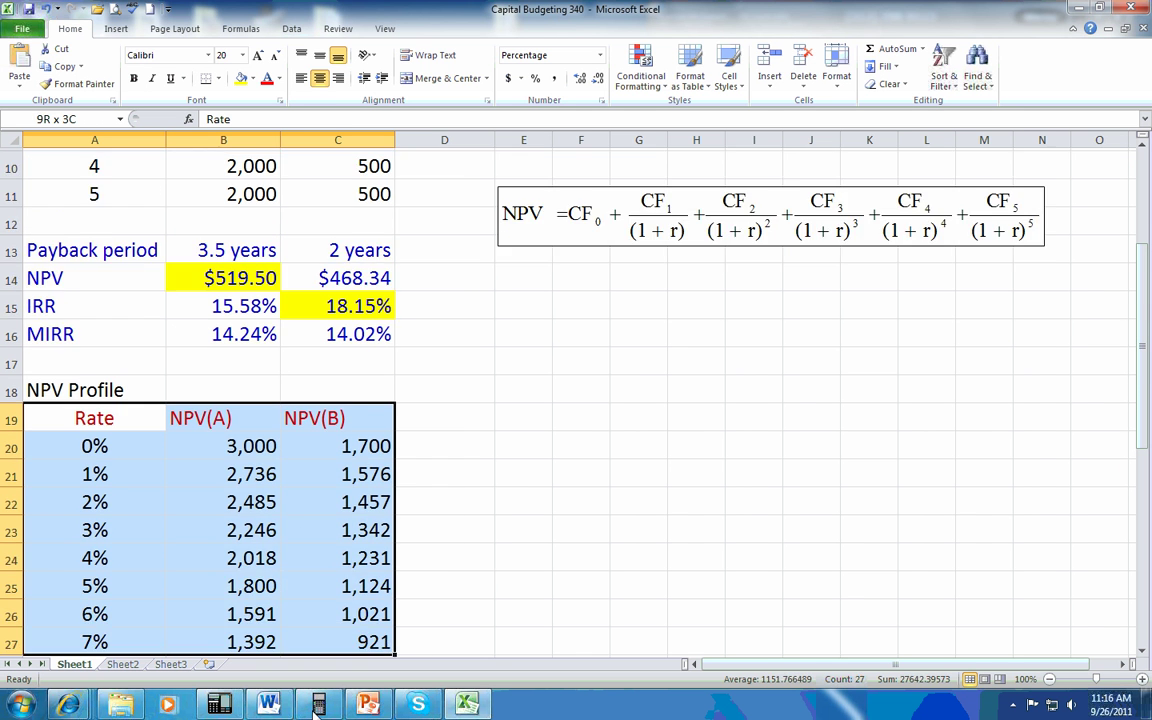
# Insert a 2-D line chart of the Rate, NPV(A) and NPV(B) columns
pyautogui.scroll(-3)
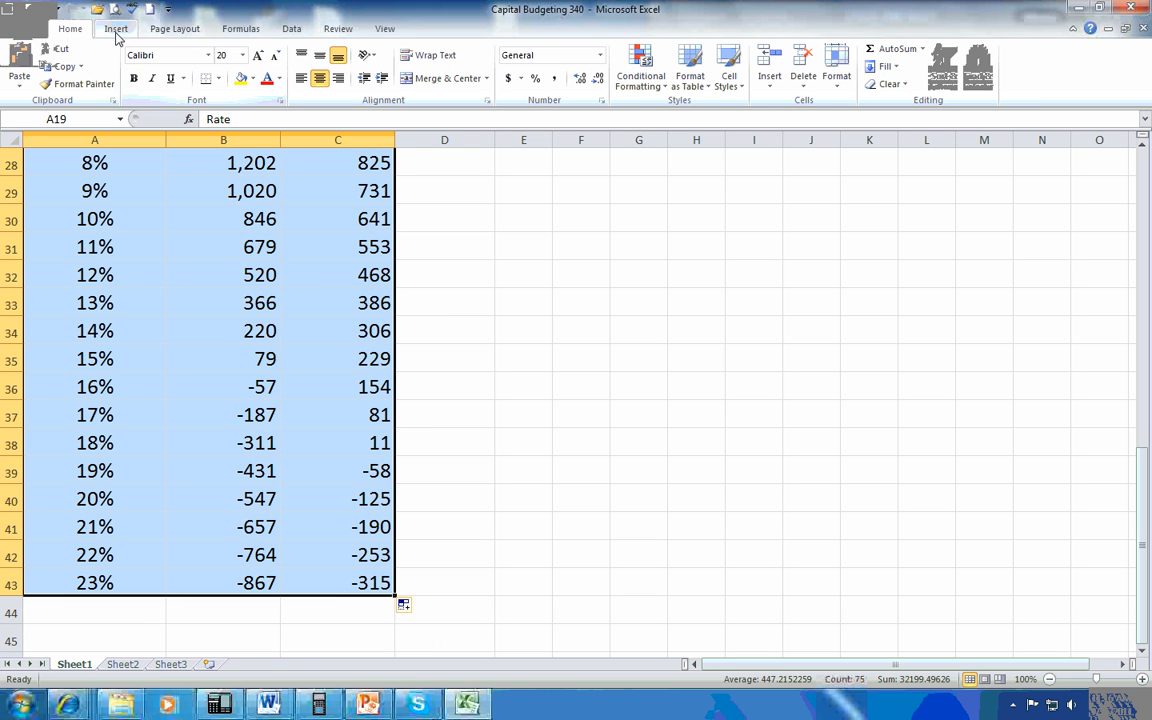
pyautogui.click(116, 28)
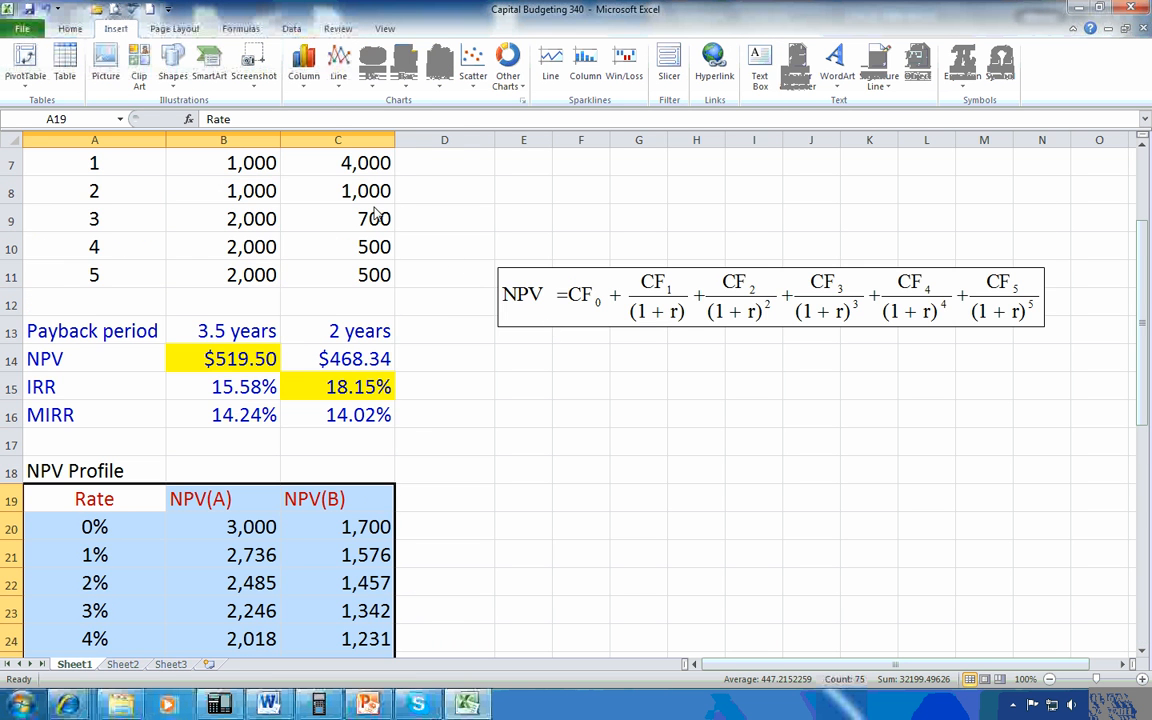
pyautogui.click(338, 65)
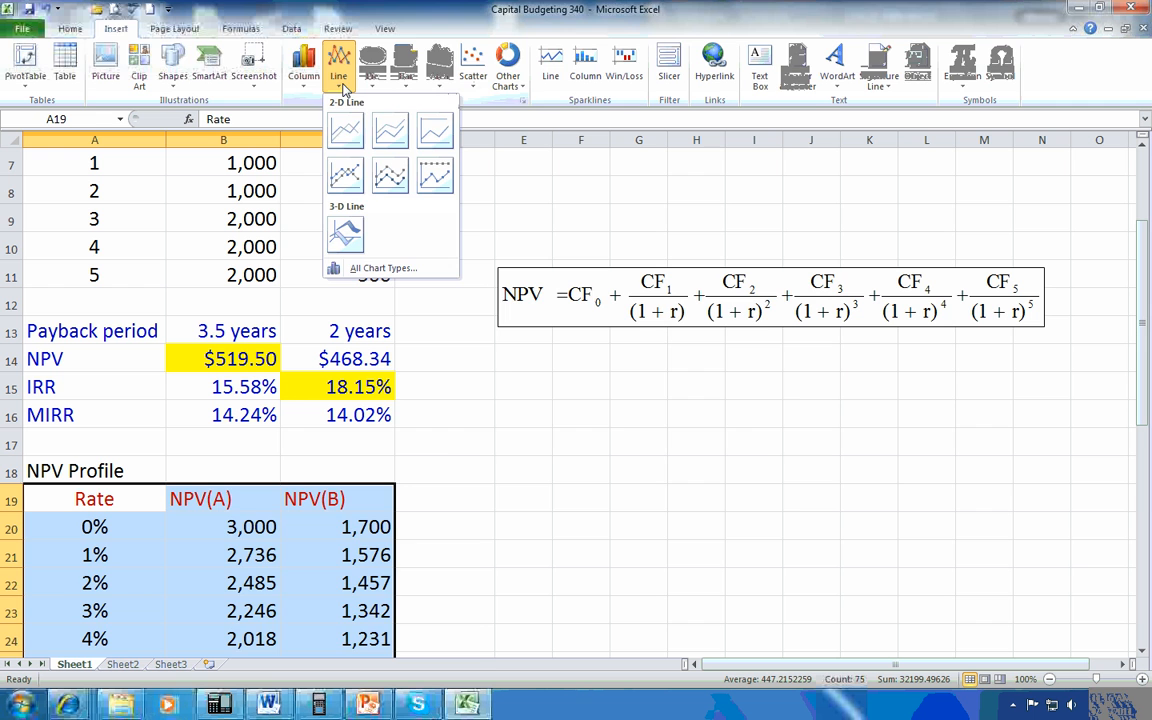
pyautogui.click(345, 131)
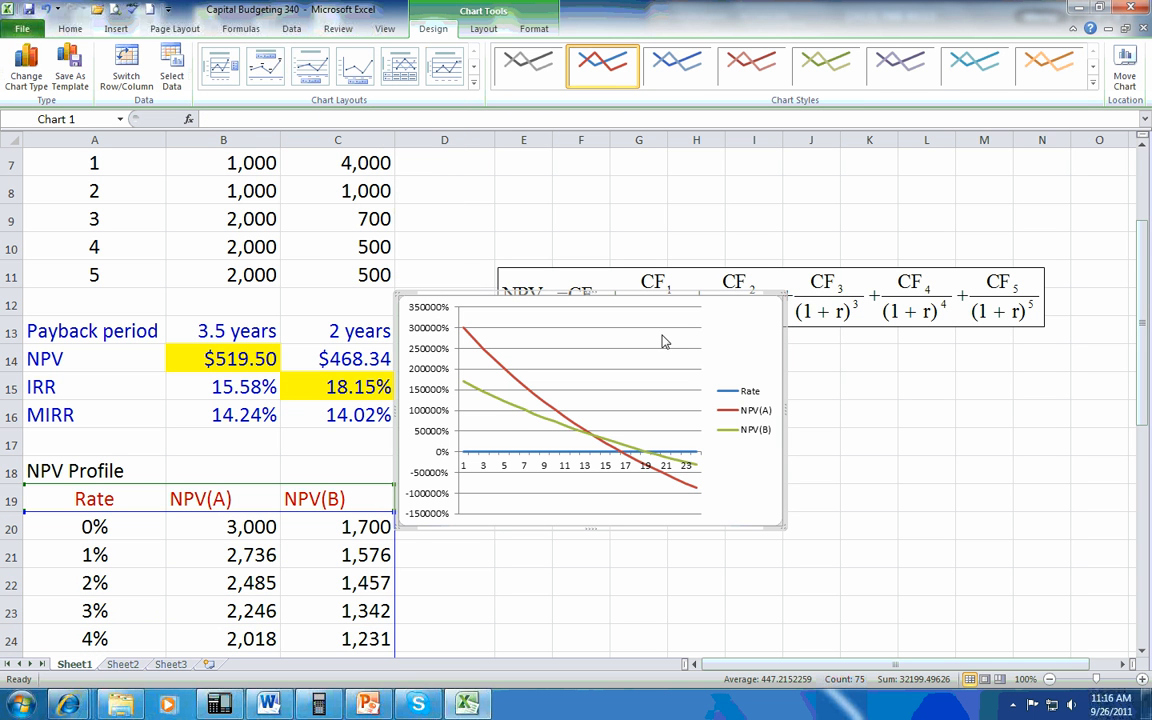
pyautogui.moveTo(755, 450)
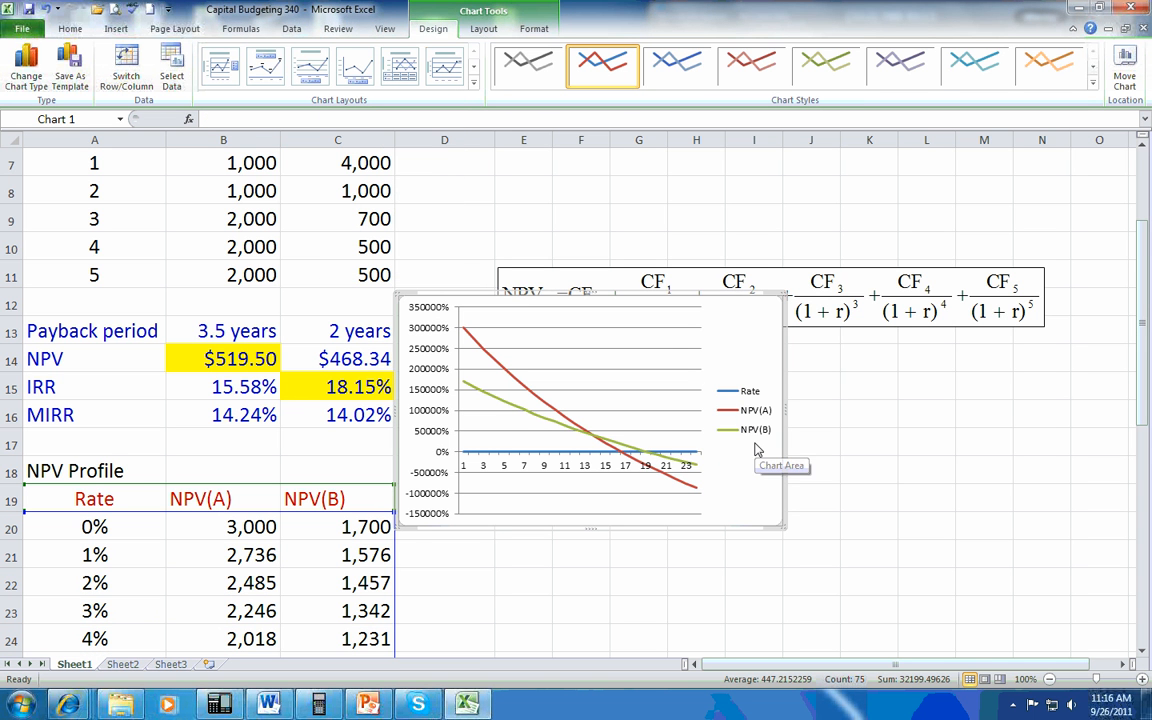
pyautogui.moveTo(744, 418)
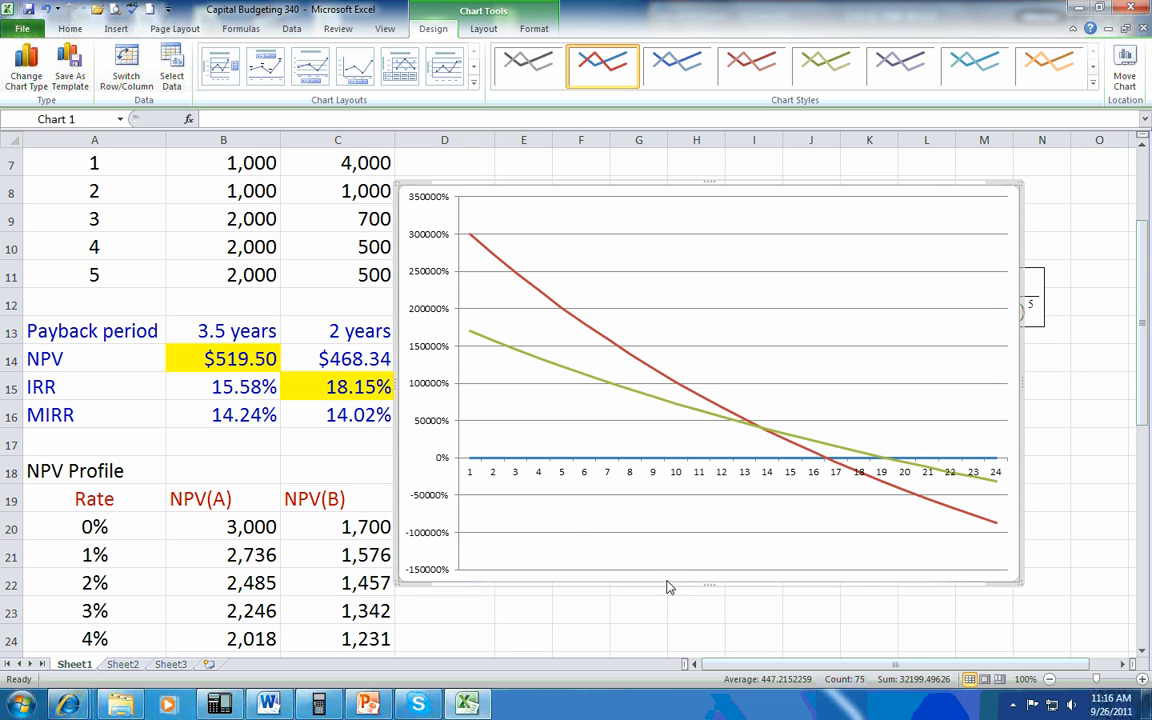
pyautogui.moveTo(513, 496)
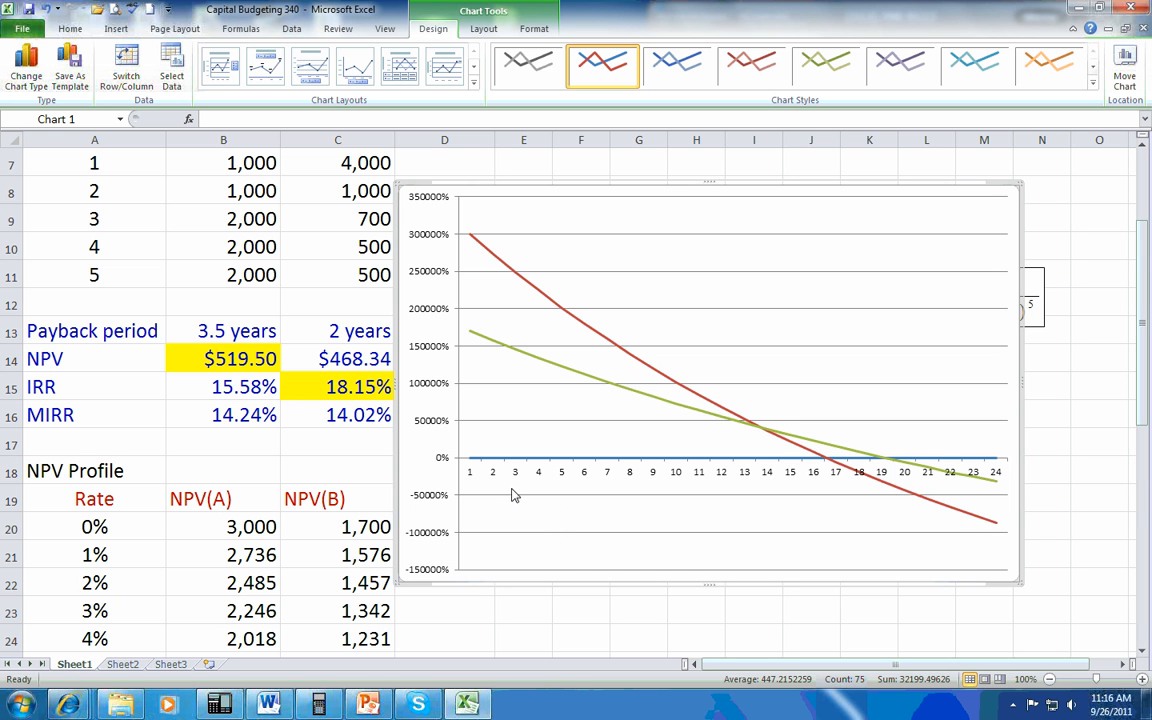
pyautogui.moveTo(513, 495)
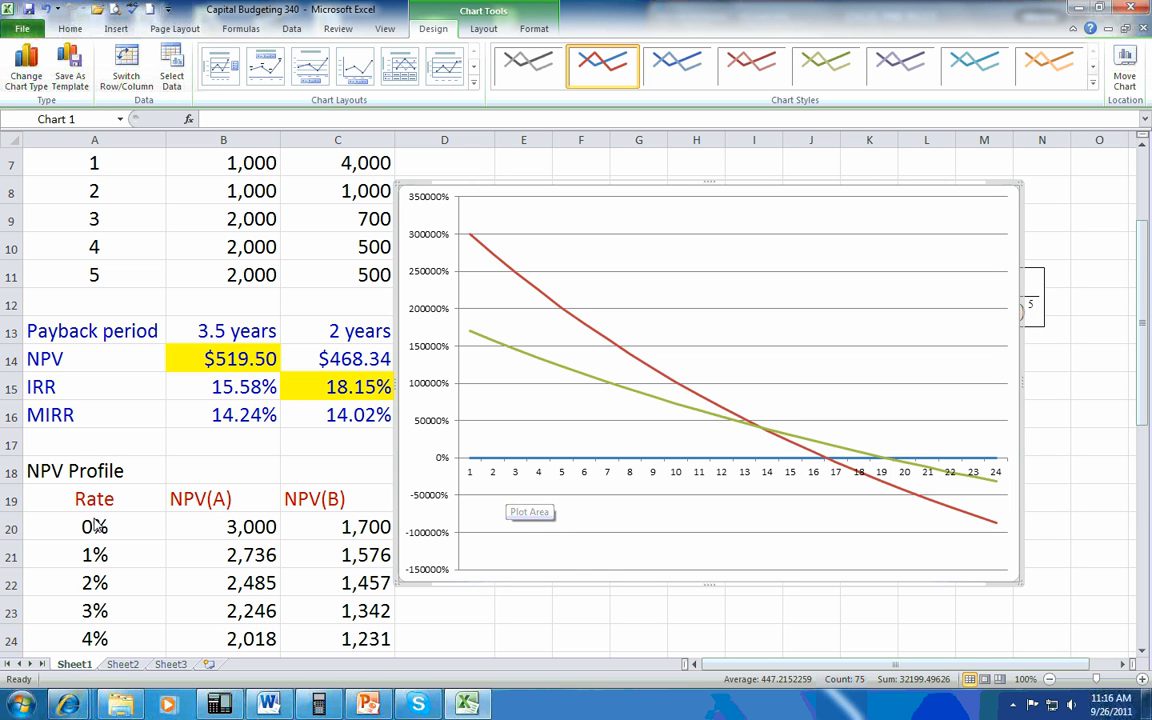
pyautogui.moveTo(316, 535)
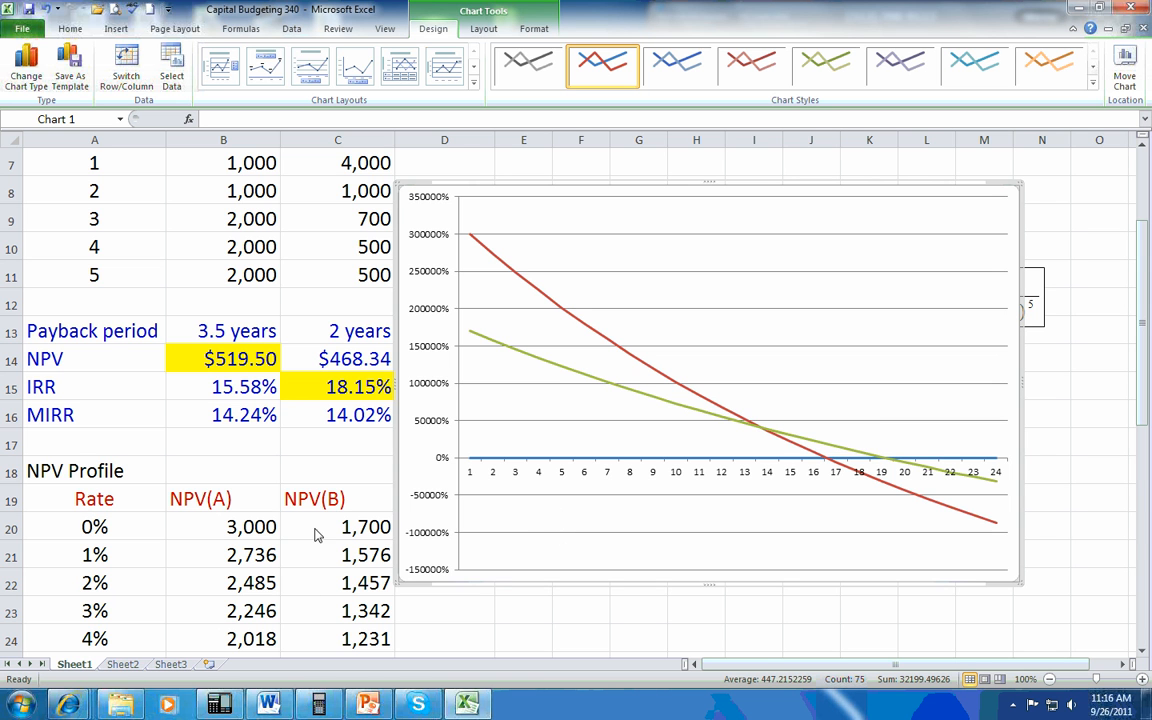
pyautogui.moveTo(107, 615)
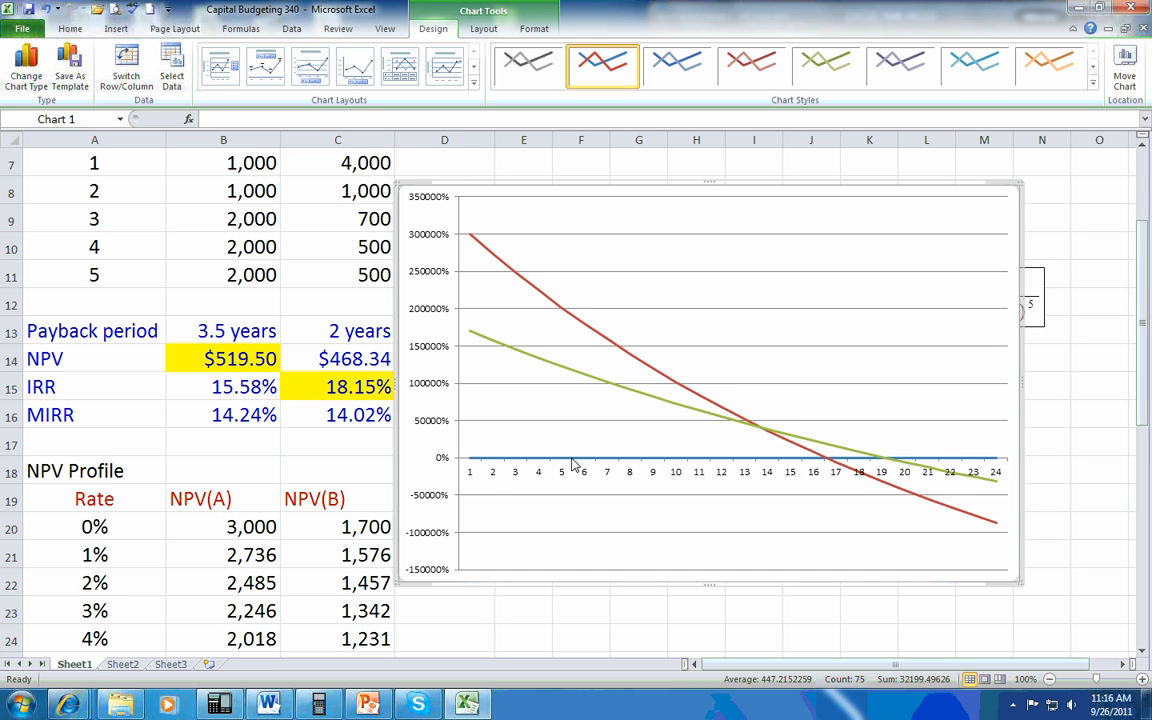
pyautogui.moveTo(958, 562)
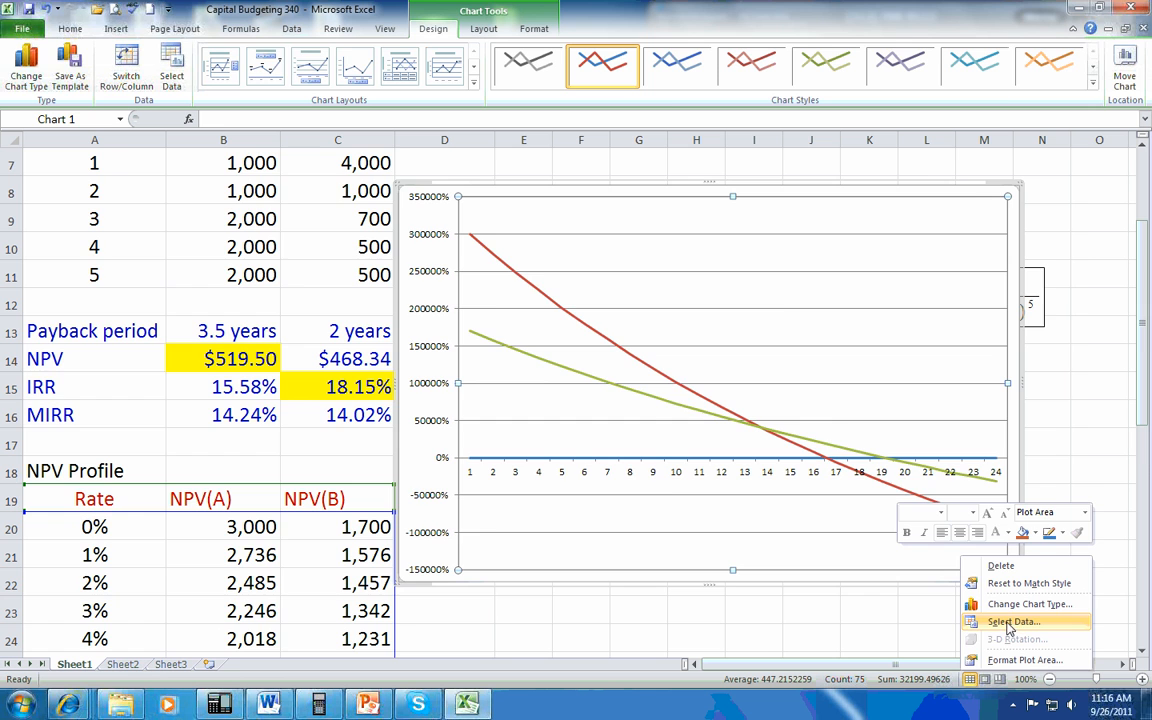
# Remove the Rate series in Select Data, leaving only NPV(A) and NPV(B) plotted
pyautogui.click(1012, 621)
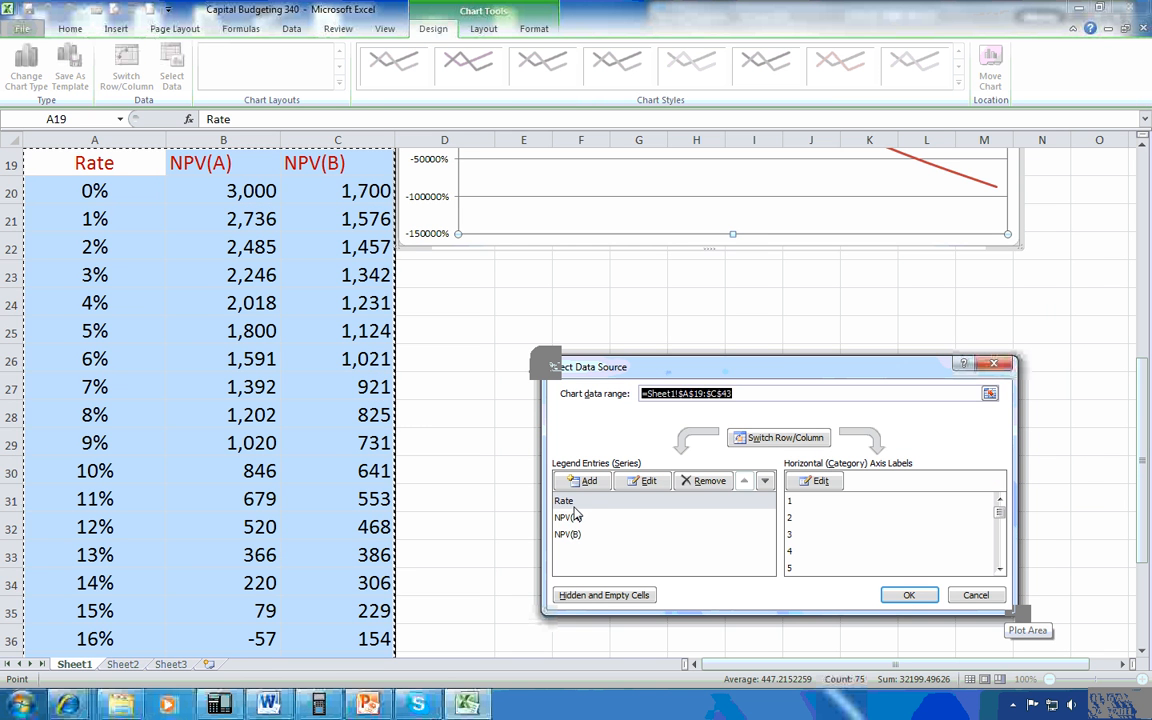
pyautogui.click(703, 481)
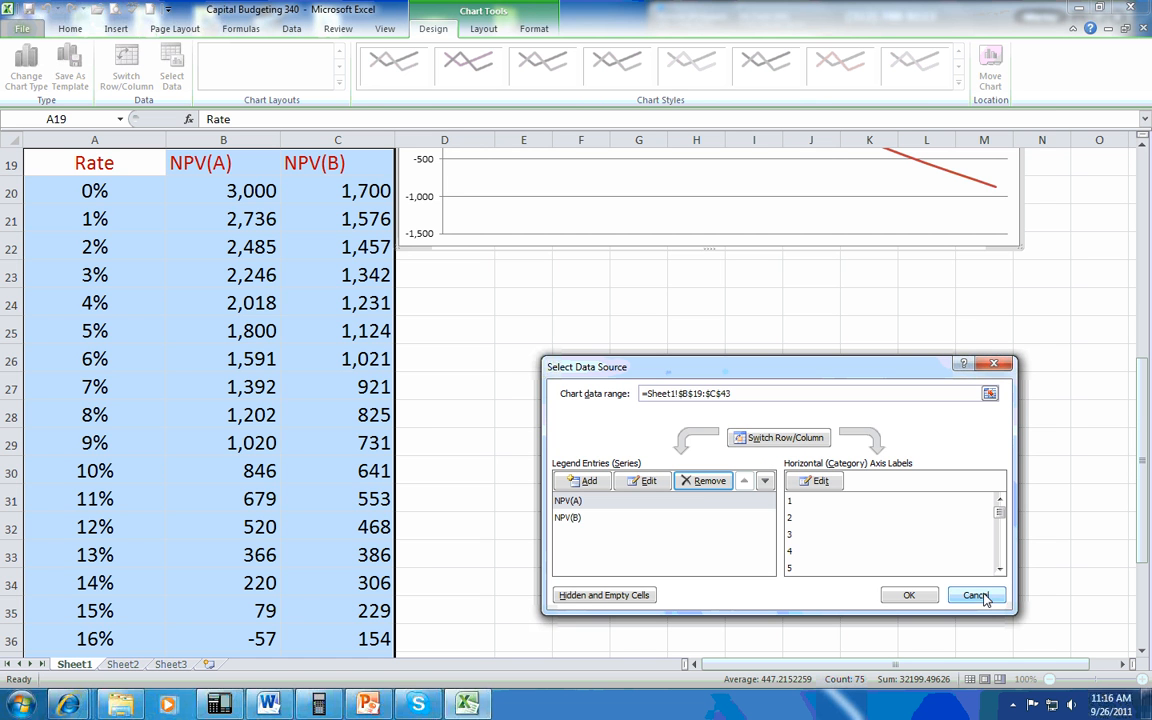
pyautogui.click(975, 595)
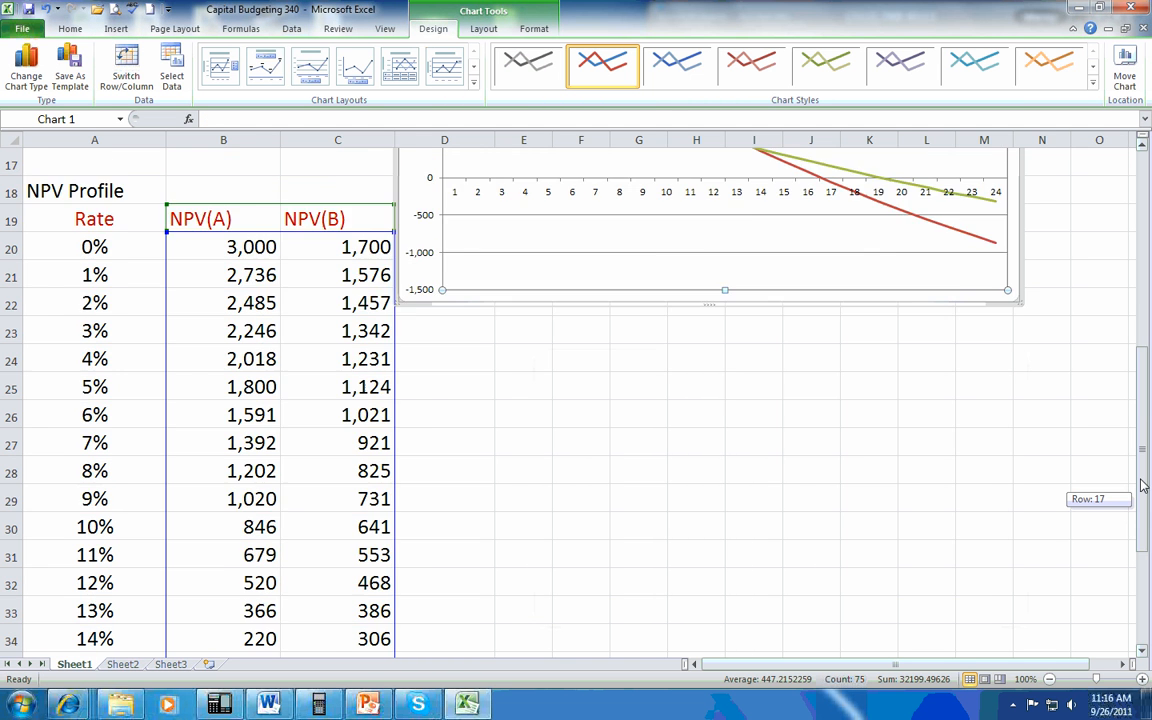
pyautogui.scroll(3)
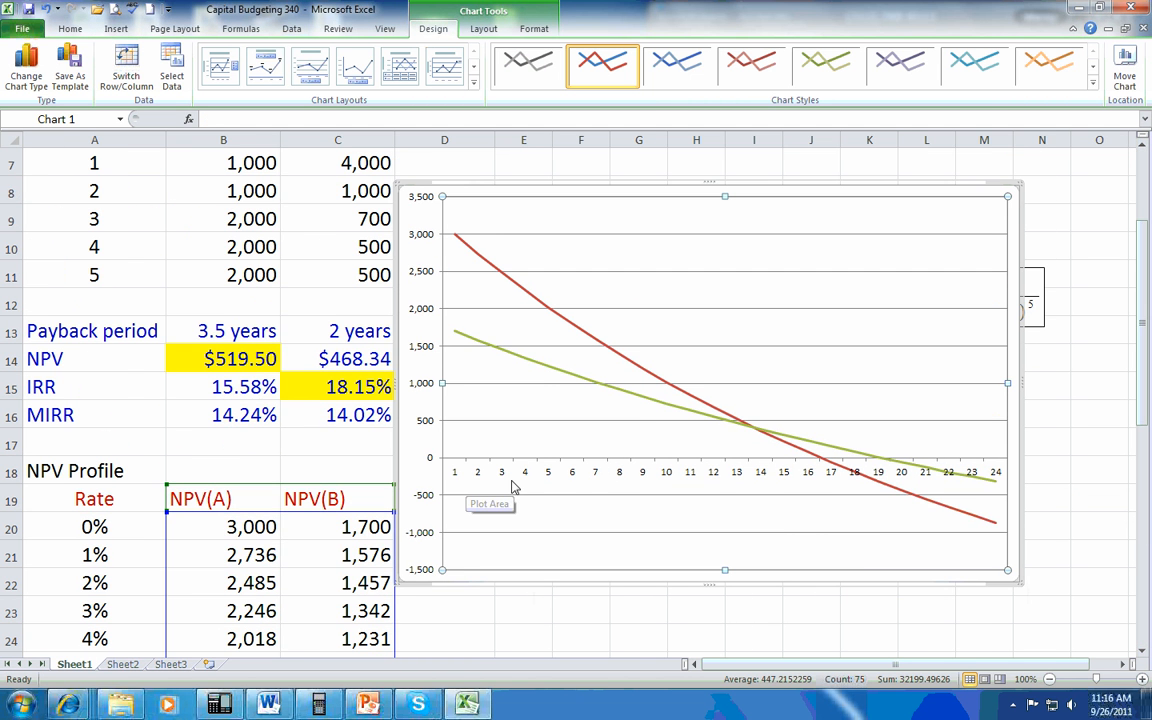
pyautogui.moveTo(698, 486)
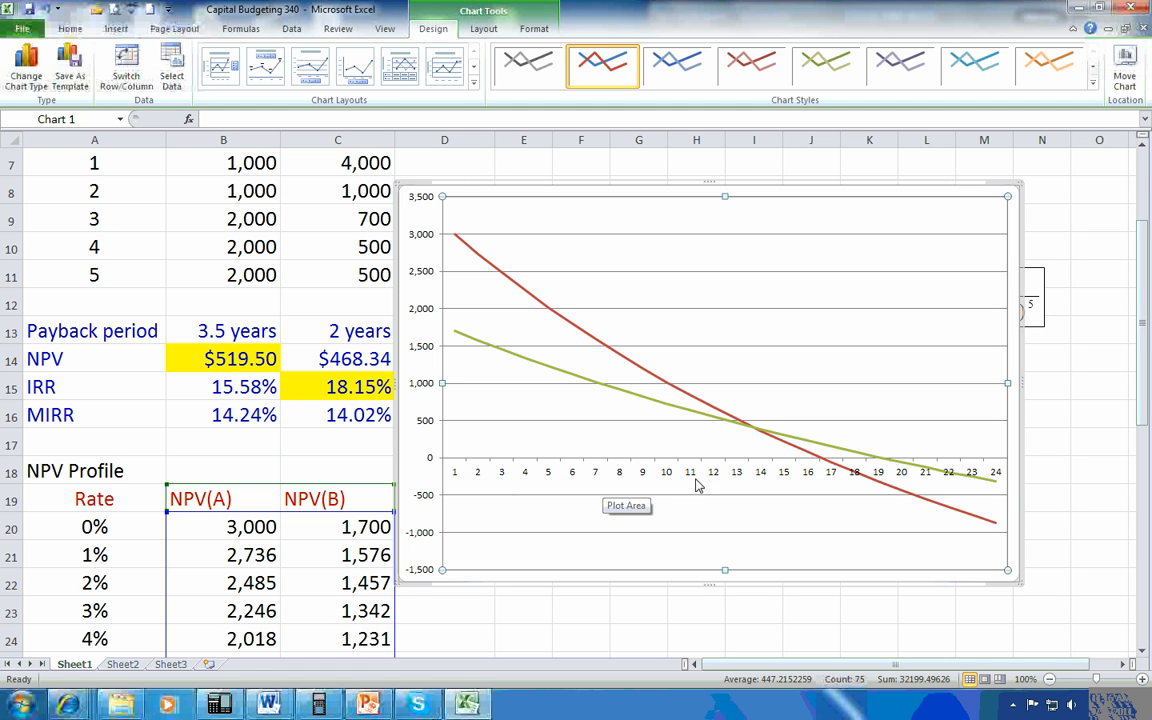
pyautogui.moveTo(95, 562)
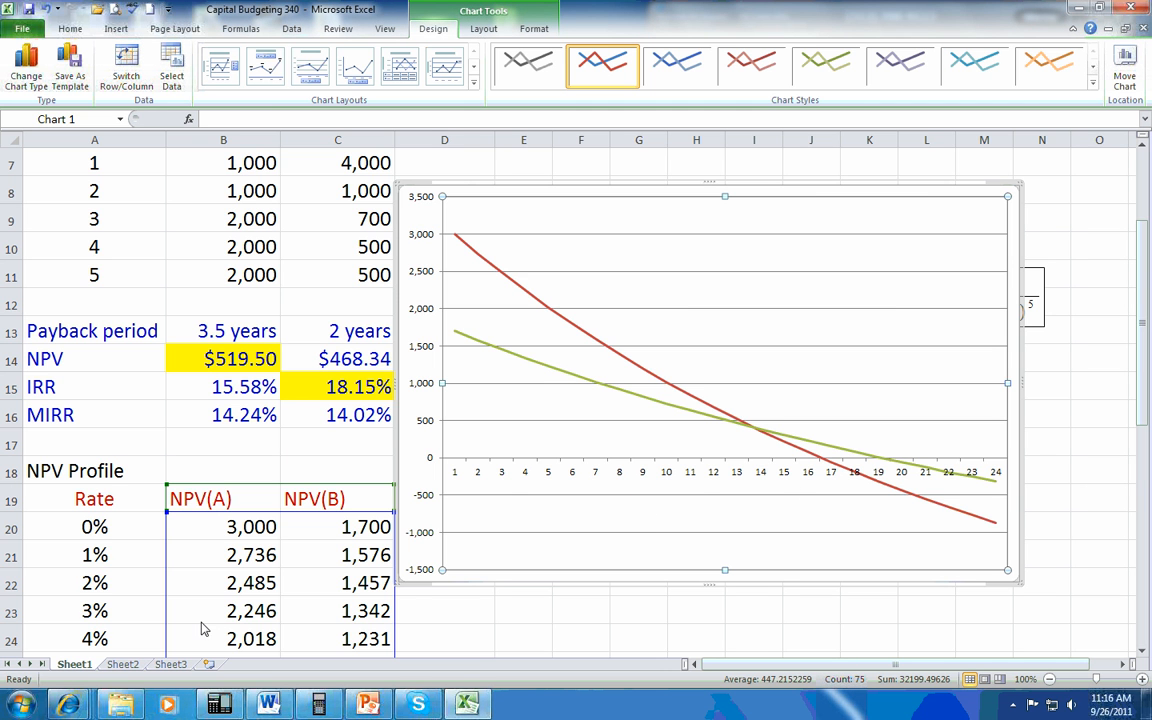
# Set the horizontal axis labels to the rates in A20:A43 (0% to 23%)
pyautogui.rightClick(950, 555)
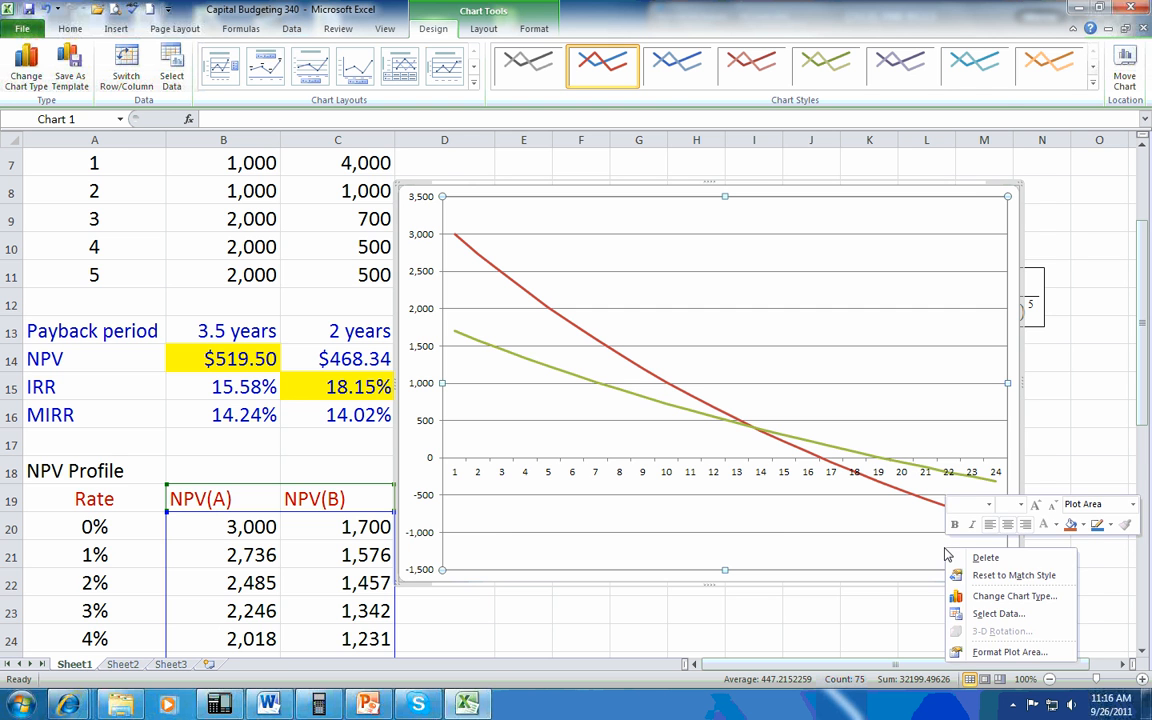
pyautogui.click(998, 613)
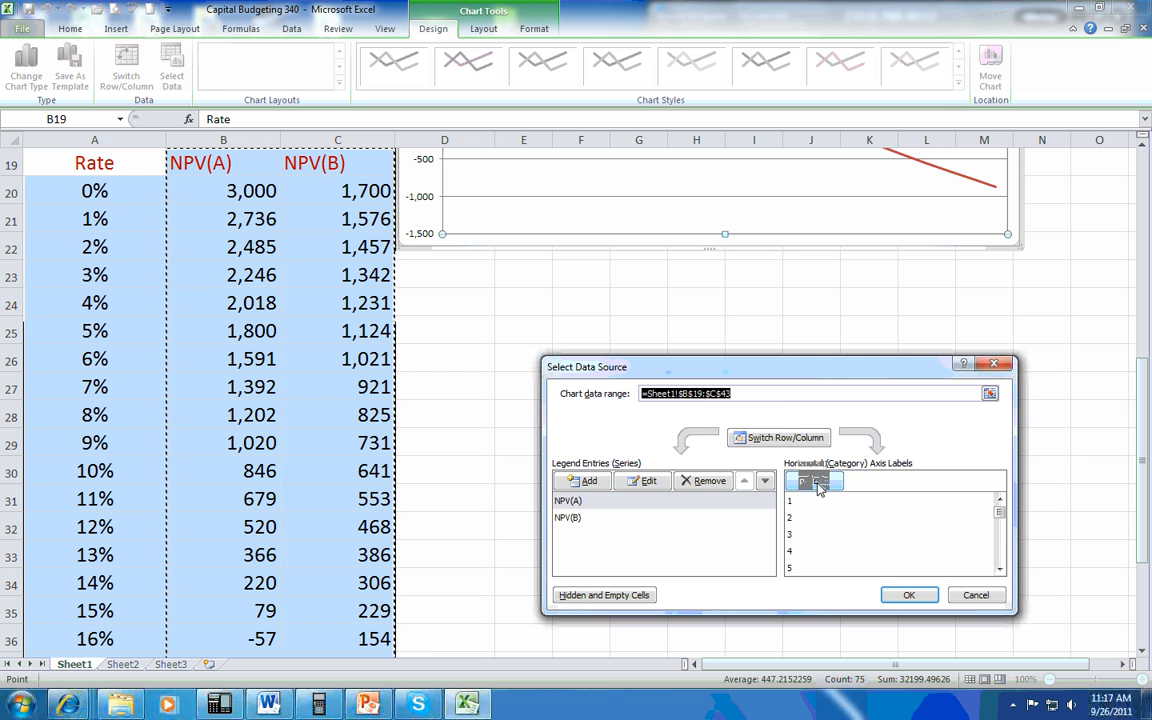
pyautogui.click(803, 481)
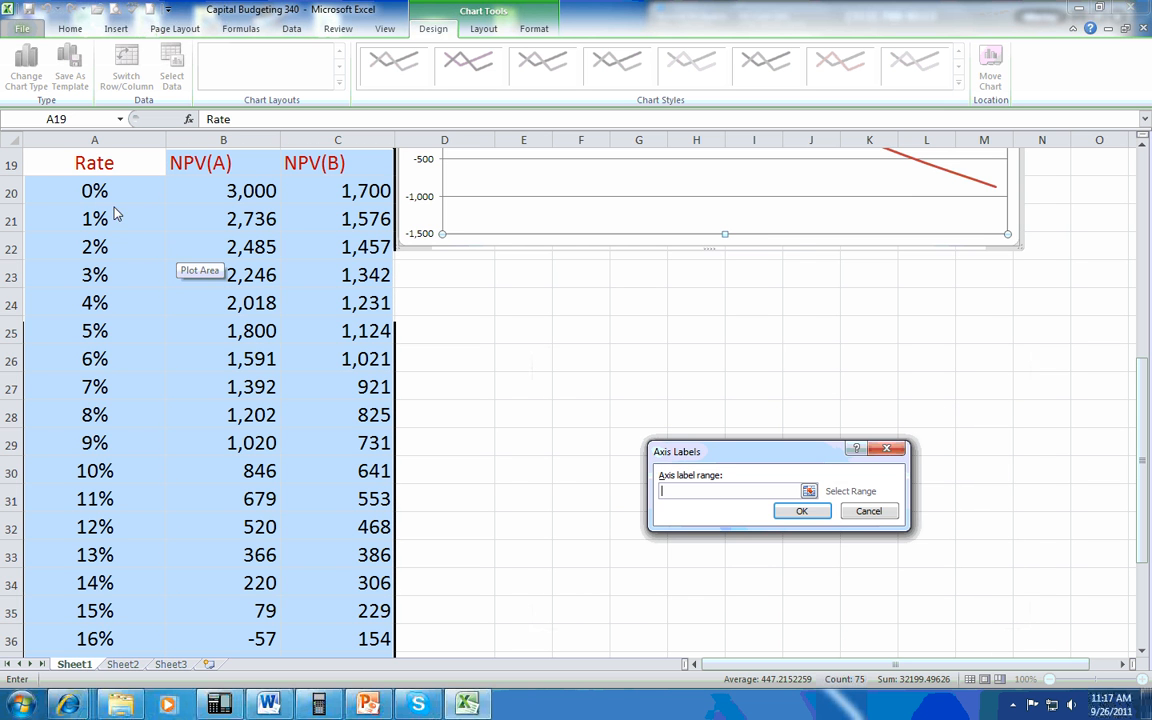
pyautogui.moveTo(94, 191); pyautogui.dragTo(94, 611)
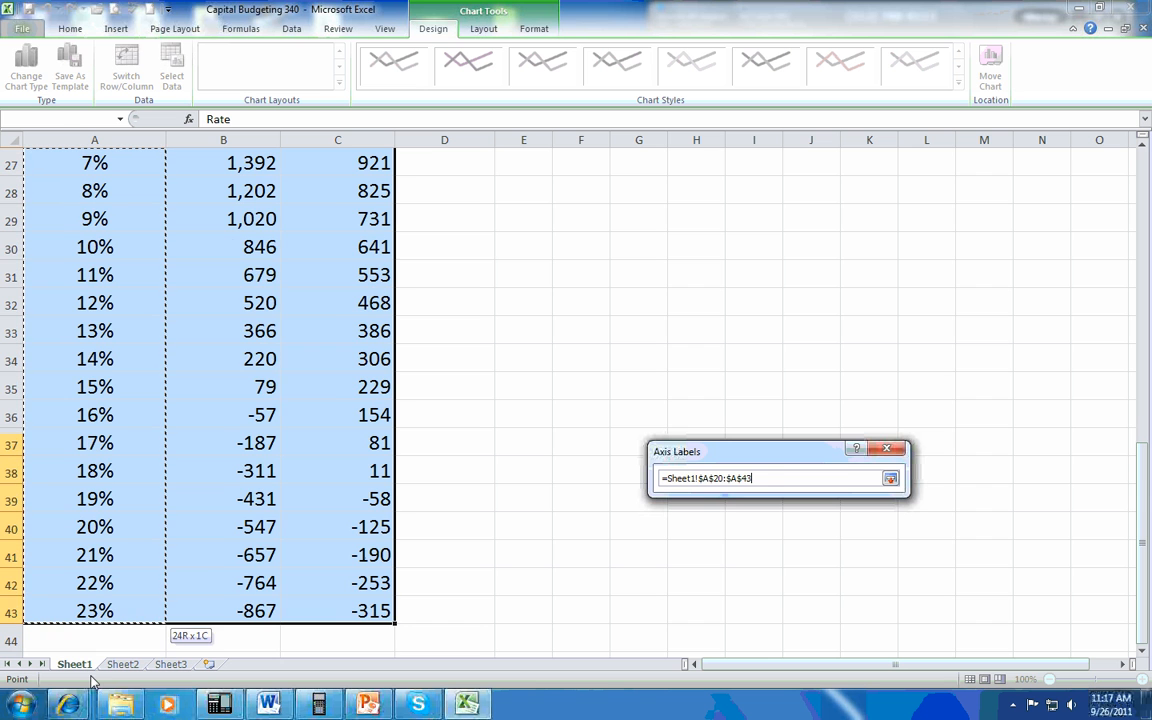
pyautogui.click(890, 478)
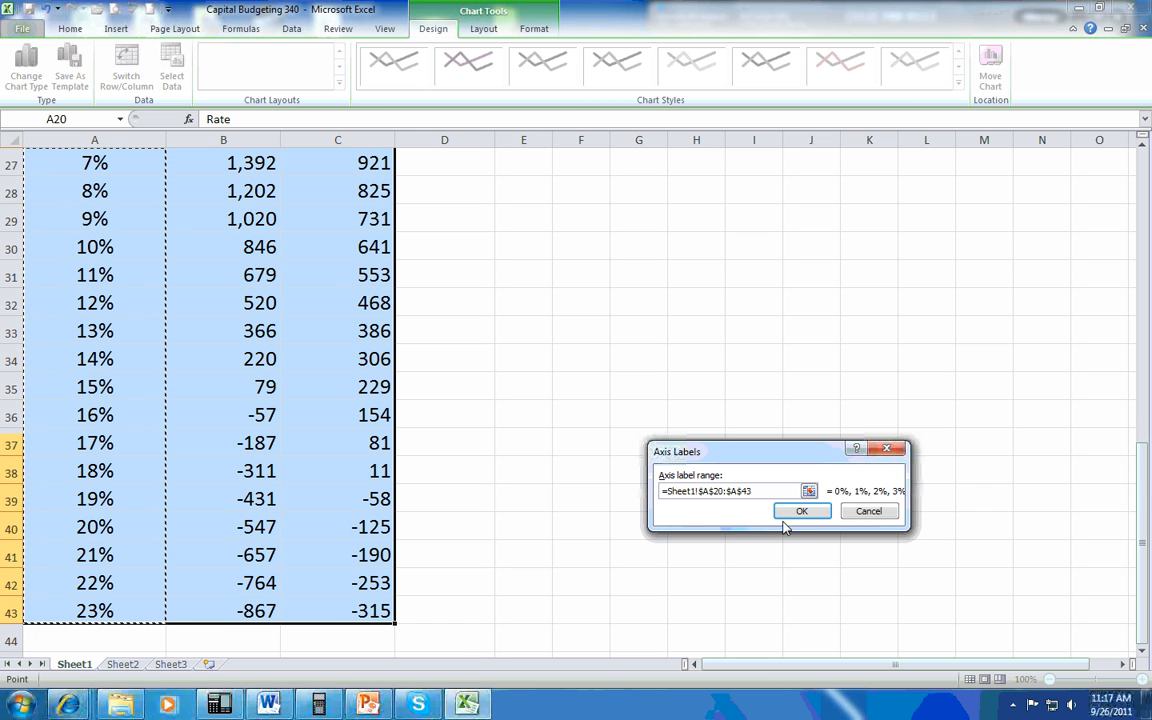
pyautogui.click(801, 511)
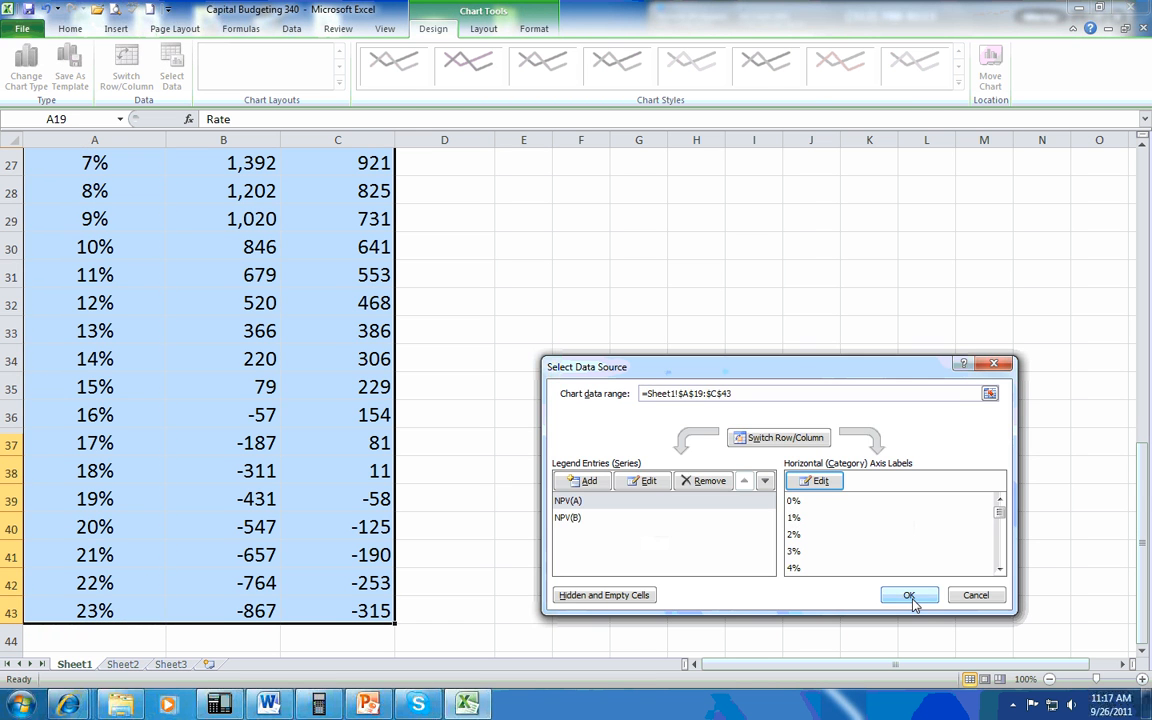
pyautogui.click(908, 595)
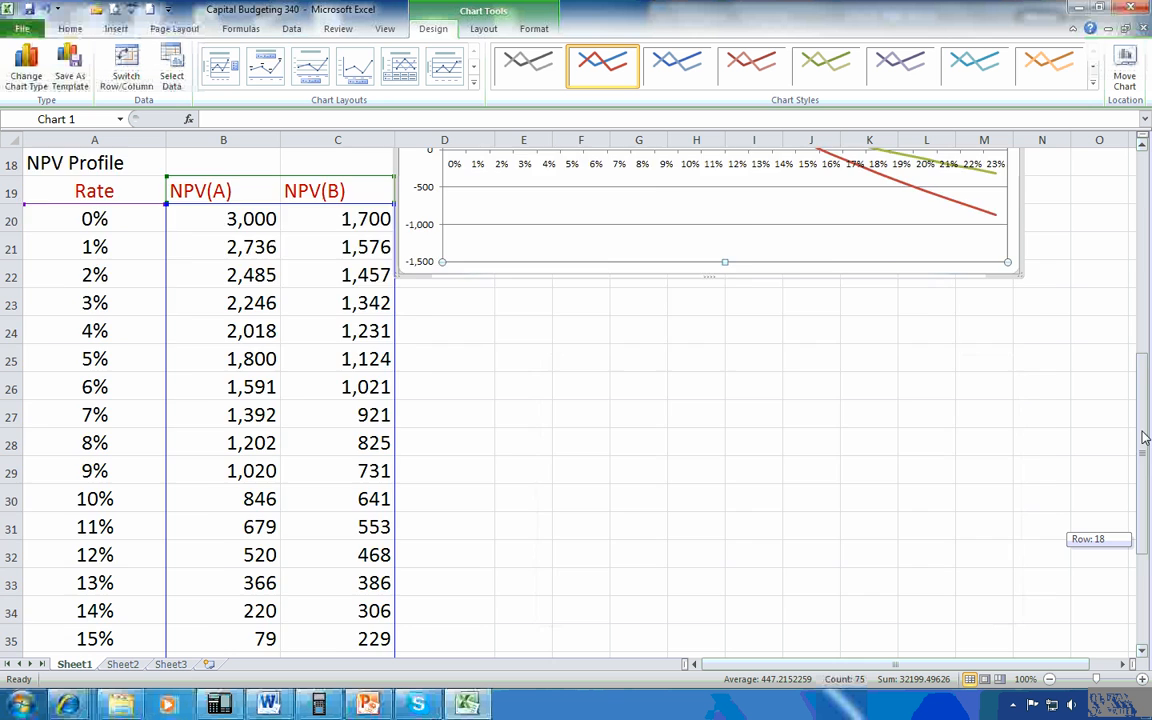
pyautogui.scroll(3)
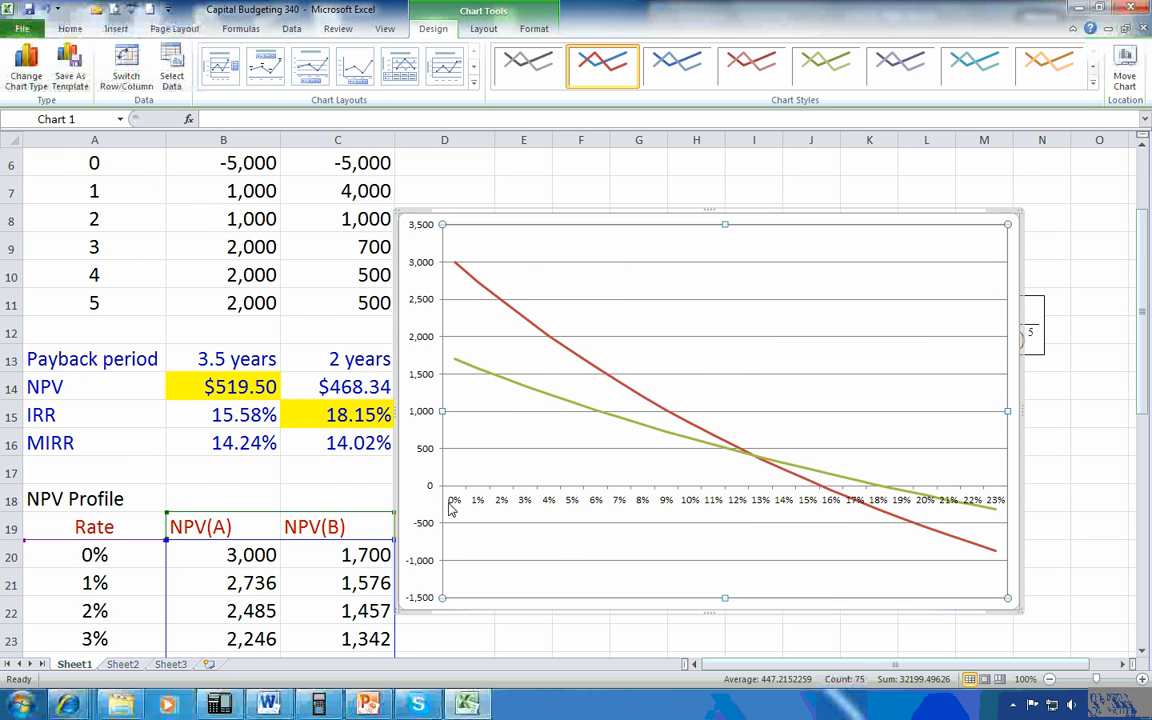
pyautogui.moveTo(850, 522)
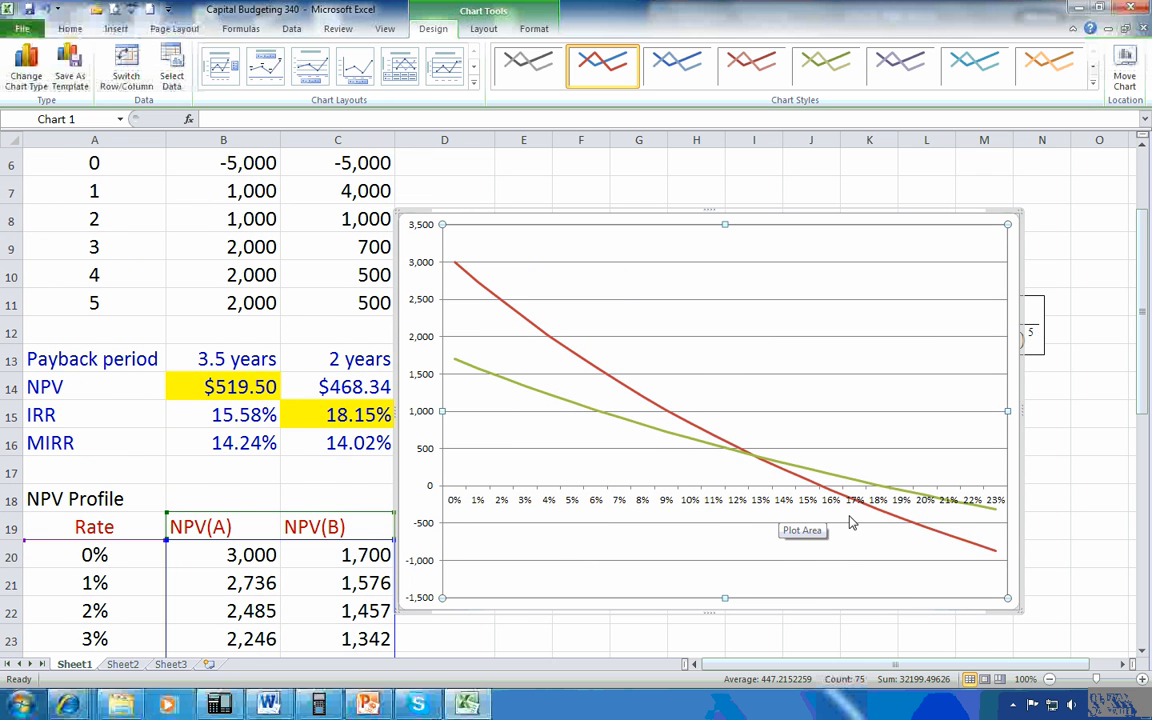
# Select the NPV(A) and NPV(B) curves in turn, then reselect the whole chart
pyautogui.scroll(3)
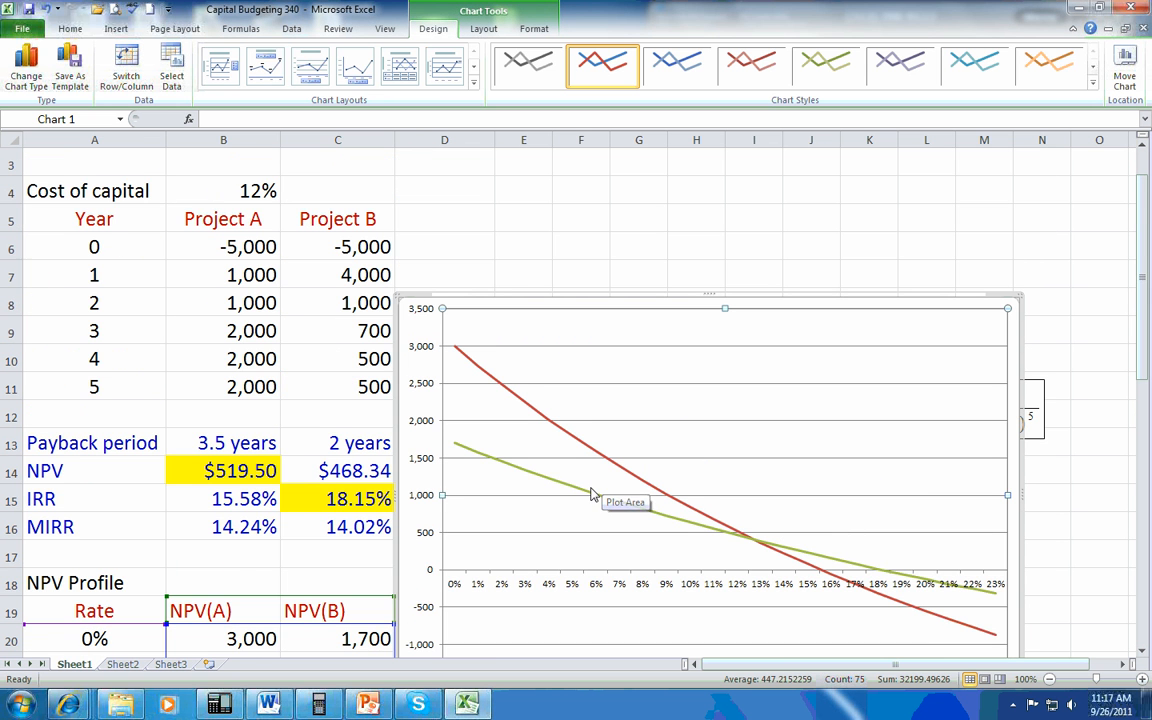
pyautogui.scroll(-3)
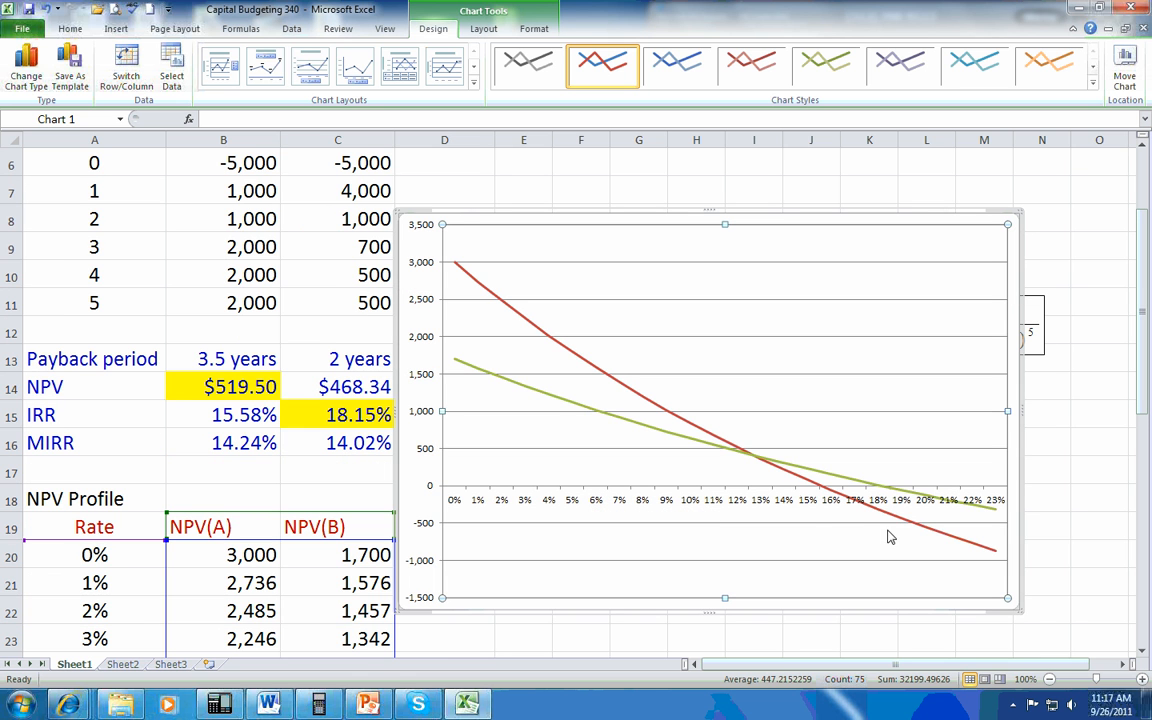
pyautogui.moveTo(884, 543)
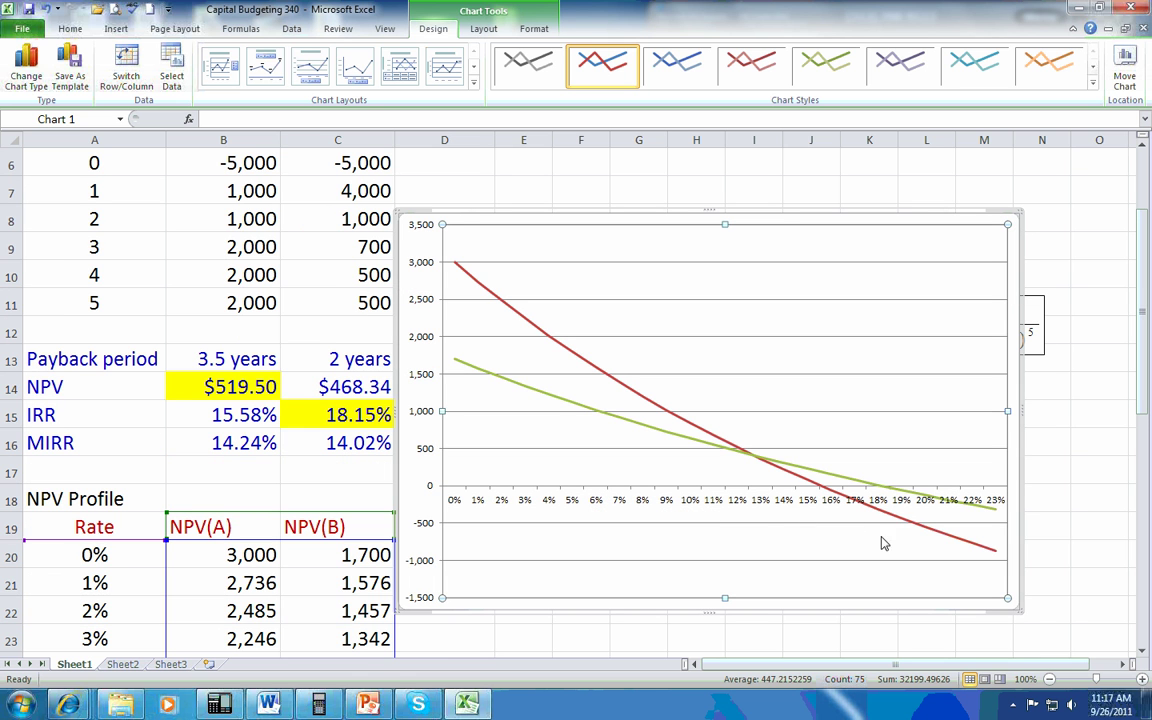
pyautogui.moveTo(536, 332)
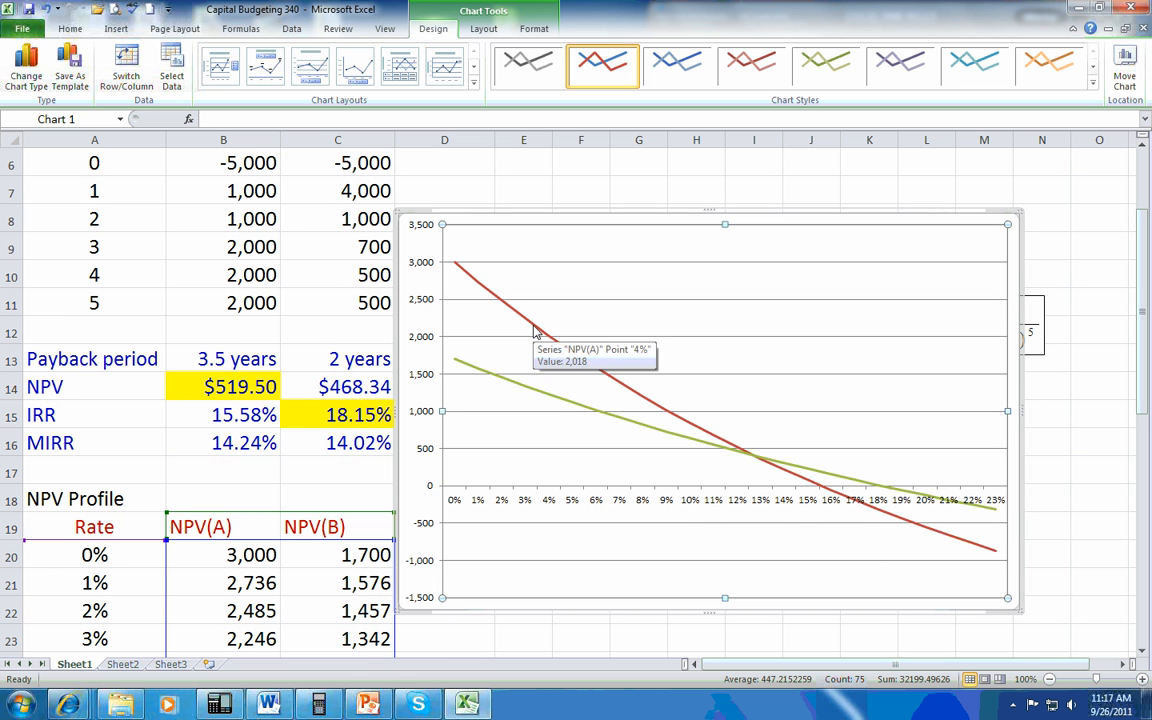
pyautogui.click(533, 330)
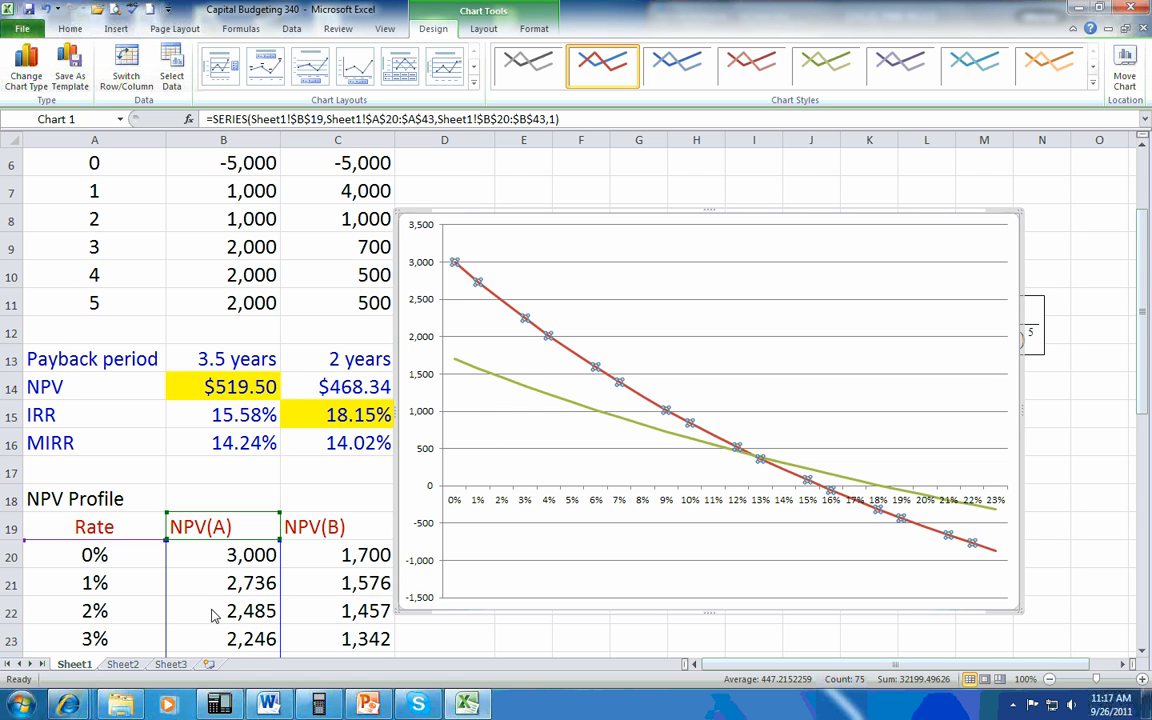
pyautogui.click(314, 527)
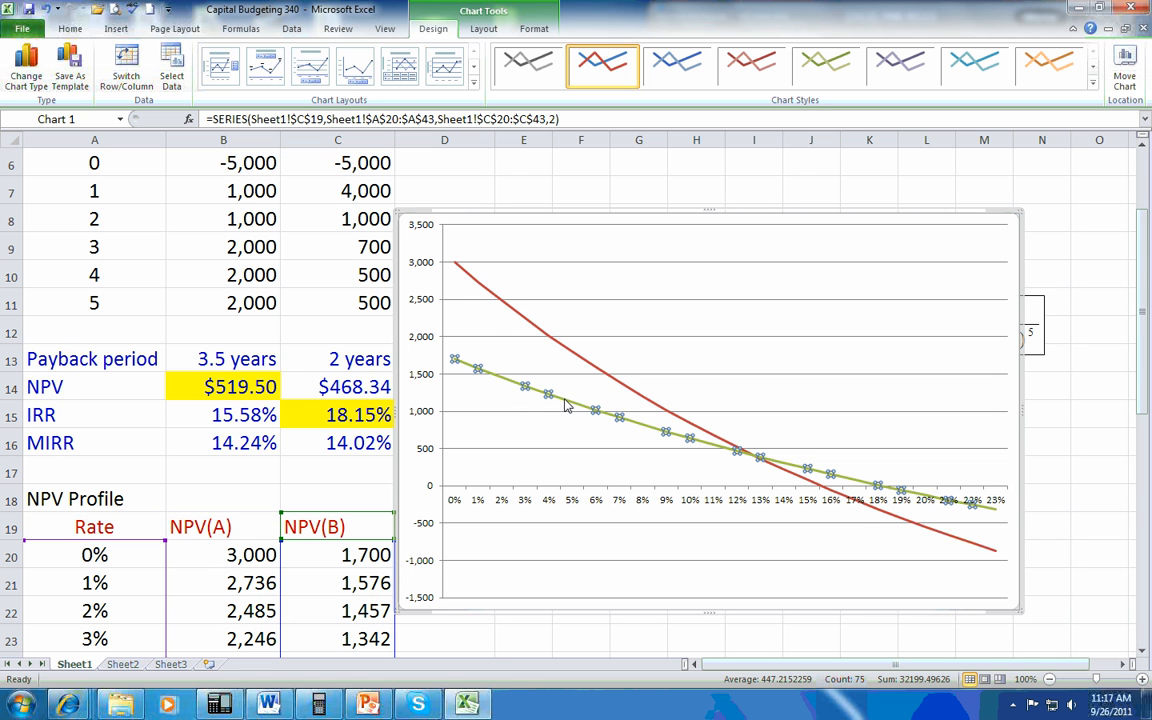
pyautogui.moveTo(555, 347)
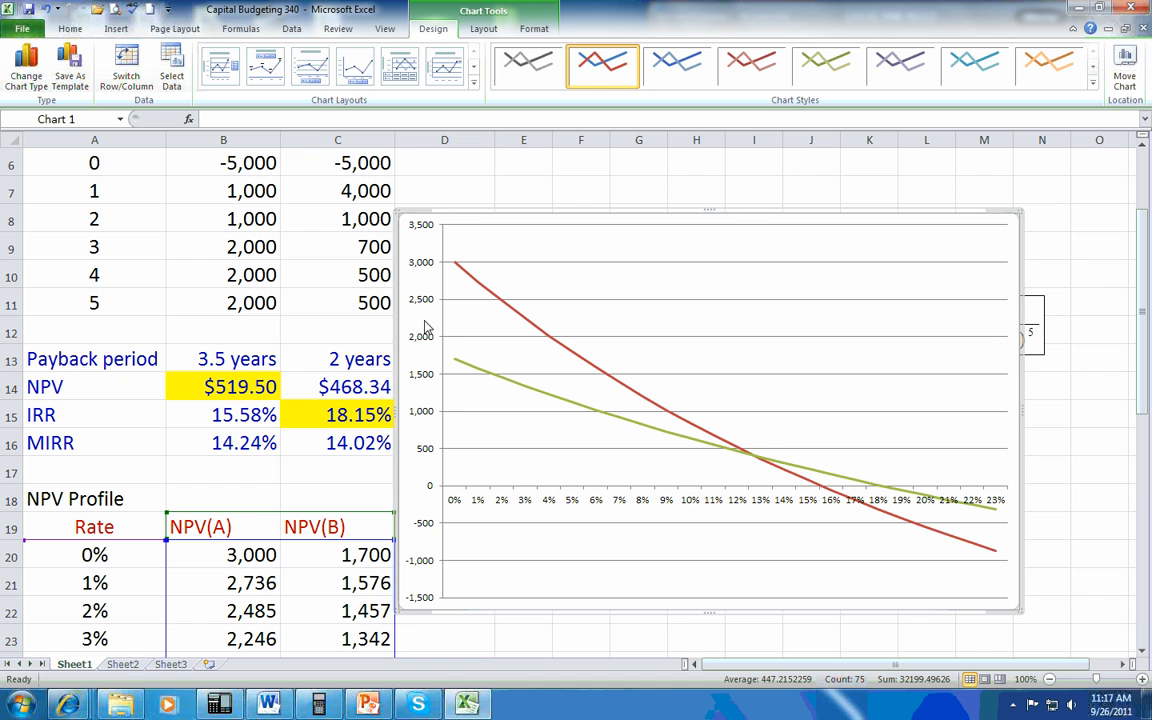
pyautogui.click(710, 410)
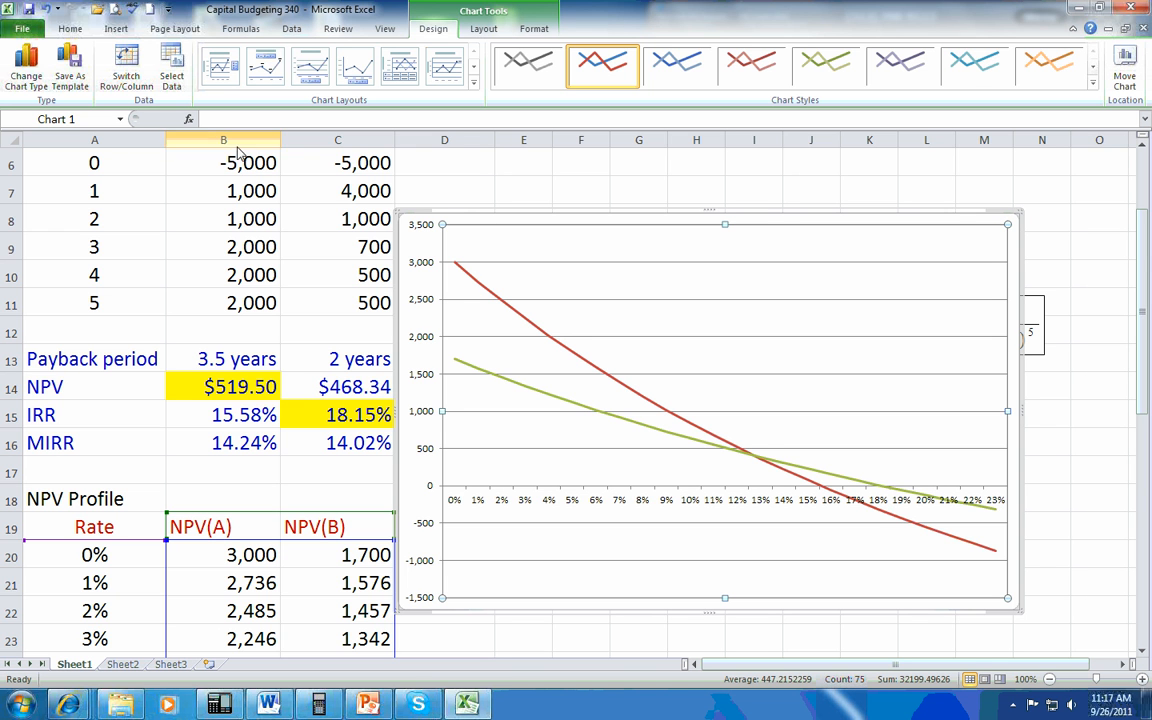
# Add a 'Project A' text box above the red curve and begin a second label
pyautogui.click(116, 28)
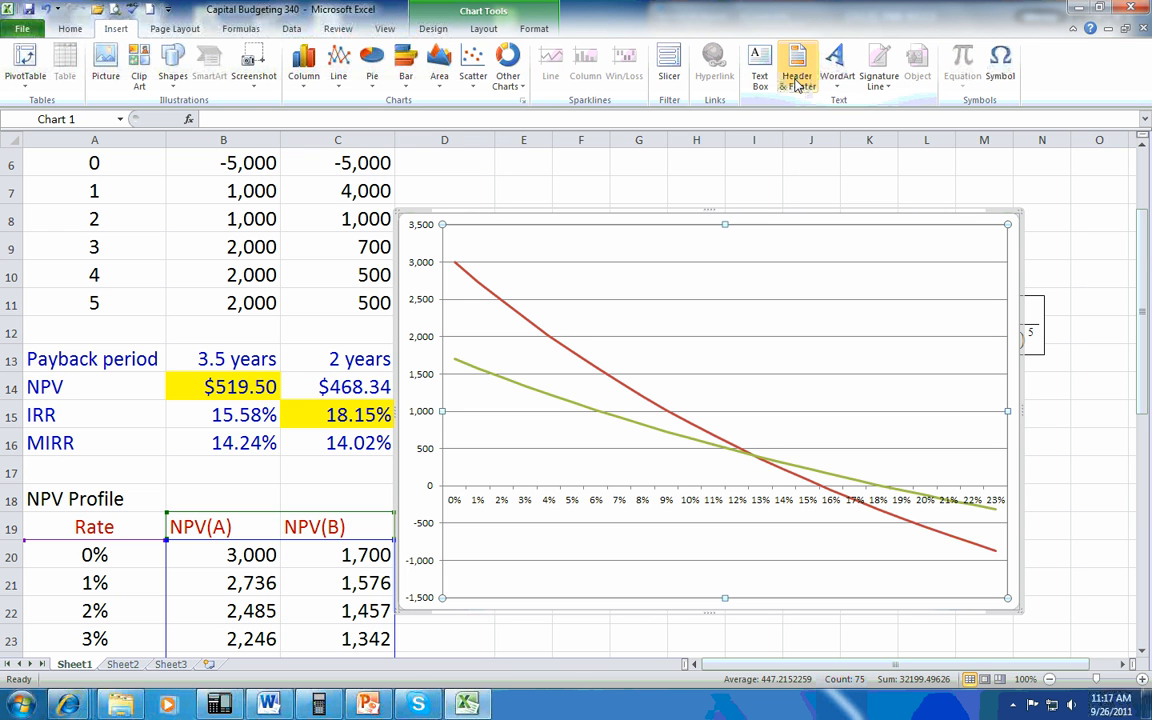
pyautogui.click(759, 65)
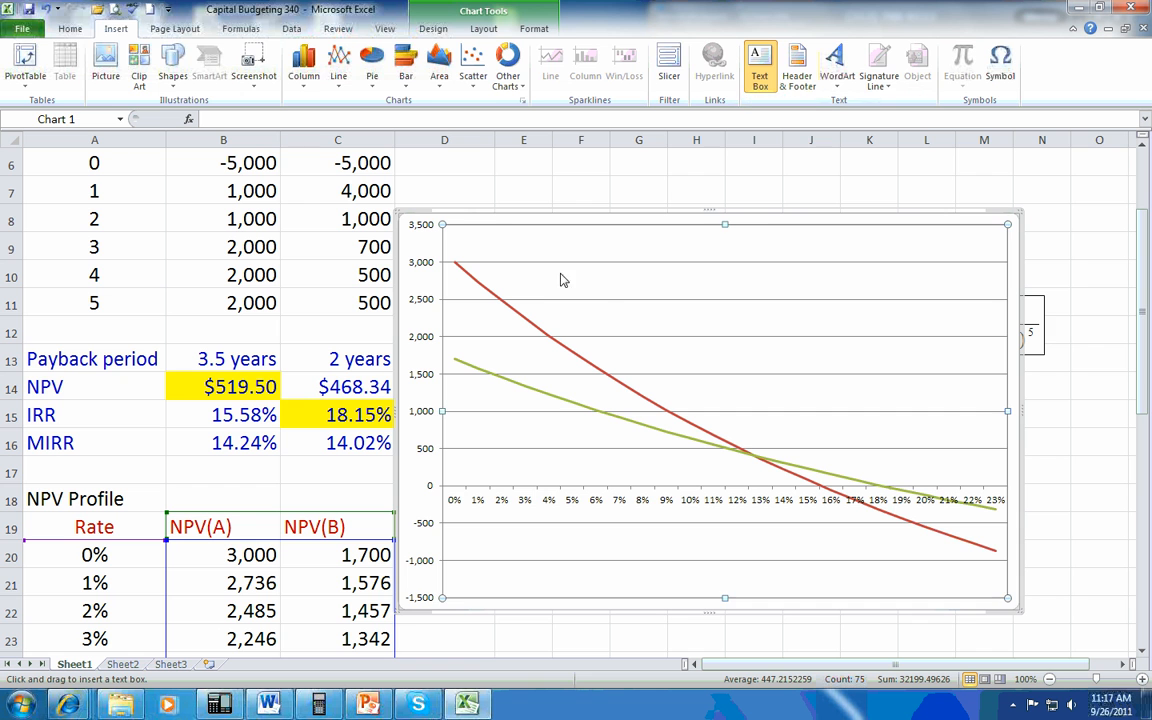
pyautogui.moveTo(558, 273); pyautogui.dragTo(692, 295)
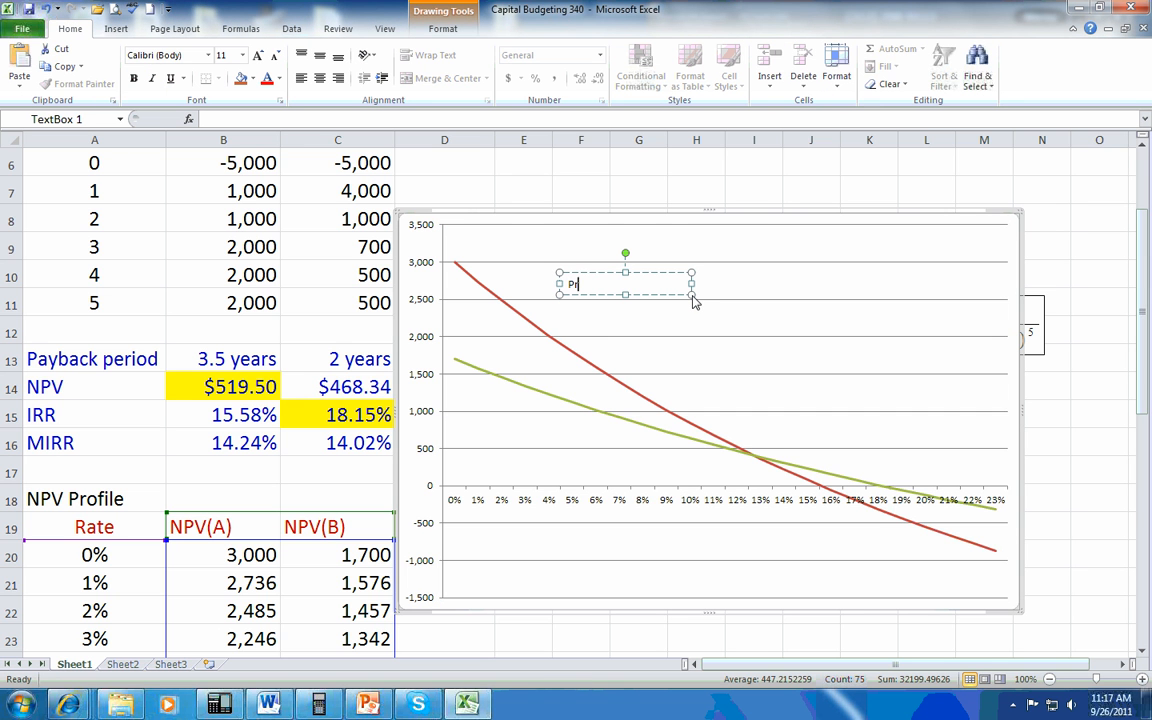
pyautogui.write('roject A')
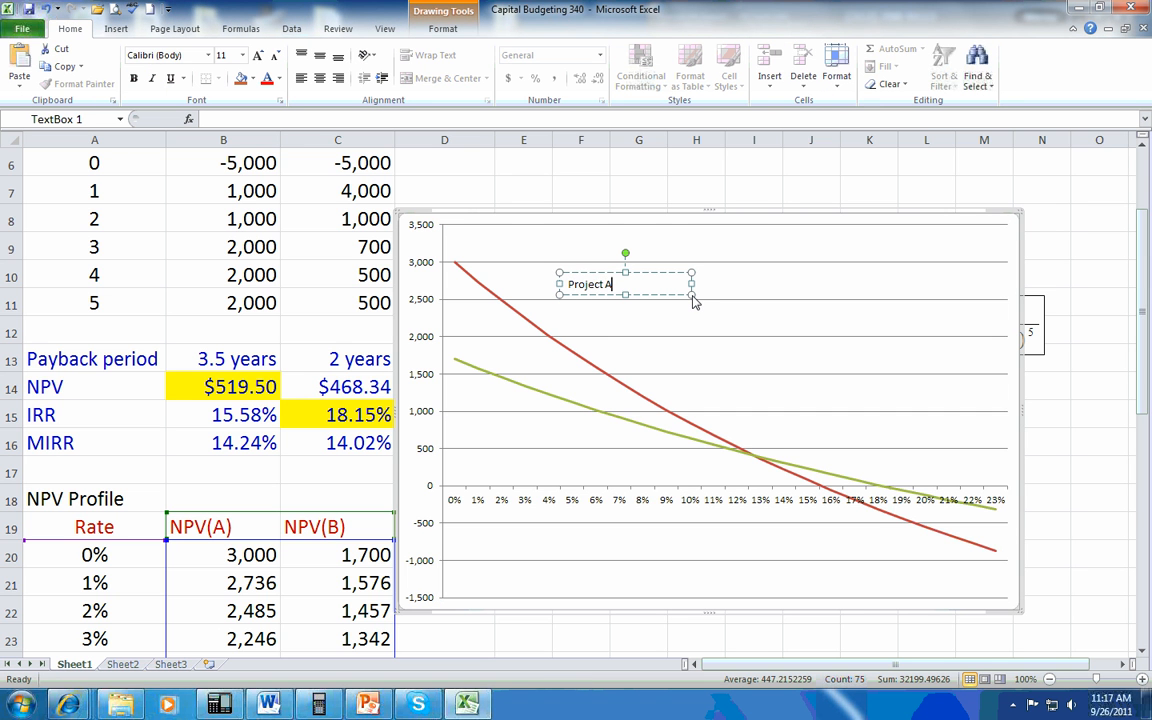
pyautogui.click(518, 439)
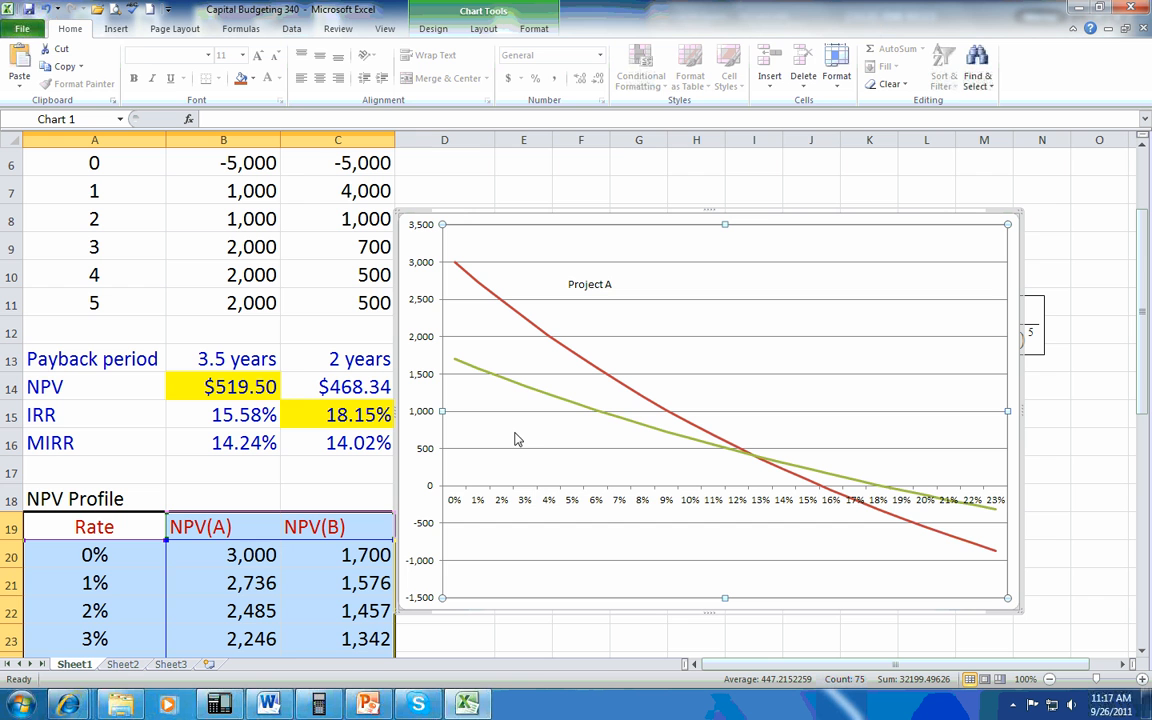
pyautogui.click(116, 28)
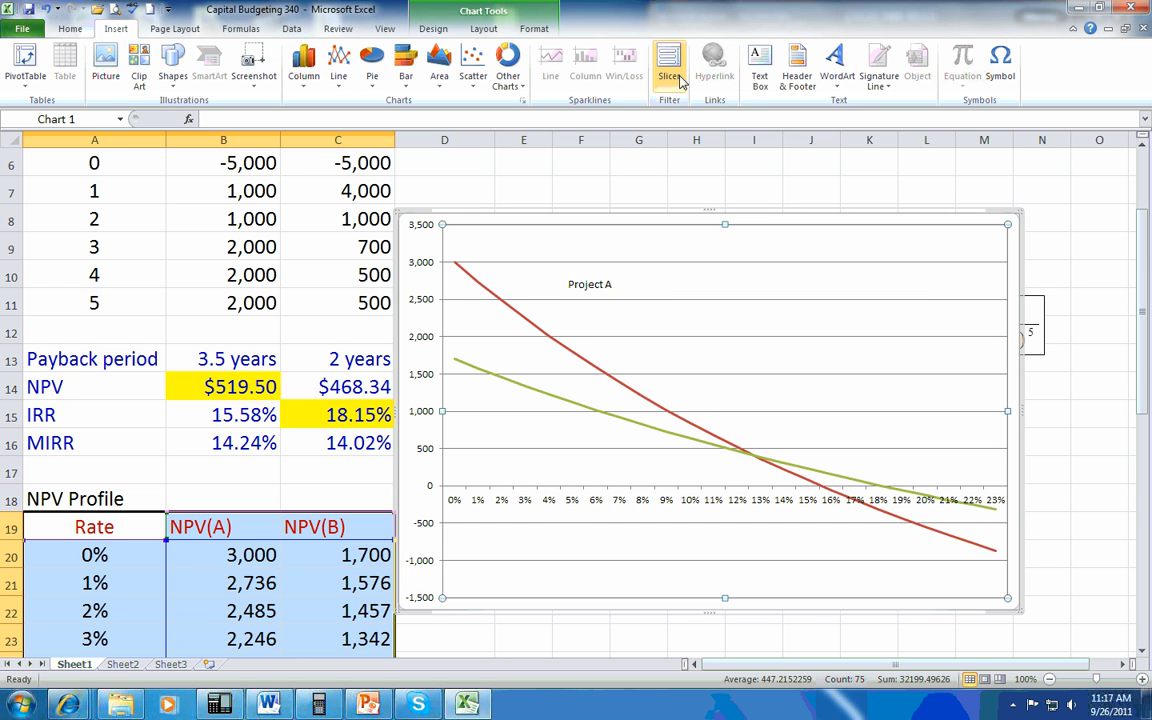
pyautogui.click(759, 60)
pyautogui.write('Project B')
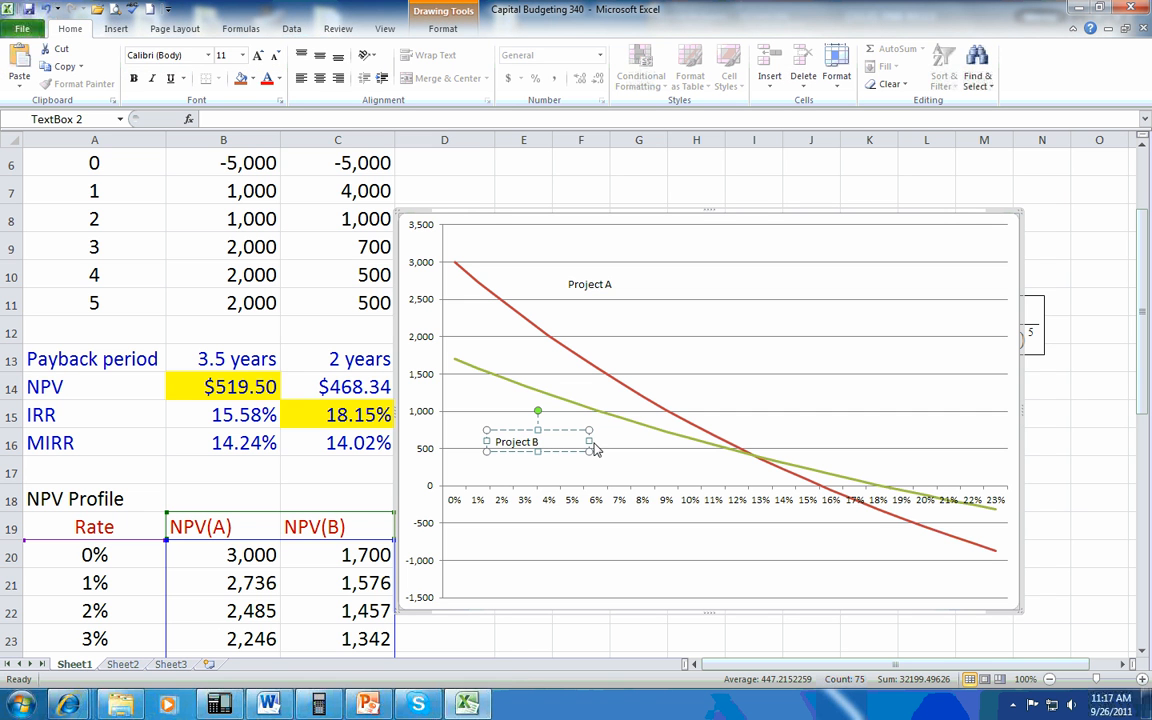
# Draw arrows from the Project B and Project A labels to the green and red curves
pyautogui.click(115, 28)
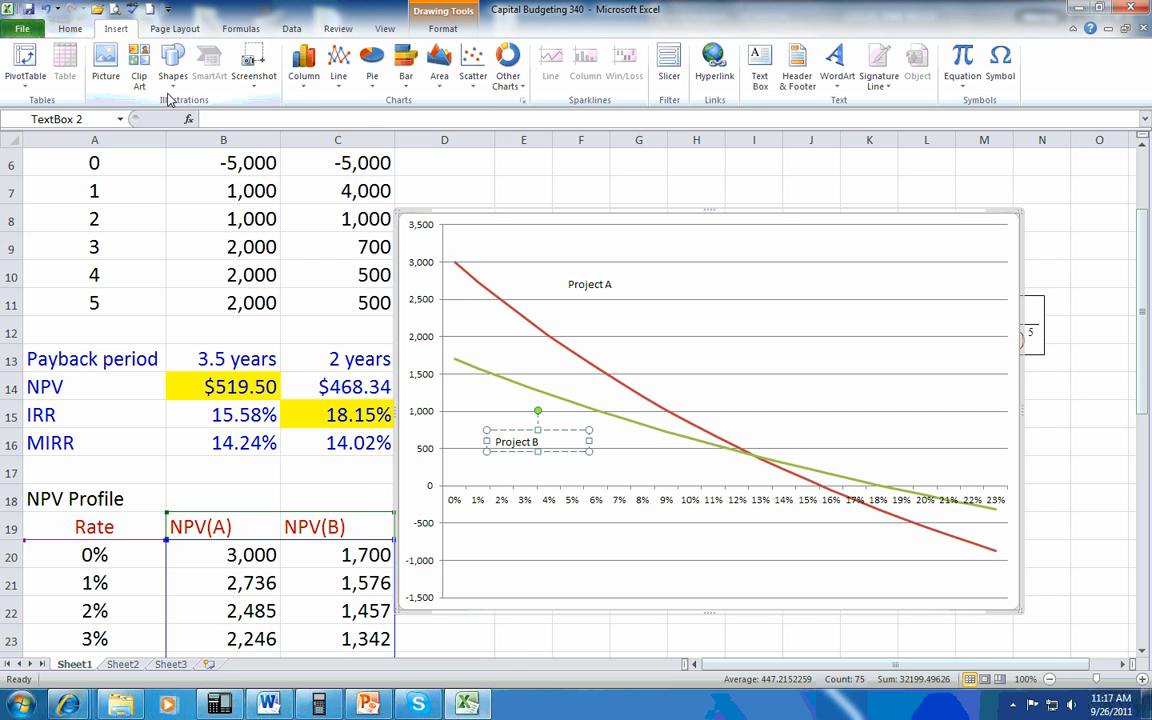
pyautogui.click(172, 65)
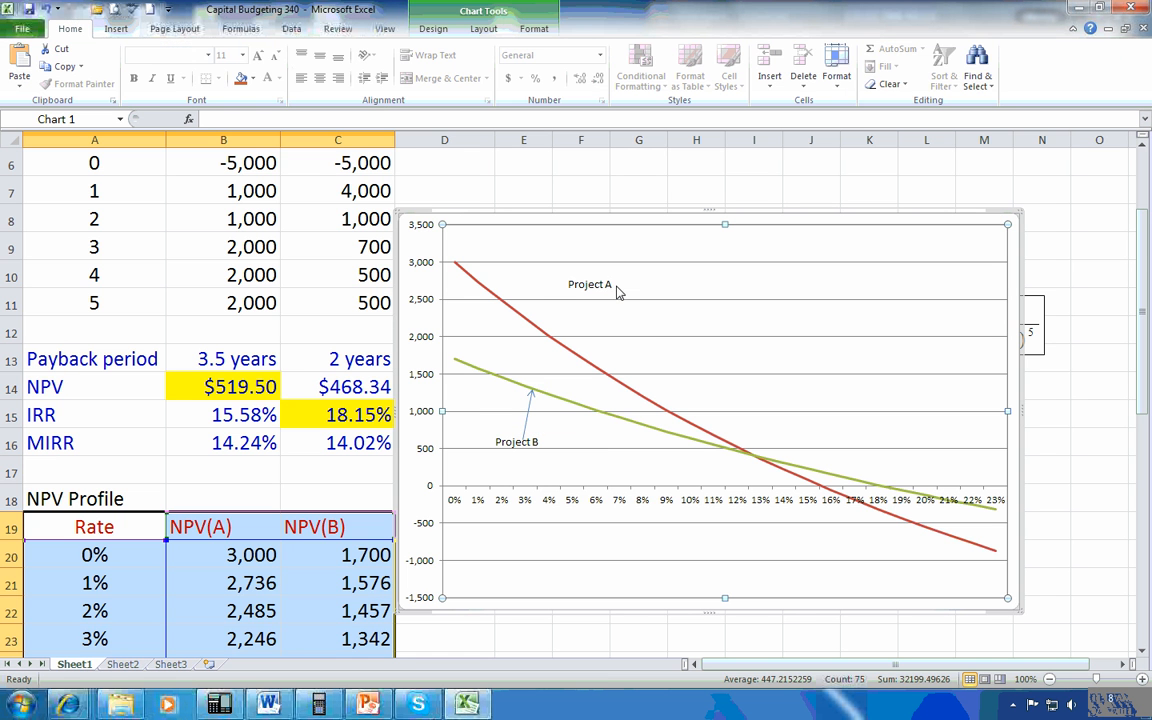
pyautogui.click(115, 28)
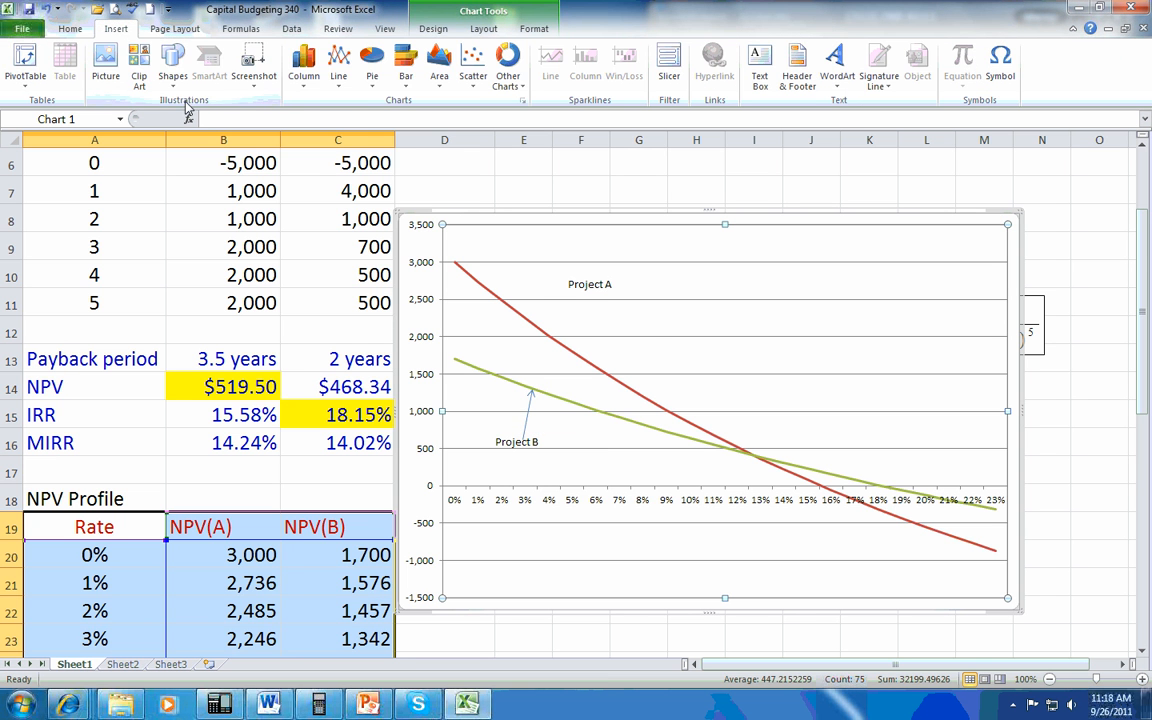
pyautogui.click(172, 60)
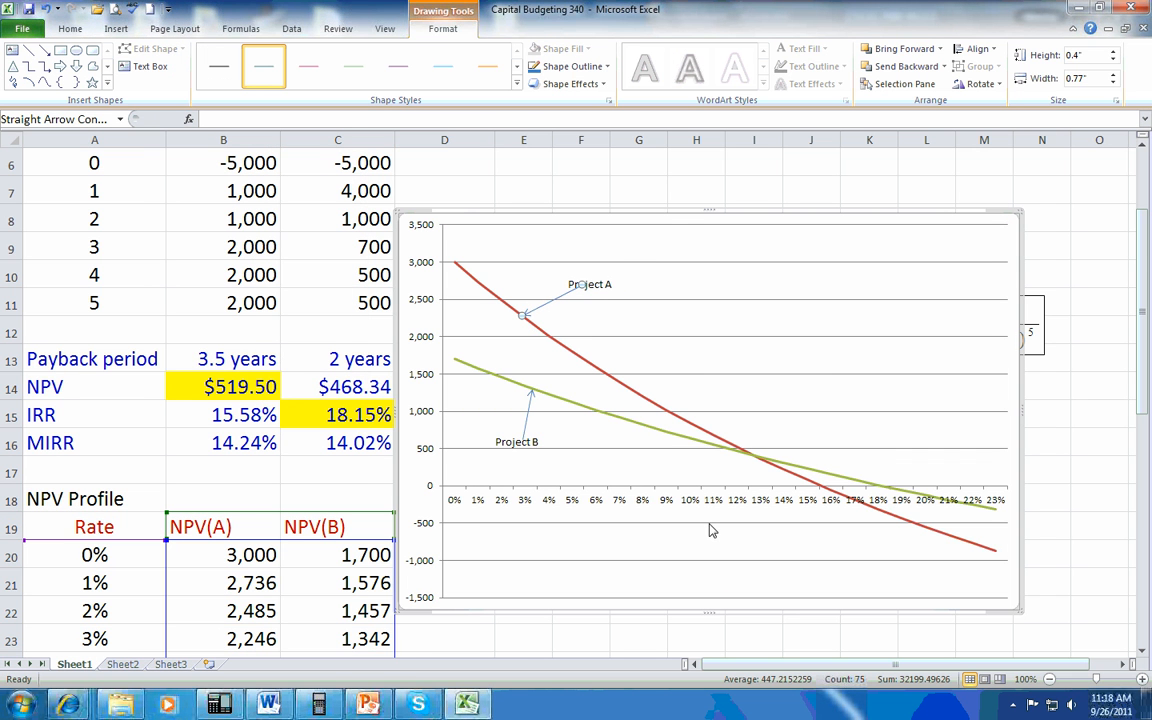
pyautogui.moveTo(863, 491)
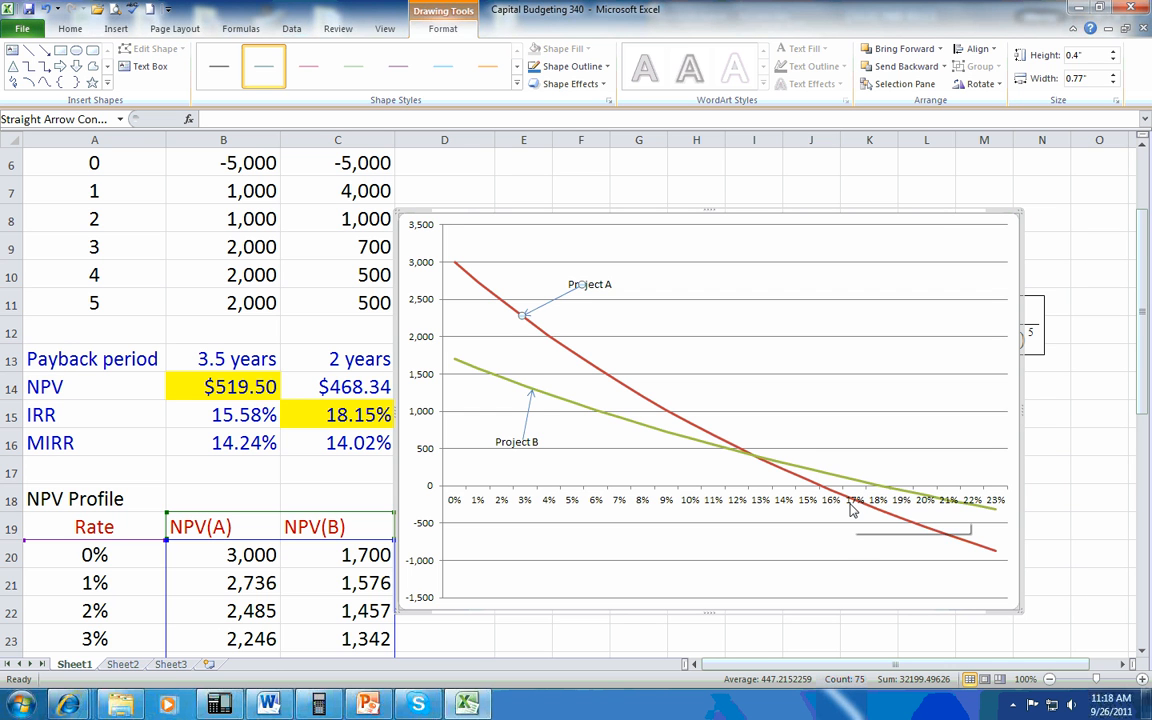
pyautogui.moveTo(851, 510)
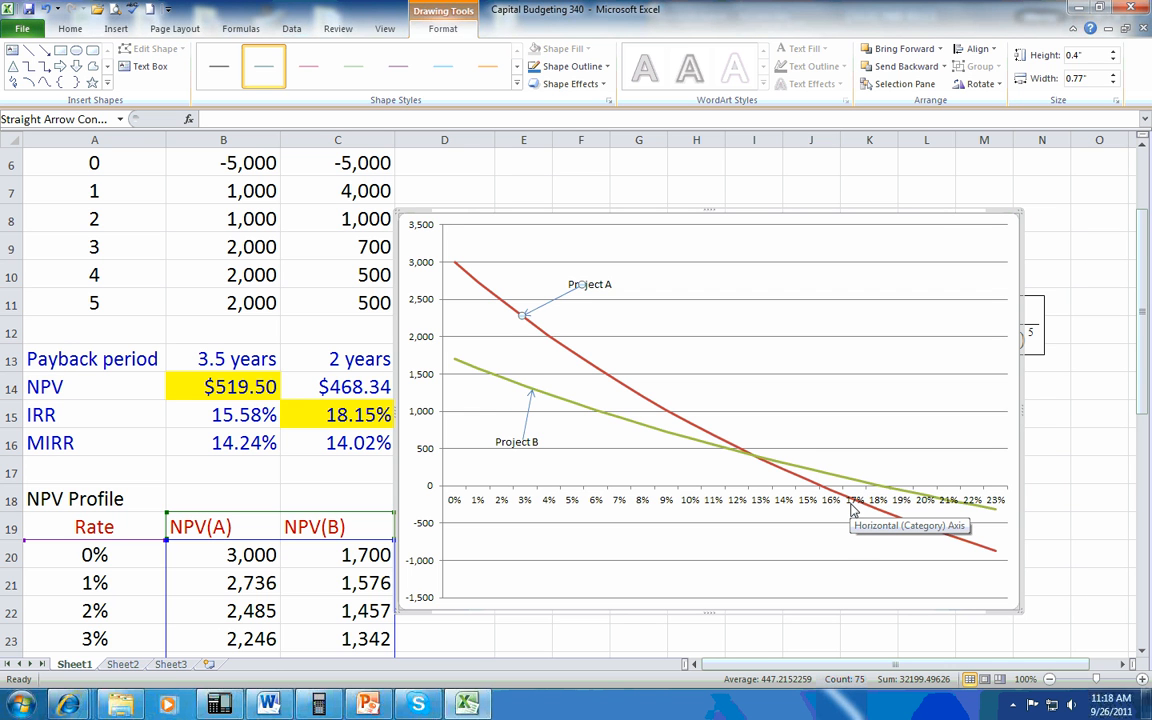
pyautogui.moveTo(880, 494)
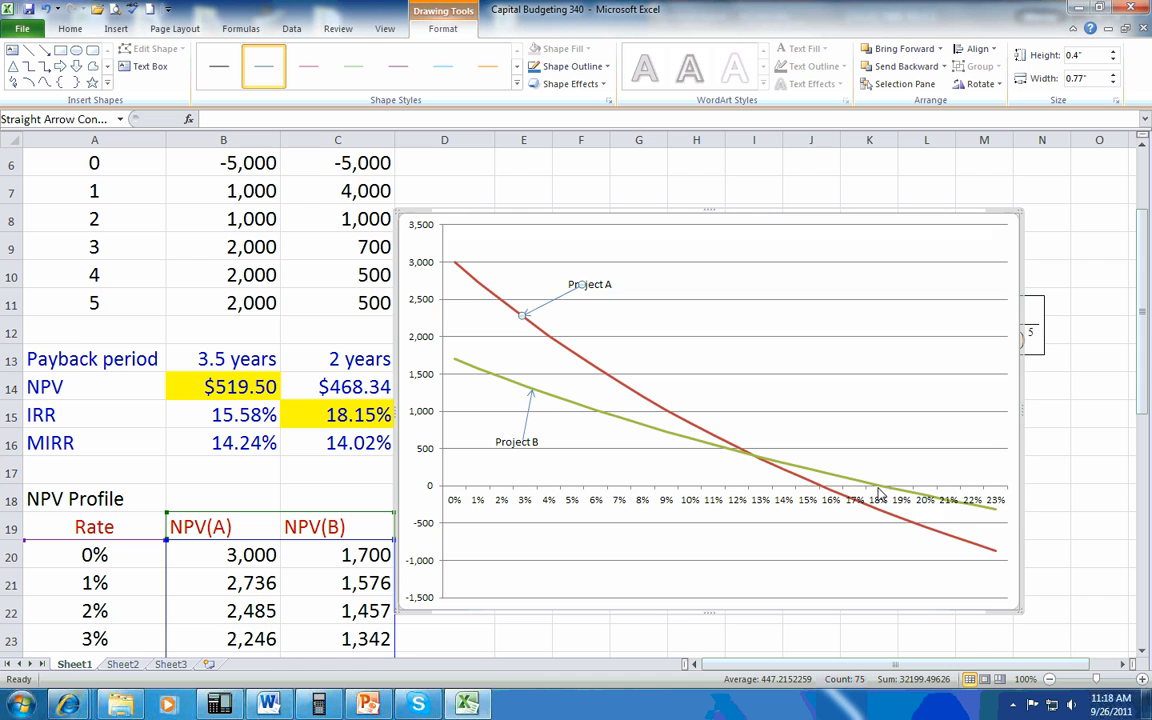
pyautogui.moveTo(880, 495)
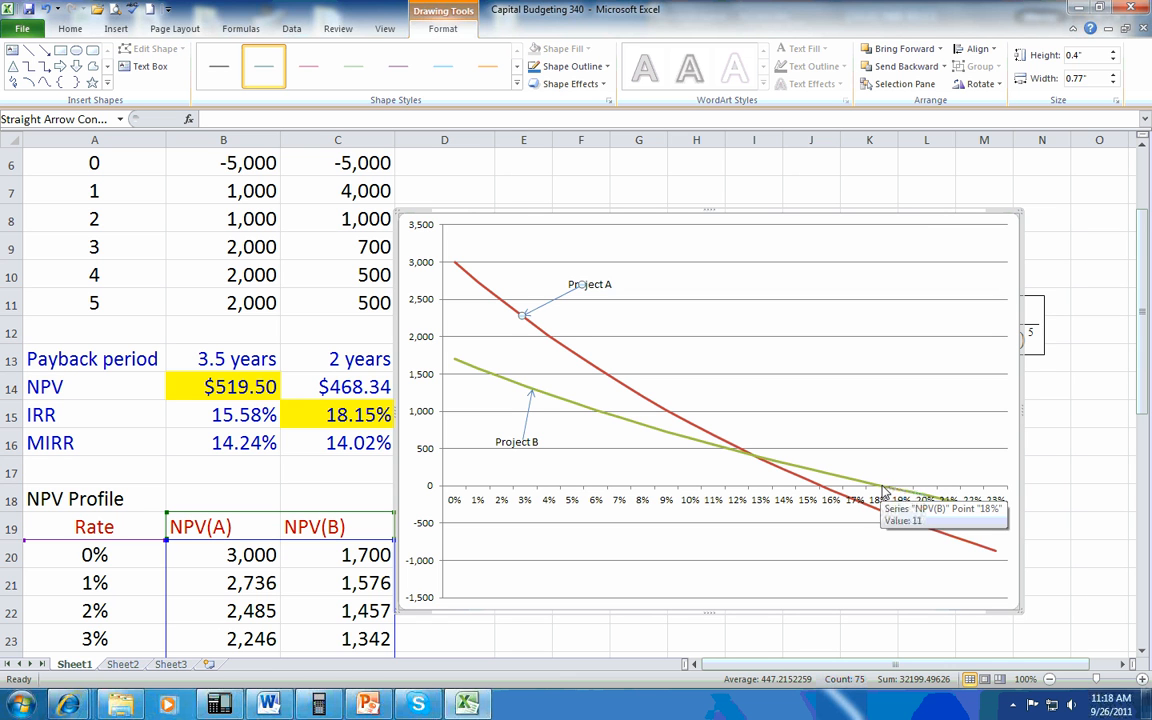
pyautogui.moveTo(340, 425)
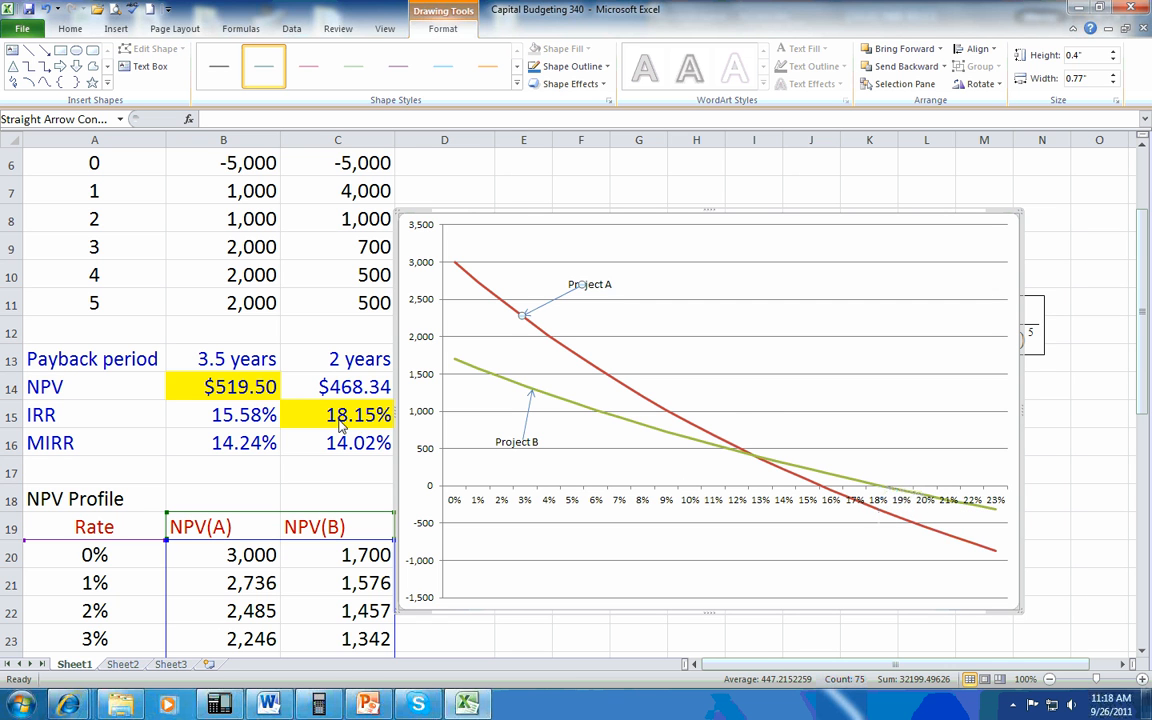
pyautogui.moveTo(828, 508)
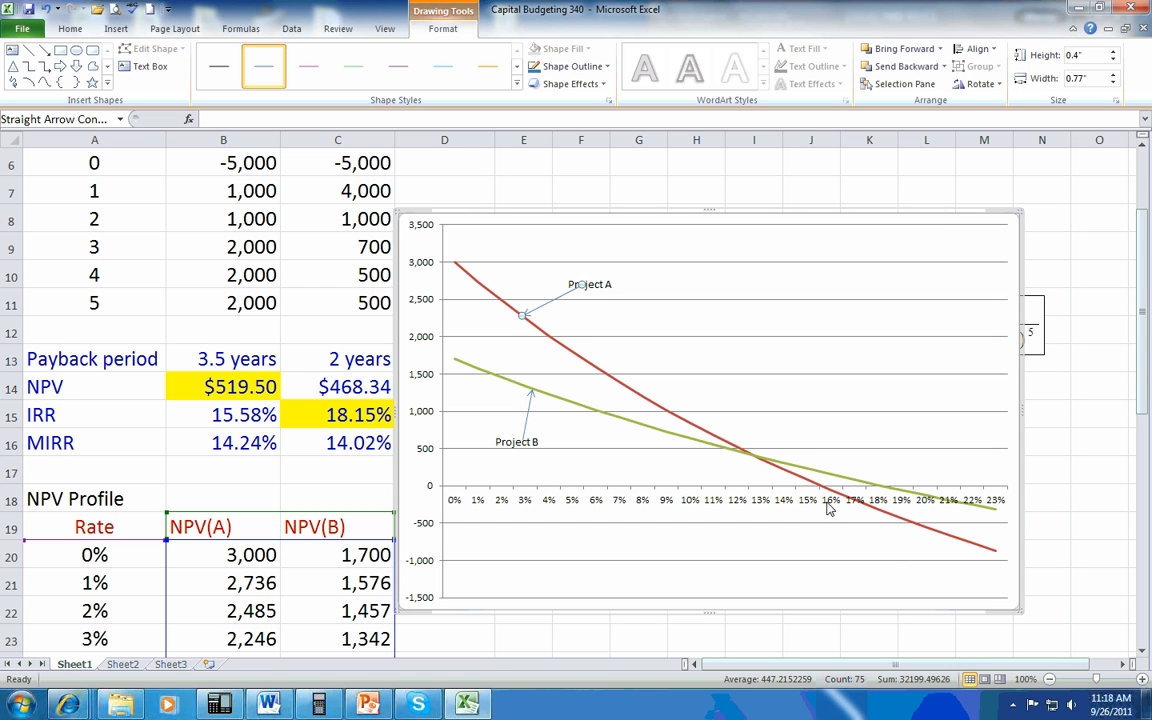
pyautogui.moveTo(822, 498)
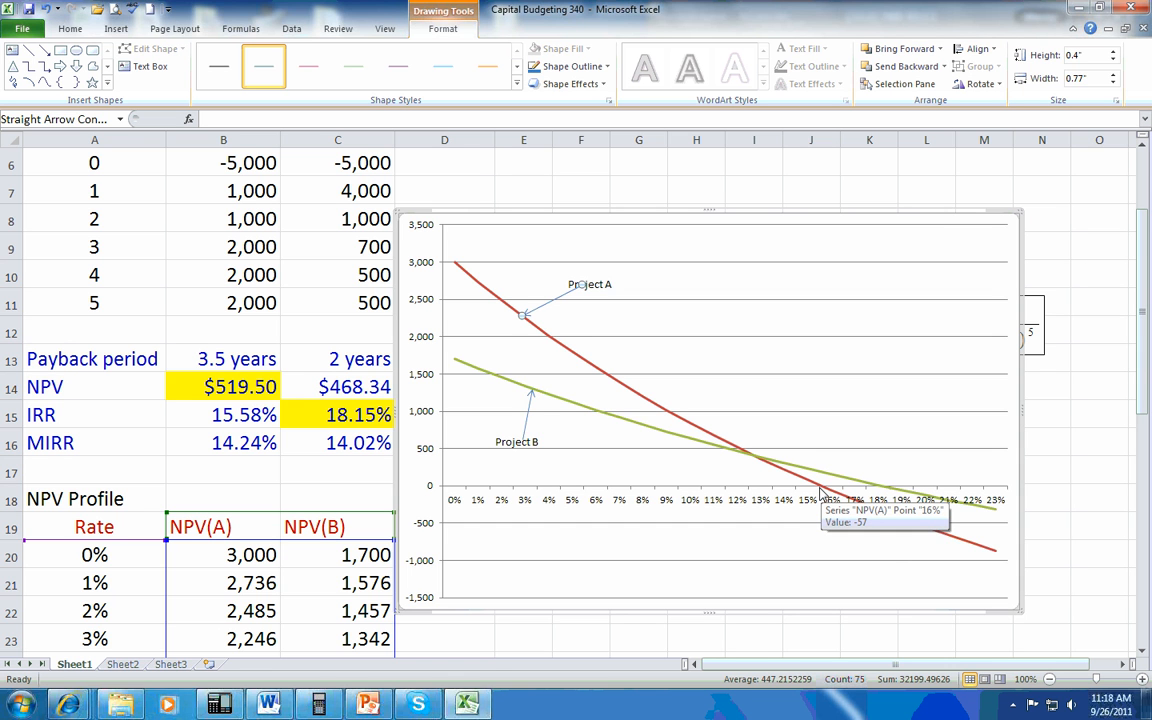
pyautogui.moveTo(254, 430)
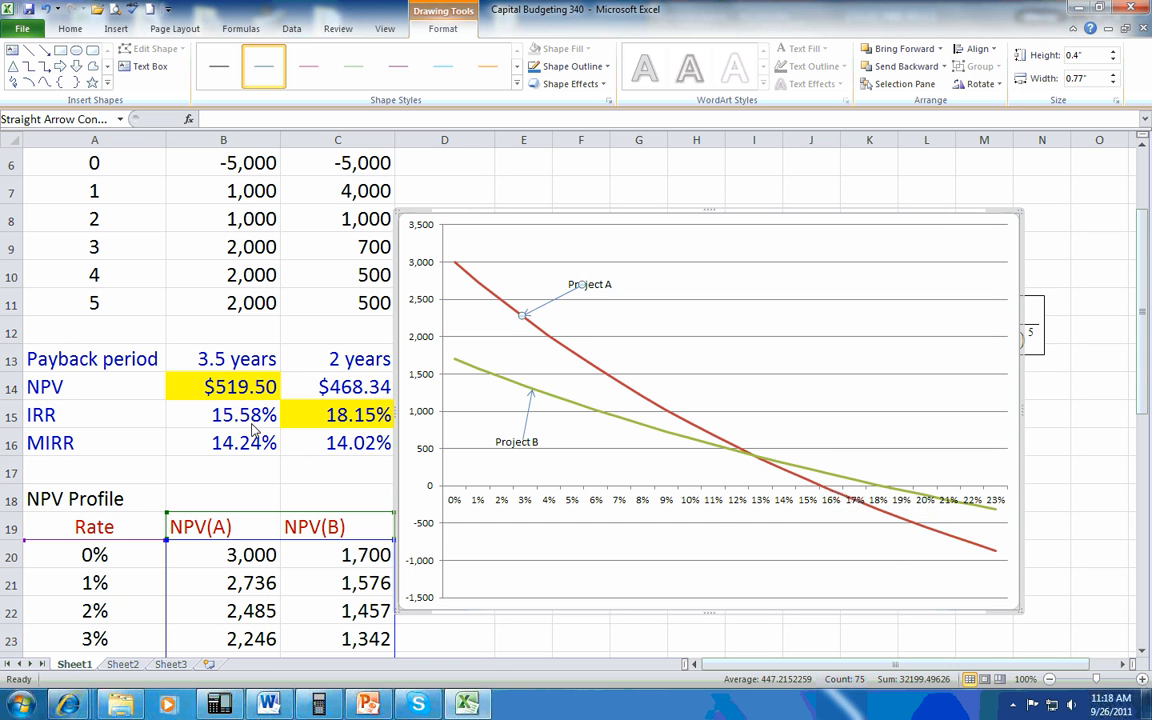
pyautogui.moveTo(823, 495)
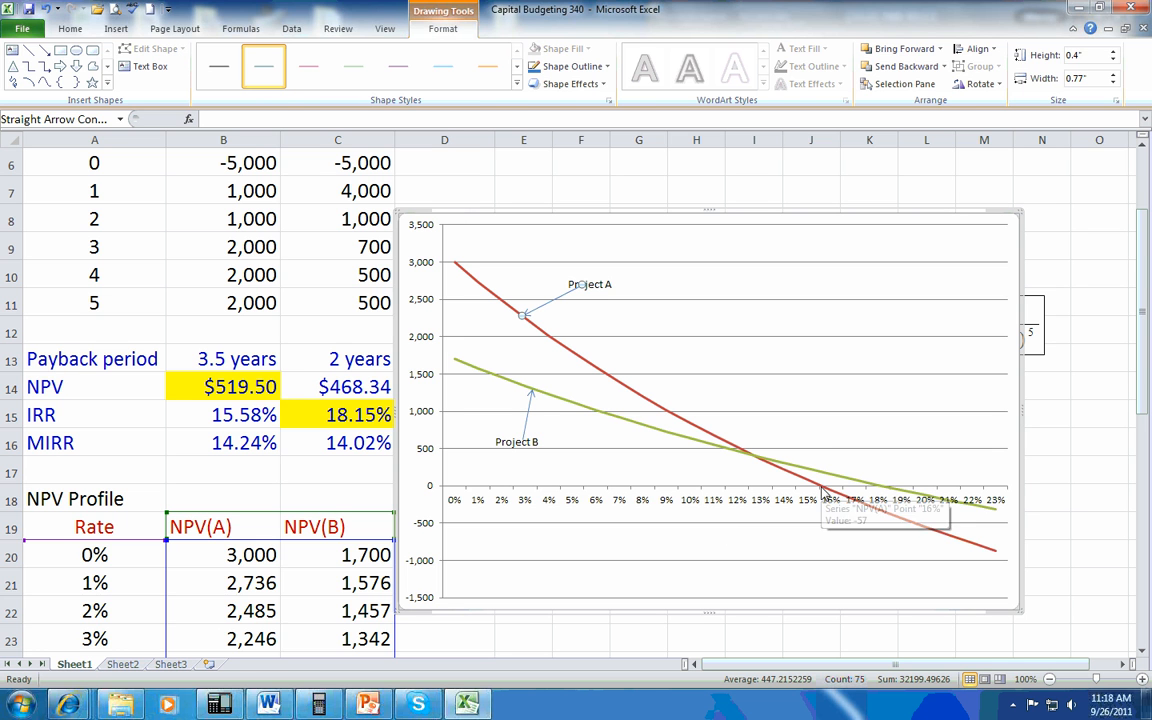
pyautogui.click(700, 410)
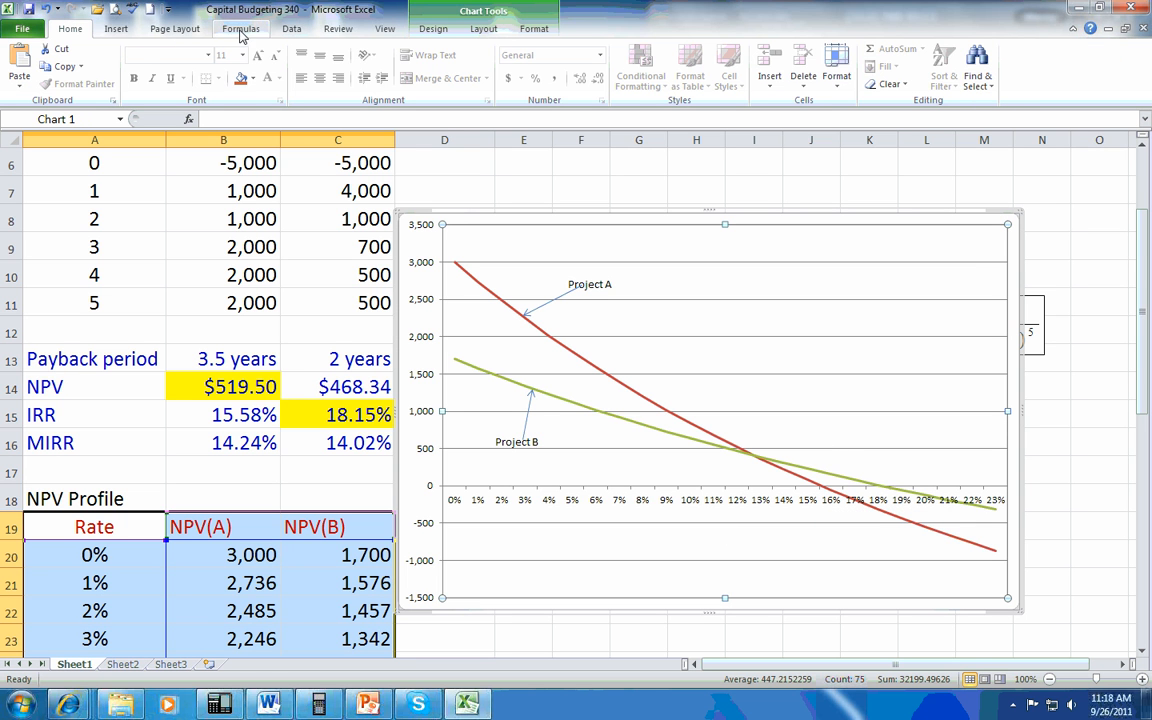
# Add an 'IRR(B)' text box above the green curve's zero crossing
pyautogui.click(116, 28)
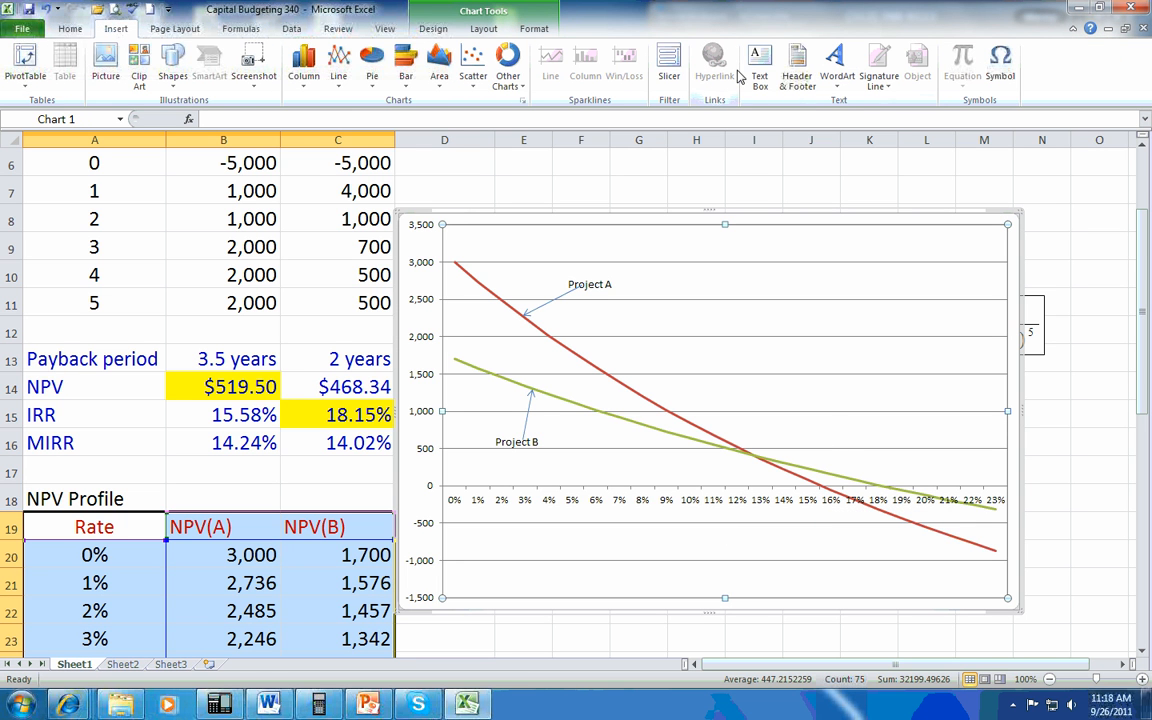
pyautogui.click(760, 65)
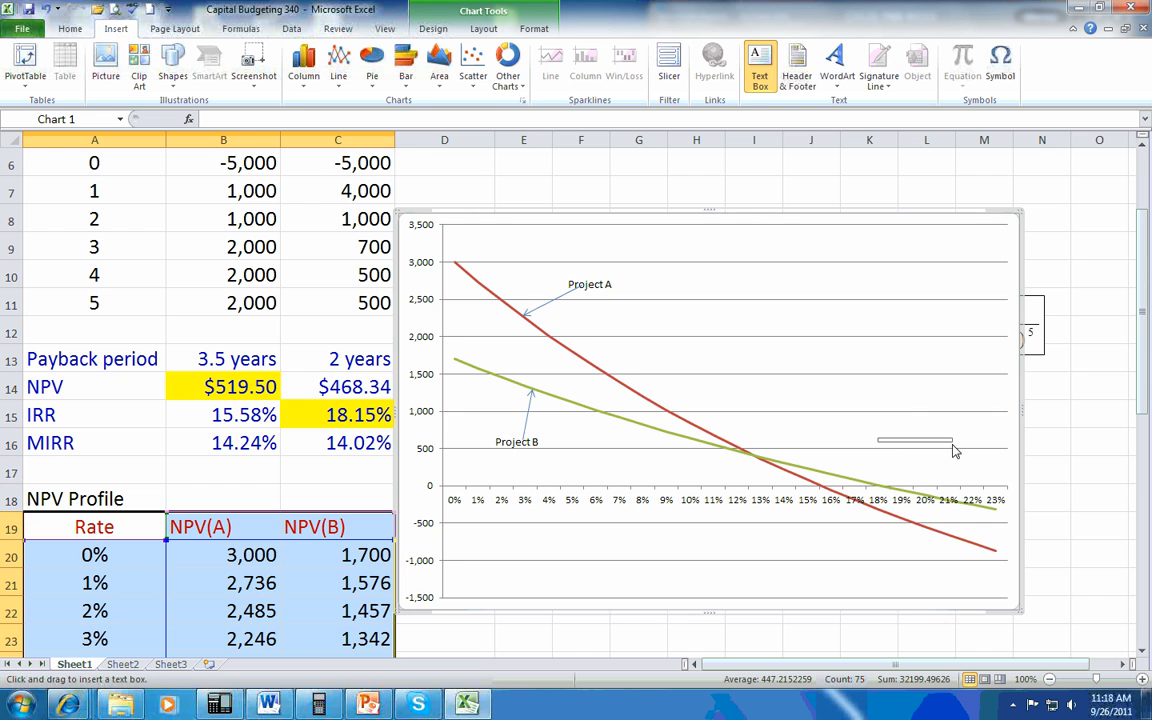
pyautogui.moveTo(875, 440); pyautogui.dragTo(955, 460)
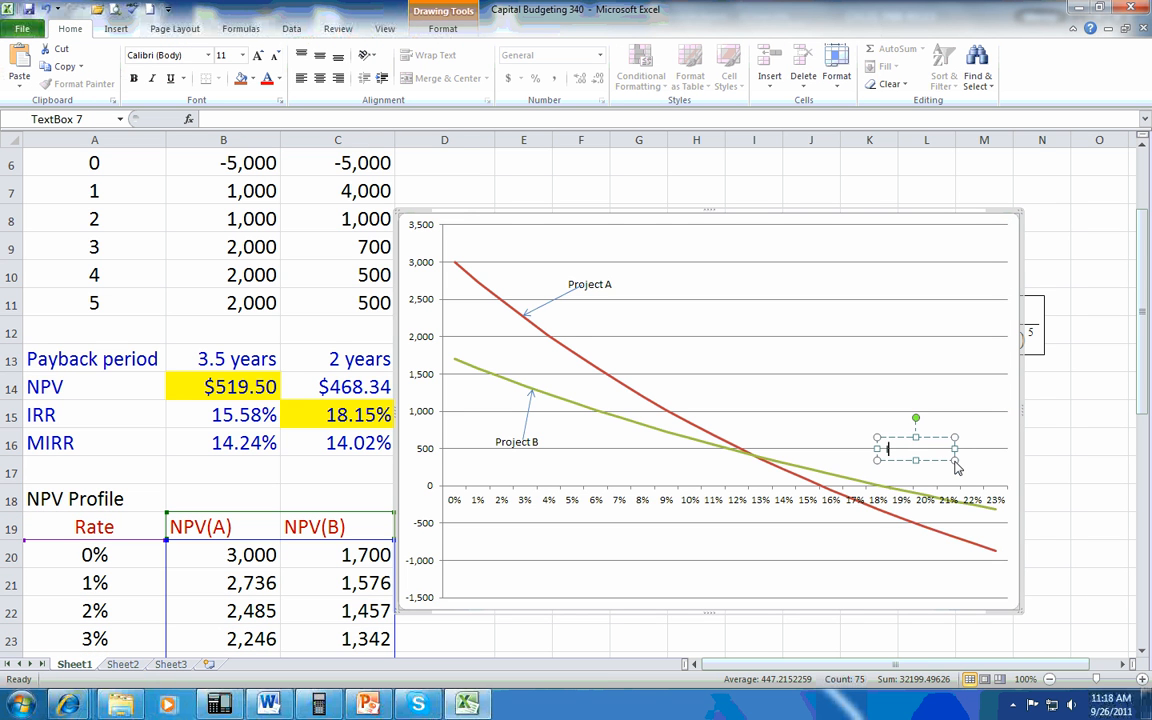
pyautogui.write('IRR(B')
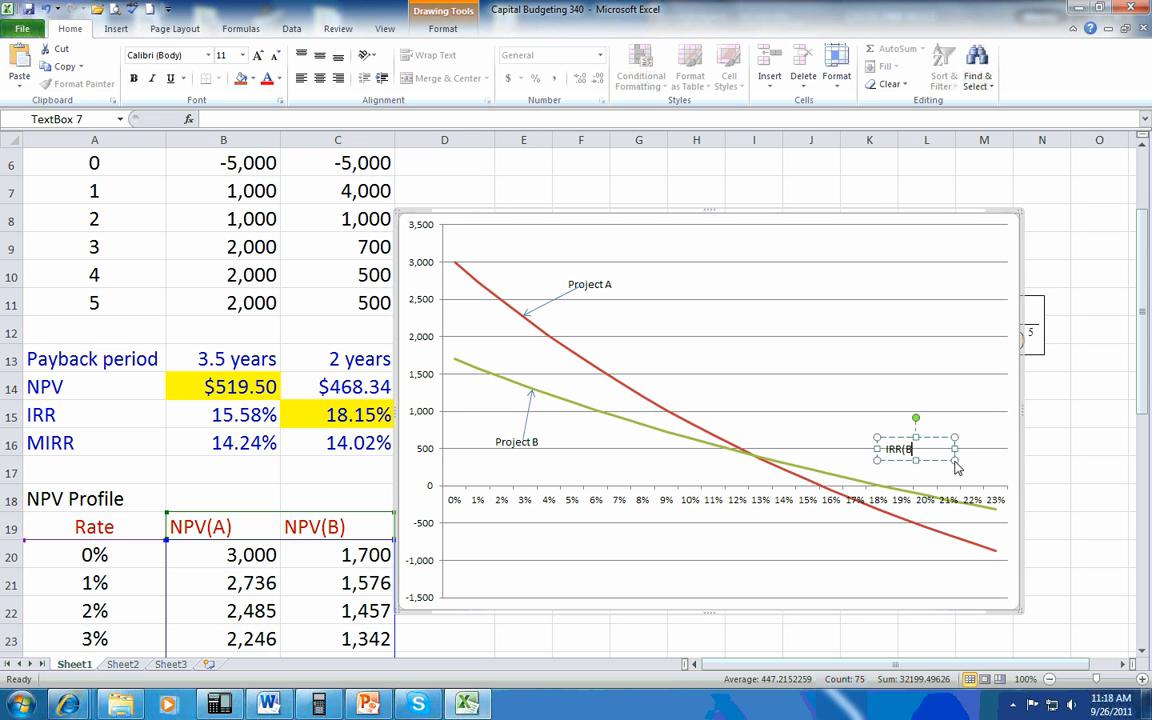
pyautogui.moveTo(843, 553)
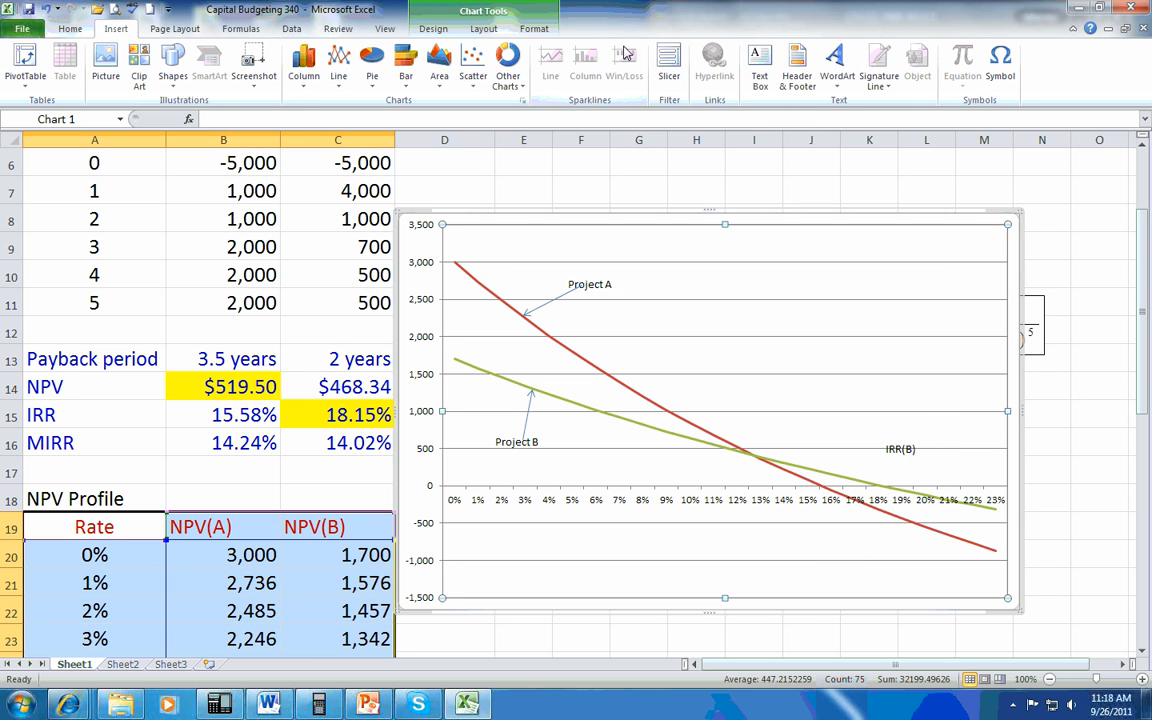
# Create a second text label reading 'IRR(A)'
pyautogui.click(759, 60)
pyautogui.write('IRR')
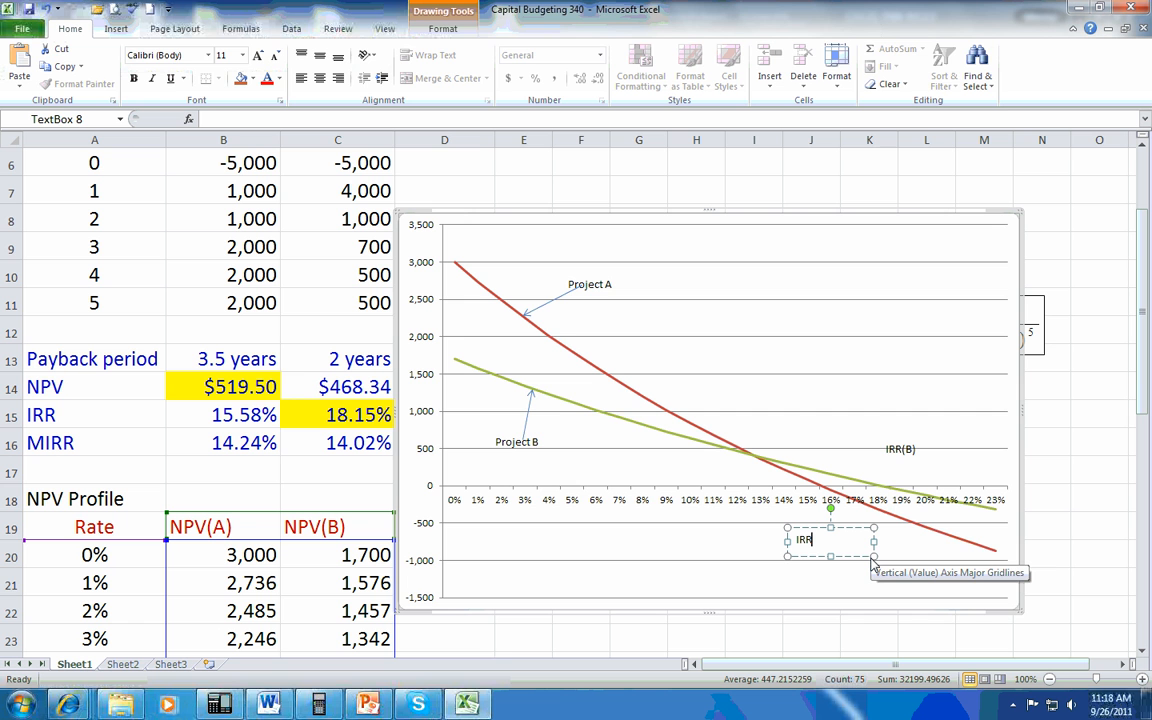
pyautogui.write('(A)')
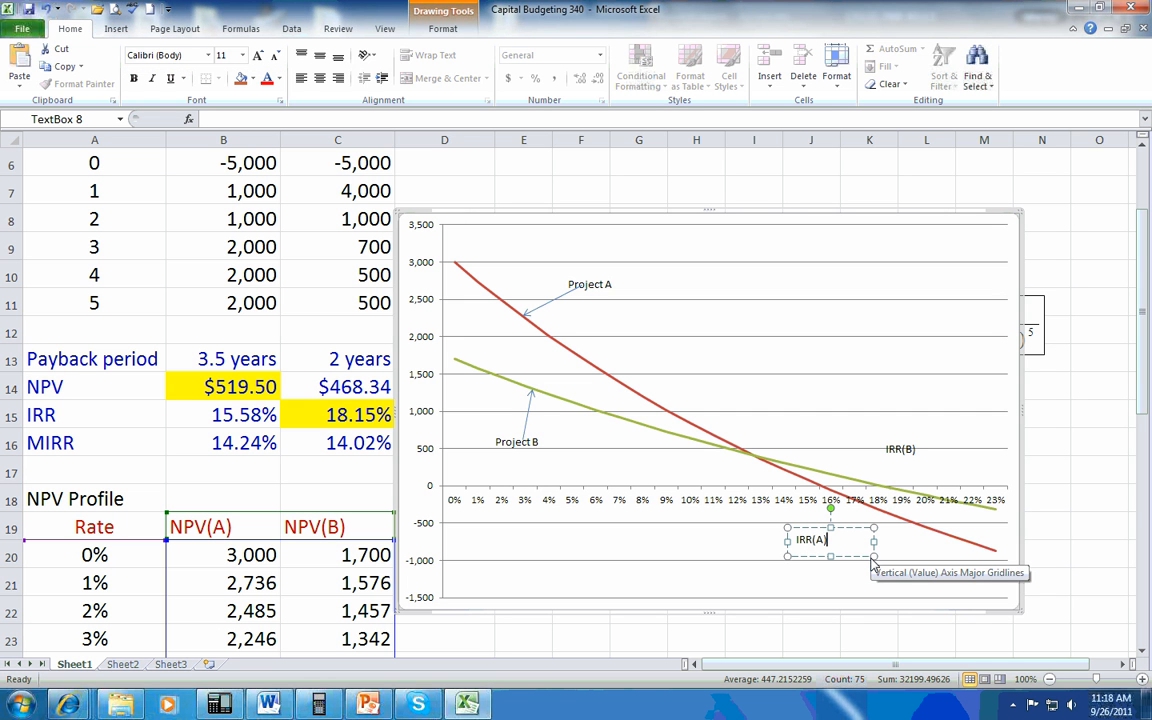
pyautogui.click(116, 28)
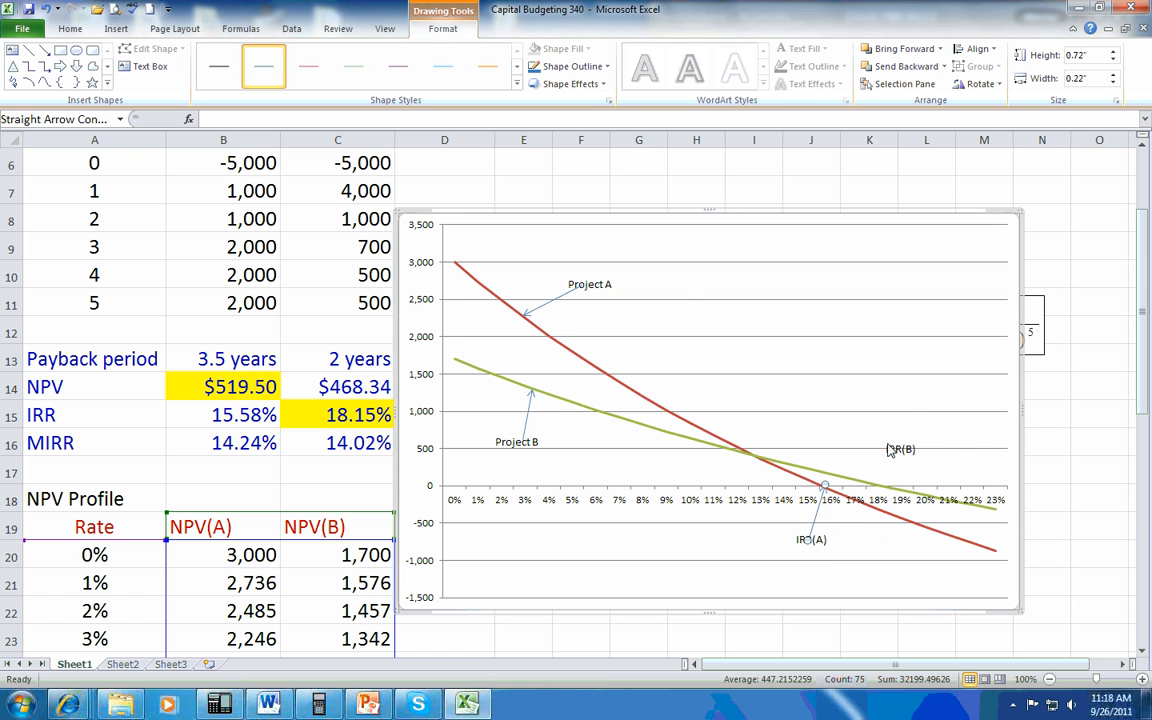
# Select the IRR(B) label and pick the arrow shape to point at the 18% crossing
pyautogui.click(901, 449)
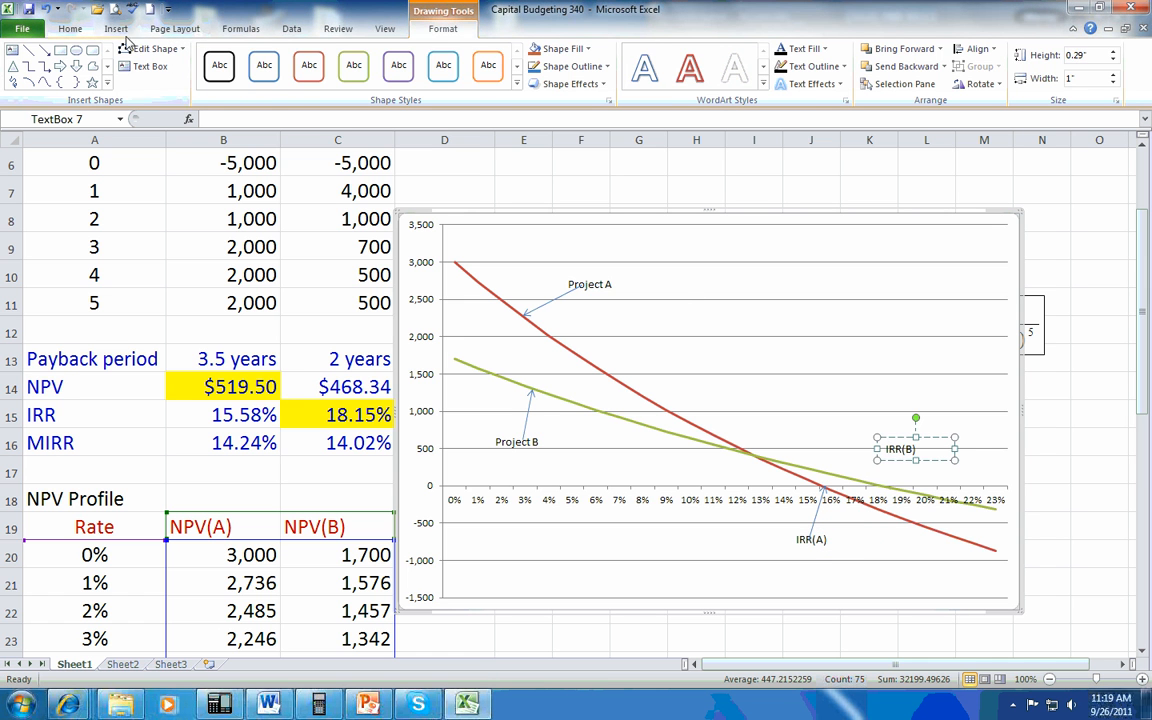
pyautogui.click(172, 65)
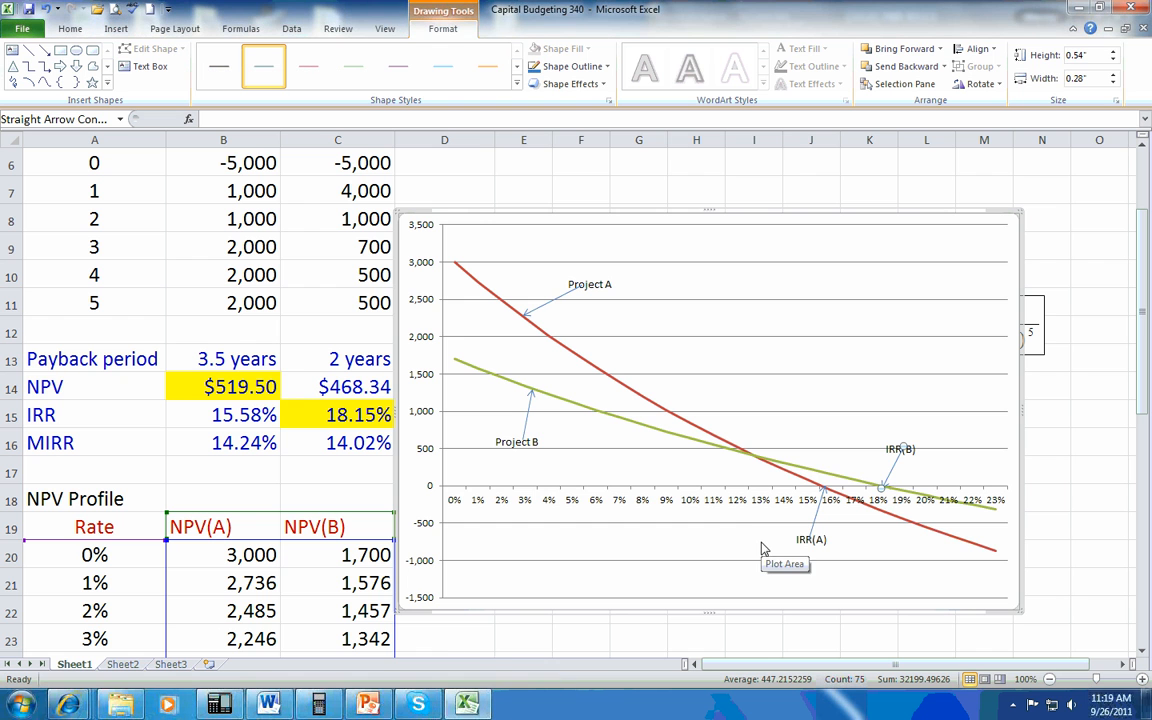
pyautogui.moveTo(760, 465)
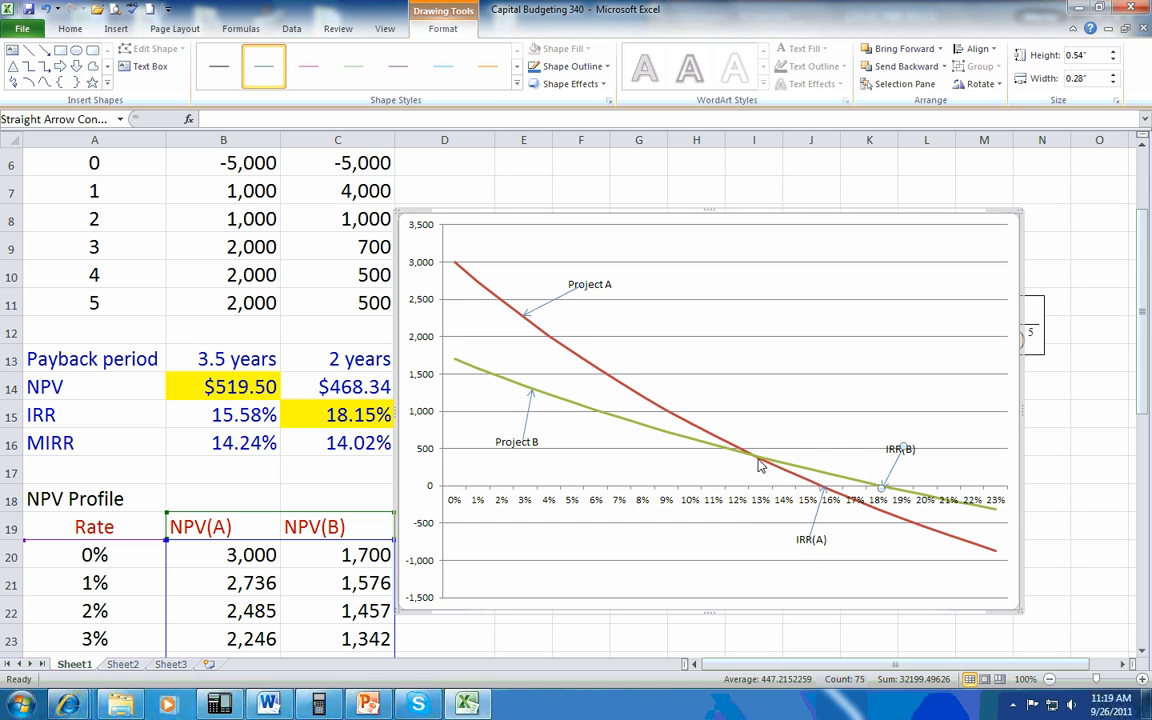
pyautogui.moveTo(757, 463)
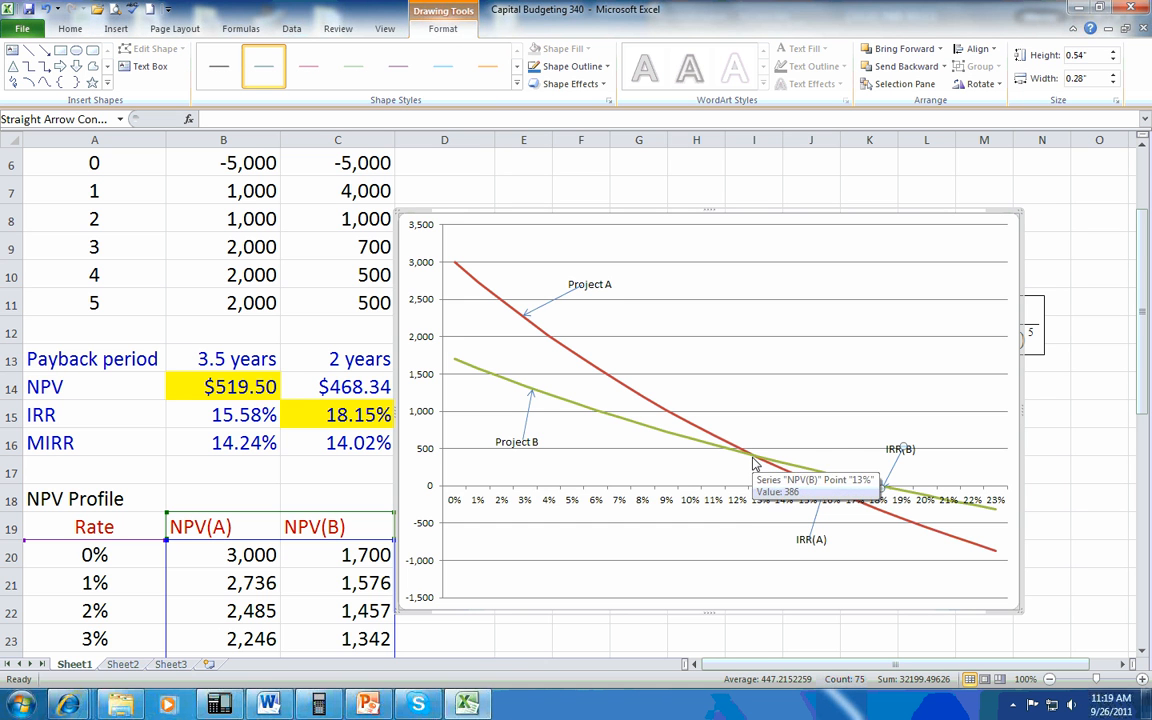
pyautogui.moveTo(675, 505)
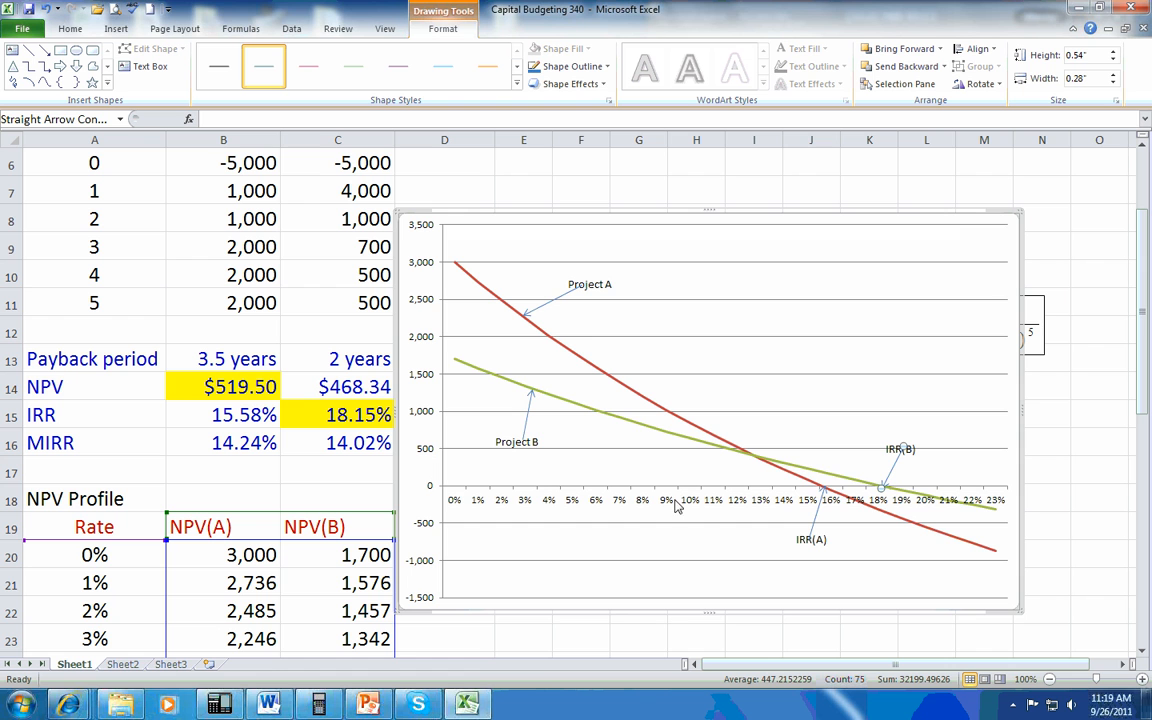
pyautogui.moveTo(755, 461)
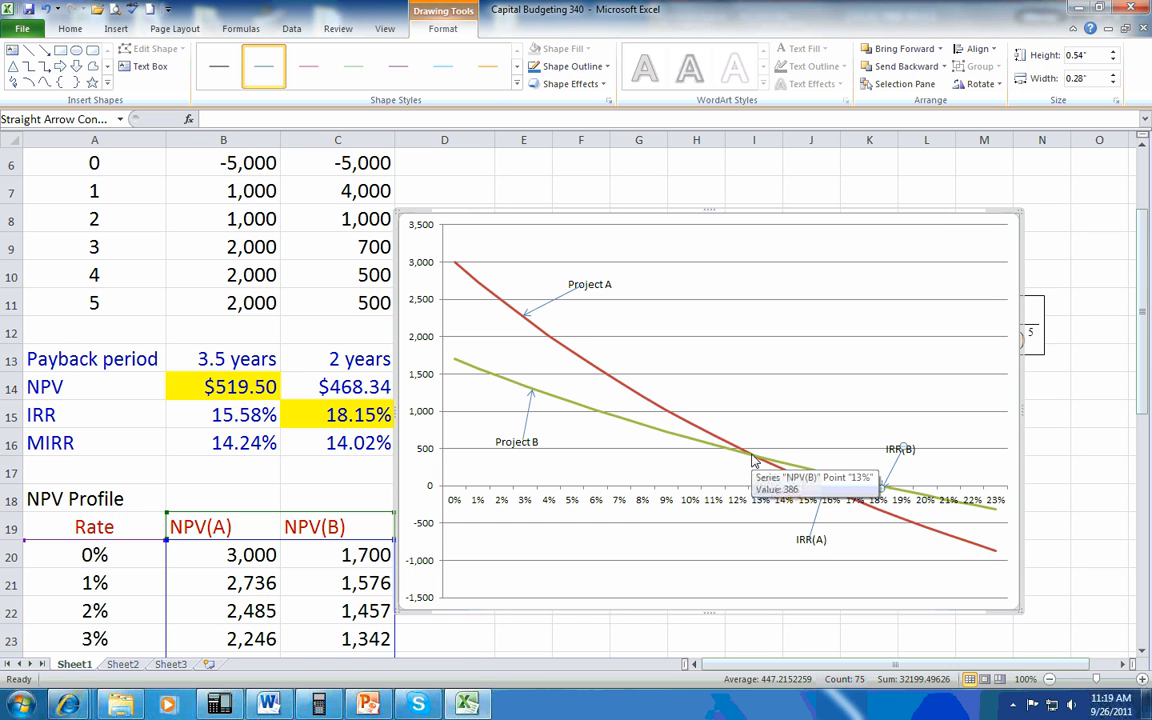
pyautogui.moveTo(760, 511)
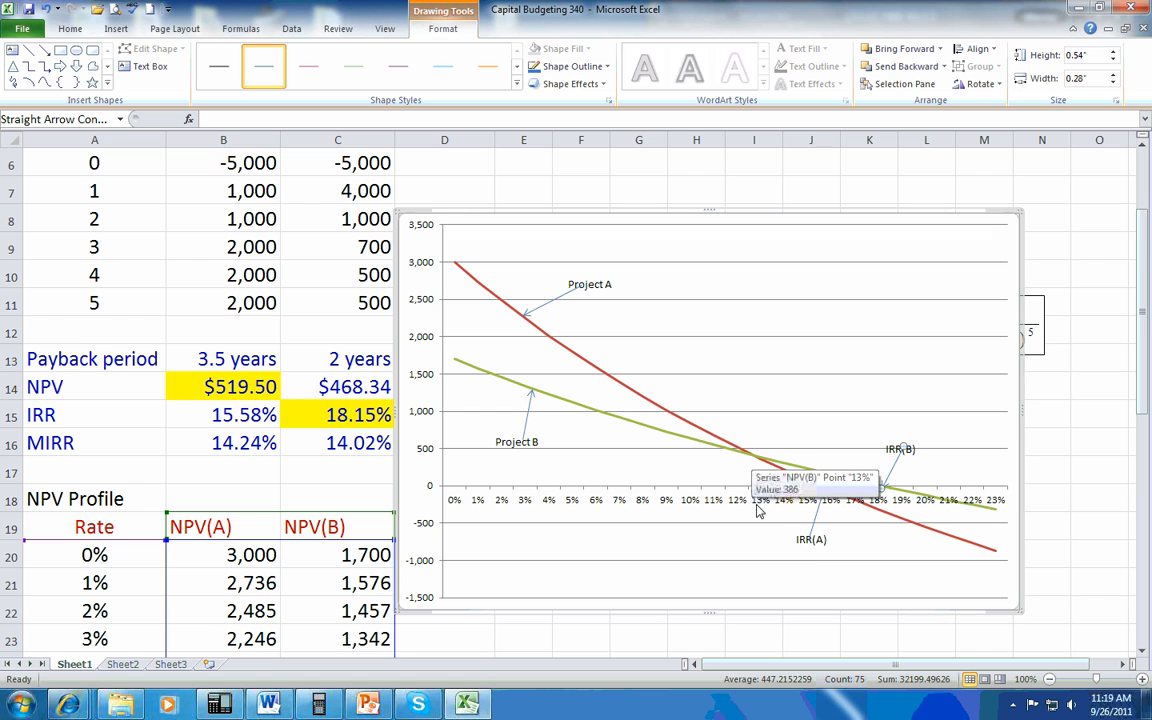
pyautogui.moveTo(763, 508)
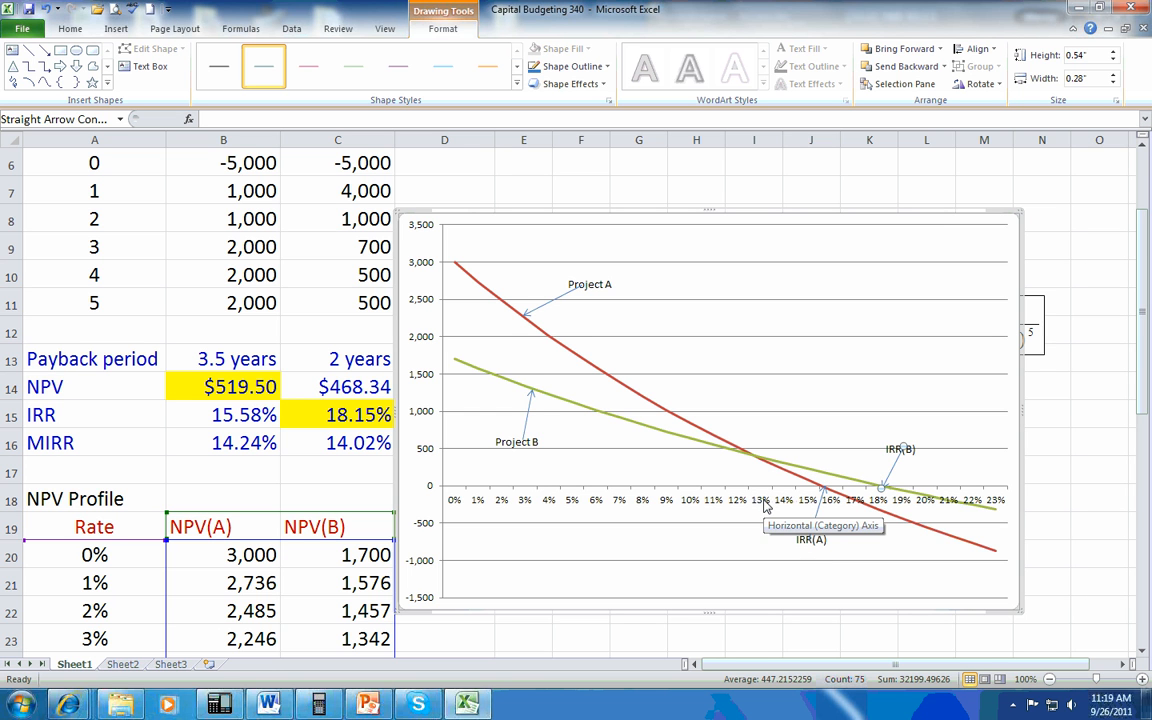
pyautogui.moveTo(573, 418)
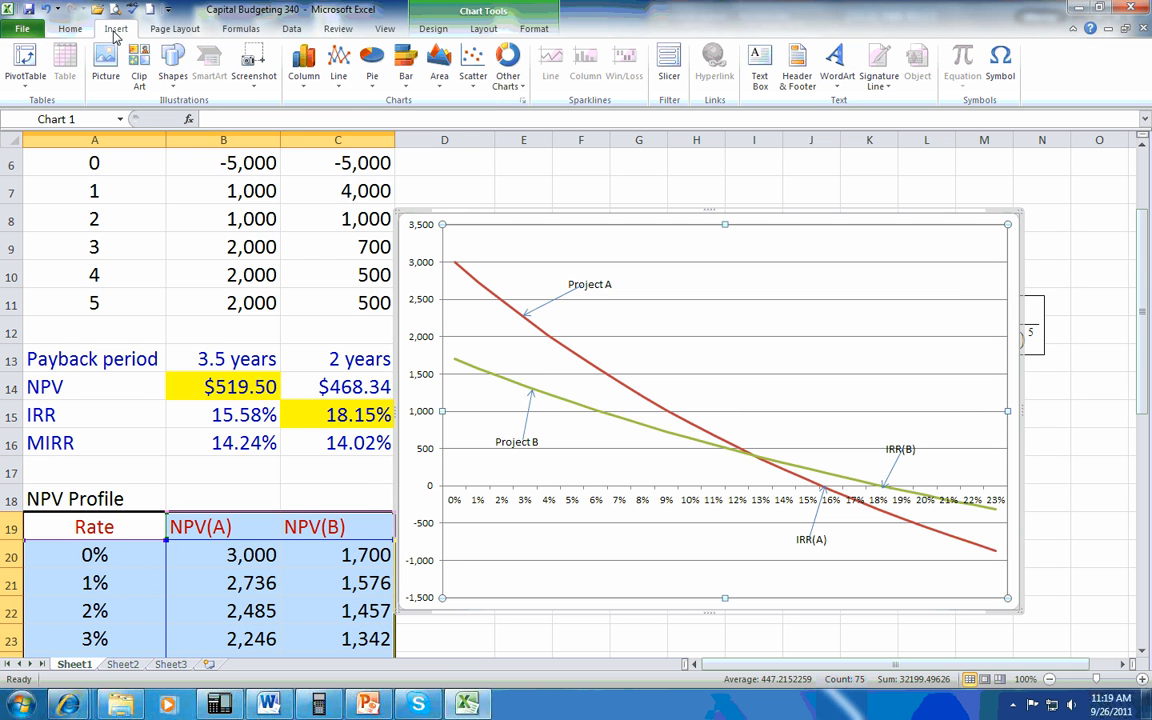
# Draw a vertical line through the curves' crossover point near 13%
pyautogui.click(173, 65)
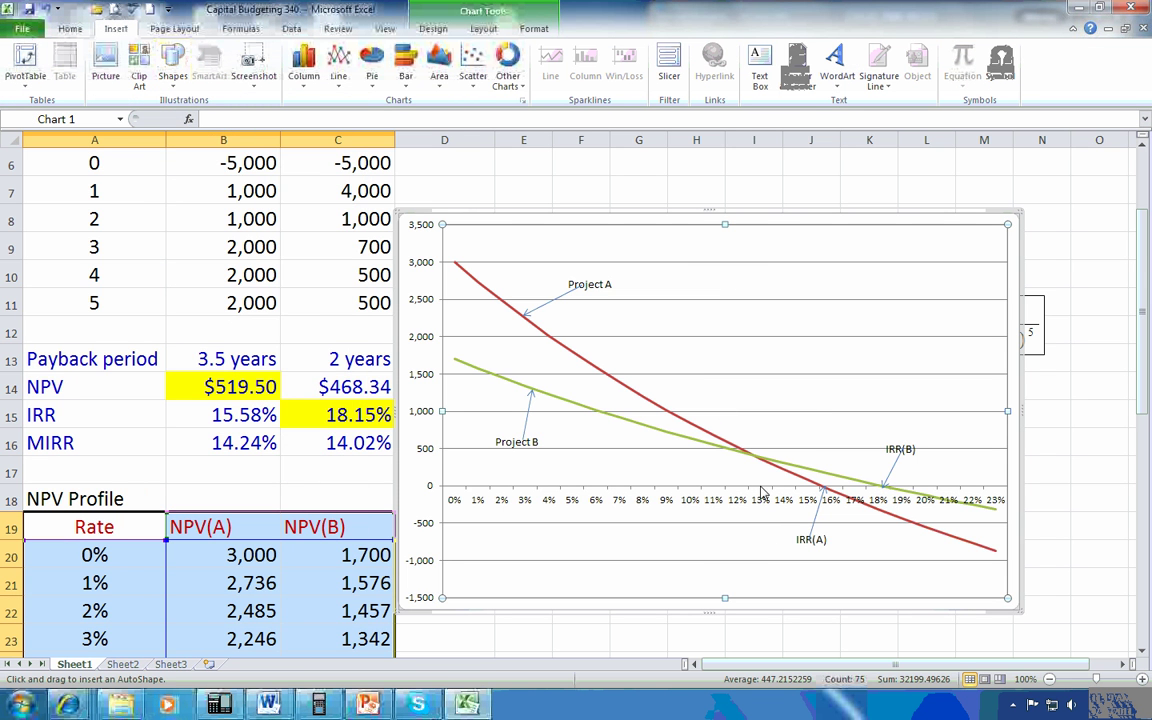
pyautogui.moveTo(758, 466)
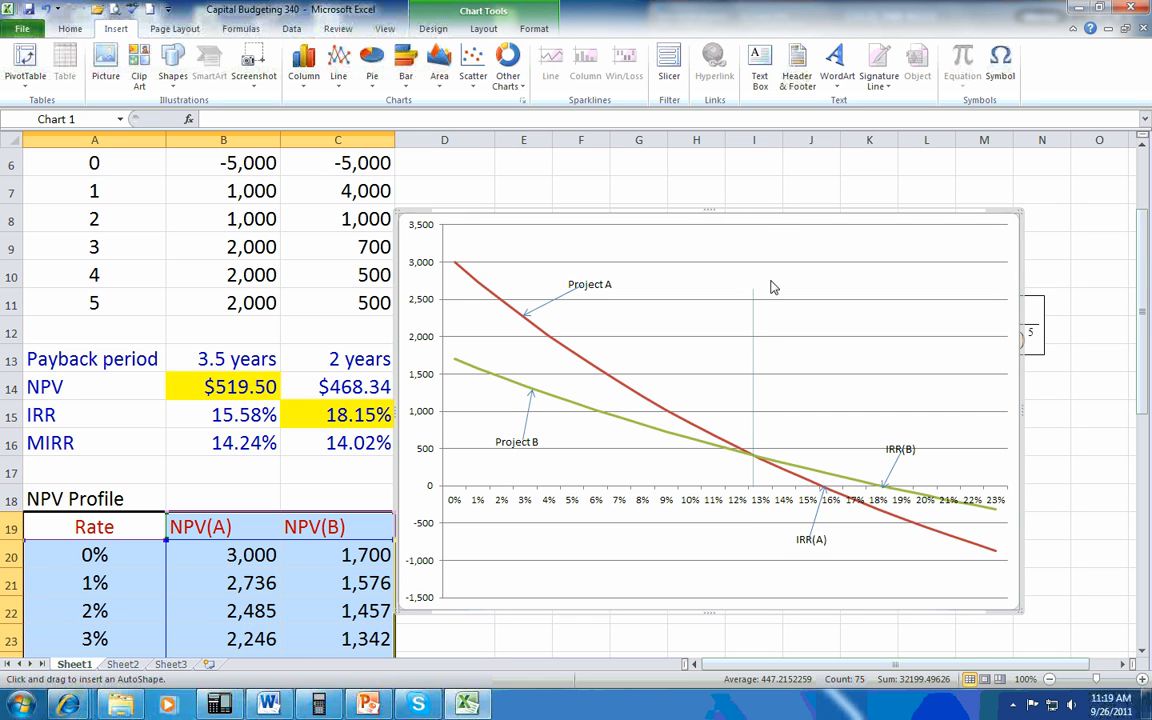
pyautogui.moveTo(769, 230)
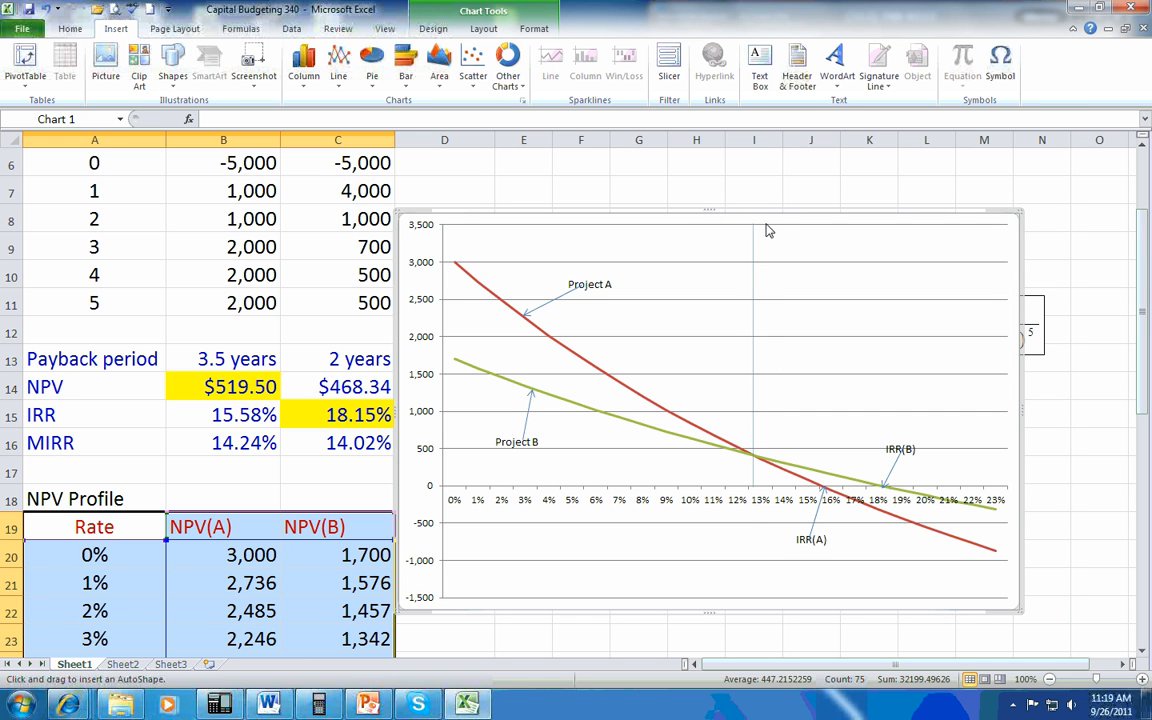
pyautogui.moveTo(753, 223); pyautogui.dragTo(753, 487)
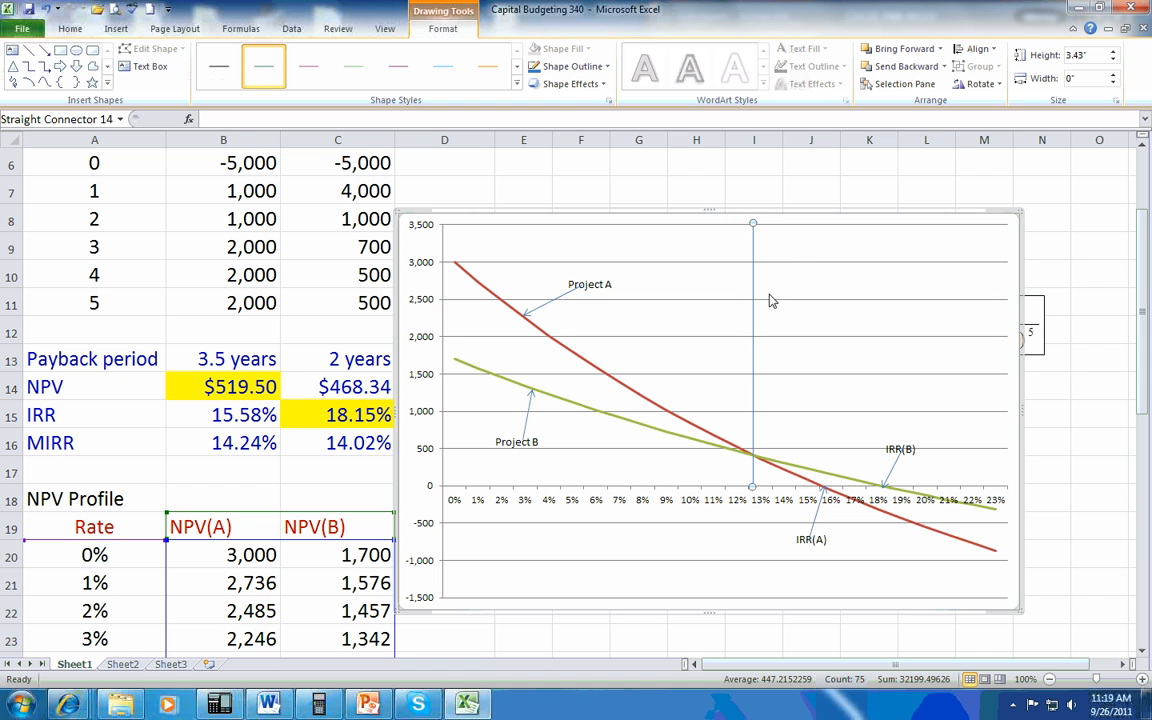
pyautogui.moveTo(741, 510)
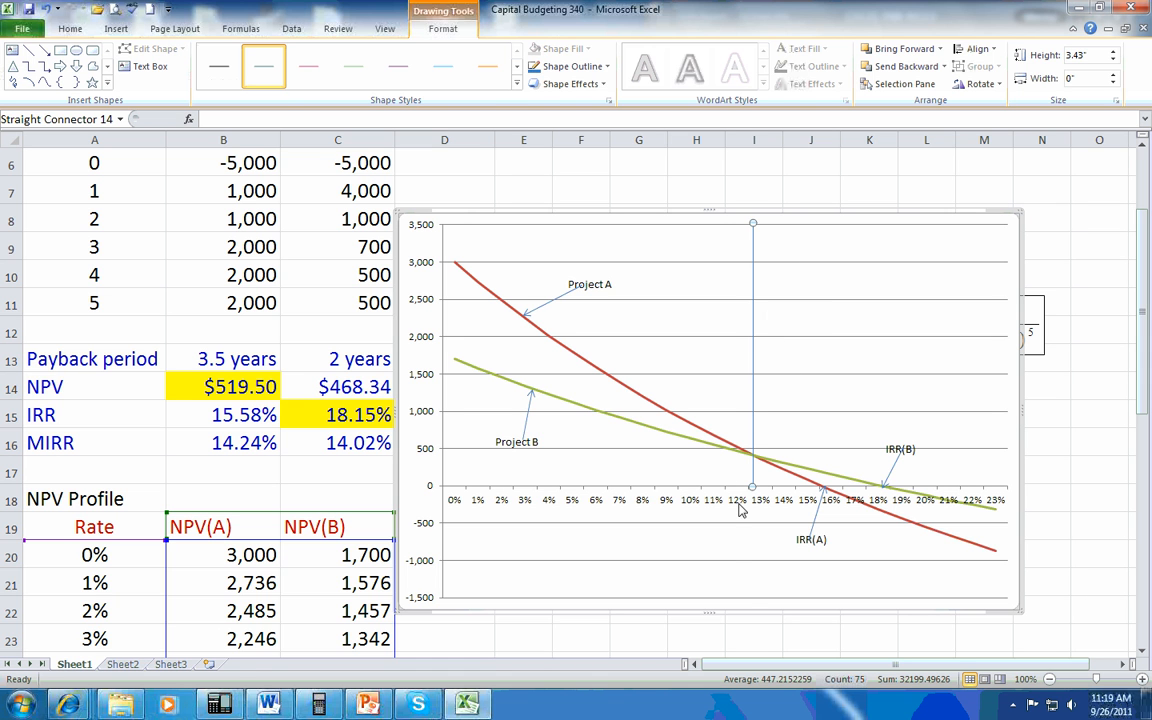
pyautogui.click(750, 470)
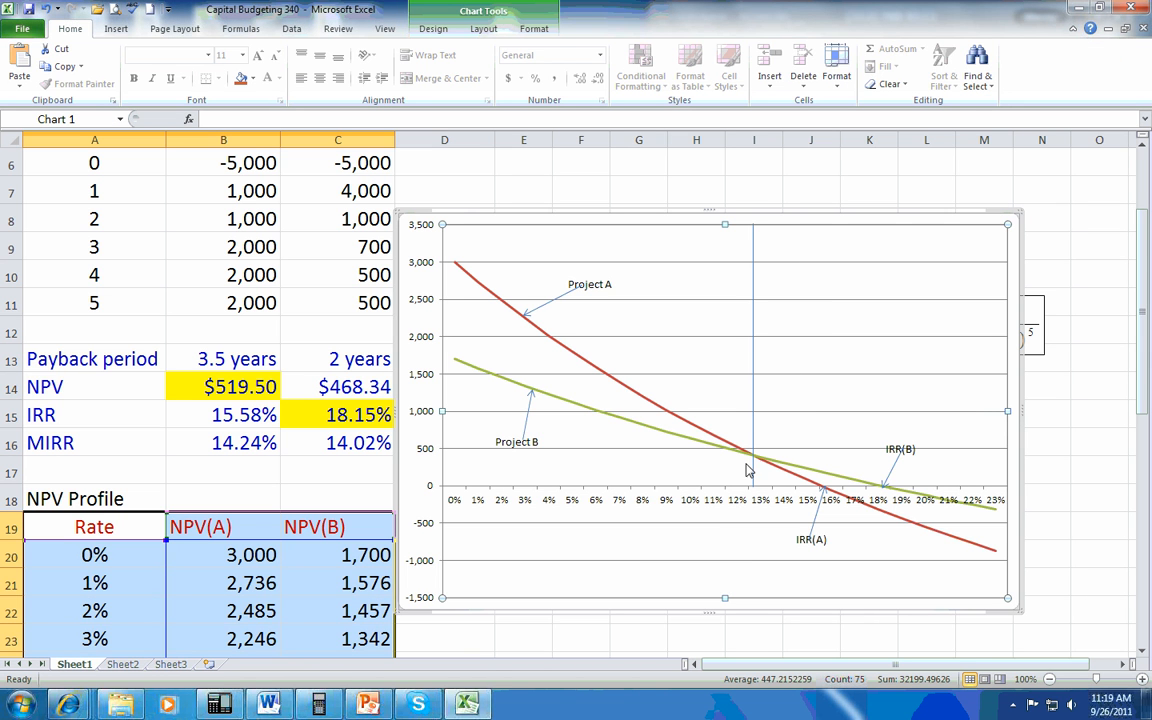
pyautogui.moveTo(775, 434)
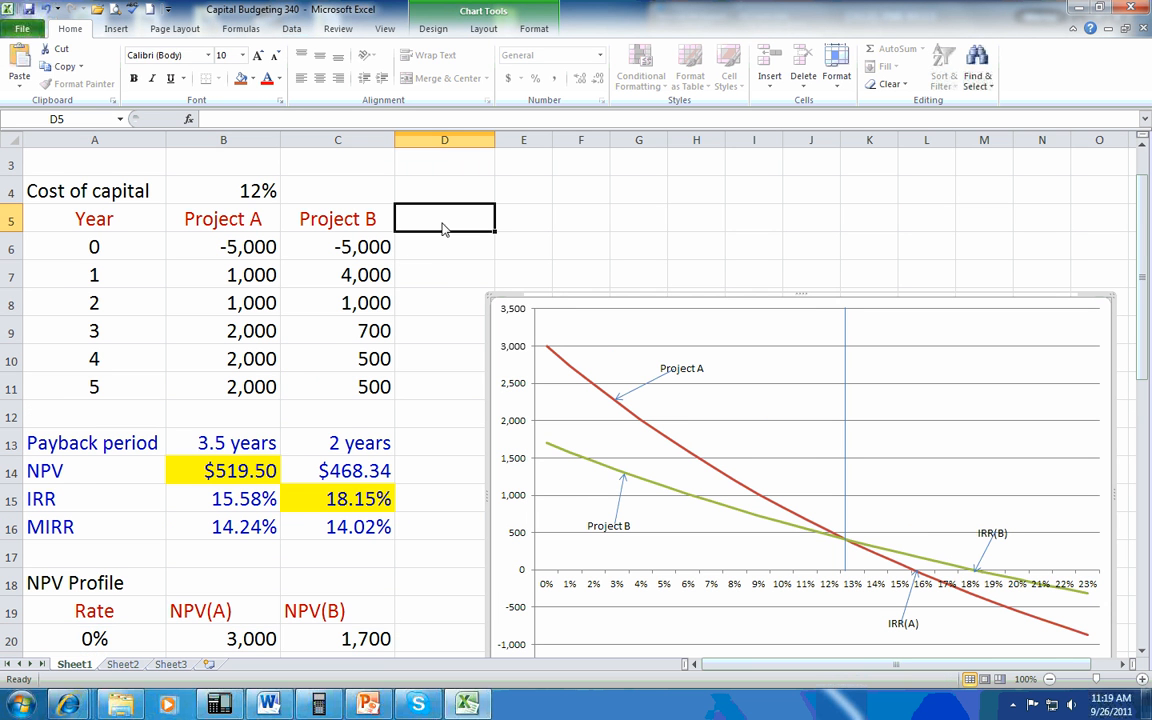
# Enter the 'CF Change' column header
pyautogui.write('C')
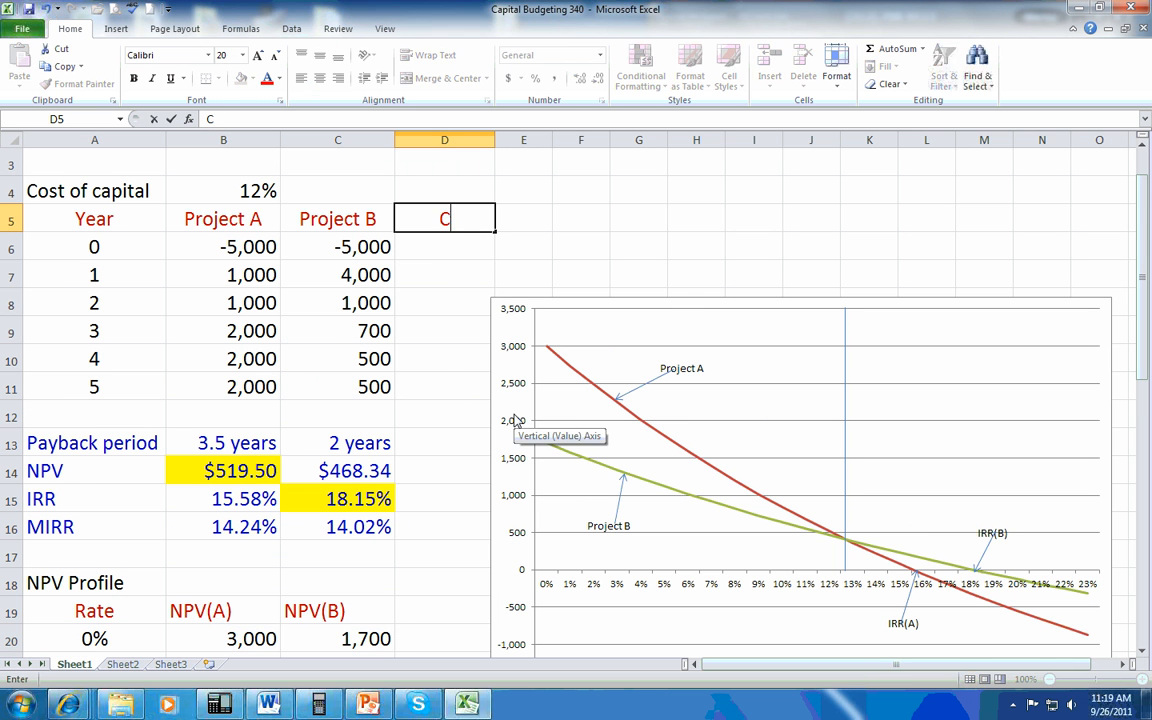
pyautogui.write('F Change')
pyautogui.click(445, 499)
pyautogui.write('=')
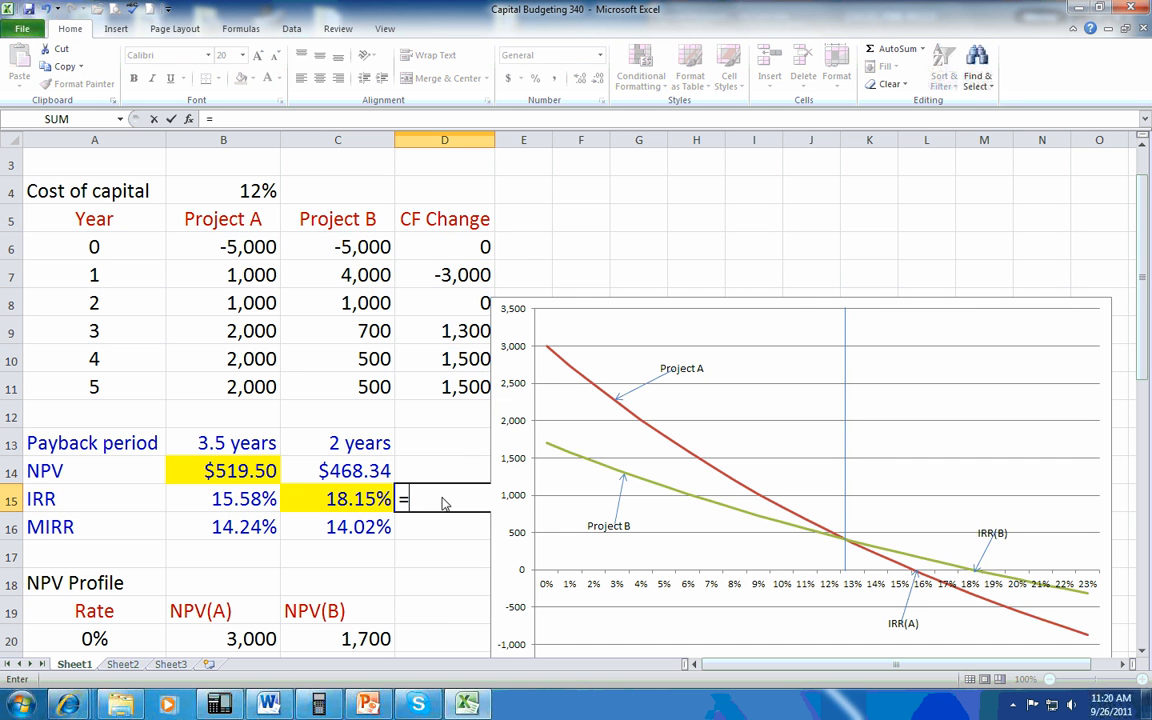
# Enter =IRR(D6:D11) giving 12.72% and fill that cell orange
pyautogui.write('irr(')
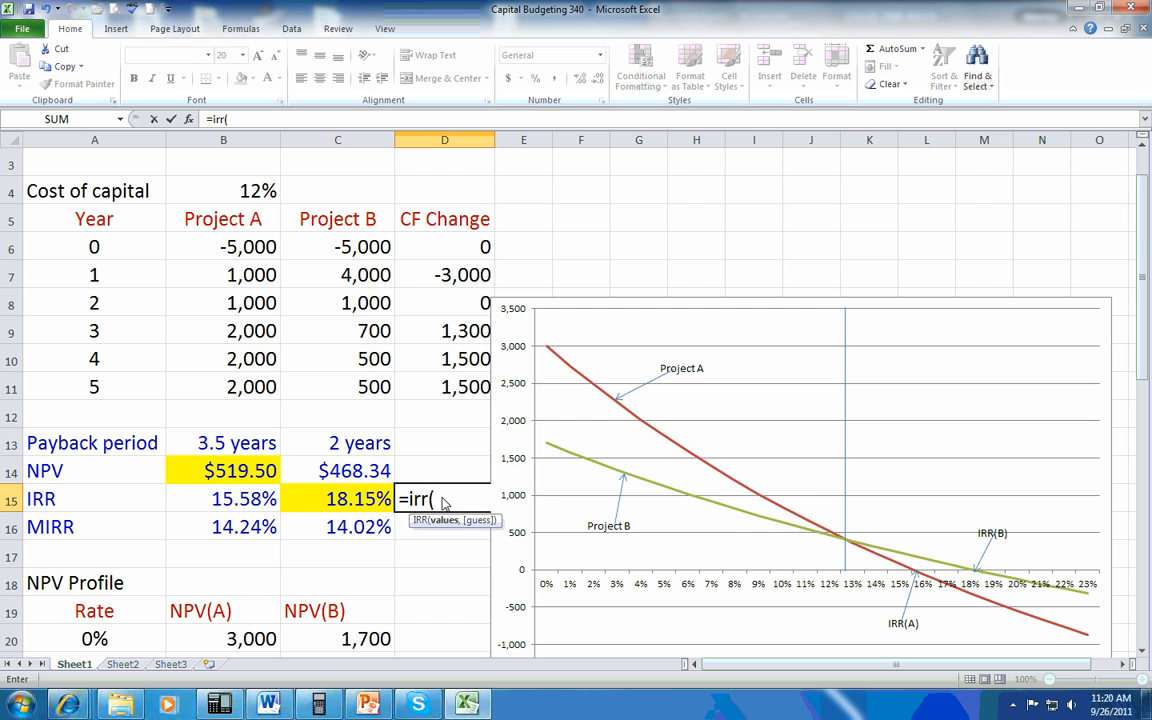
pyautogui.moveTo(444, 247); pyautogui.dragTo(444, 387)
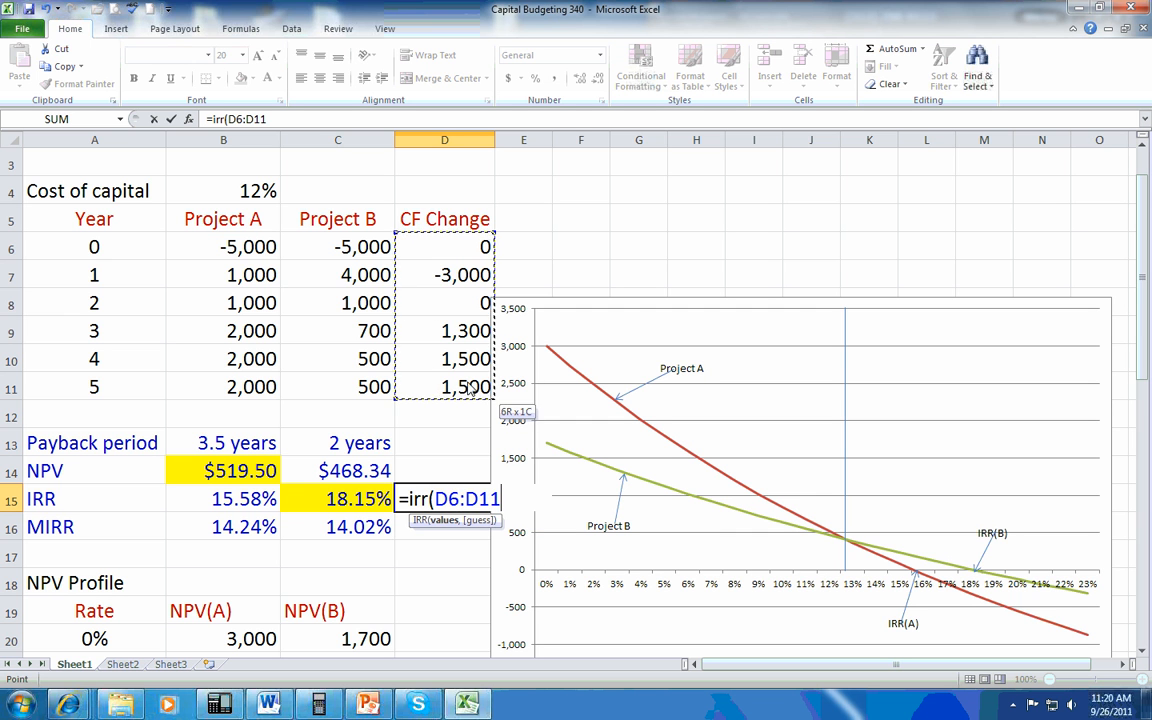
pyautogui.press('Return')
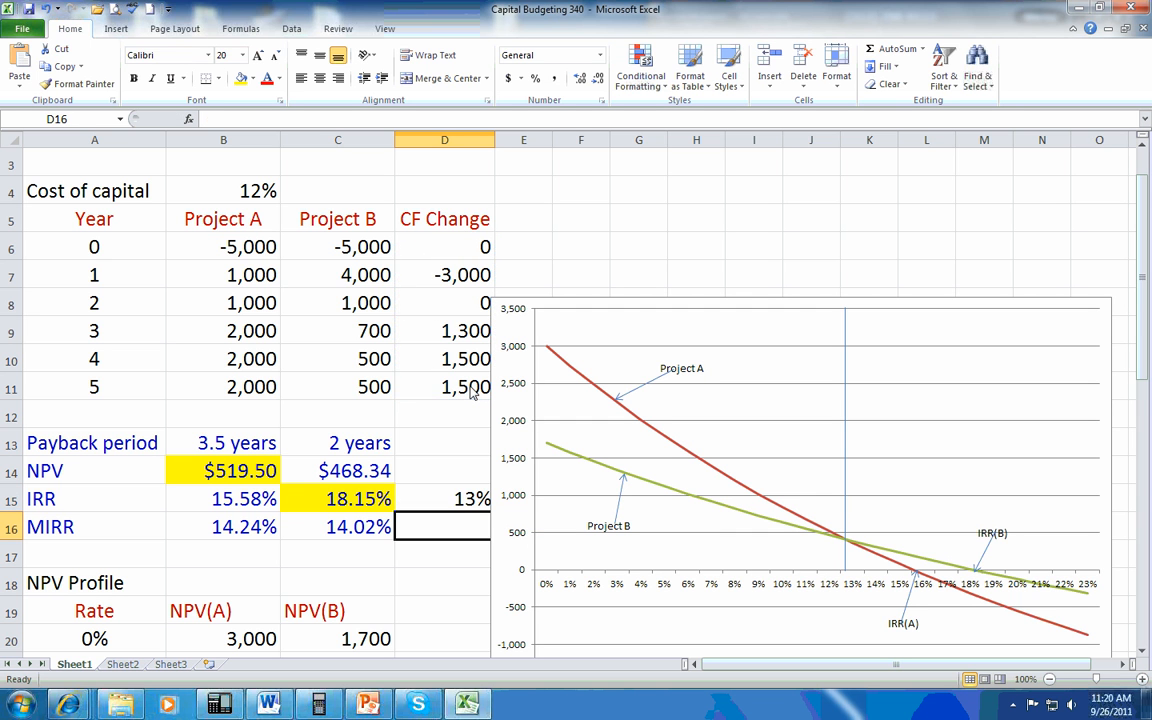
pyautogui.click(444, 498)
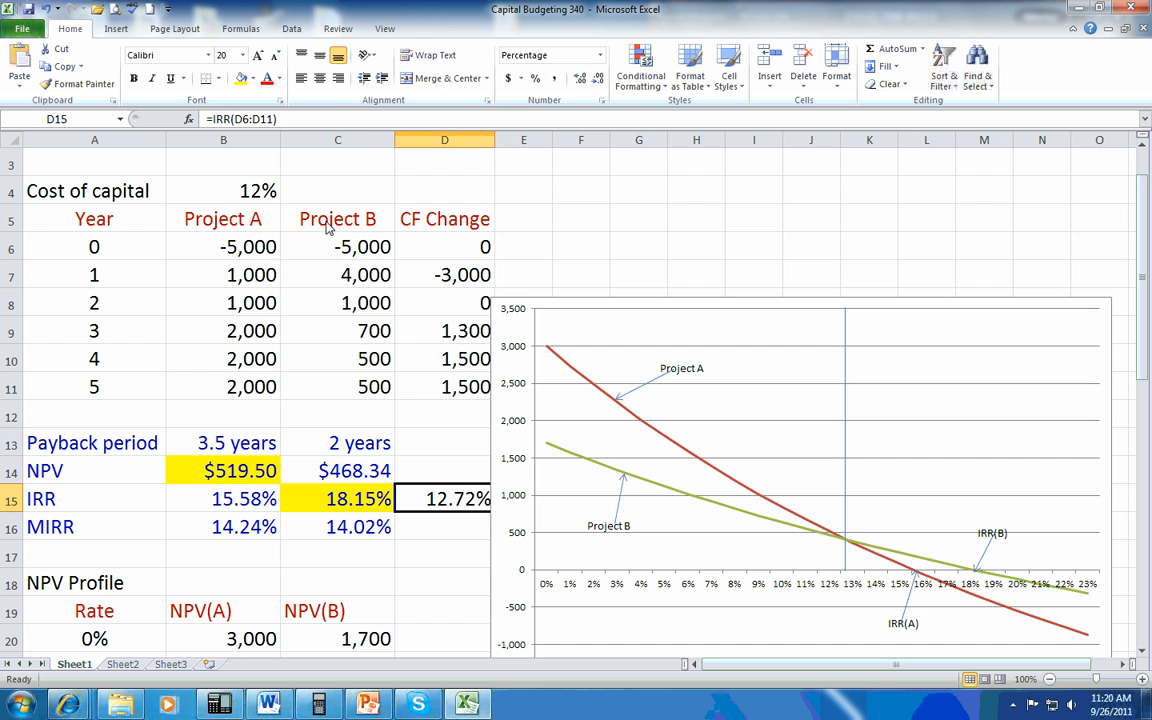
pyautogui.click(256, 78)
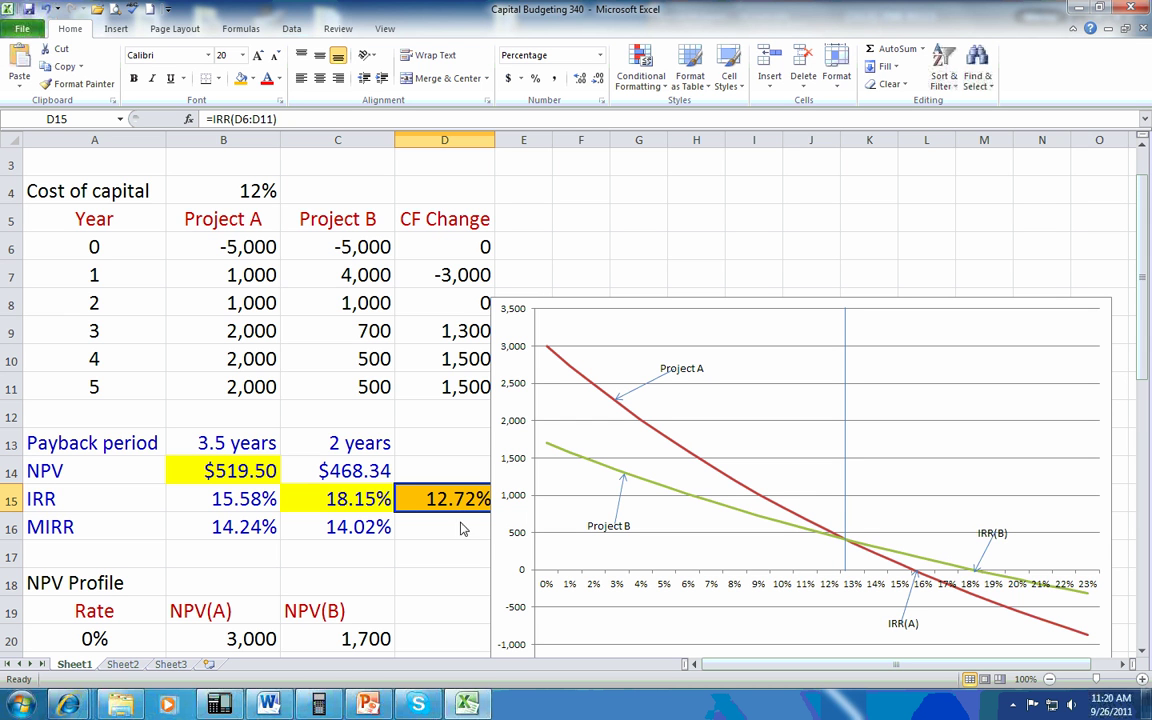
pyautogui.moveTo(586, 591)
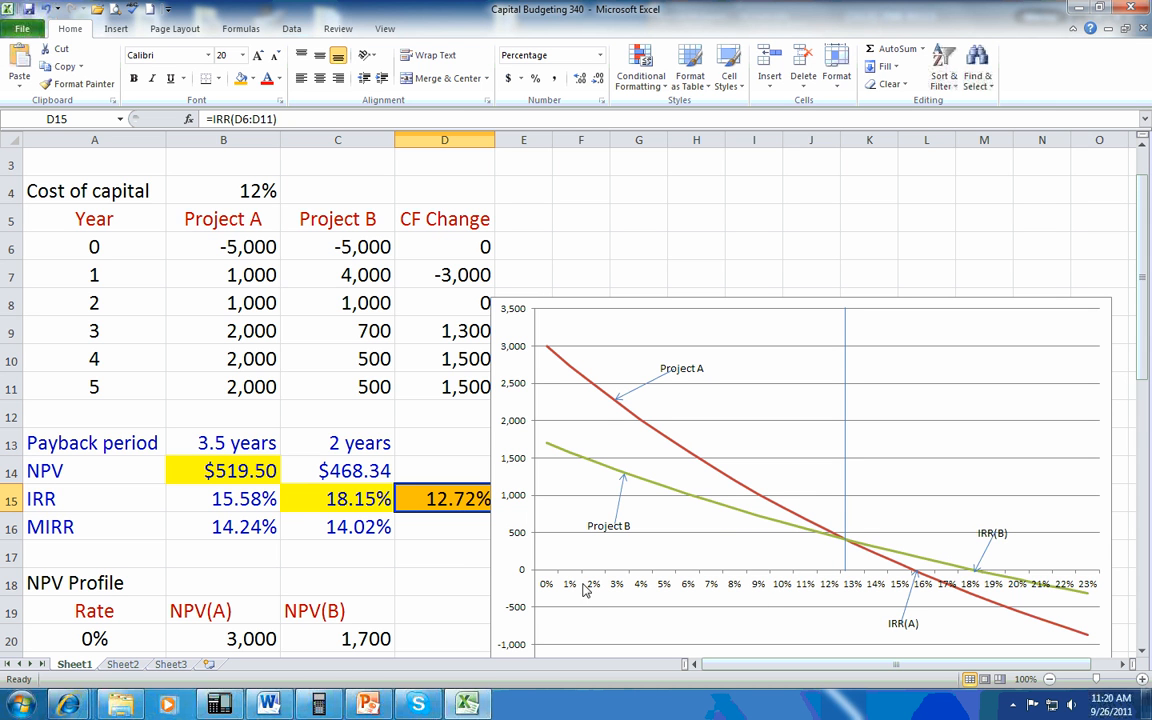
pyautogui.moveTo(840, 585)
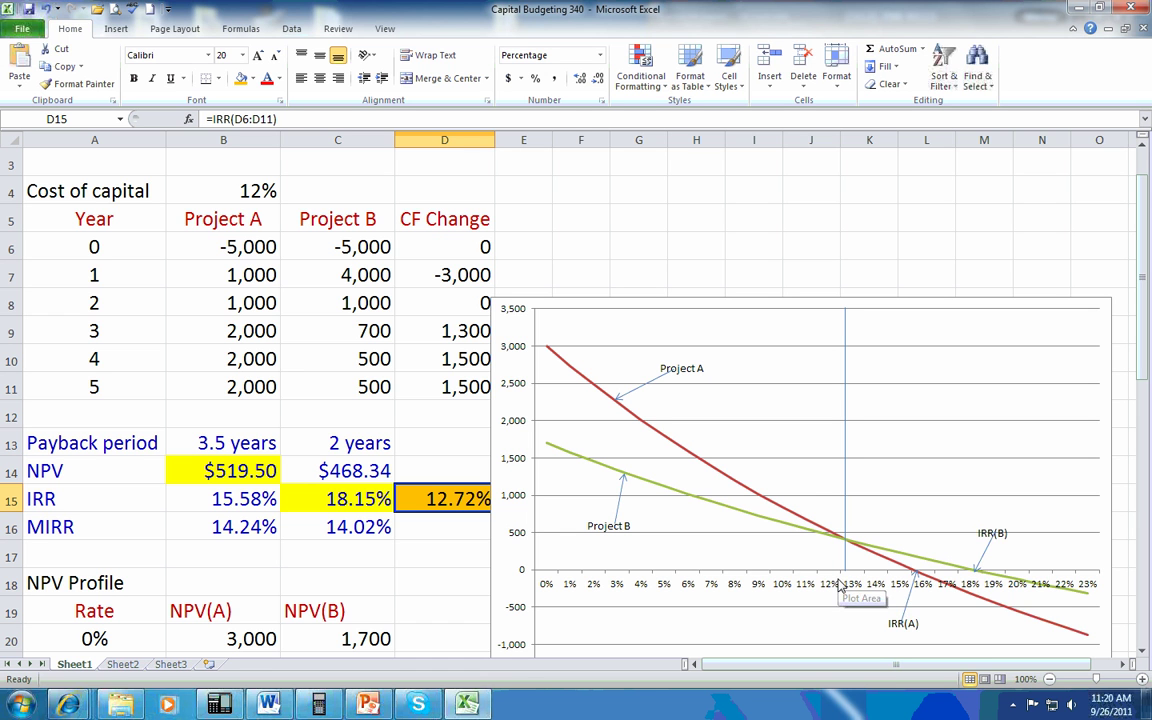
pyautogui.moveTo(657, 586)
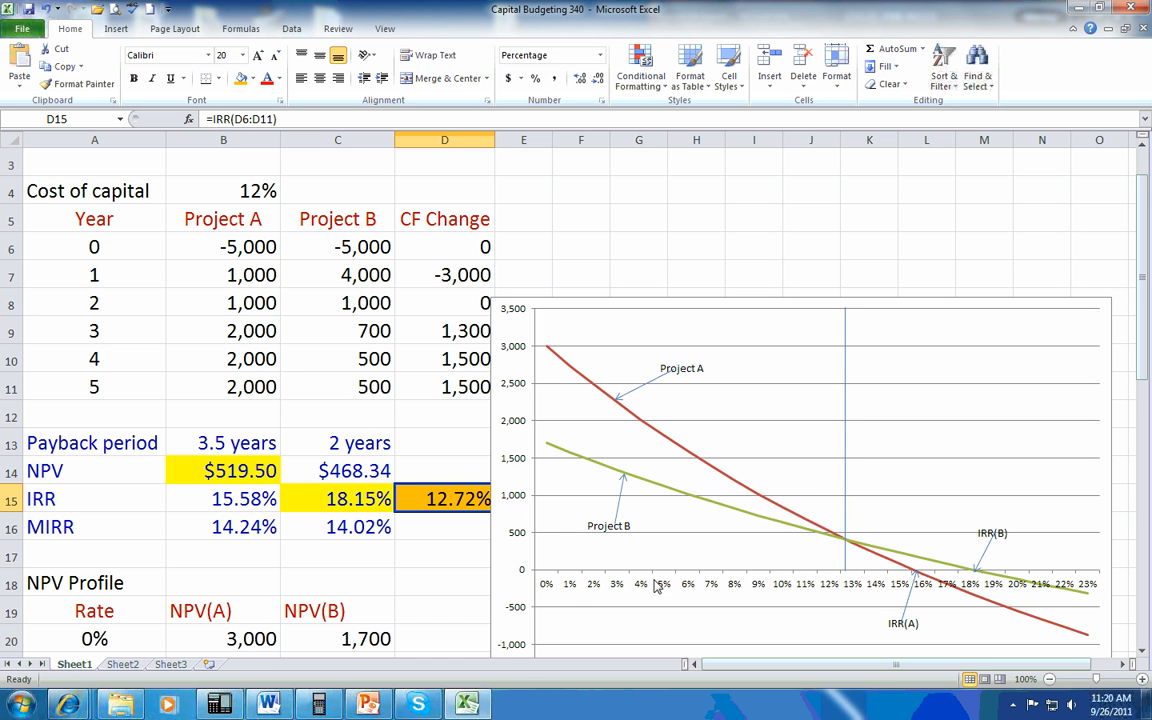
pyautogui.moveTo(778, 593)
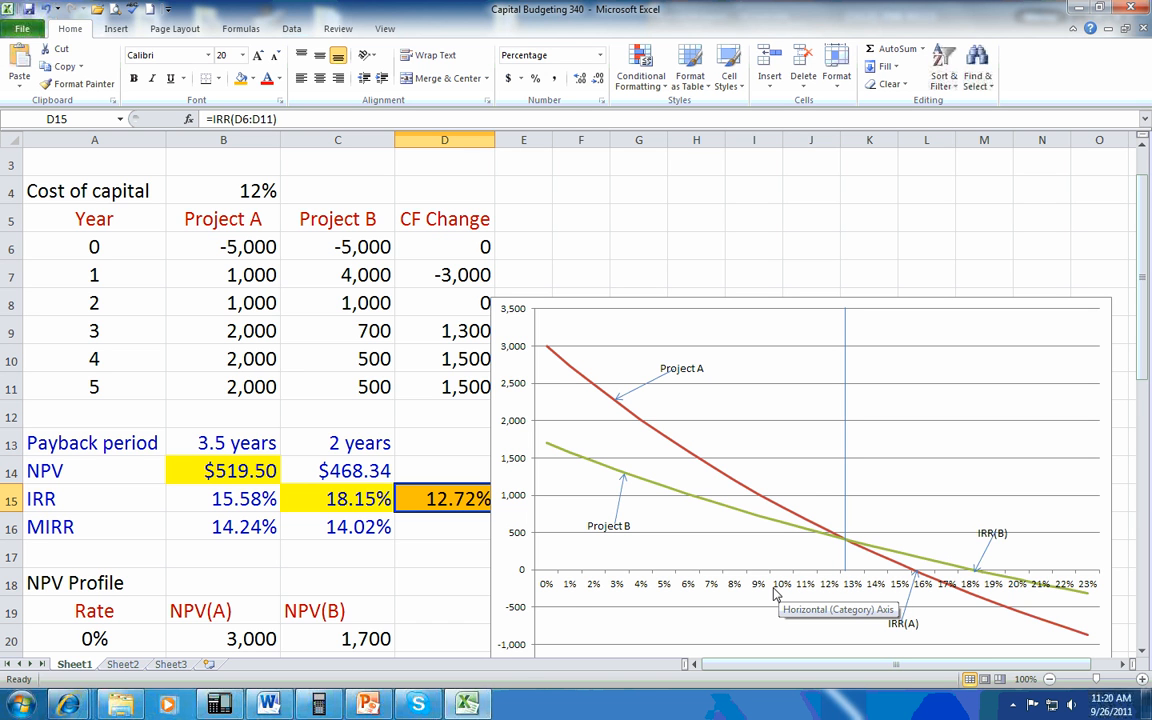
pyautogui.moveTo(690, 378)
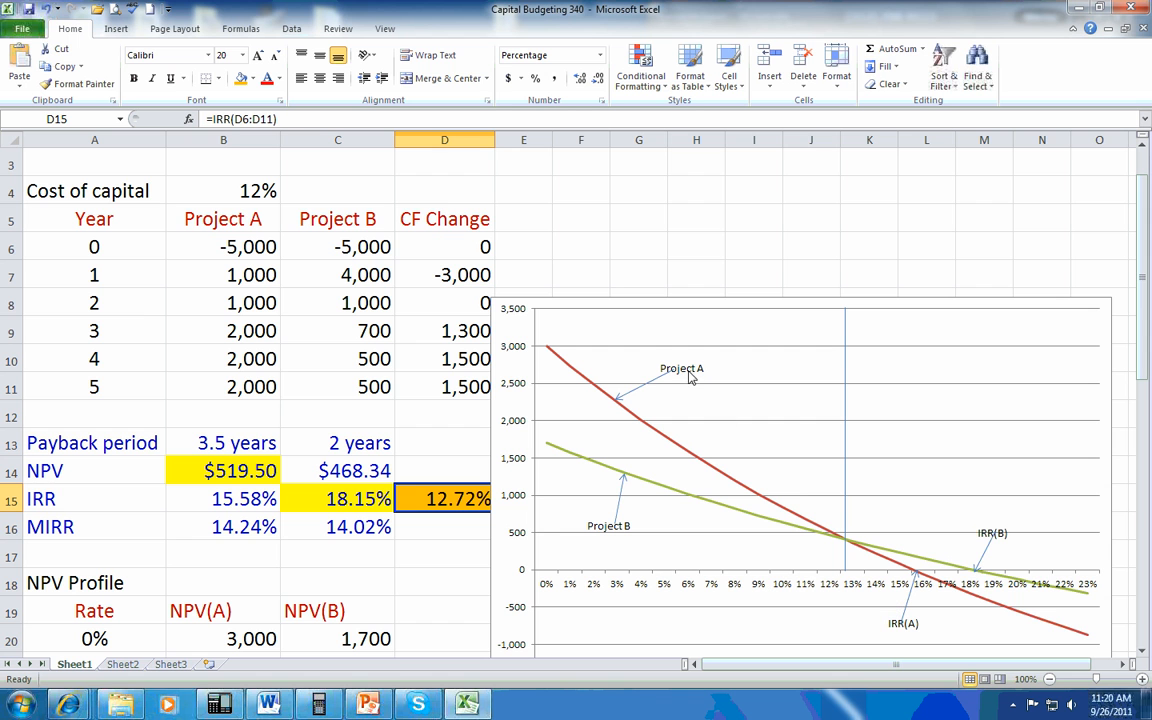
pyautogui.moveTo(600, 394)
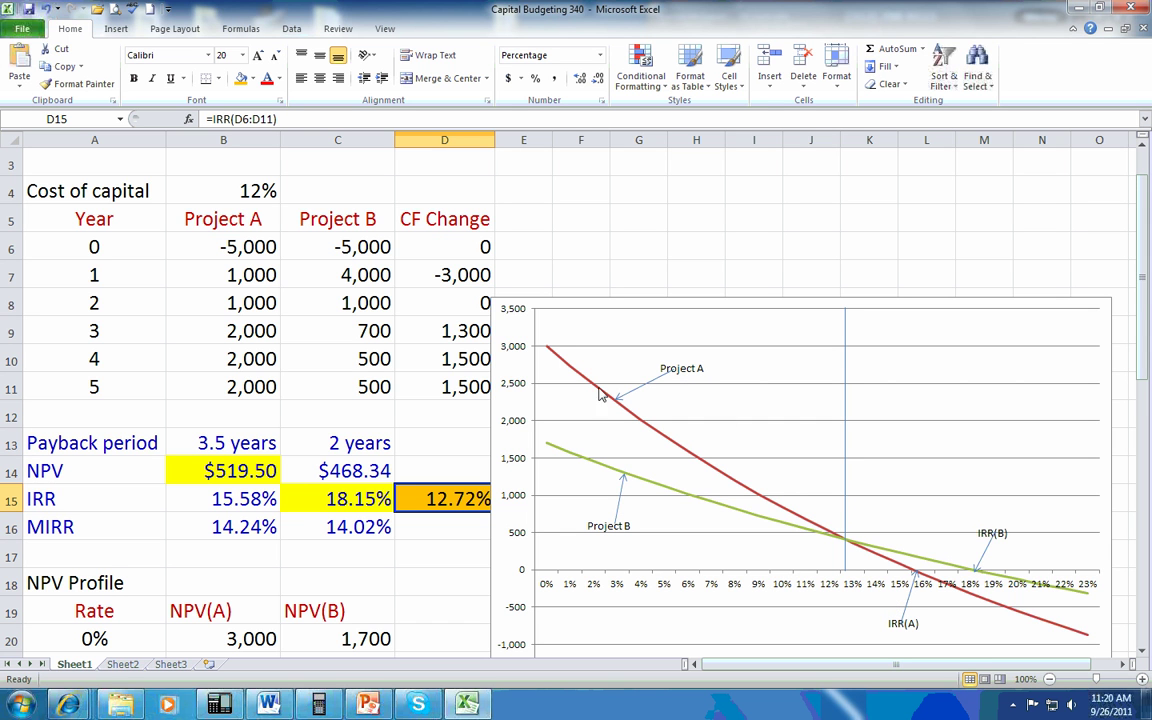
pyautogui.moveTo(743, 531)
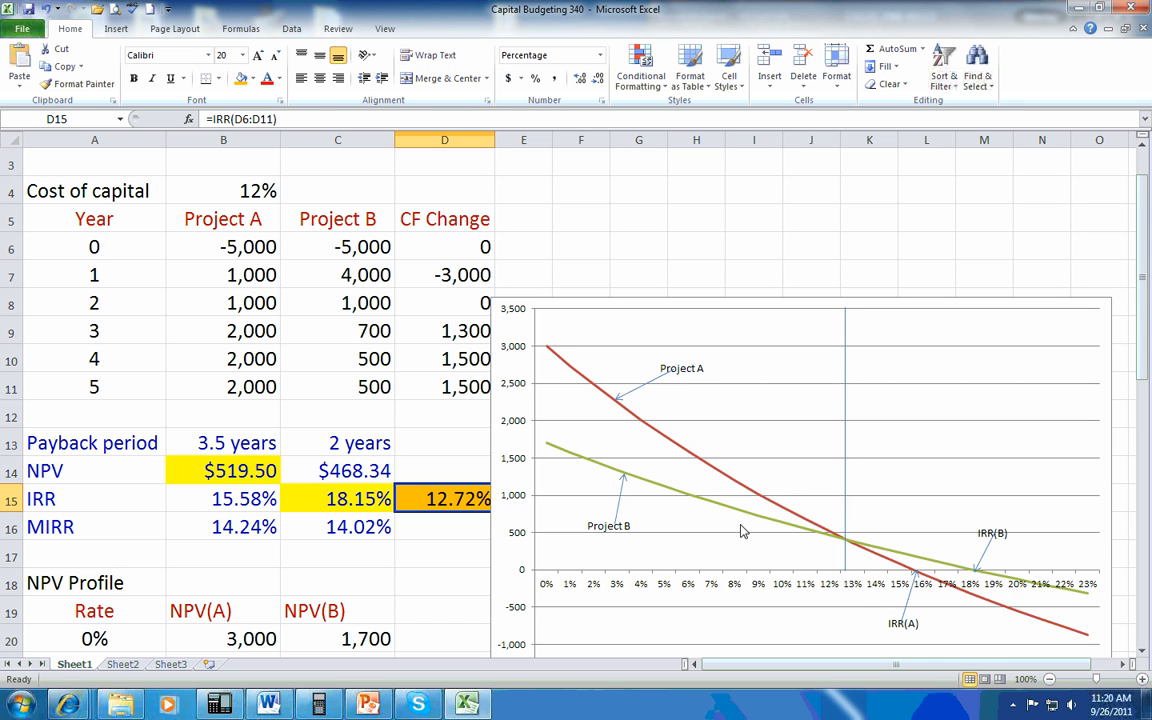
pyautogui.moveTo(849, 584)
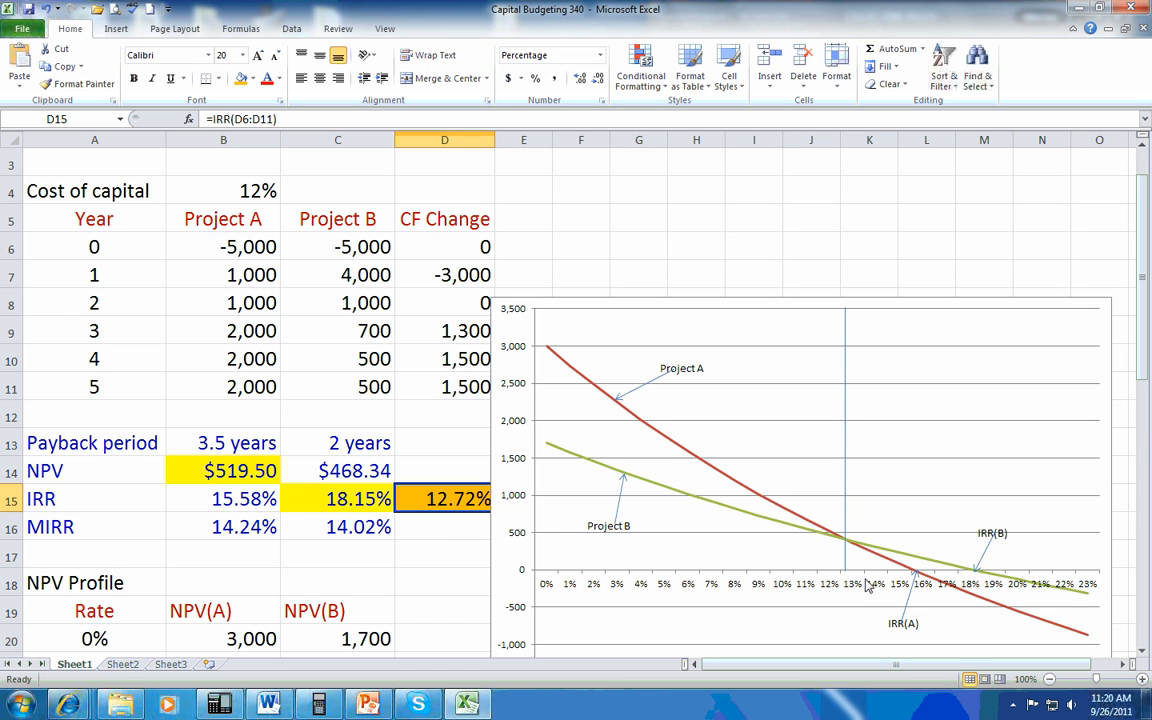
pyautogui.moveTo(870, 565)
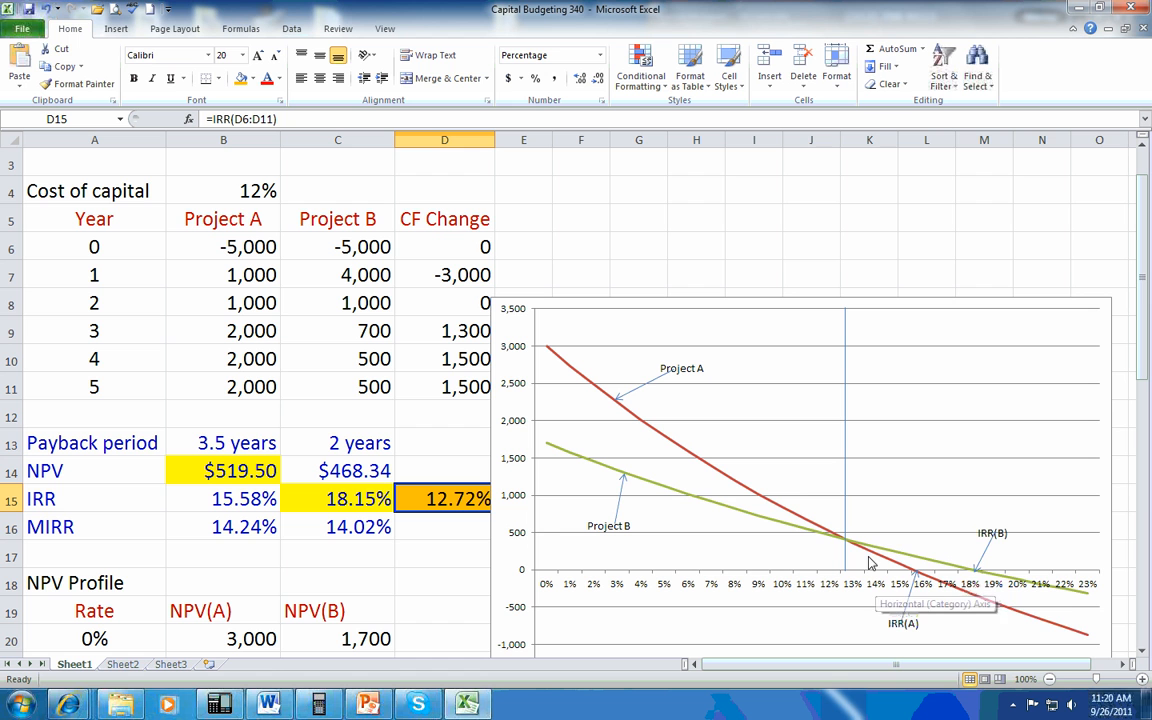
pyautogui.moveTo(897, 571)
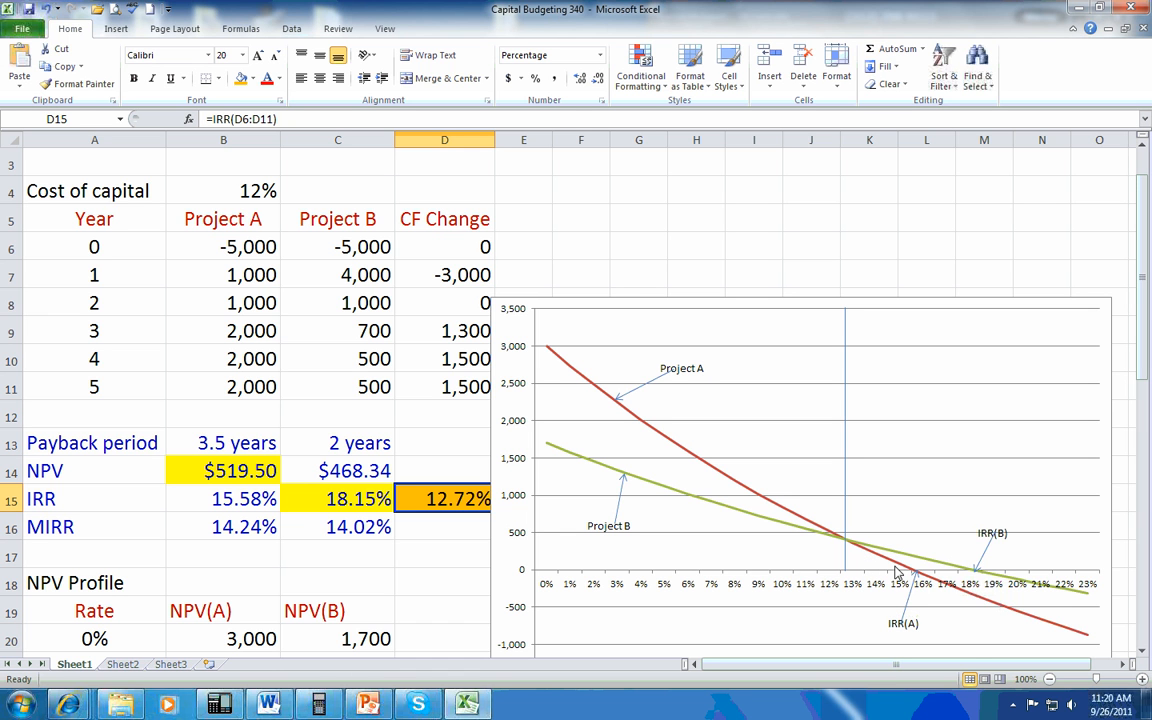
pyautogui.moveTo(970, 592)
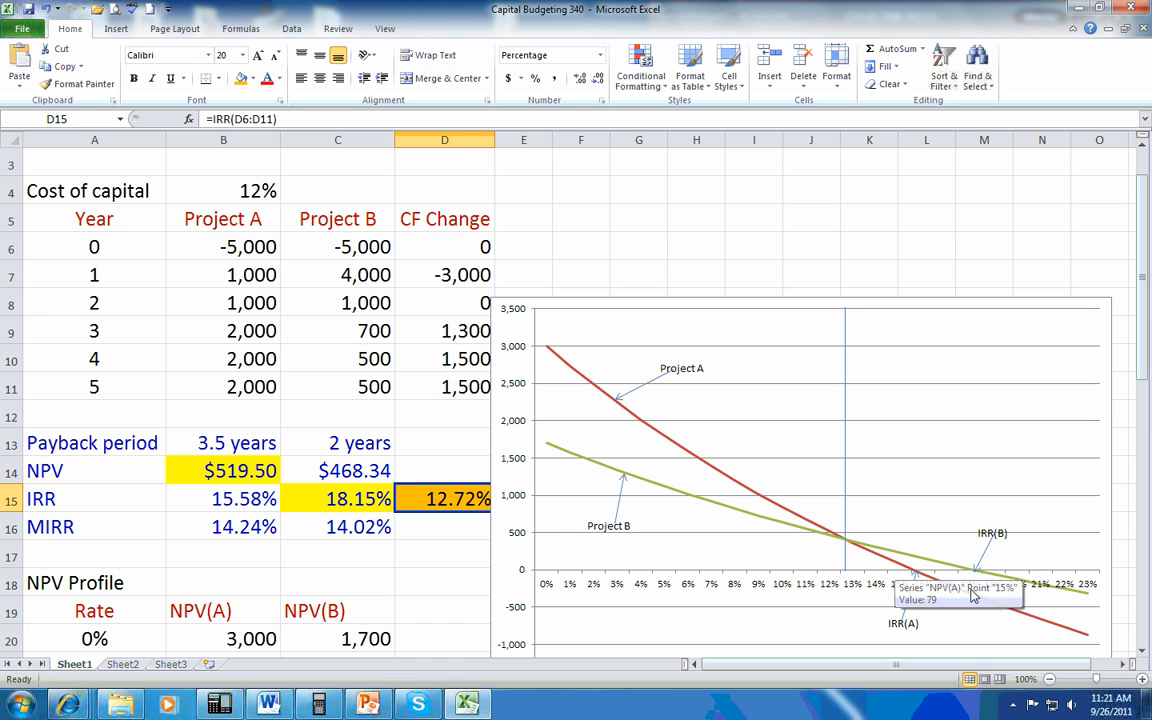
pyautogui.moveTo(977, 578)
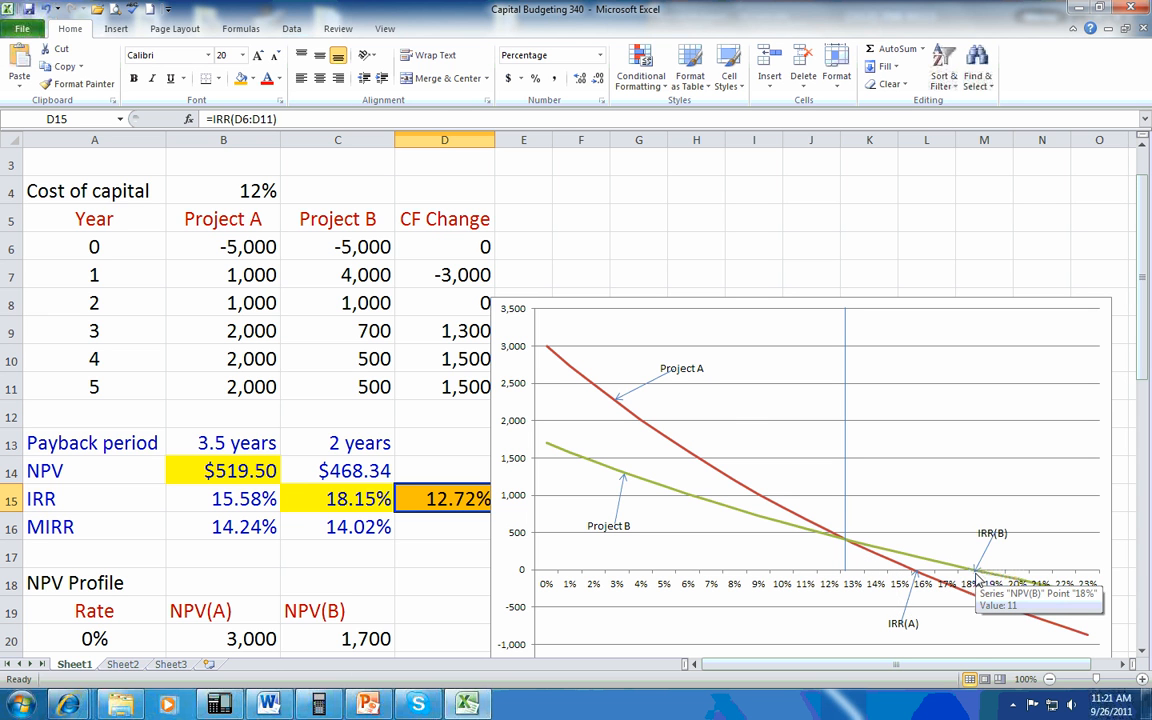
pyautogui.moveTo(845, 585)
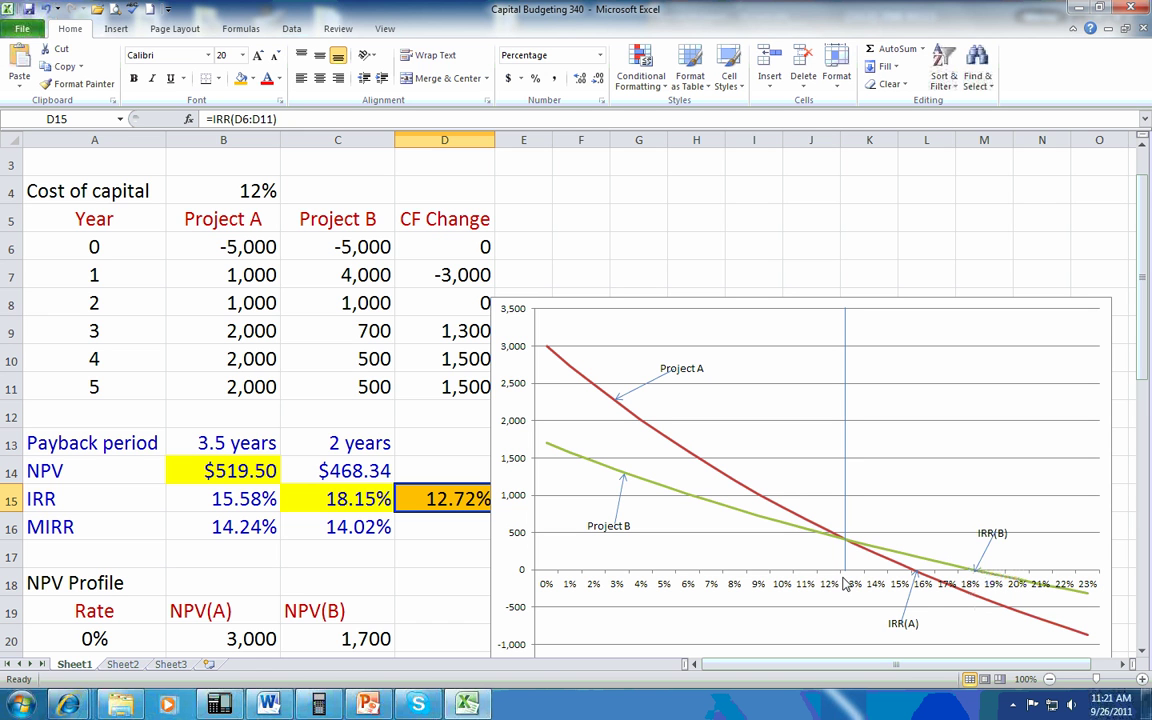
pyautogui.moveTo(857, 587)
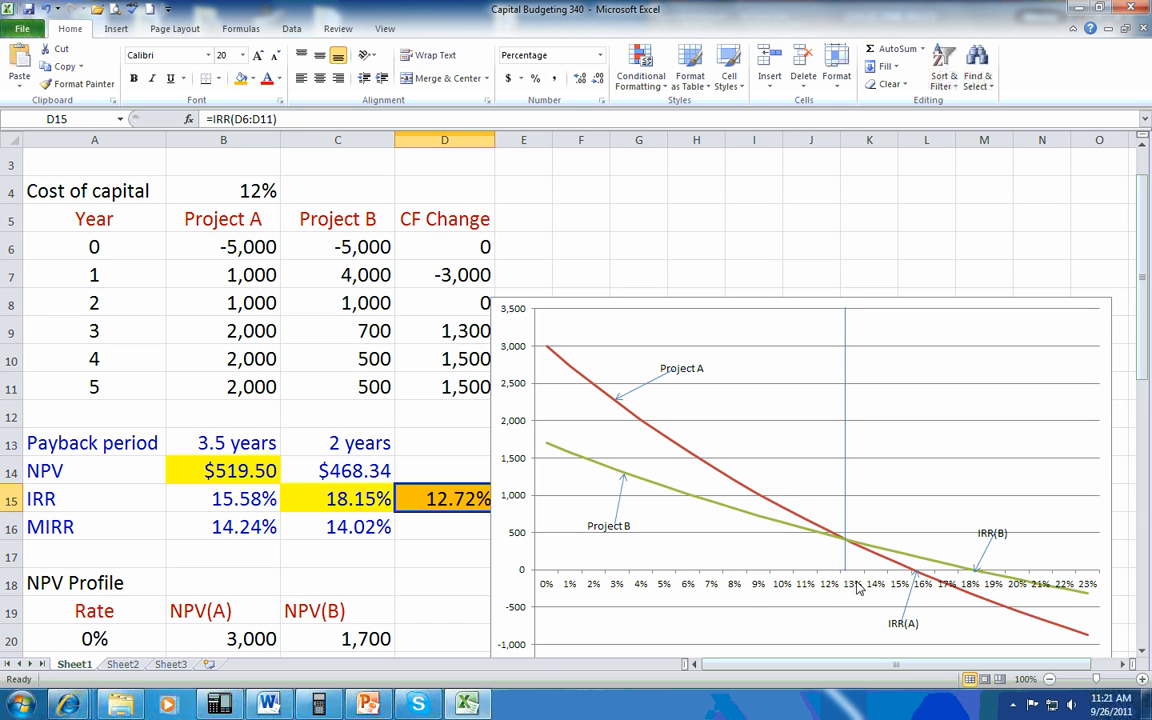
pyautogui.moveTo(604, 585)
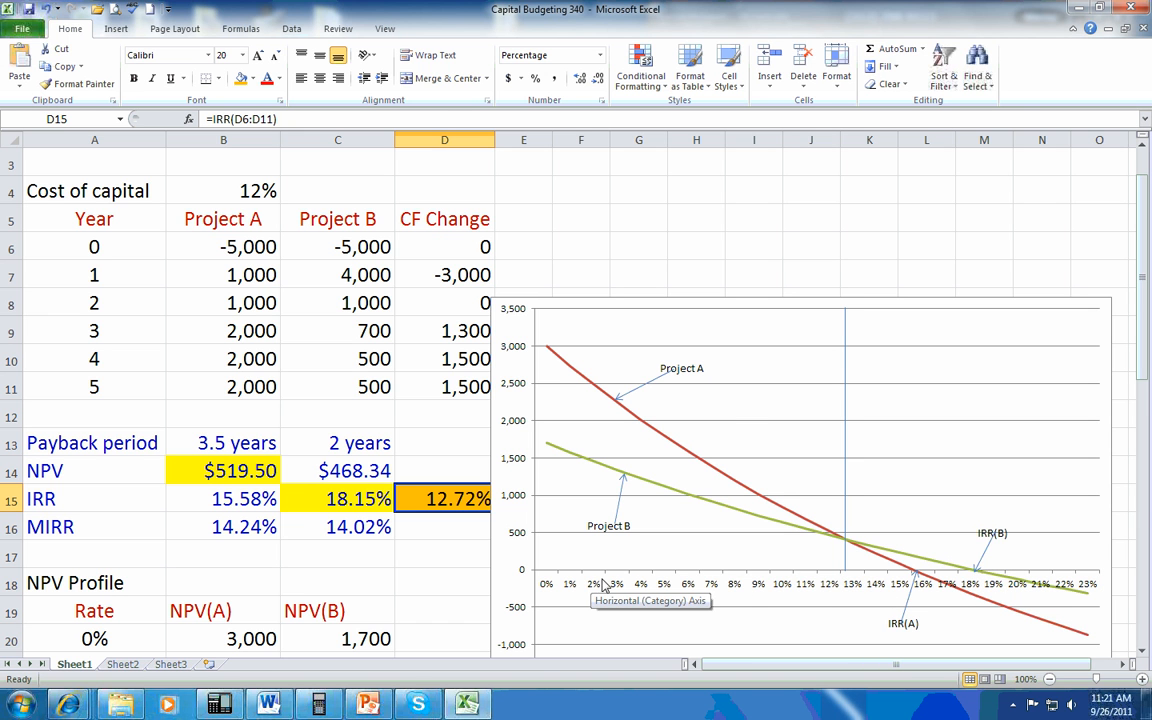
pyautogui.moveTo(820, 591)
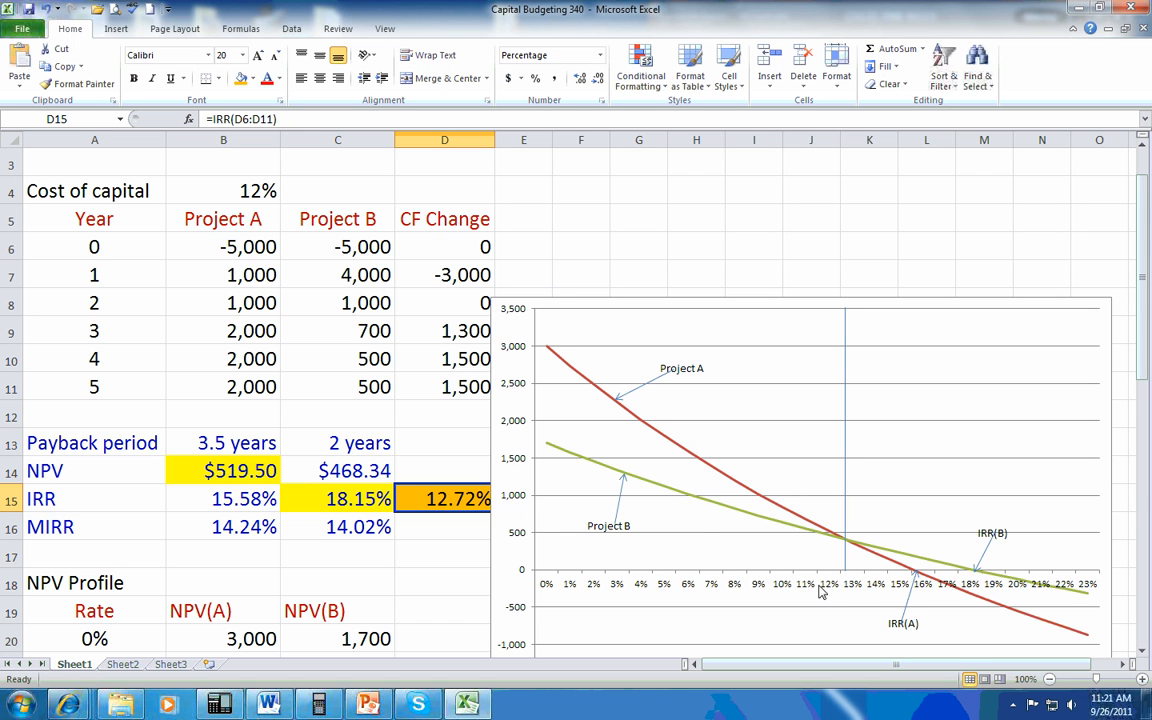
pyautogui.moveTo(643, 541)
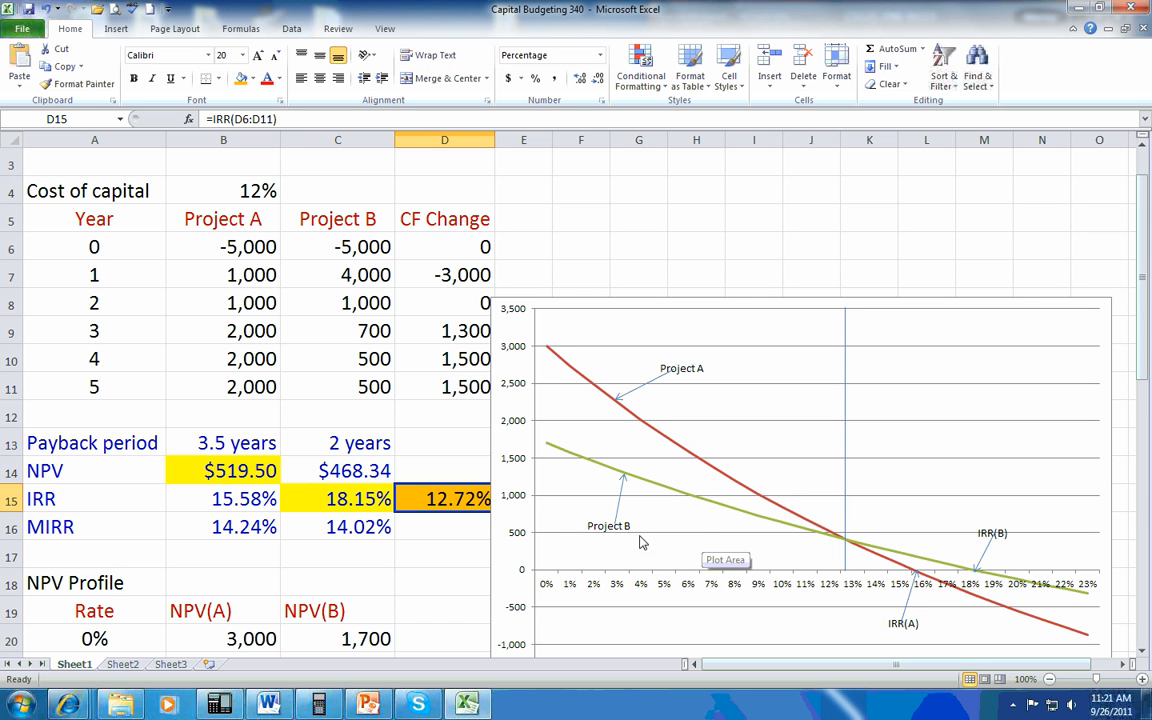
pyautogui.moveTo(858, 592)
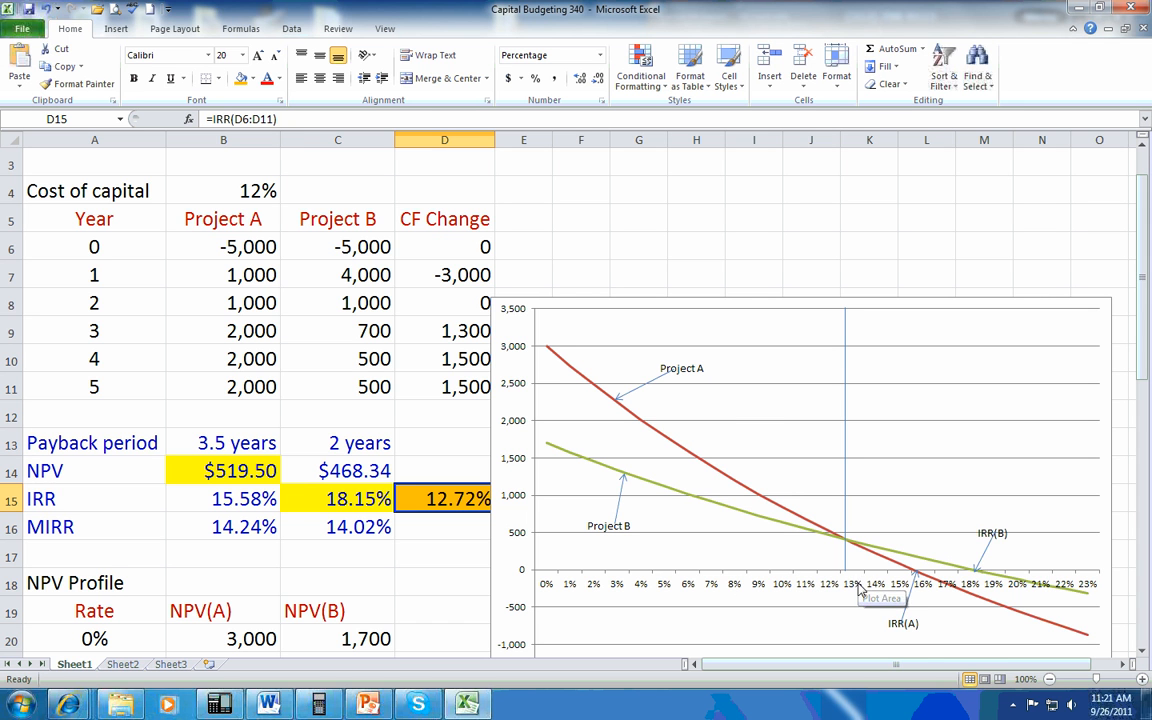
pyautogui.moveTo(280, 207)
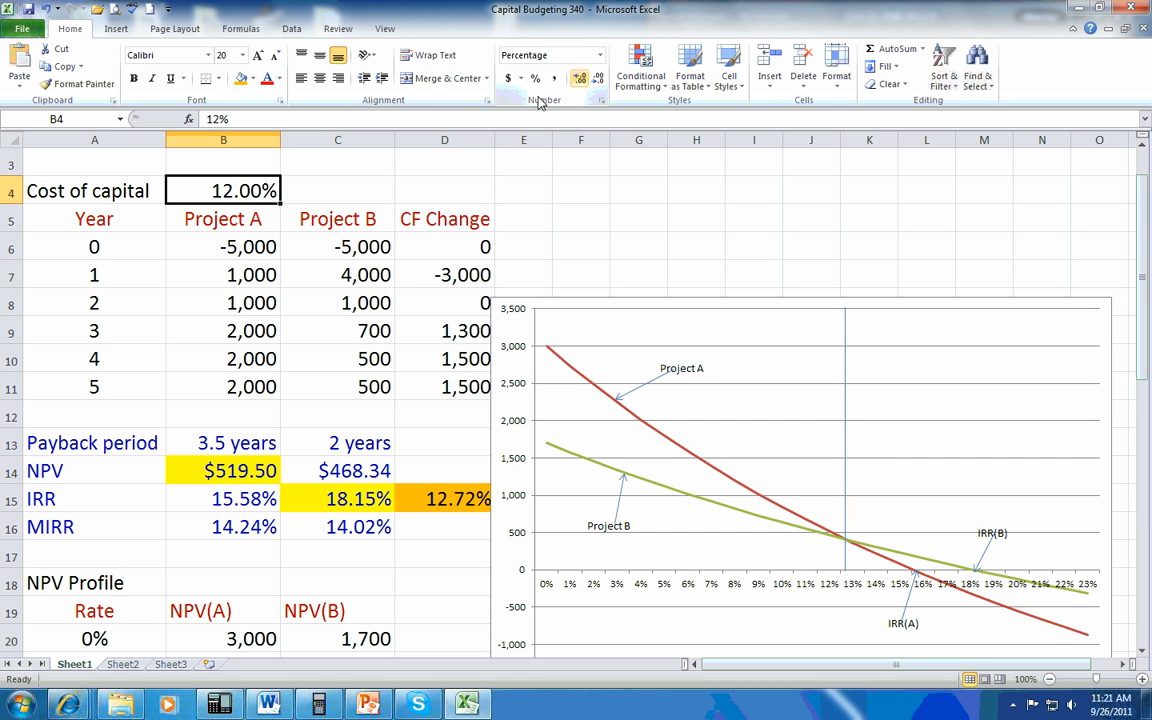
# Set the cost of capital in B4 to 10% and review Project B's IRR
pyautogui.write('1%')
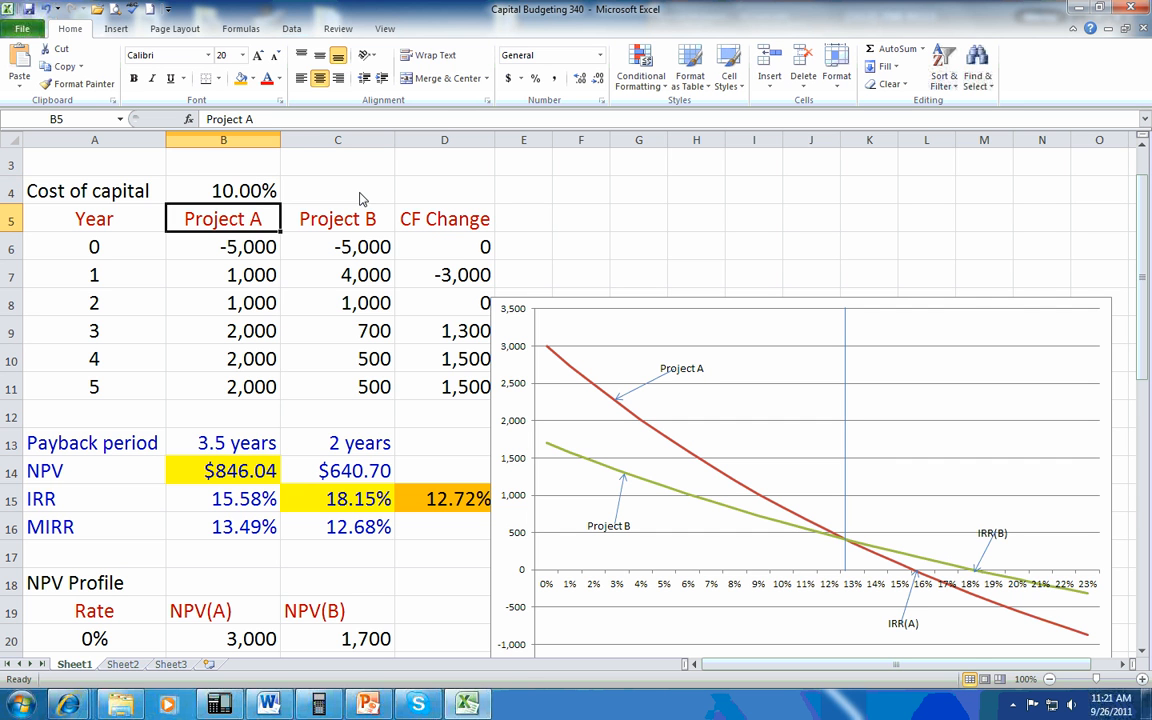
pyautogui.click(240, 470)
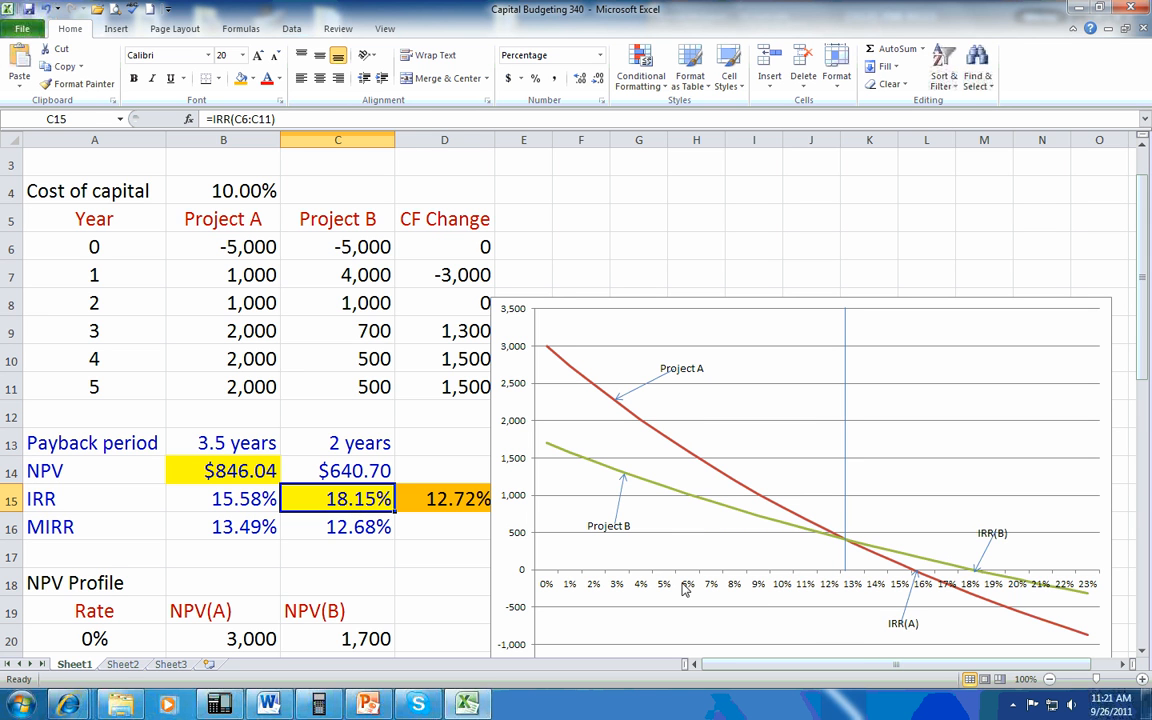
pyautogui.moveTo(838, 598)
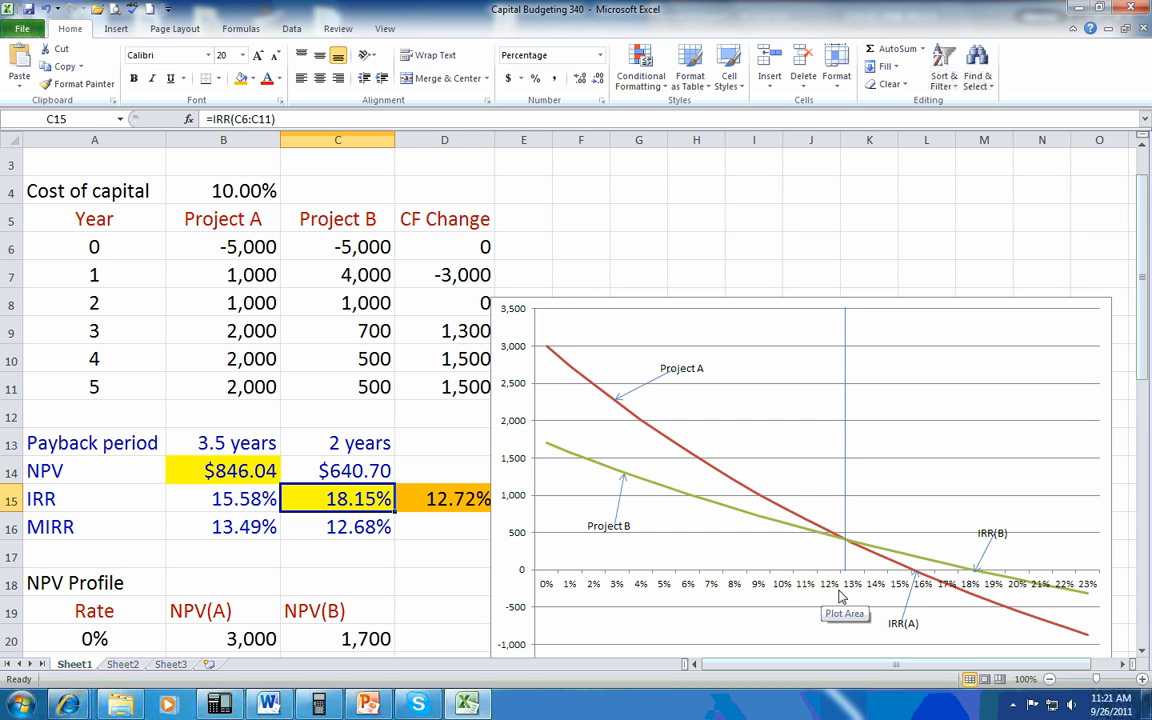
pyautogui.moveTo(448, 555)
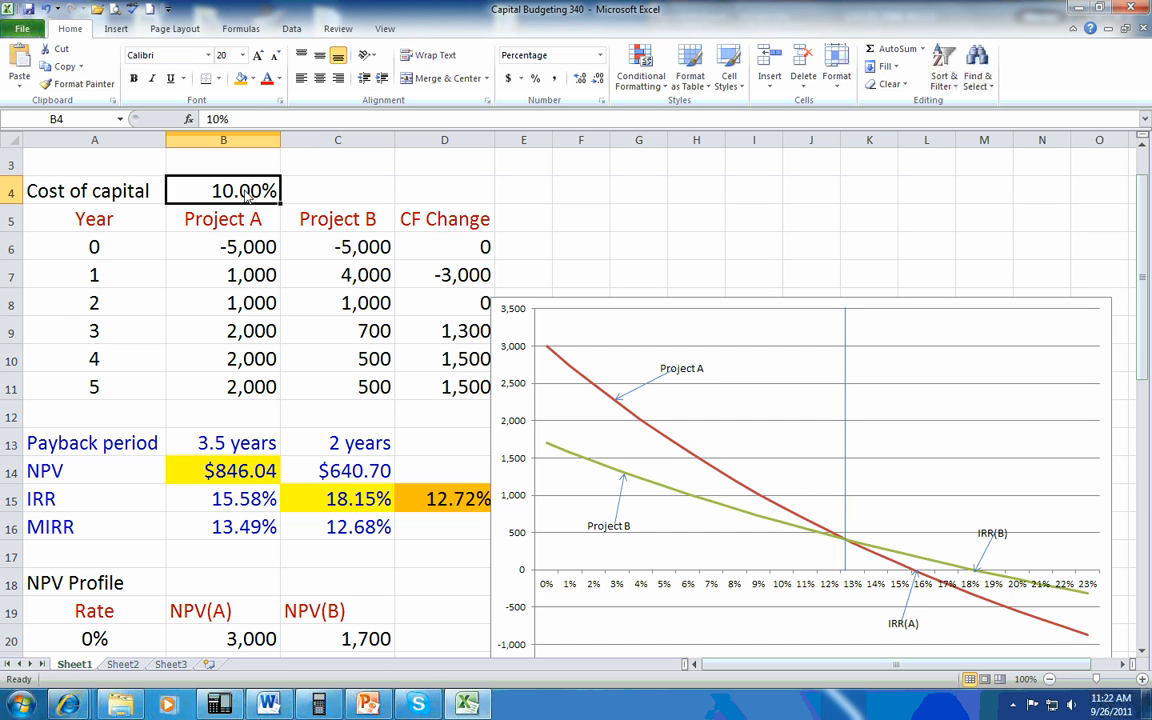
# Link B4 to the crossover rate (=D15), then reset the cost of capital to 12%
pyautogui.write('=')
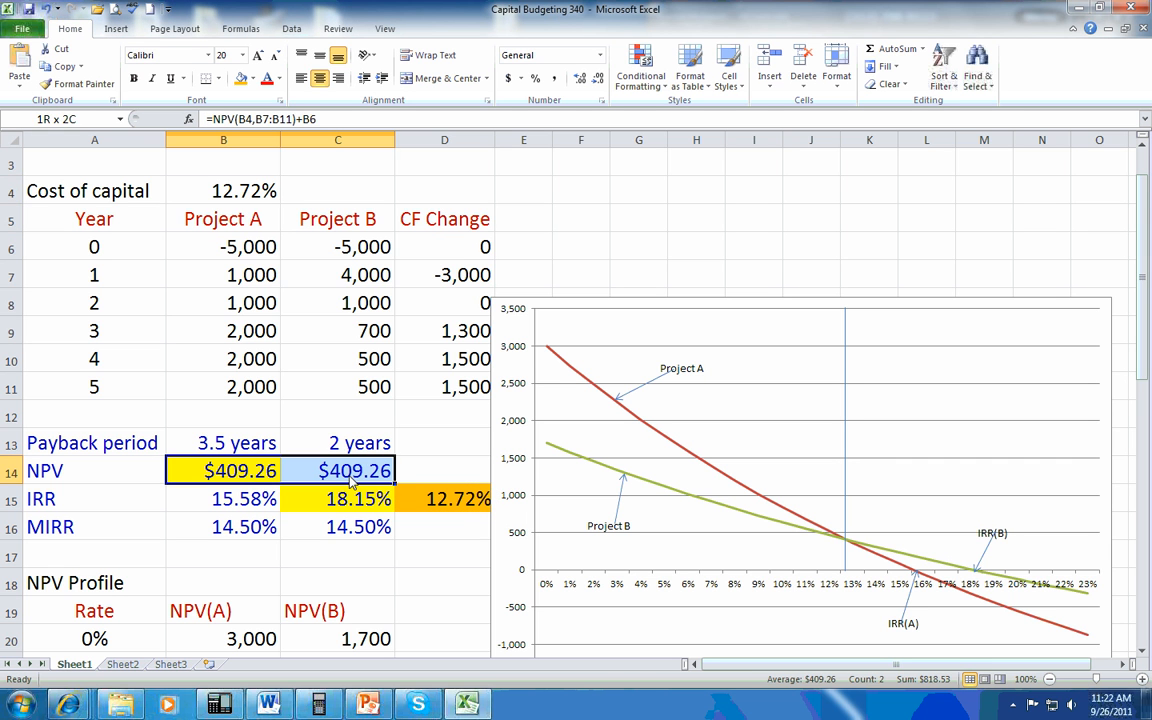
pyautogui.click(223, 470)
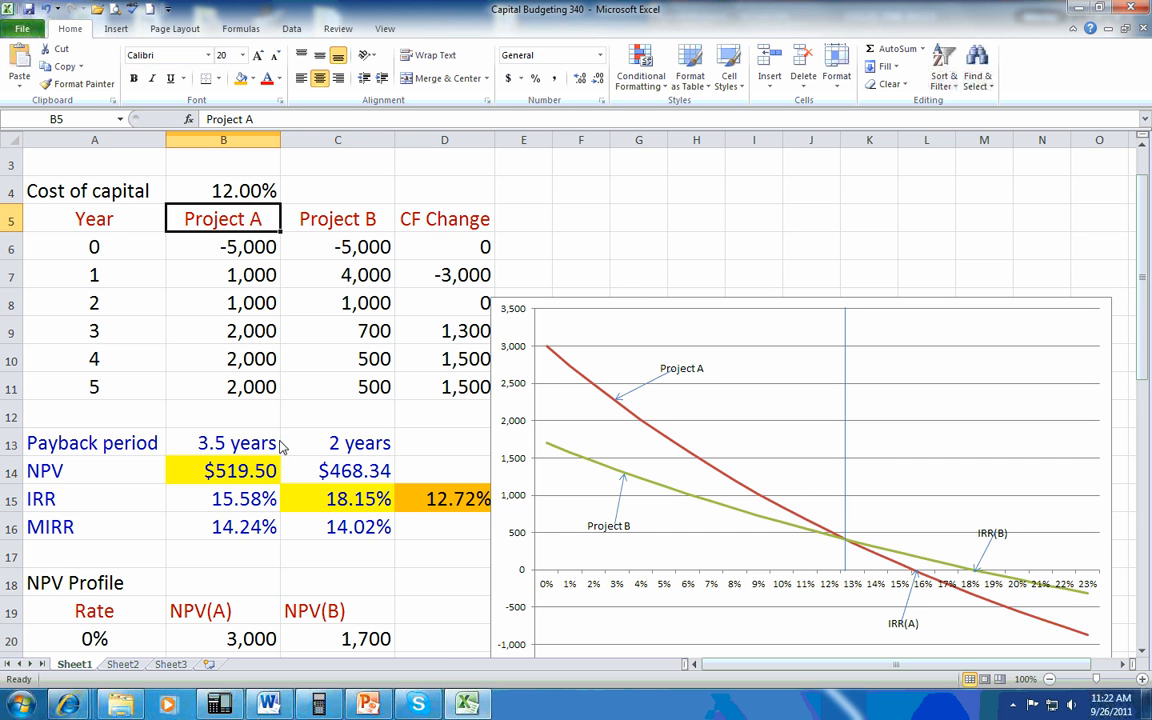
pyautogui.moveTo(45, 470); pyautogui.dragTo(45, 499)
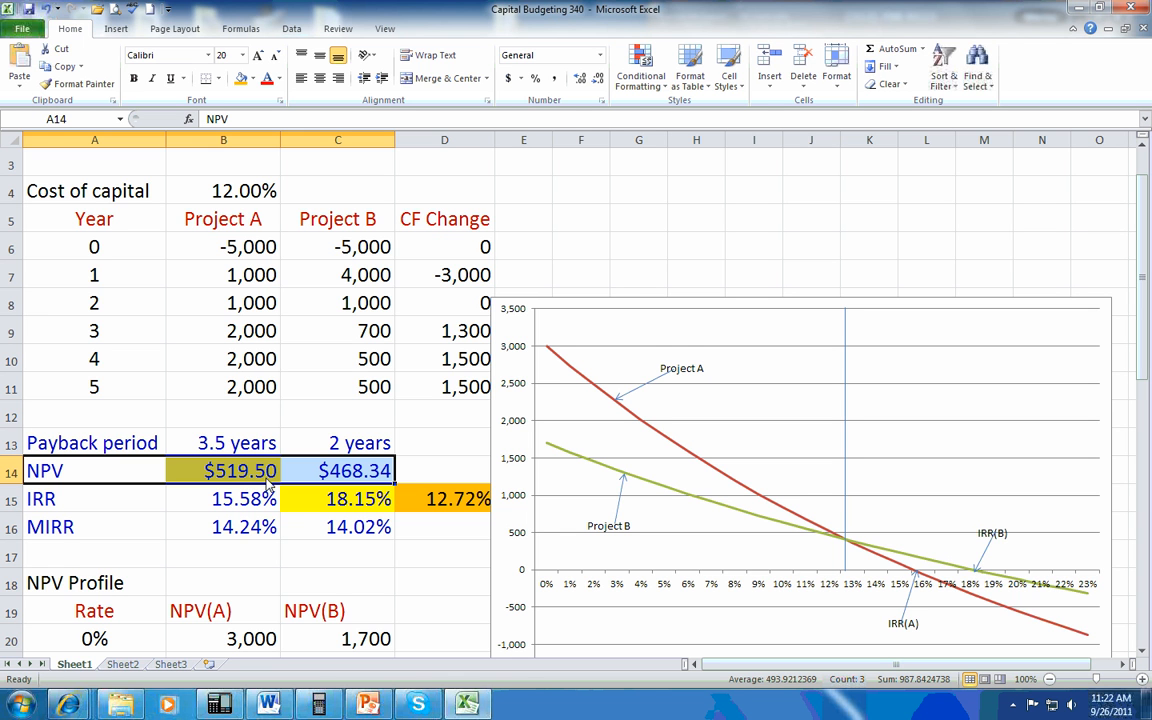
pyautogui.click(240, 470)
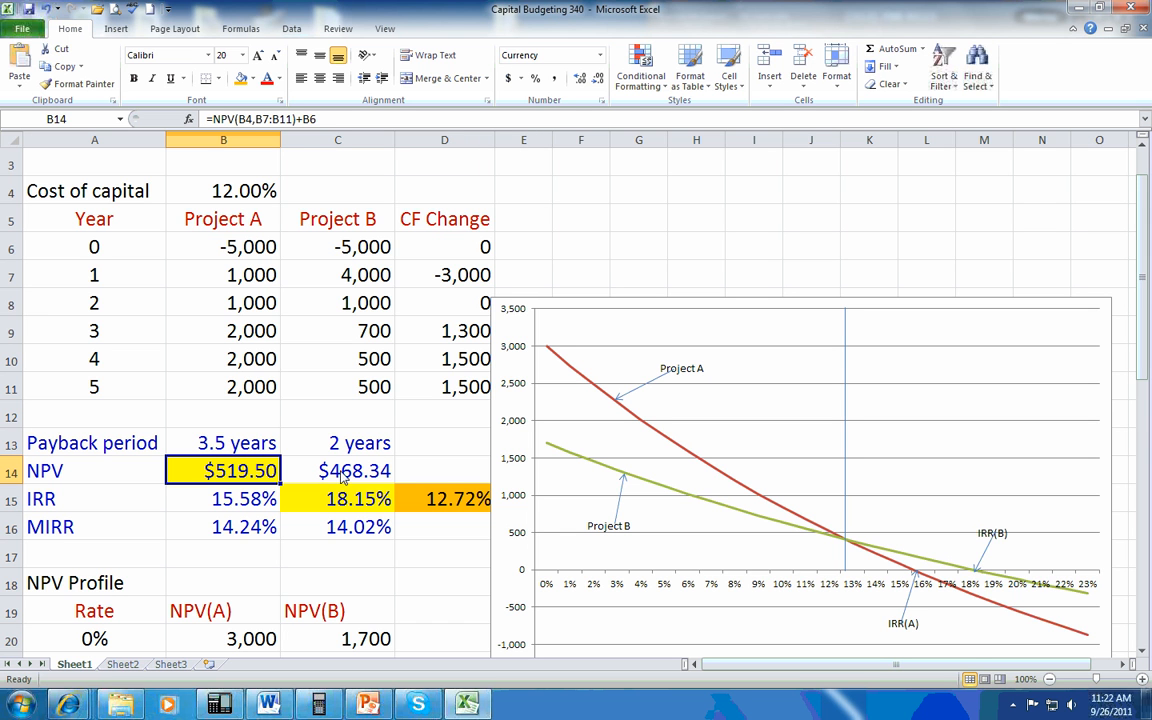
pyautogui.click(337, 470)
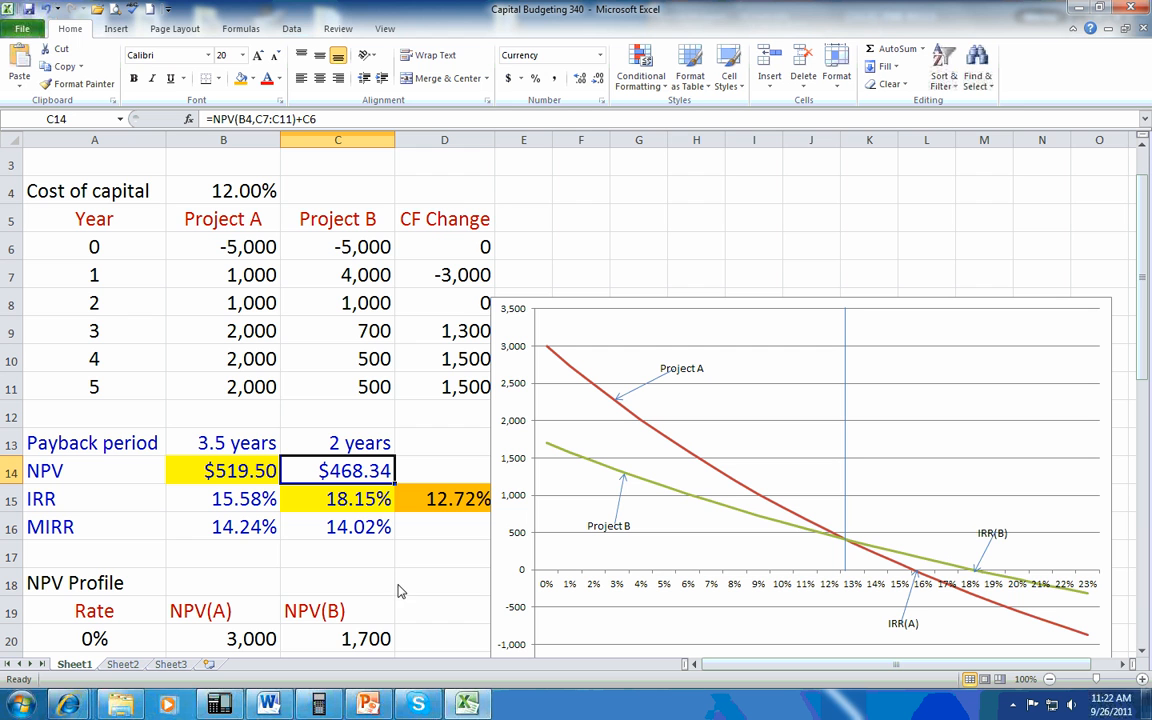
pyautogui.moveTo(388, 511)
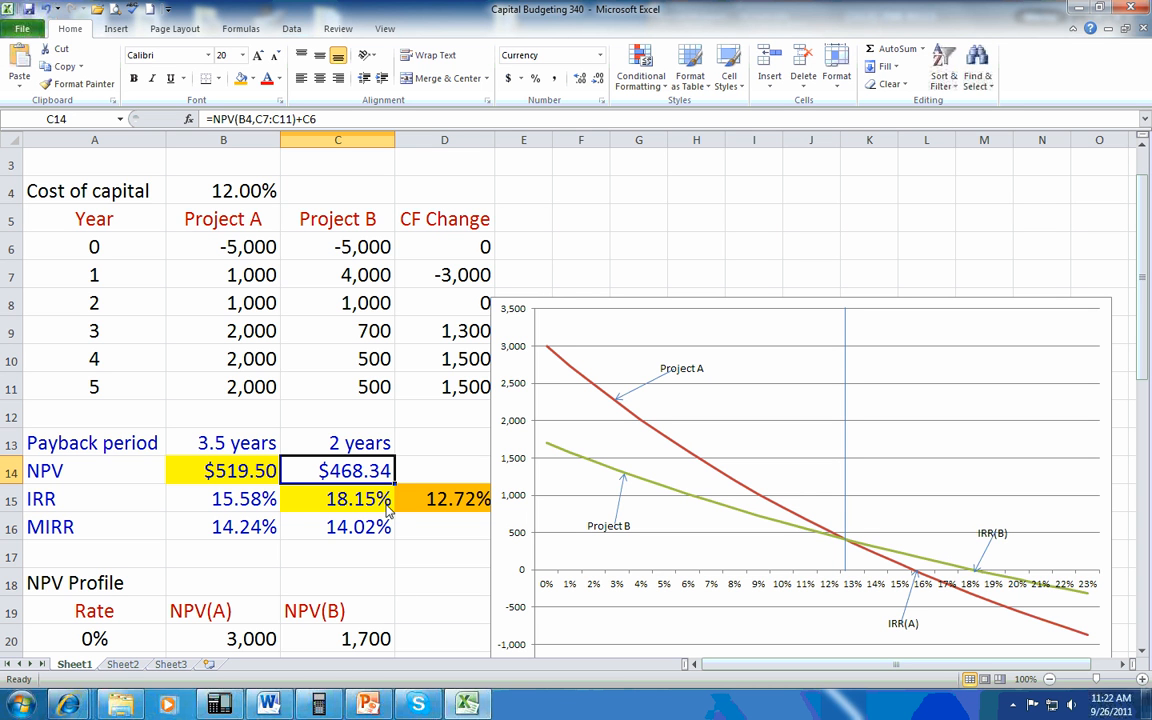
pyautogui.moveTo(420, 546)
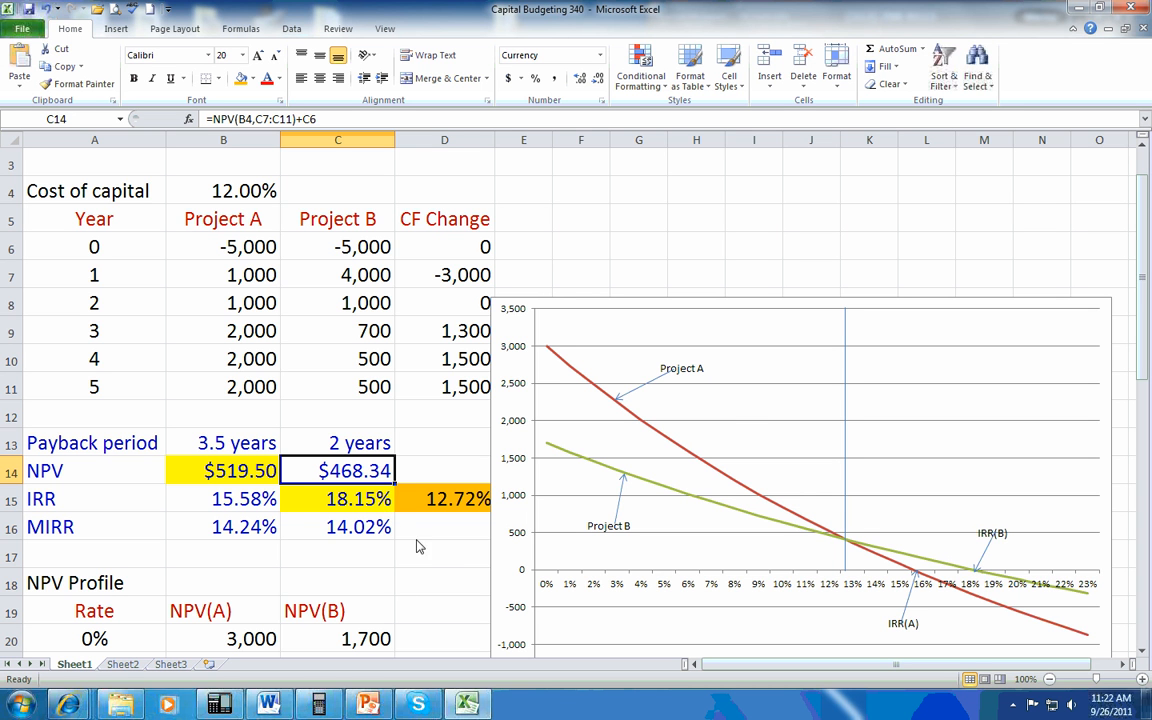
pyautogui.moveTo(430, 556)
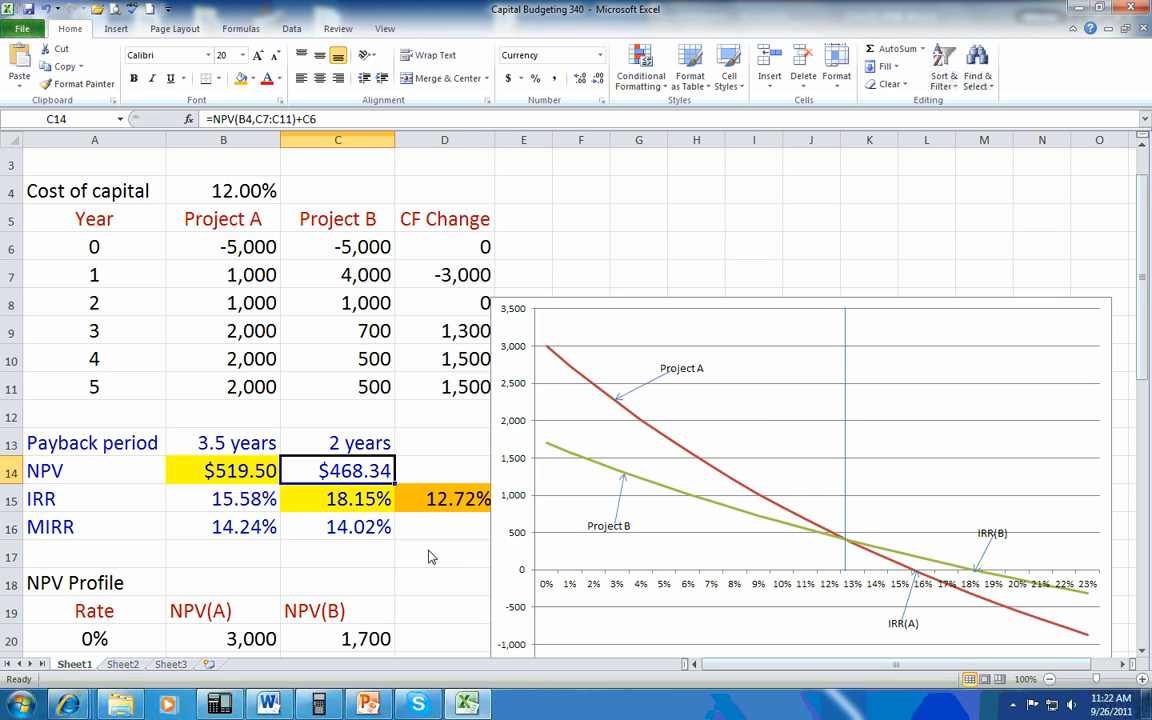